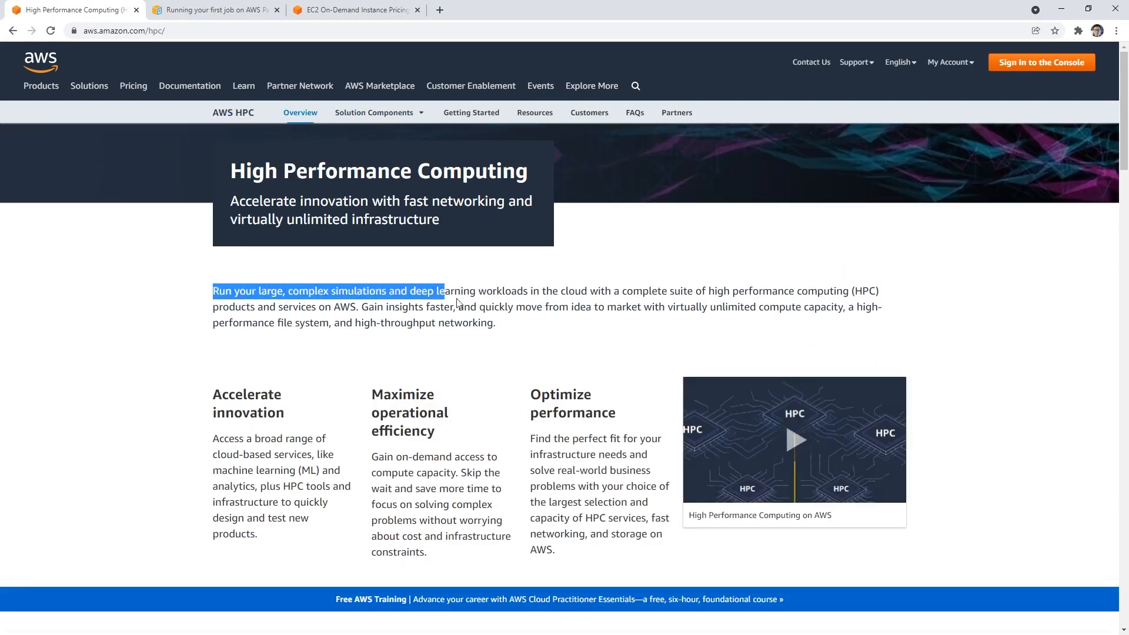
Highlight key phrases on the AWS HPC page and select C5n on Solution Components
left_click_drag(456, 302, 487, 303)
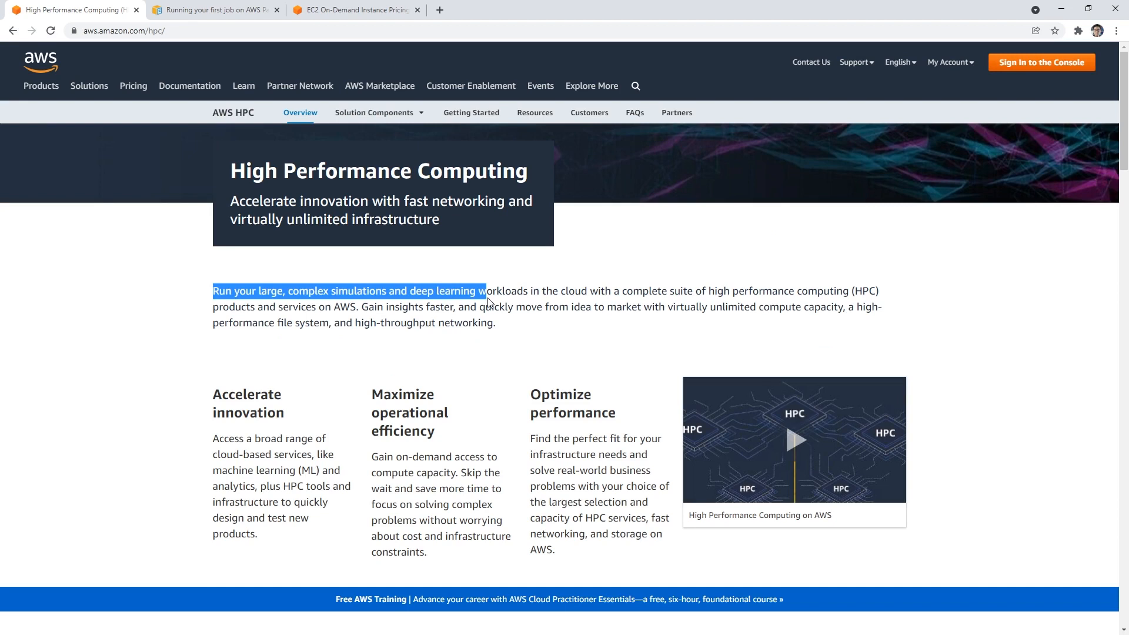
mouse_move(474, 317)
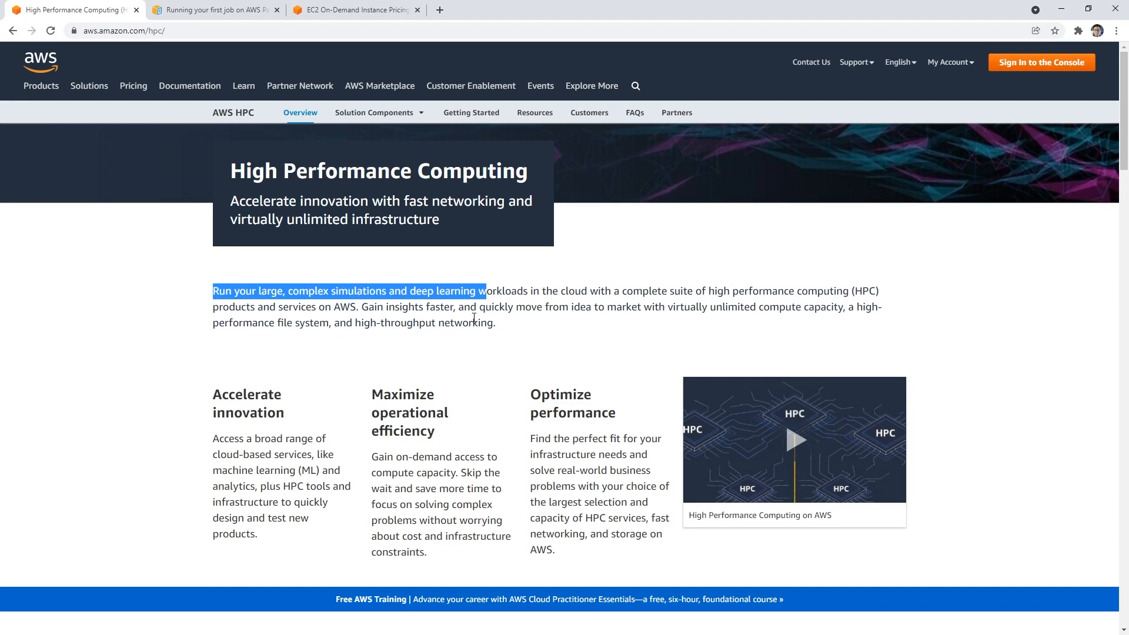
left_click_drag(427, 307, 726, 307)
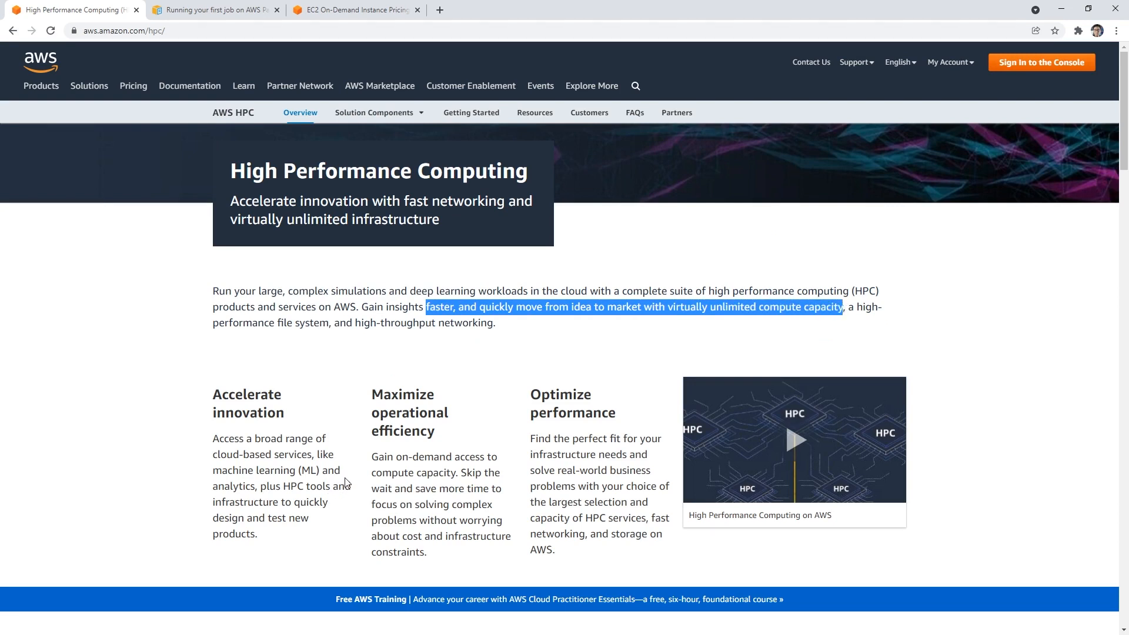
left_click(374, 113)
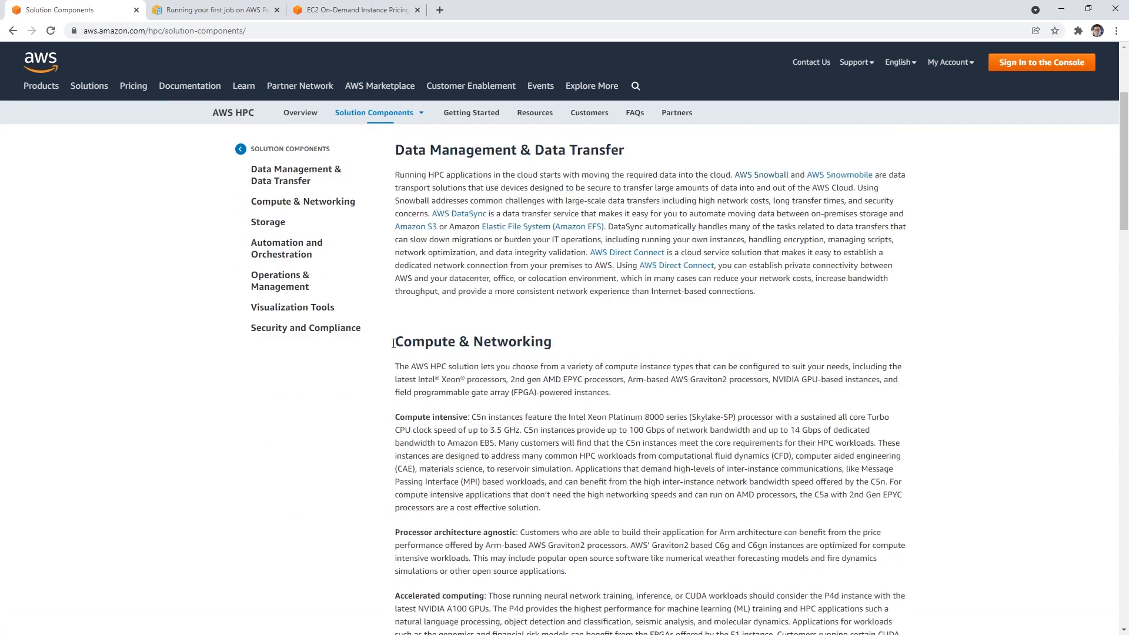
double_click(476, 417)
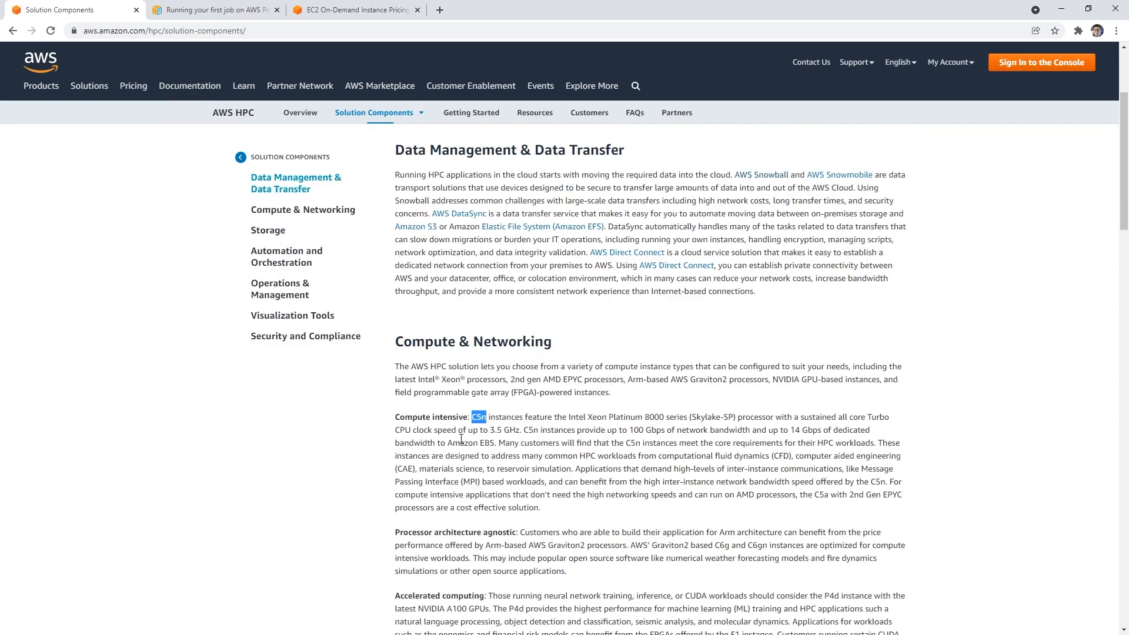
Open the Installing AWS ParallelCluster doc and the AWS Management Console in a new tab
left_click(213, 9)
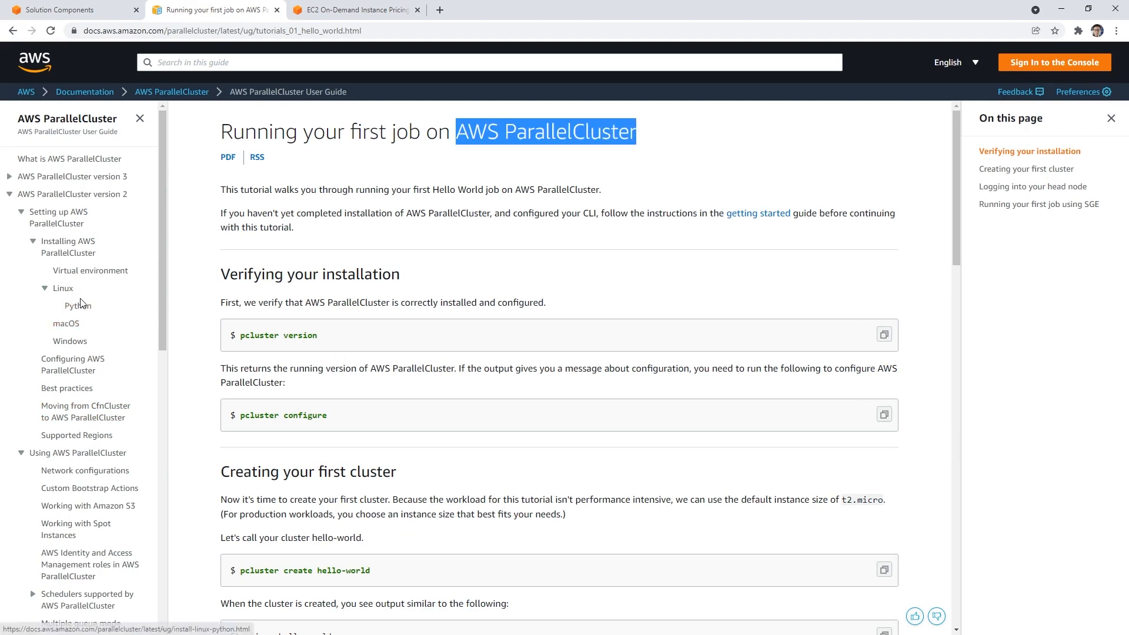
left_click(70, 247)
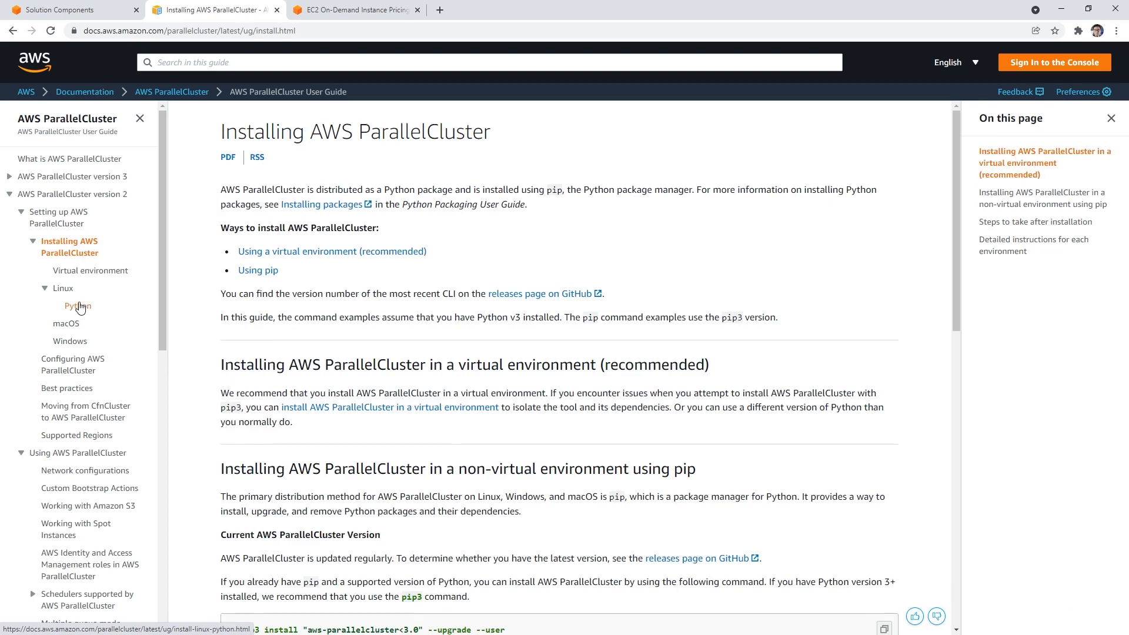
scroll("down", 3)
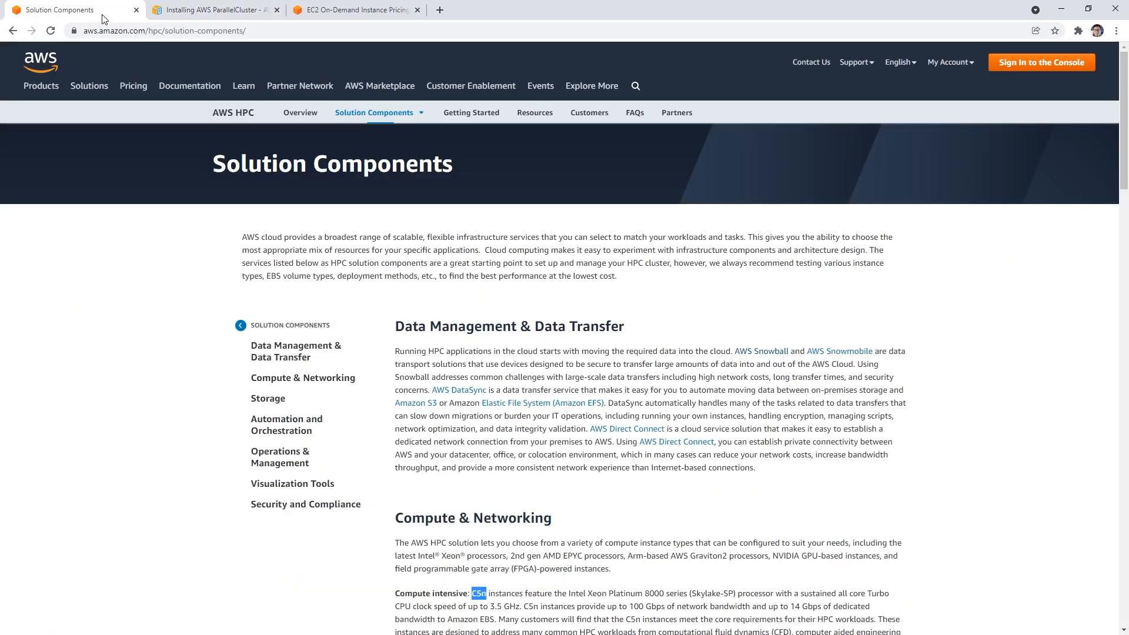
right_click(41, 65)
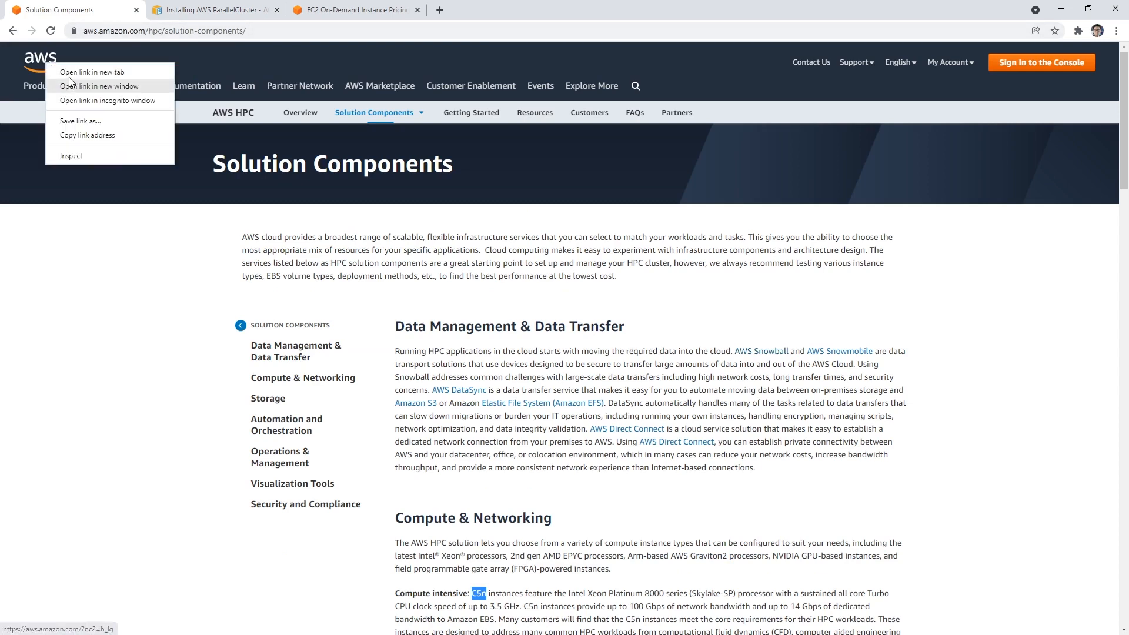
left_click(92, 72)
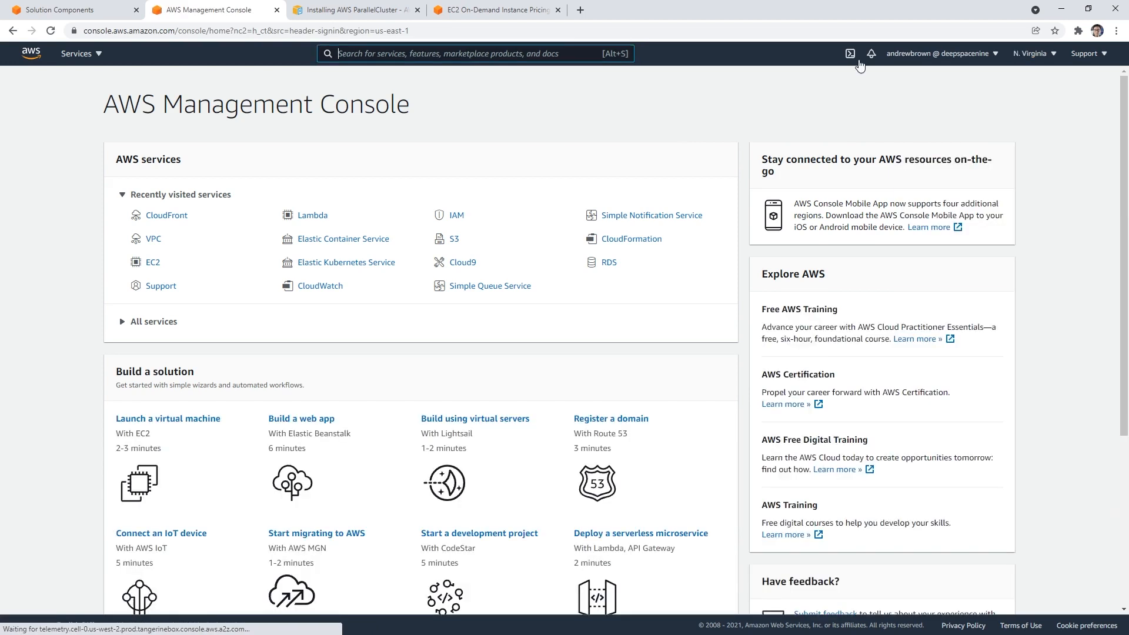
Launch CloudShell from the console header and review the pip install command while it starts
left_click(853, 54)
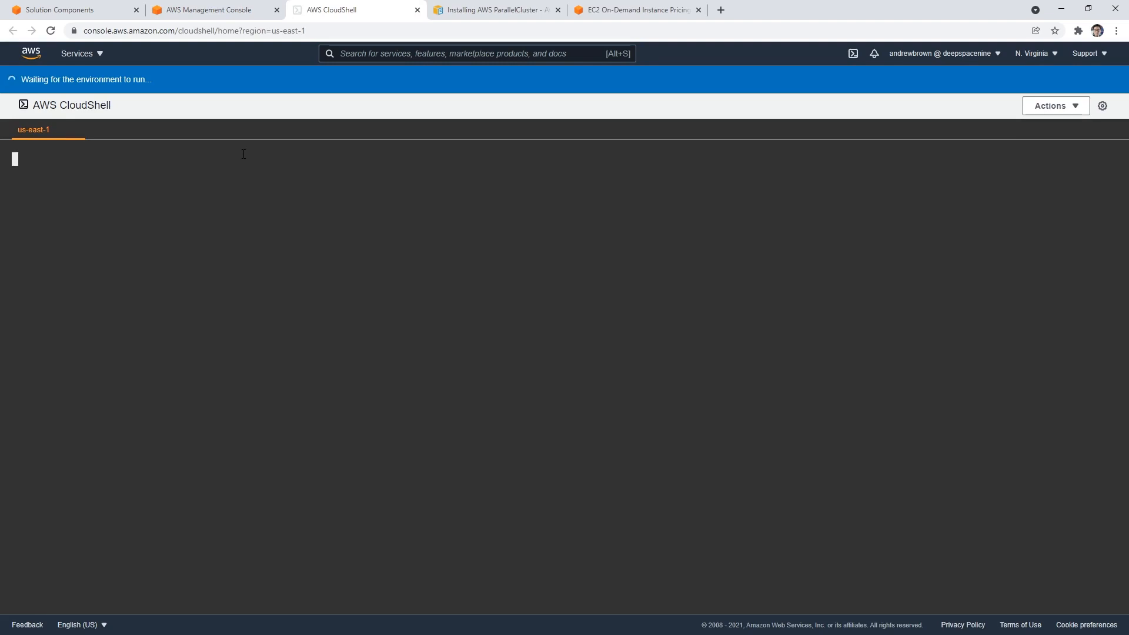
left_click(494, 10)
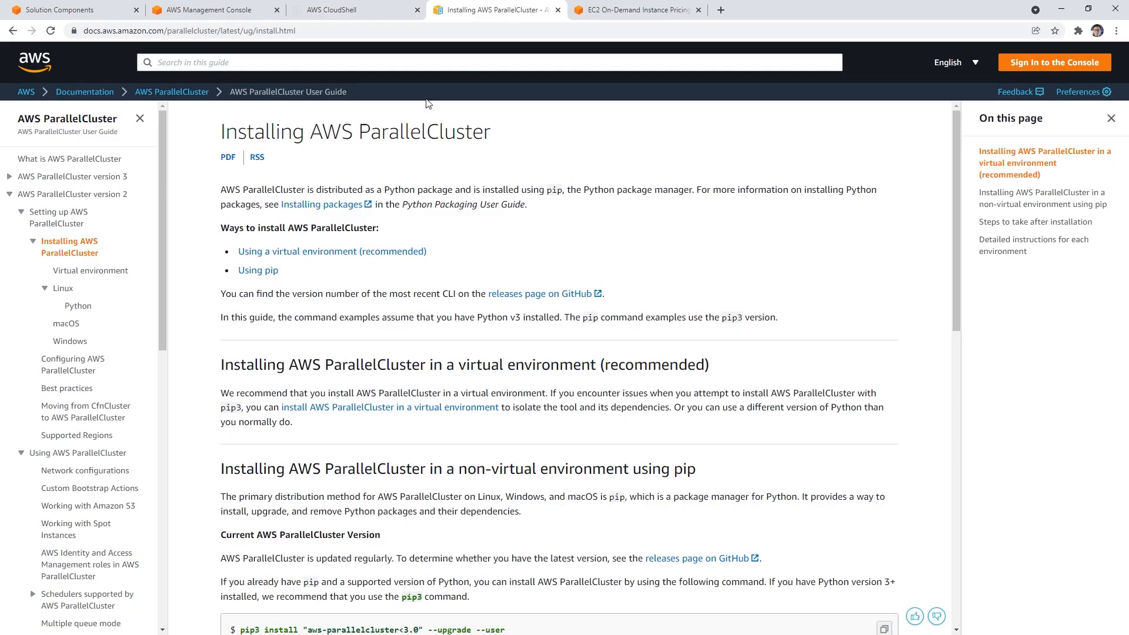
scroll("down", 3)
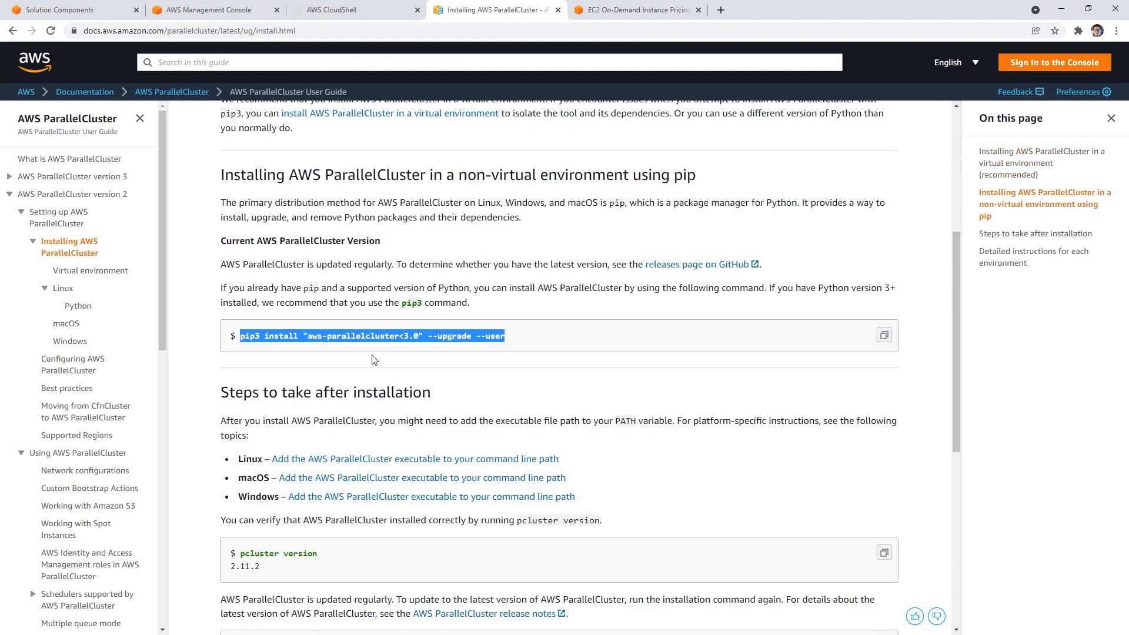
left_click(352, 10)
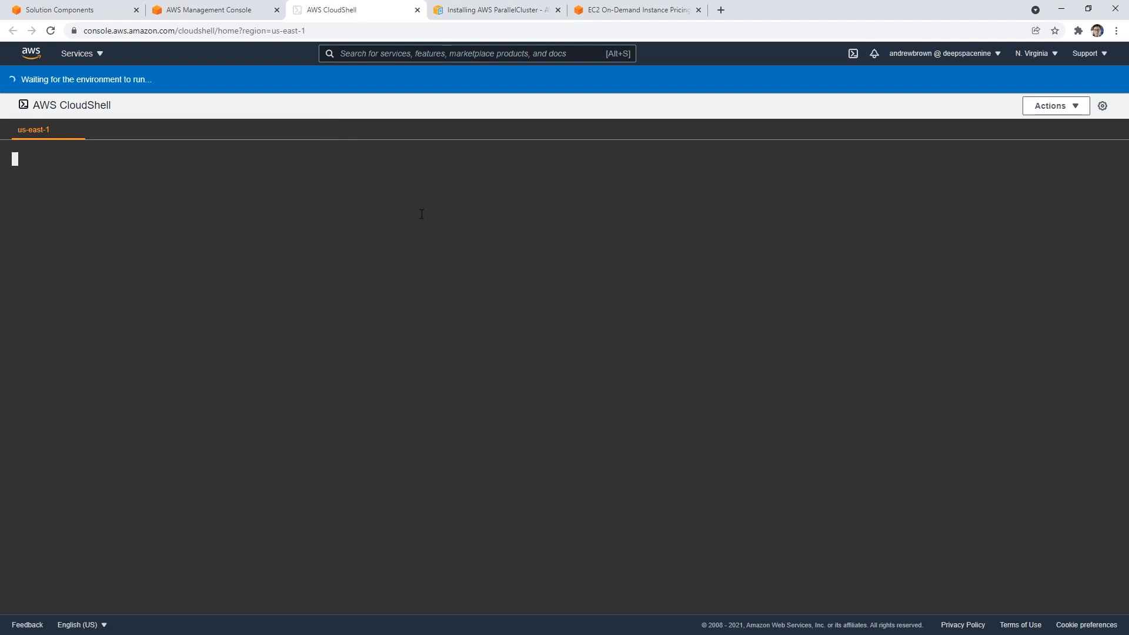
left_click(495, 10)
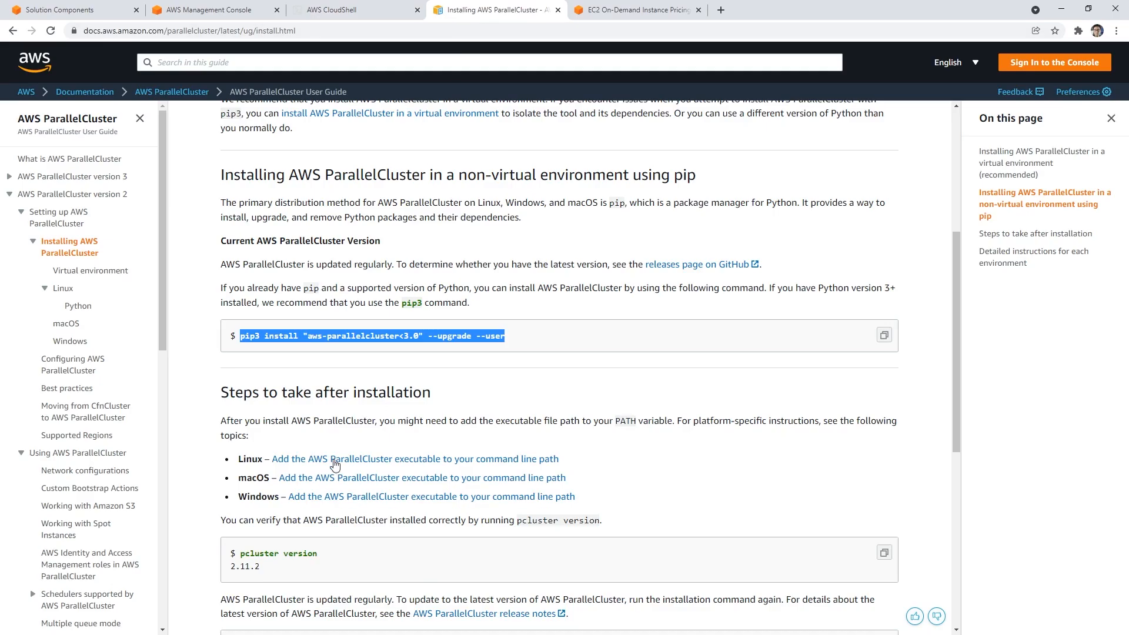
scroll("down", 3)
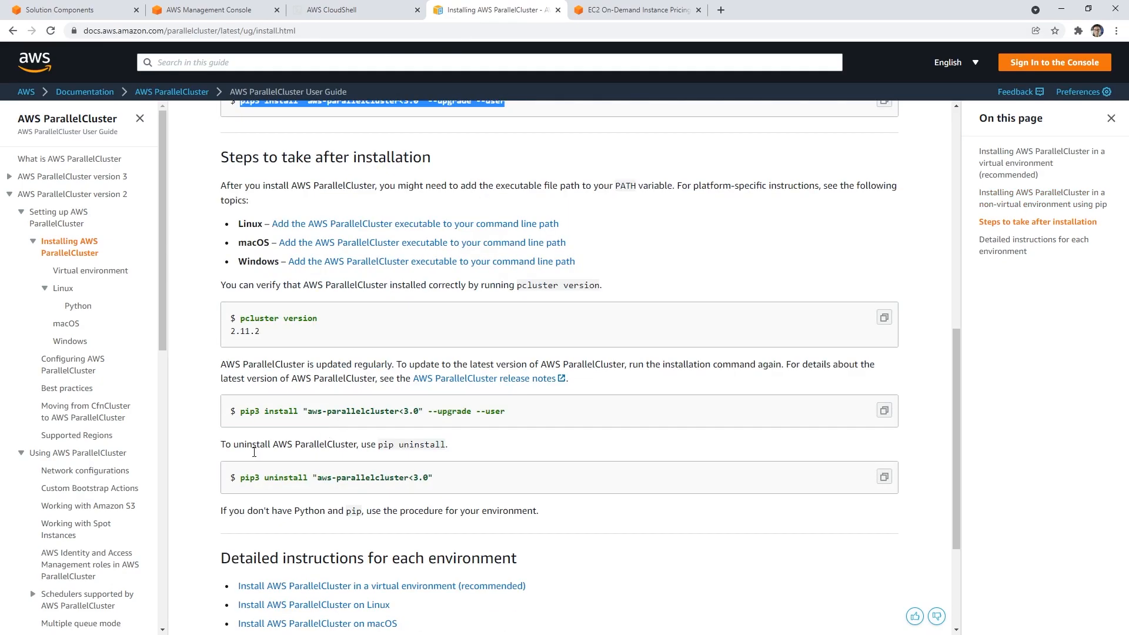
scroll("down", 3)
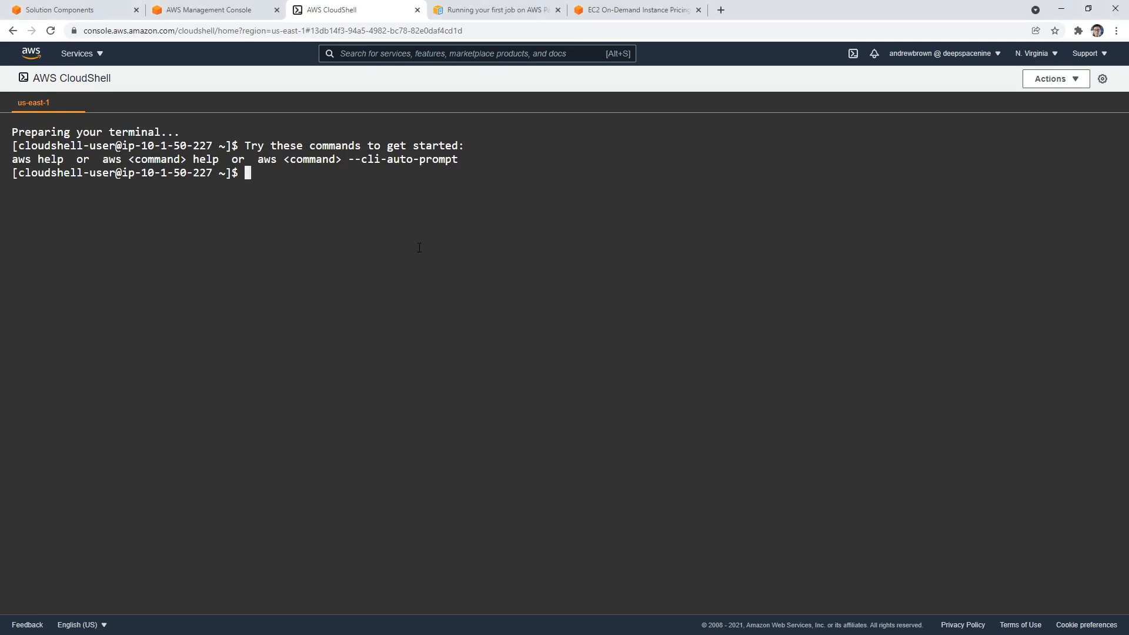
Run 'aws s3 ls' in CloudShell, listing three buckets, then return to the docs
type("aws s3 ls")
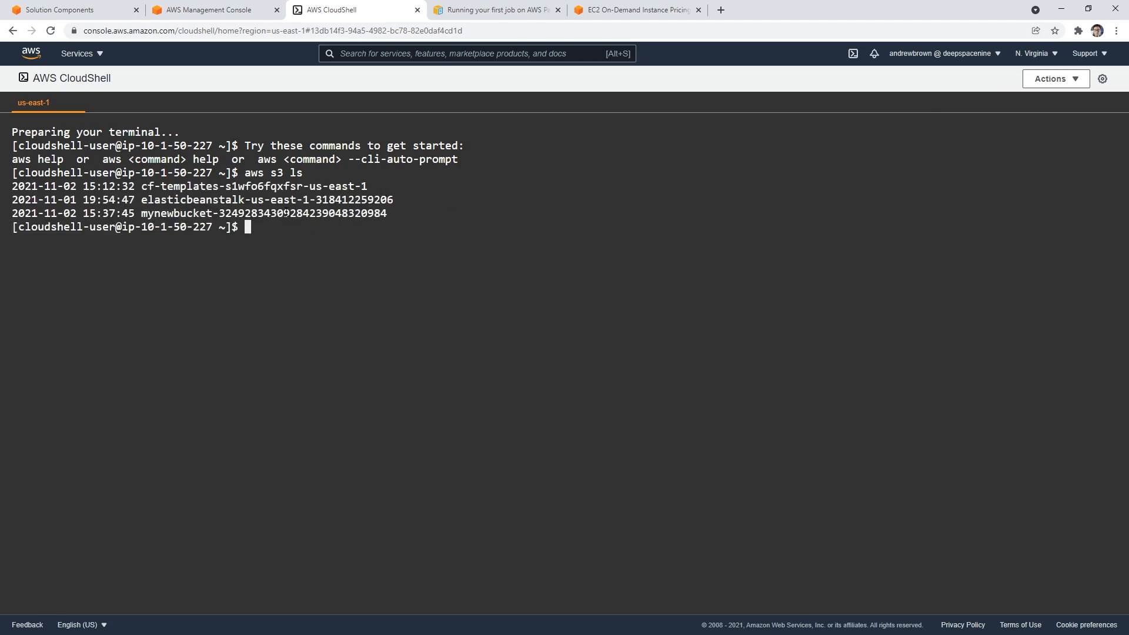
left_click(495, 9)
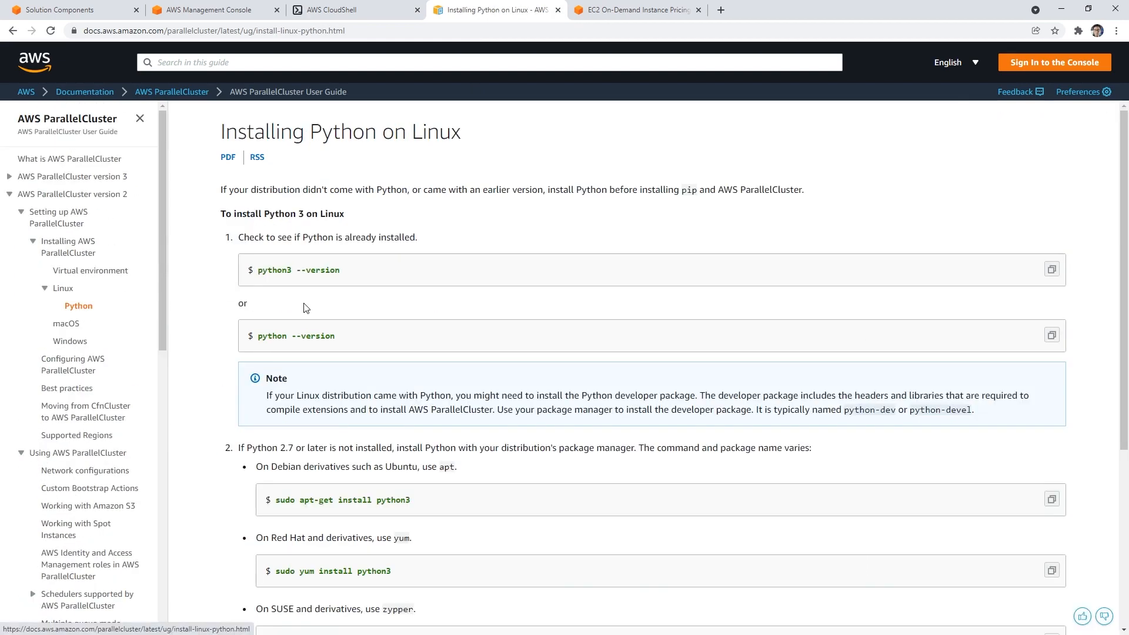
Browse the Linux and virtual-environment install pages, then select the pip3 upgrade install command
scroll("down", 3)
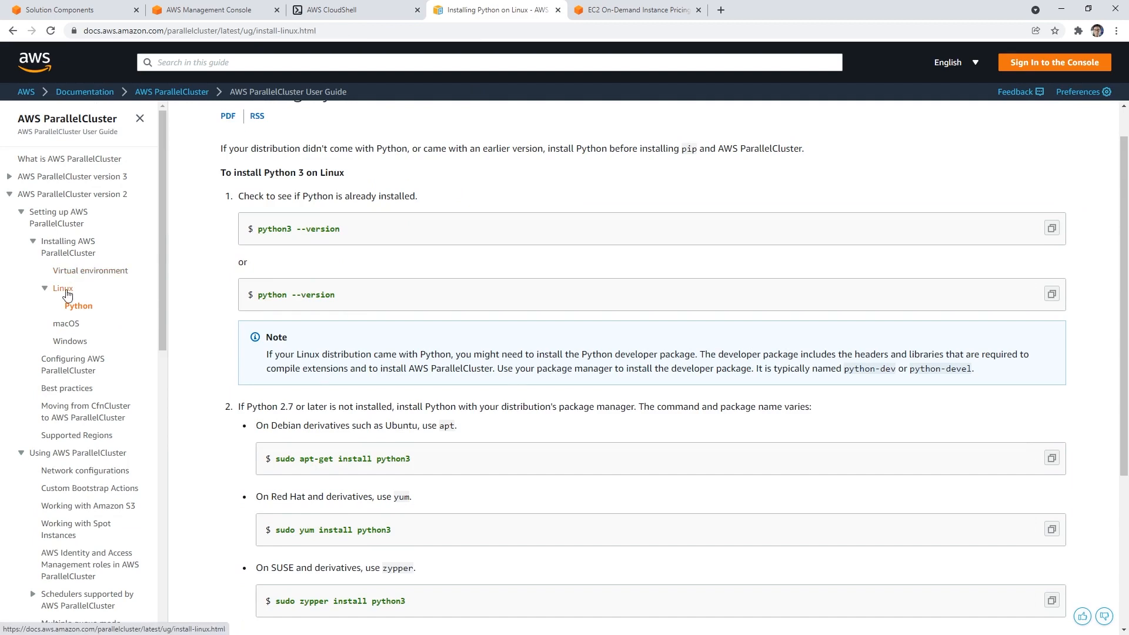
left_click(63, 288)
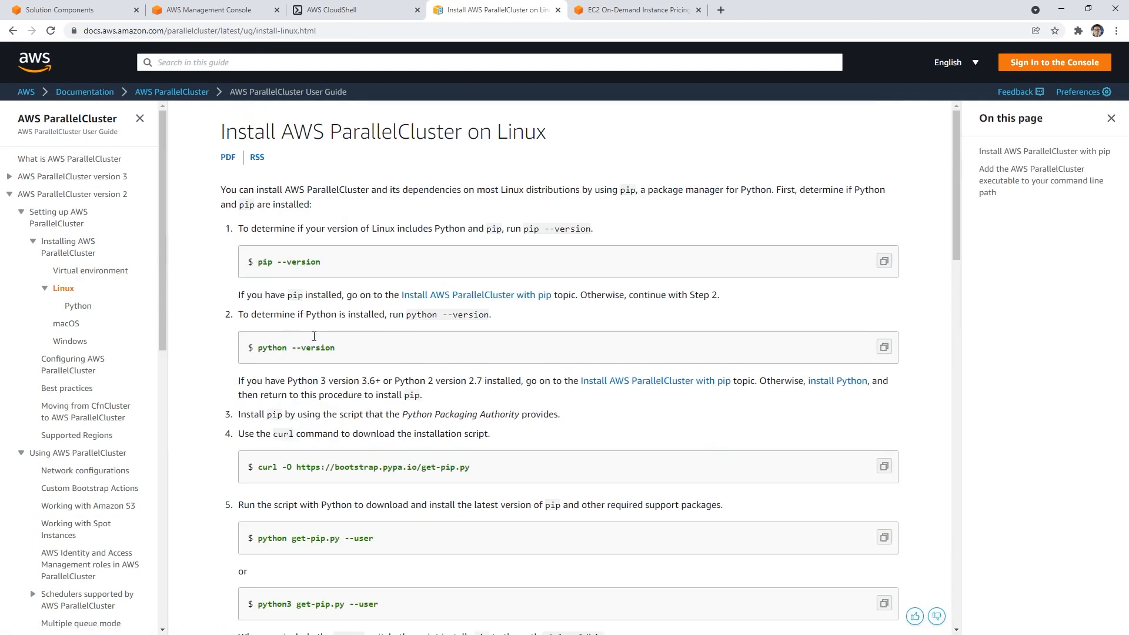
left_click(90, 270)
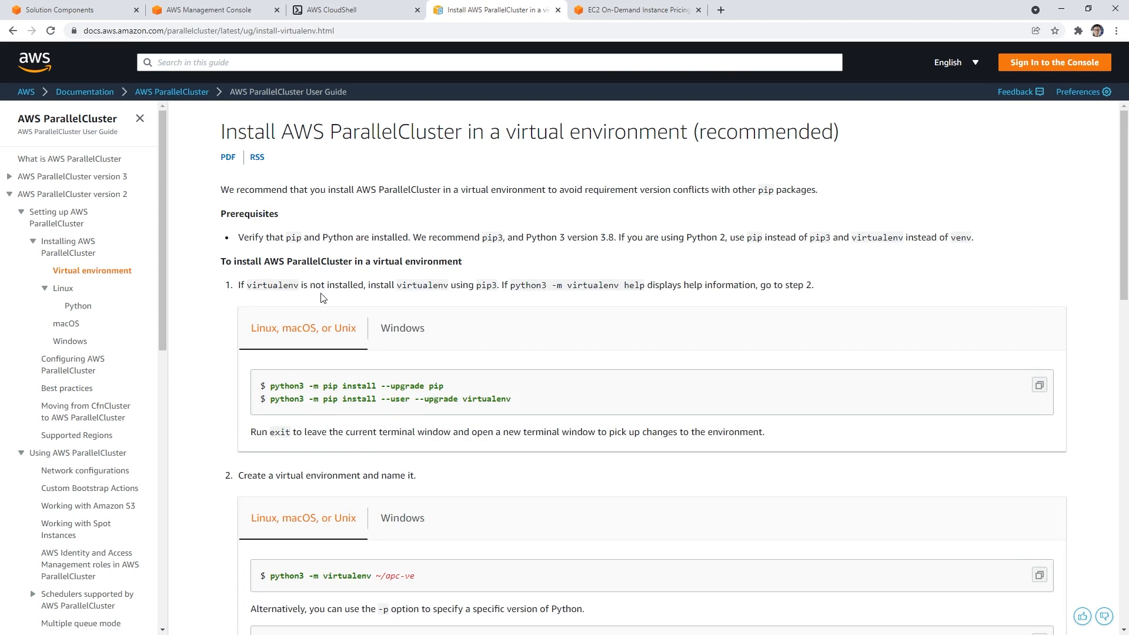
scroll("down", 3)
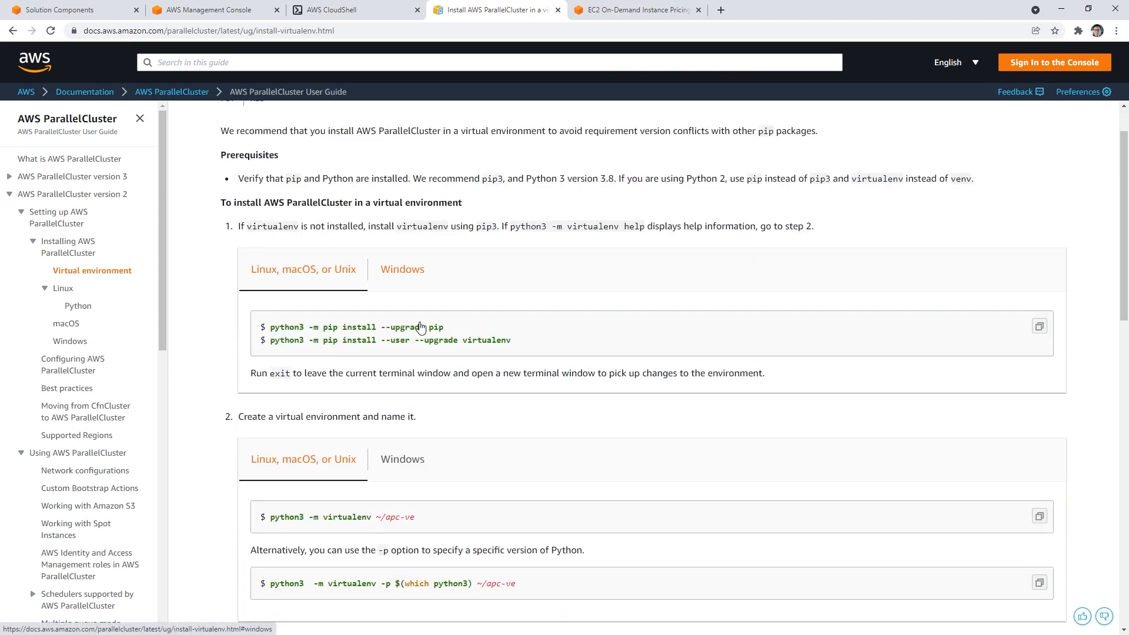
scroll("down", 3)
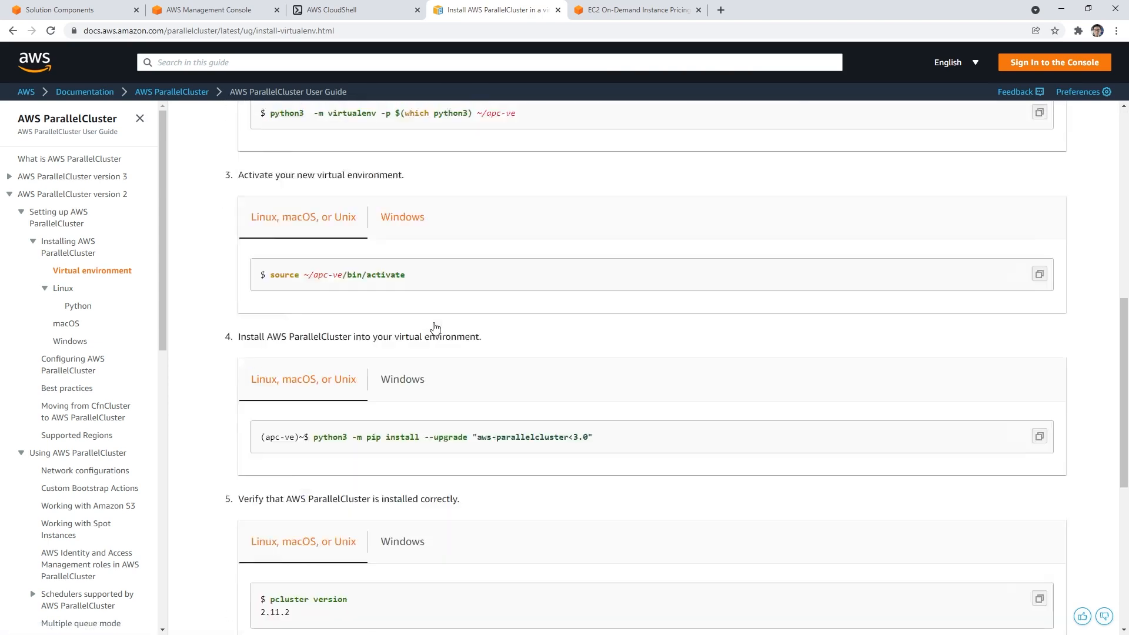
scroll("up", 3)
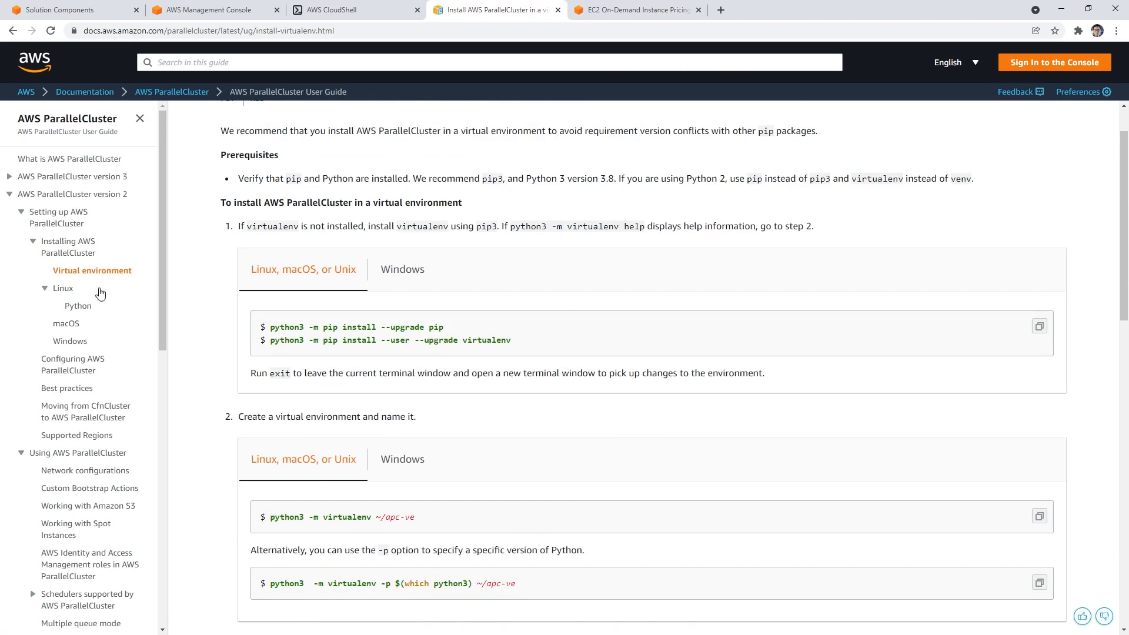
left_click(77, 305)
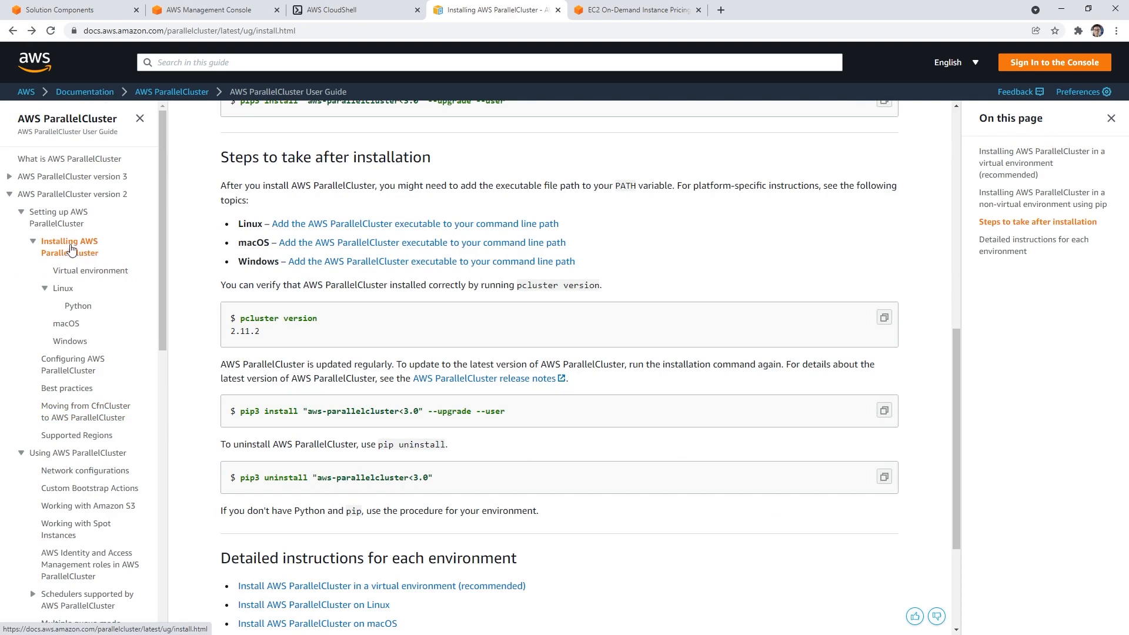
mouse_move(511, 411)
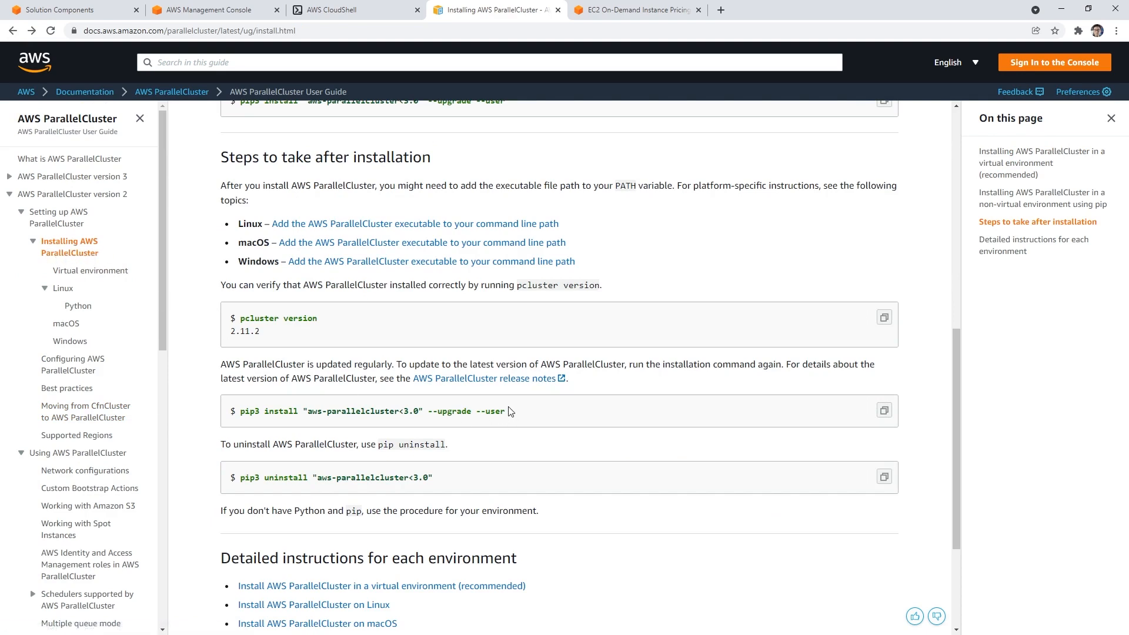
left_click_drag(256, 411, 505, 411)
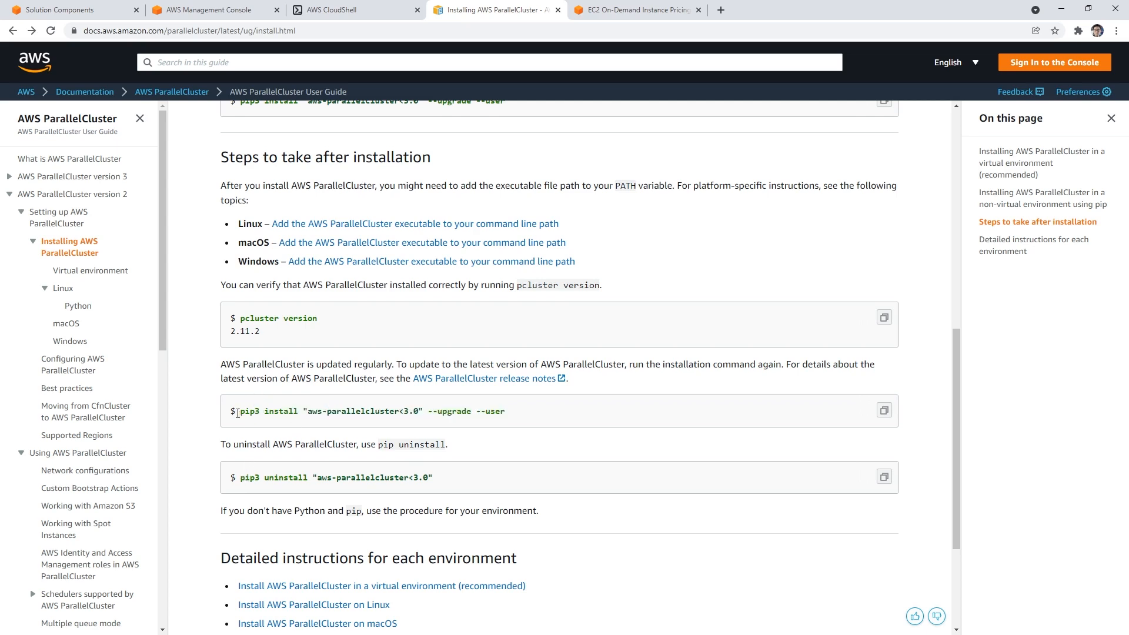
Install "aws-parallelcluster<3.0" with pip3 in CloudShell and confirm version 2.11.2
left_click(354, 10)
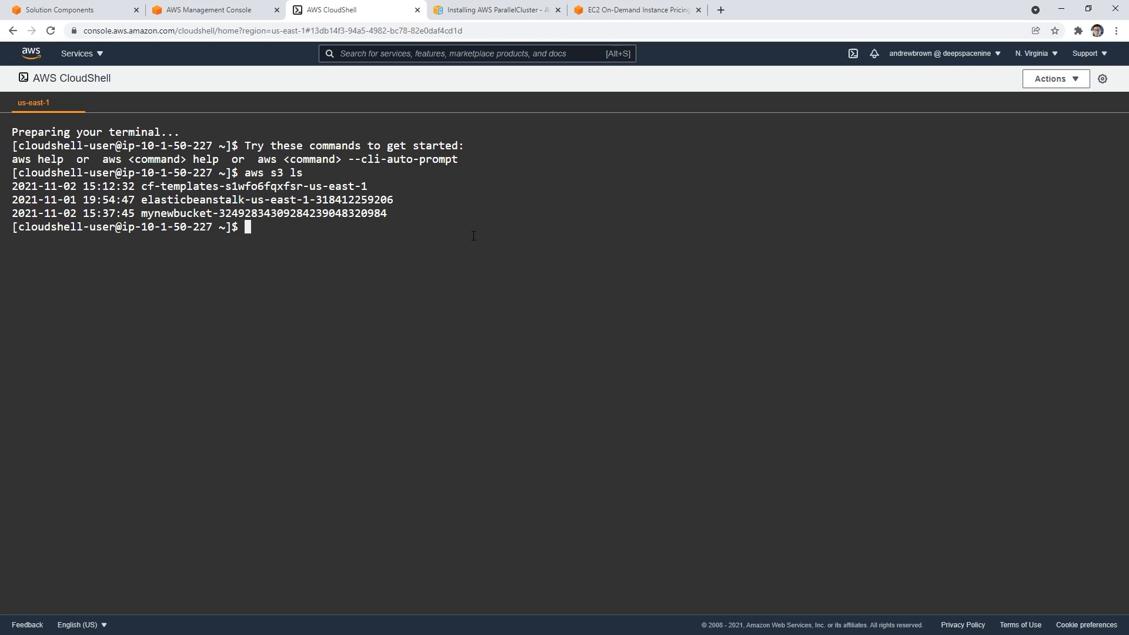
type("pip3 install \"aws-parallelcluster<3.0\" --upgrade --user")
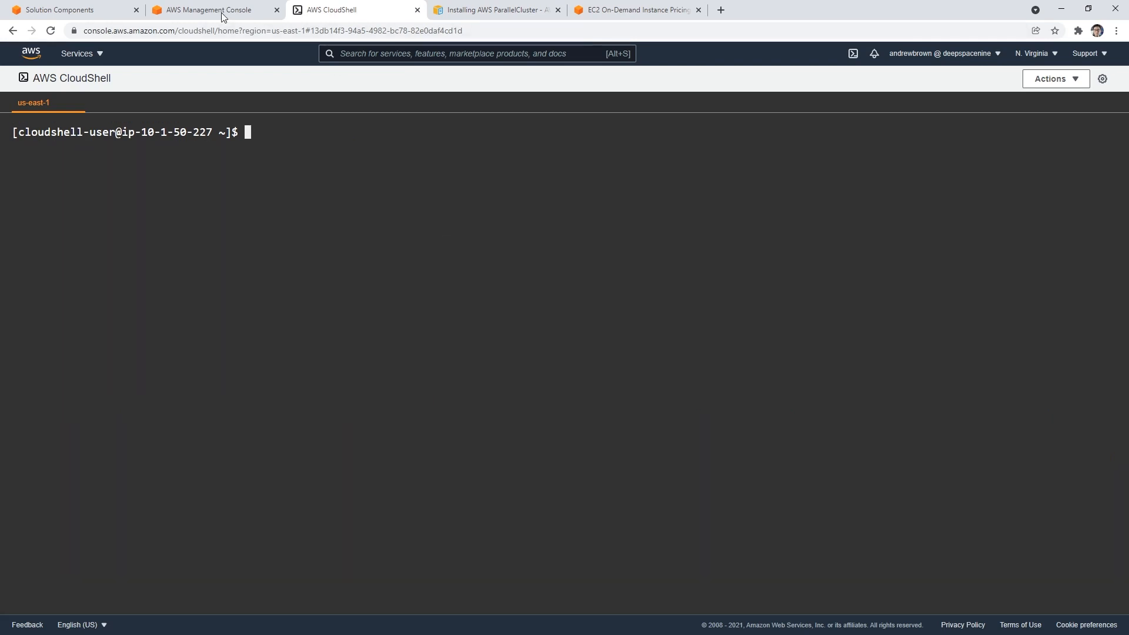
left_click(494, 10)
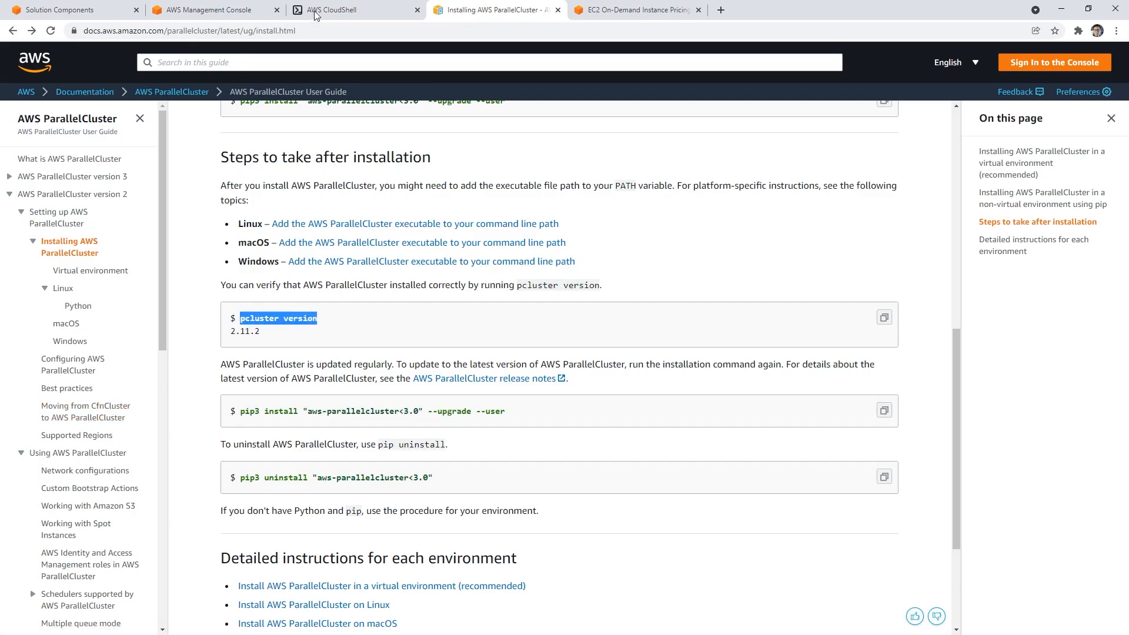
left_click(356, 10)
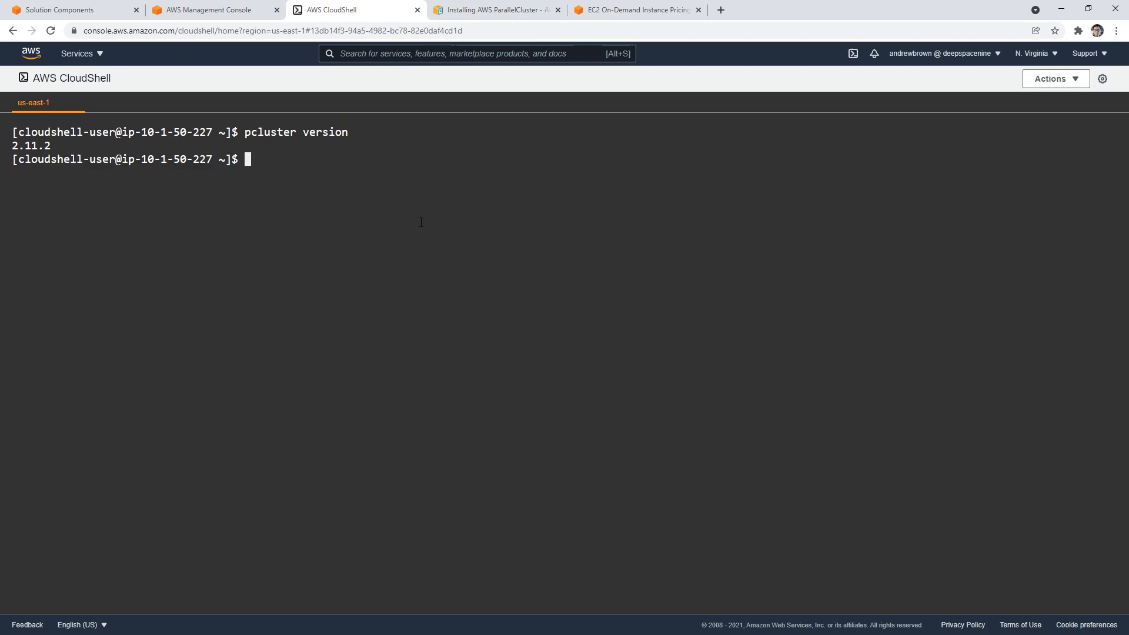
Open the 'Running your first job' tutorial and find the 'pcluster create hello-world' command
left_click(495, 9)
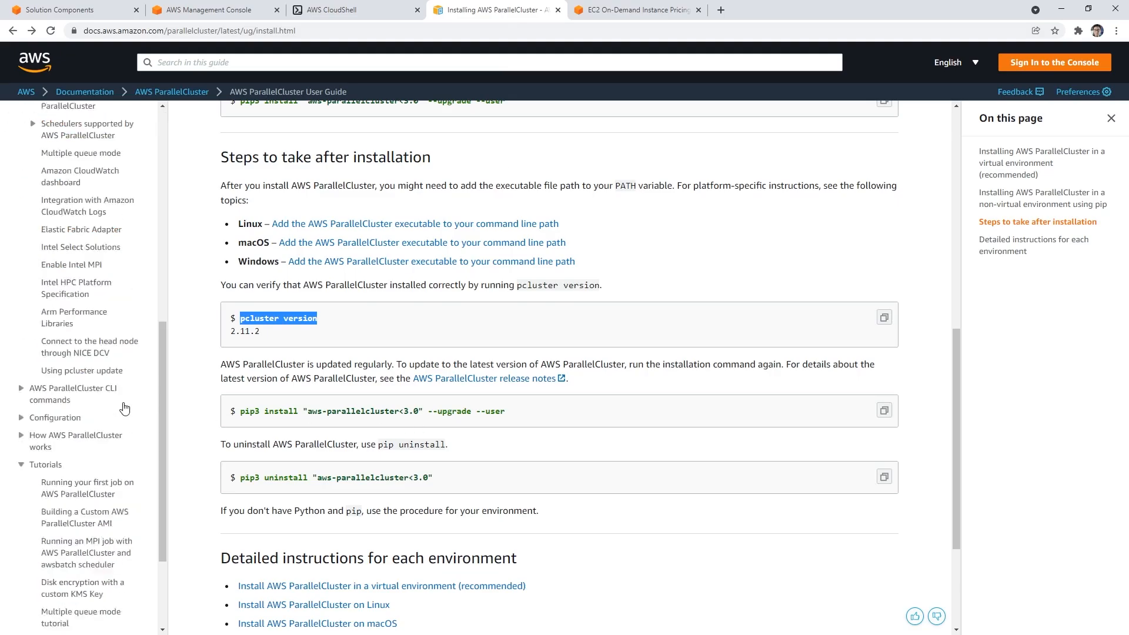
left_click(87, 487)
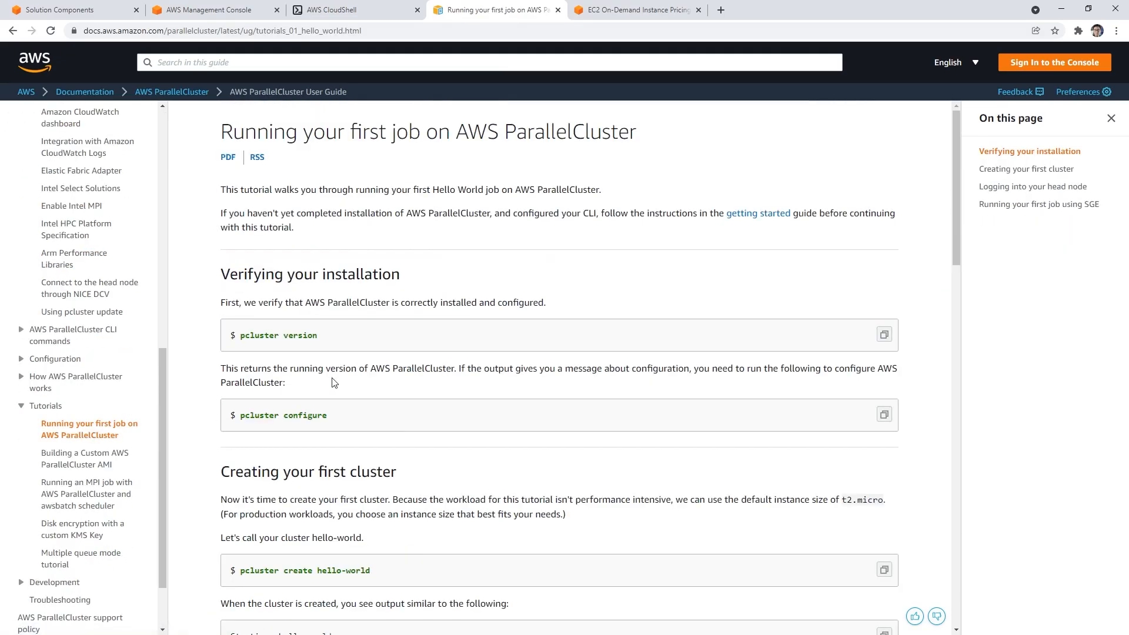
scroll("down", 3)
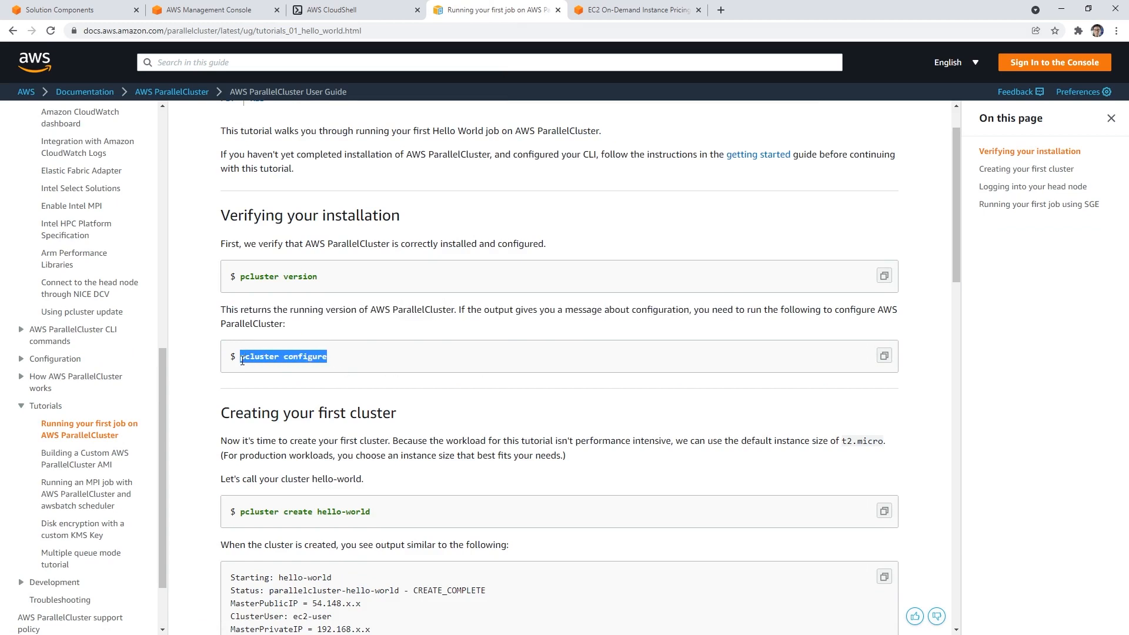
scroll("down", 3)
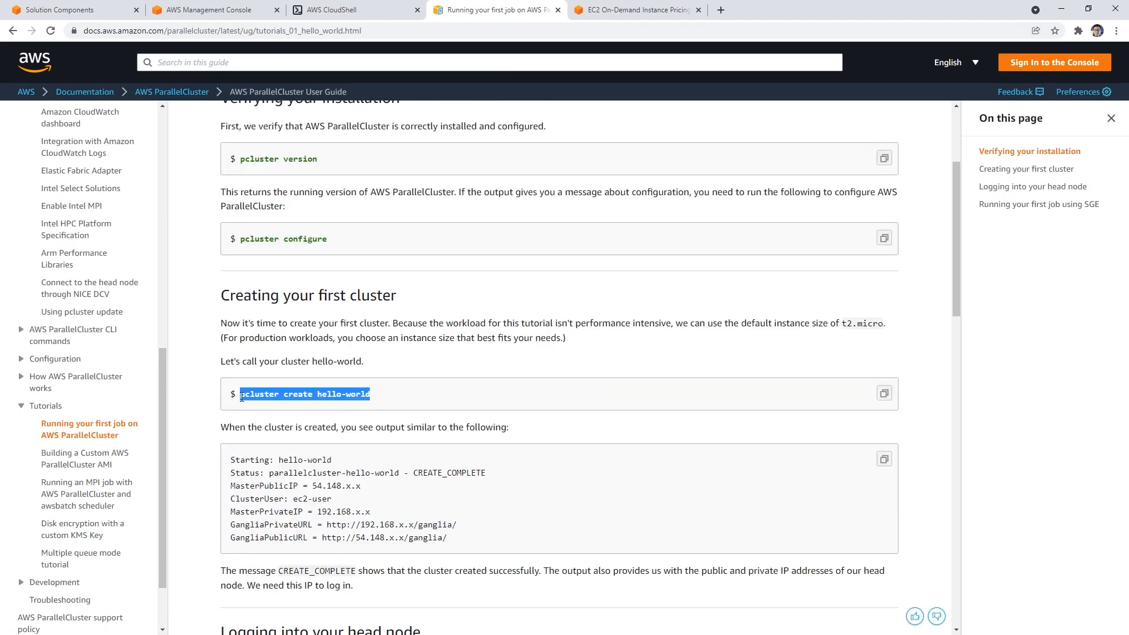
left_click(353, 9)
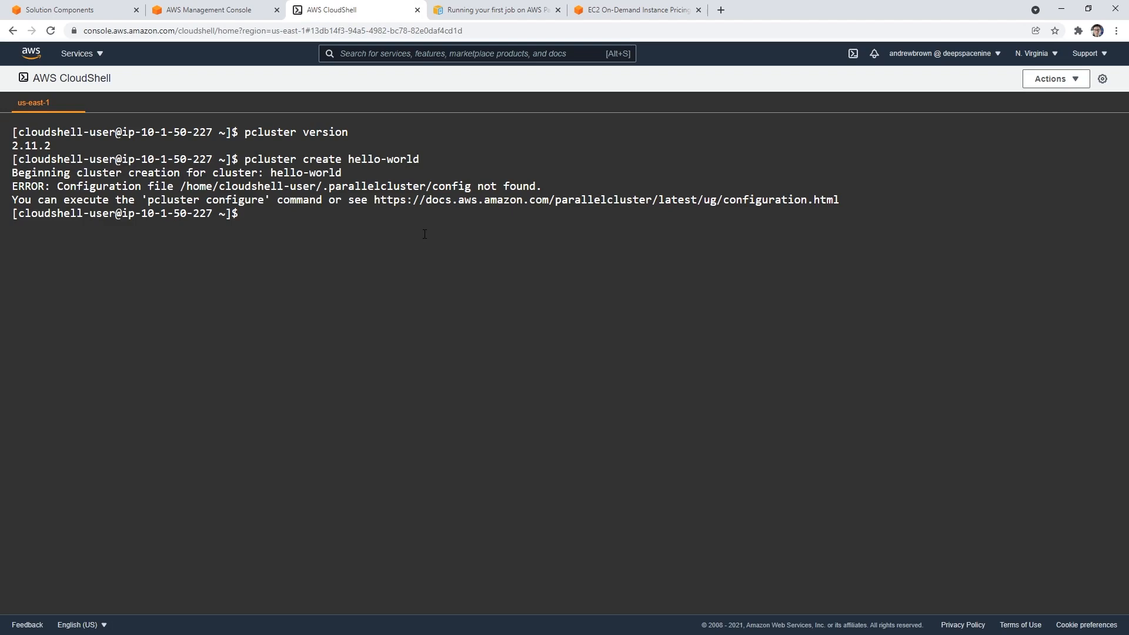
Run pcluster create, then pcluster configure with region 13 (us-east-1), hitting the key pair error
type("pcluster create")
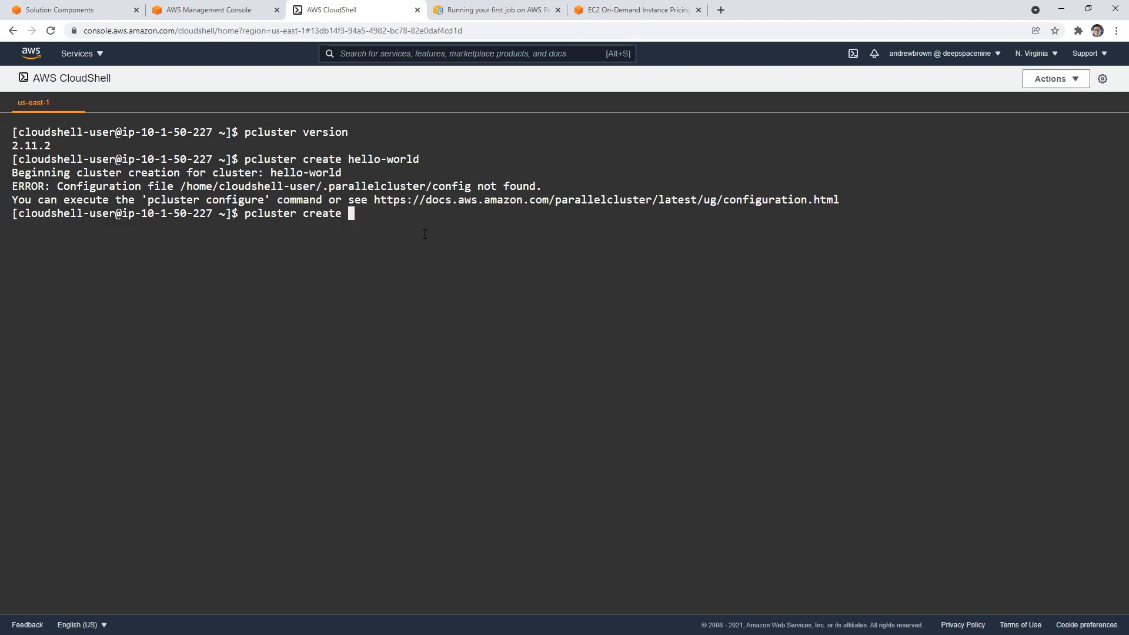
type("configu")
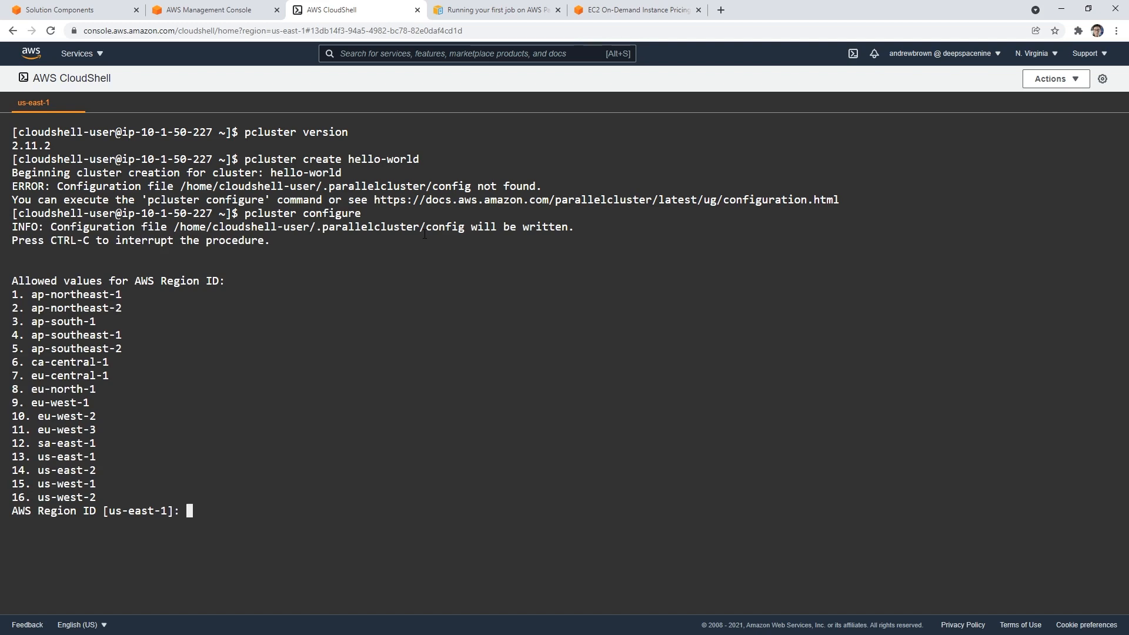
type("13")
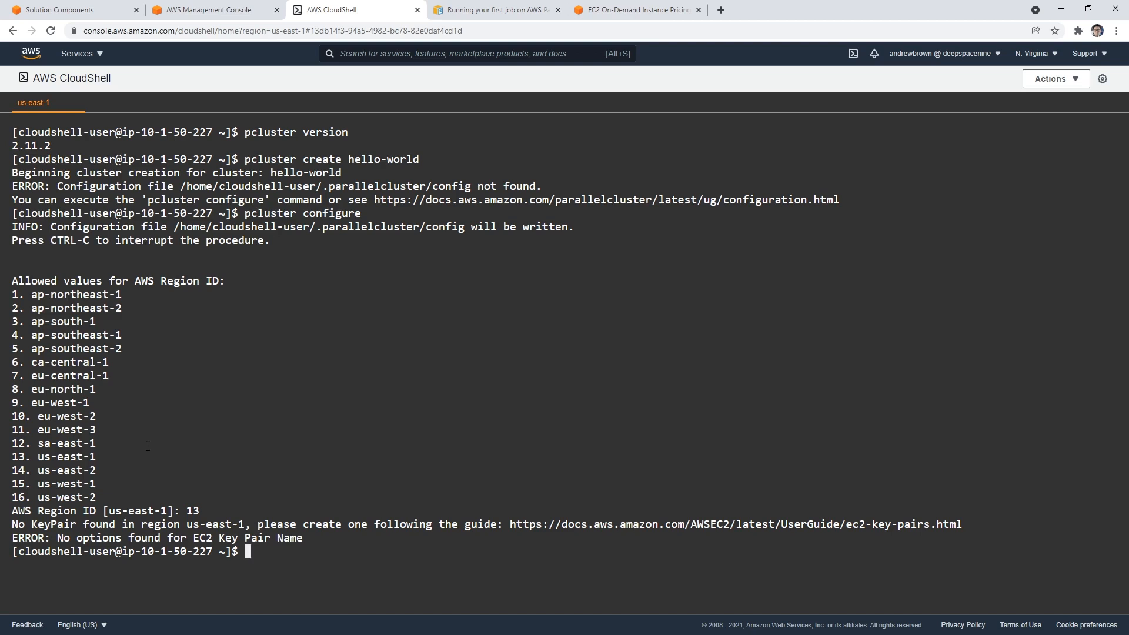
mouse_move(32, 53)
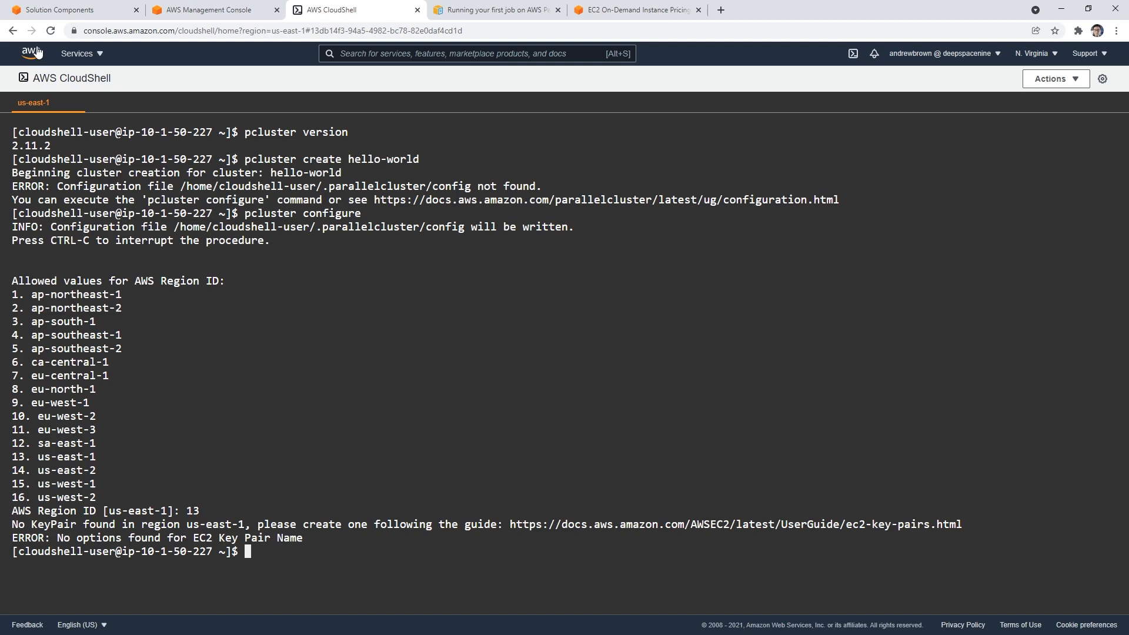
Search the console for EC2 and go to its Key Pairs page
left_click(129, 9)
type("ec3")
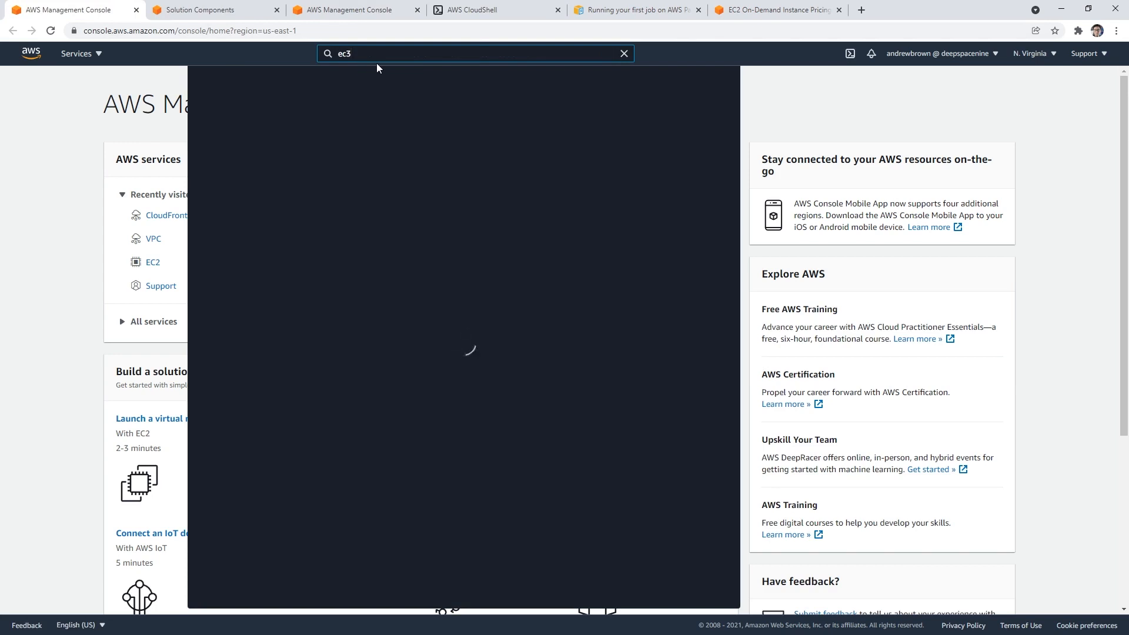
left_click(376, 144)
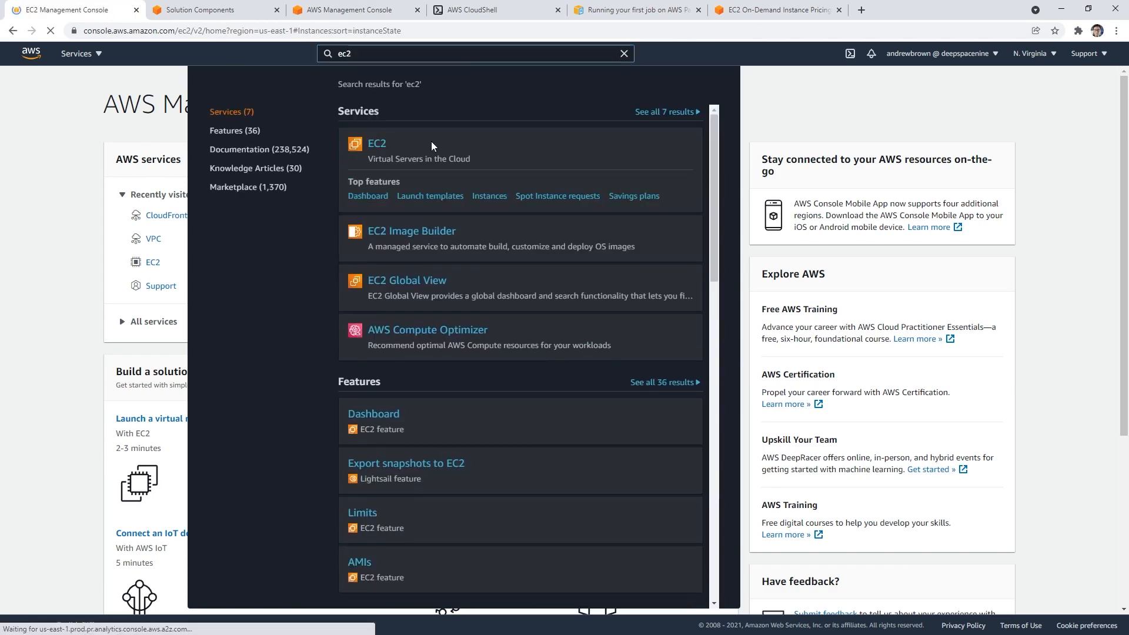
left_click(377, 143)
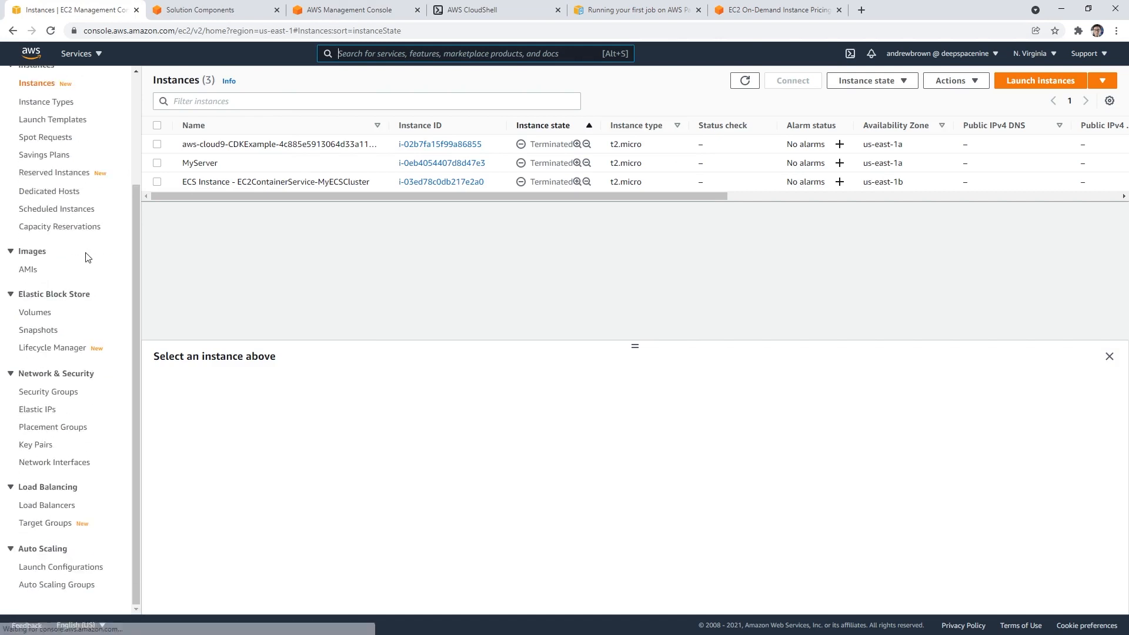
left_click(36, 444)
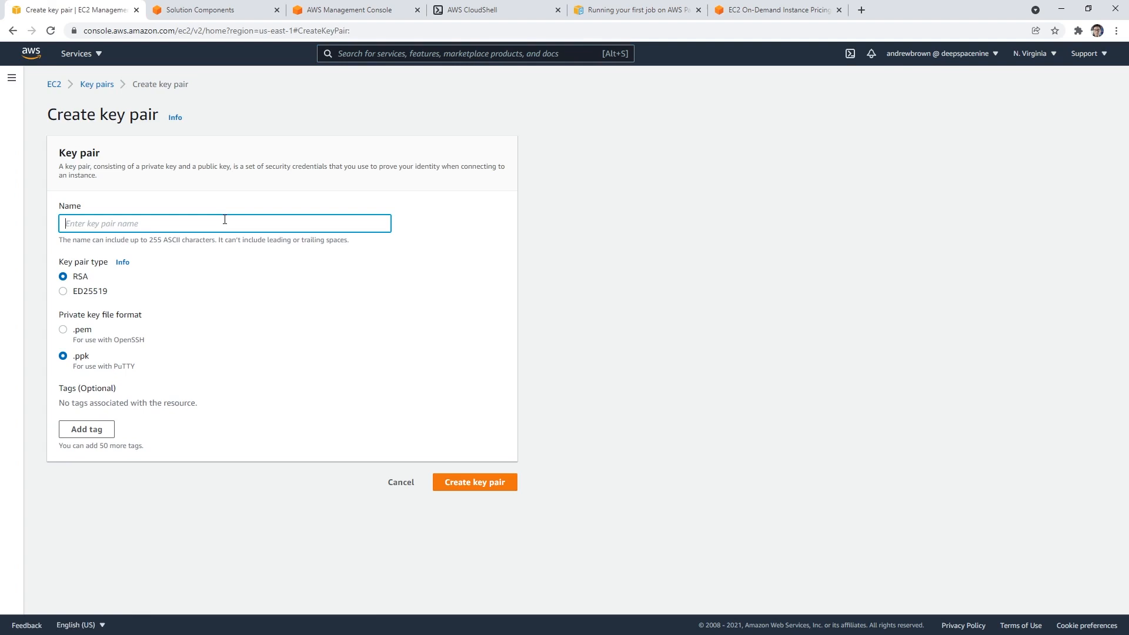
Create a .pem key pair named myHPC and download its key file
type("HPCKeyPair")
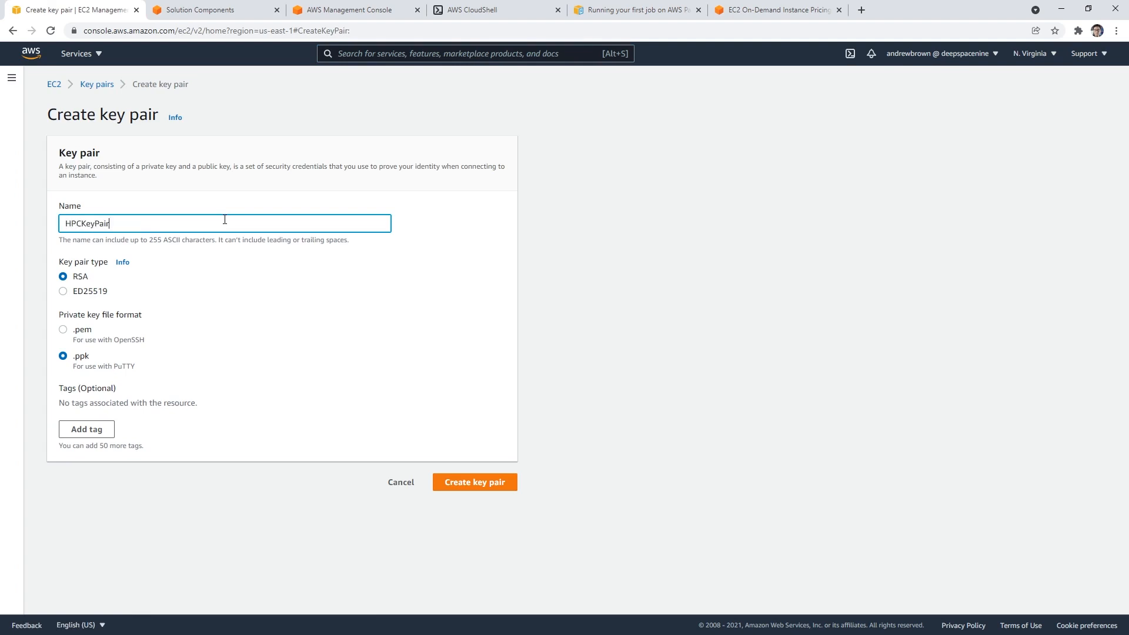
type("m")
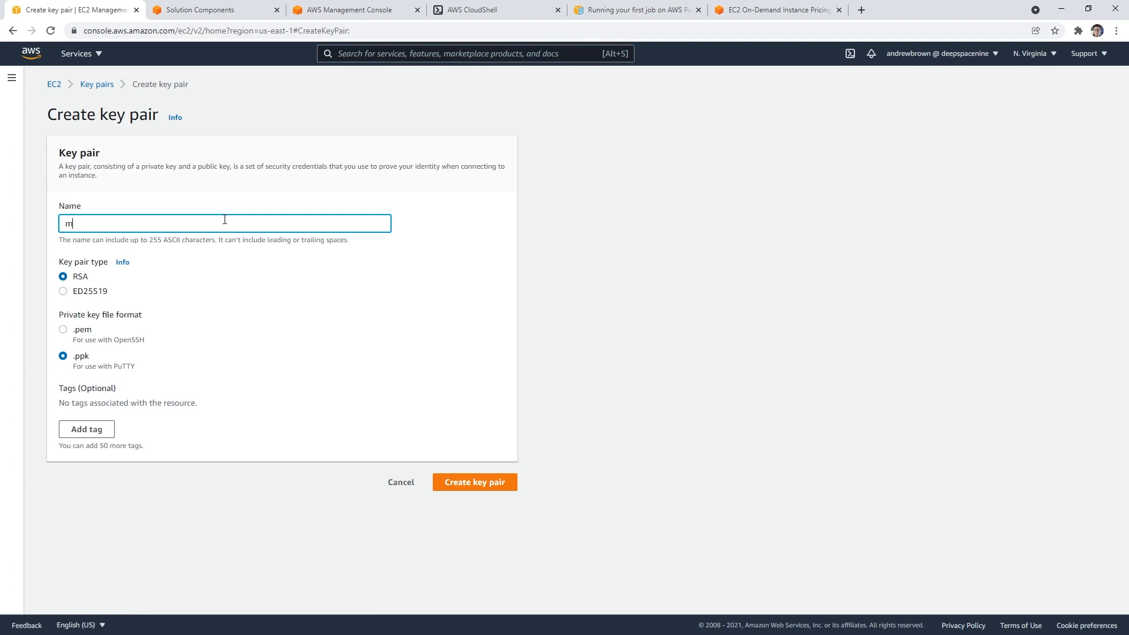
type("yHPC")
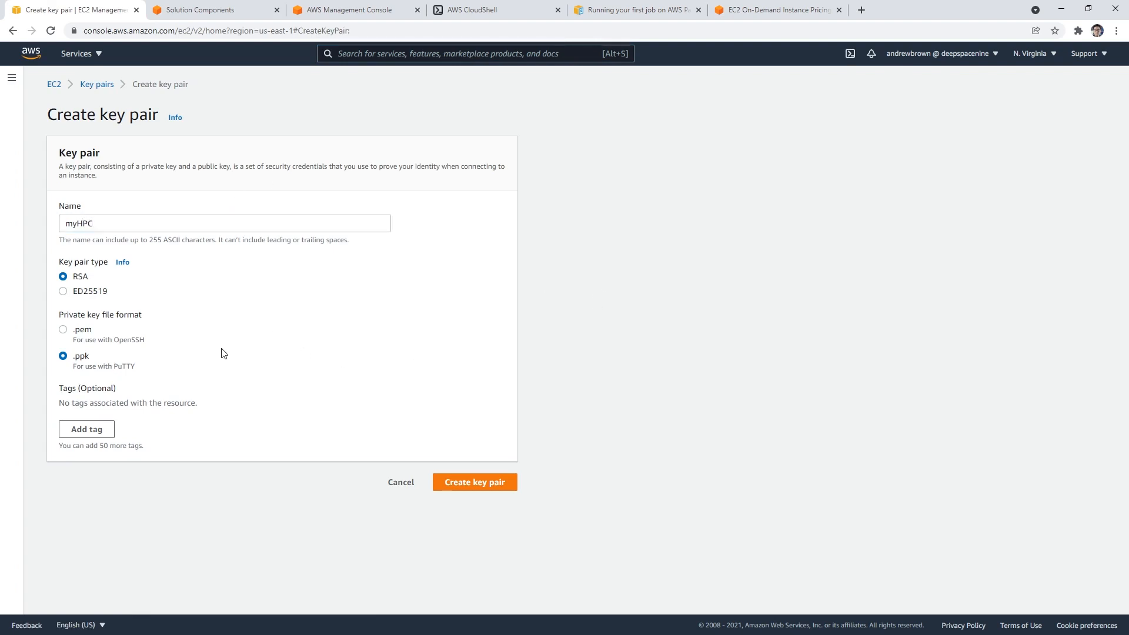
left_click(63, 329)
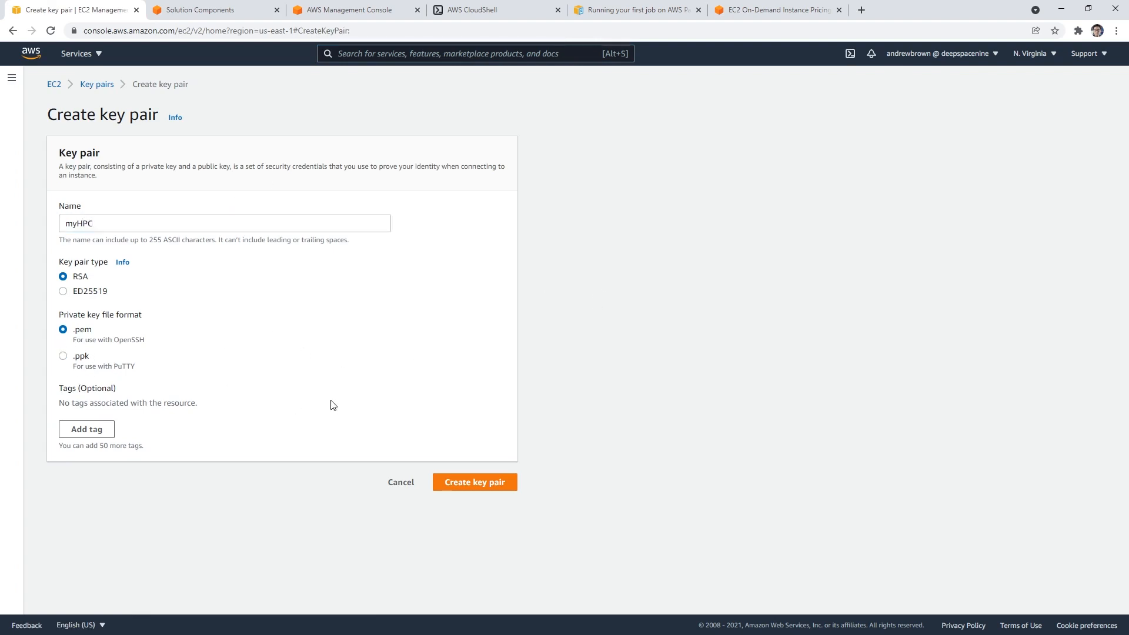
left_click(475, 482)
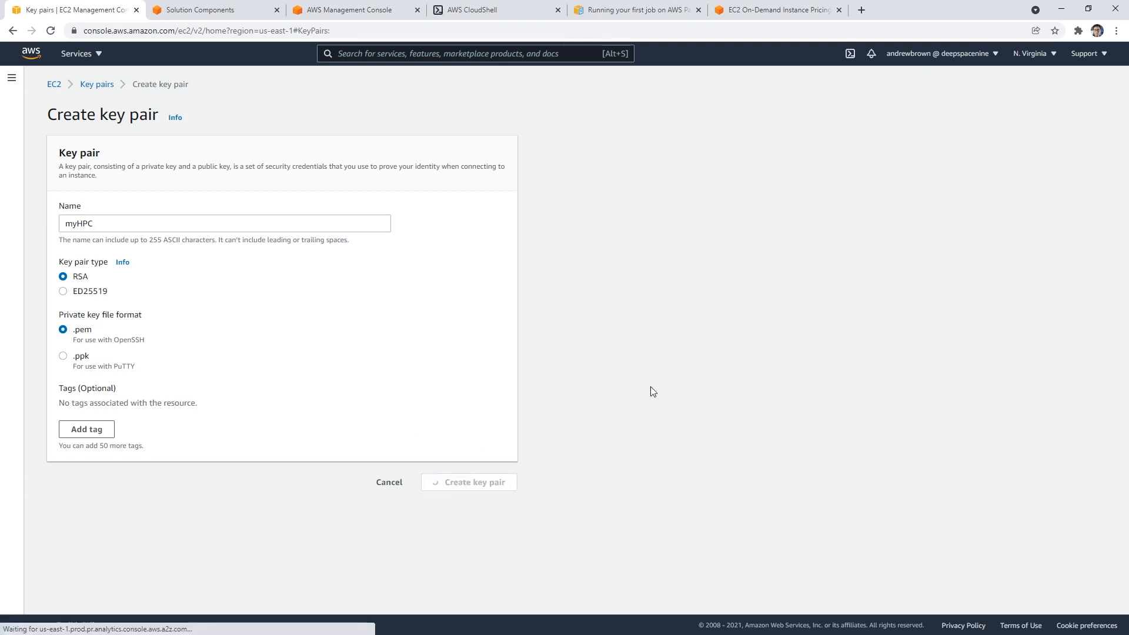
left_click(468, 482)
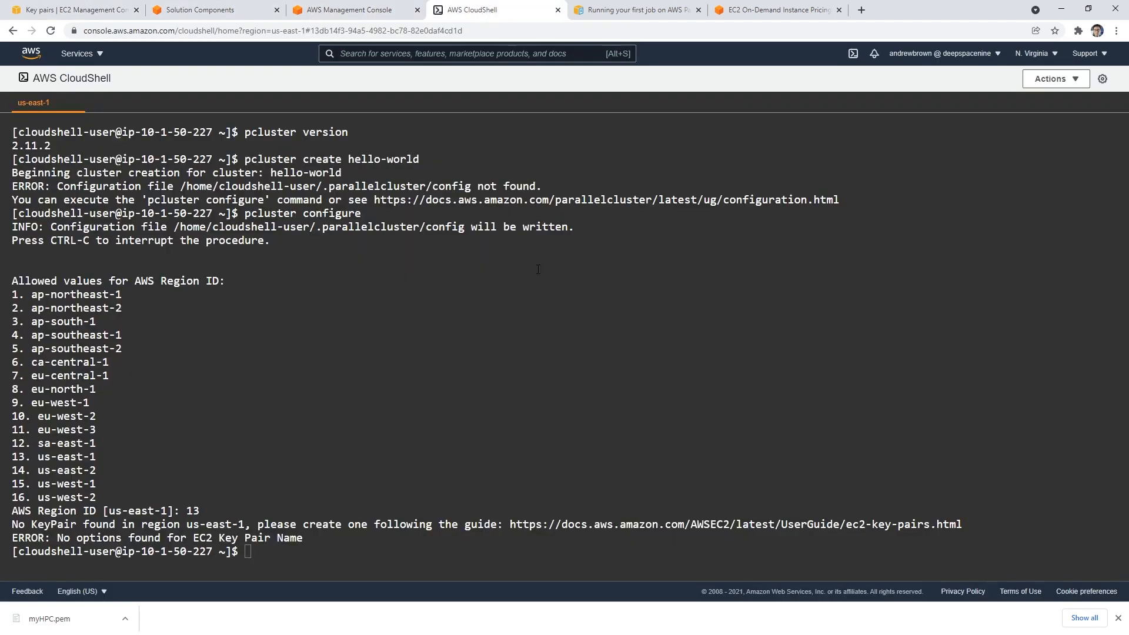
Run pcluster configure: us-east-1, myHPC, SGE, alinux2, 1–2 instances, automatic VPC with one public subnet
type("pcluster configure")
type("13")
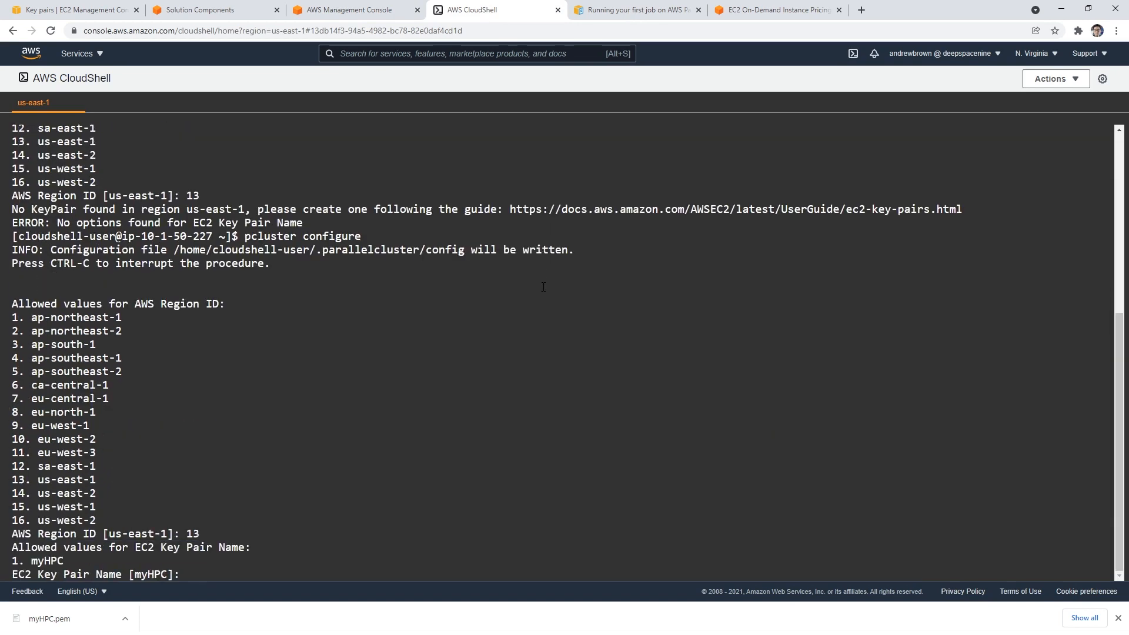
type("1")
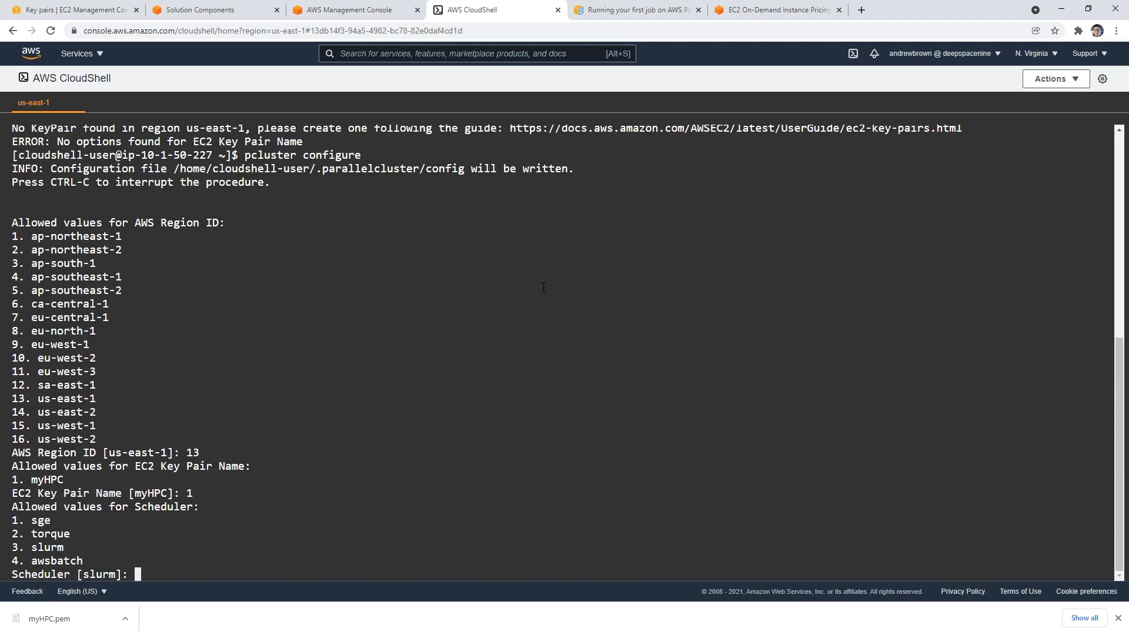
type("1")
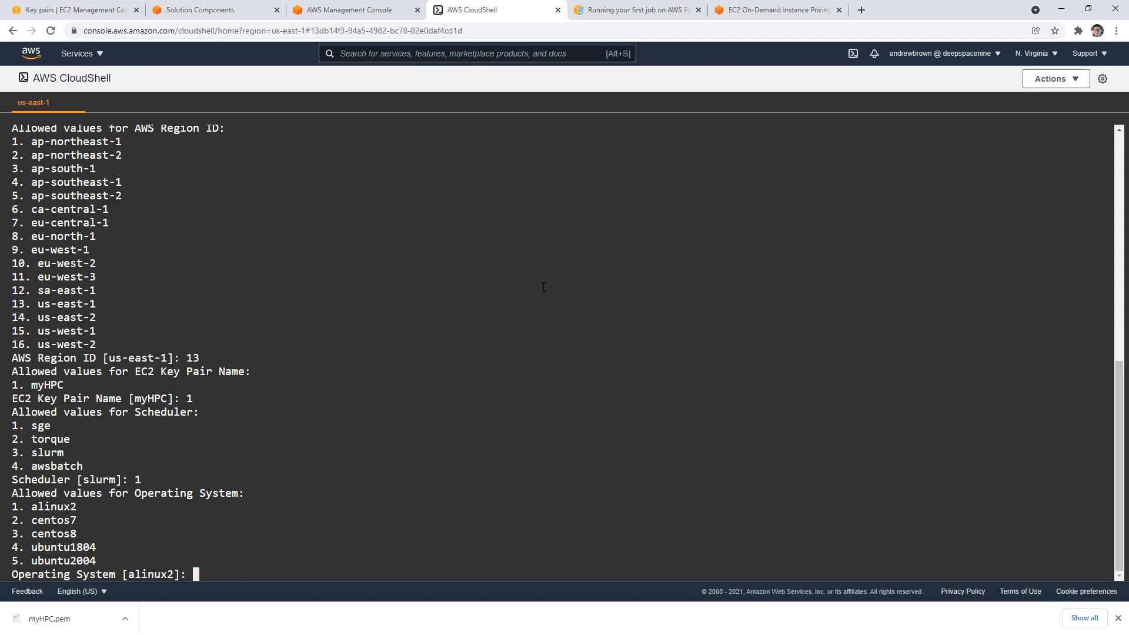
type("1")
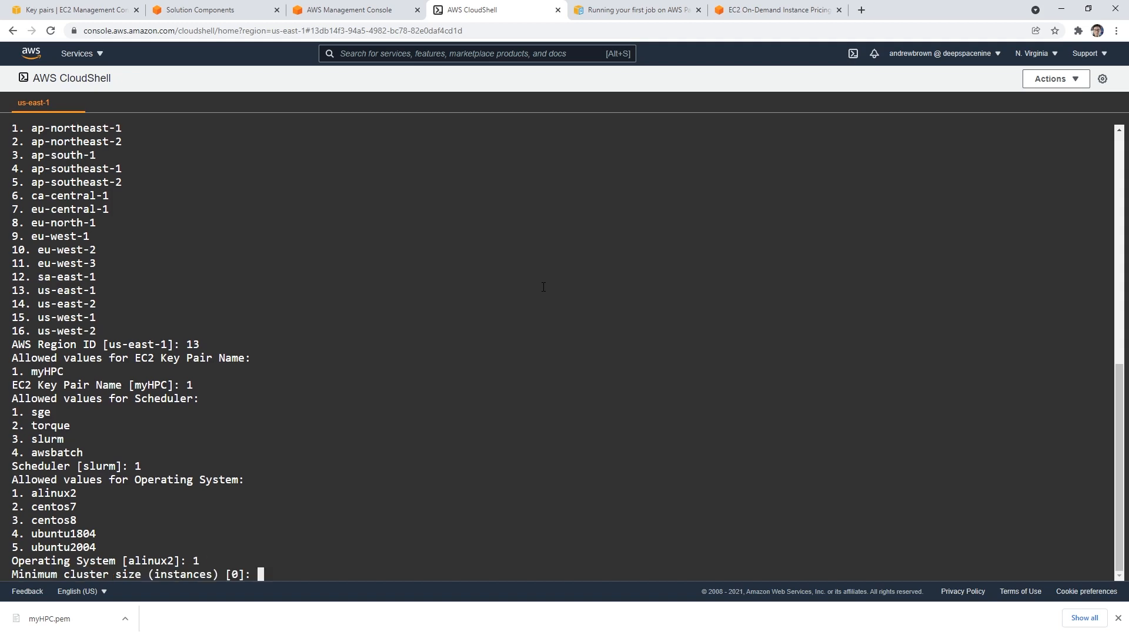
type("1")
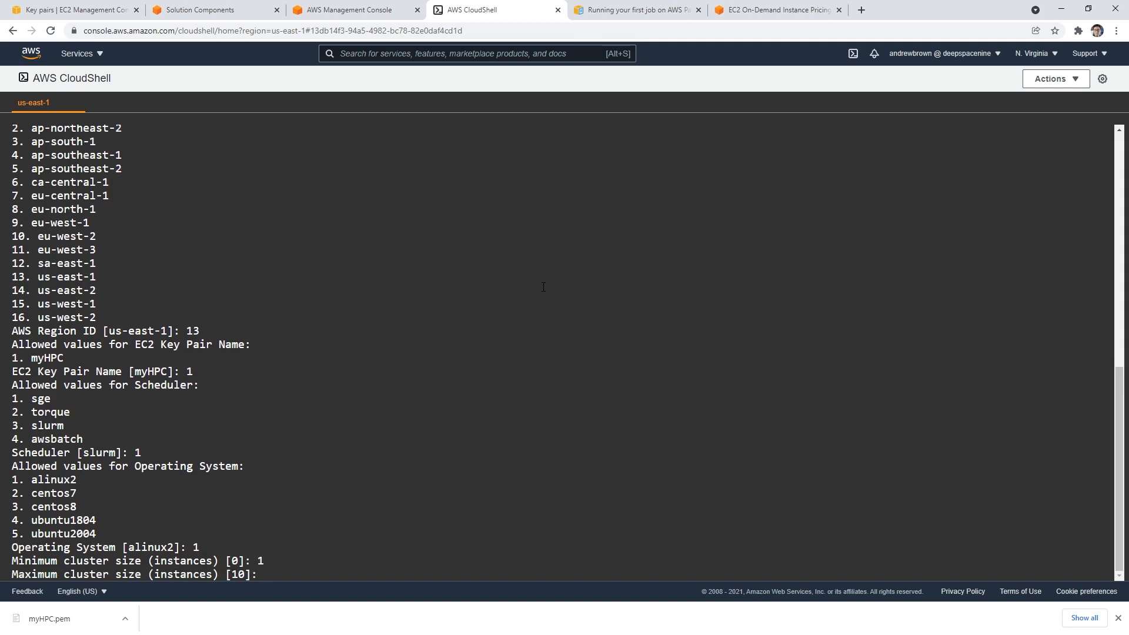
type("2")
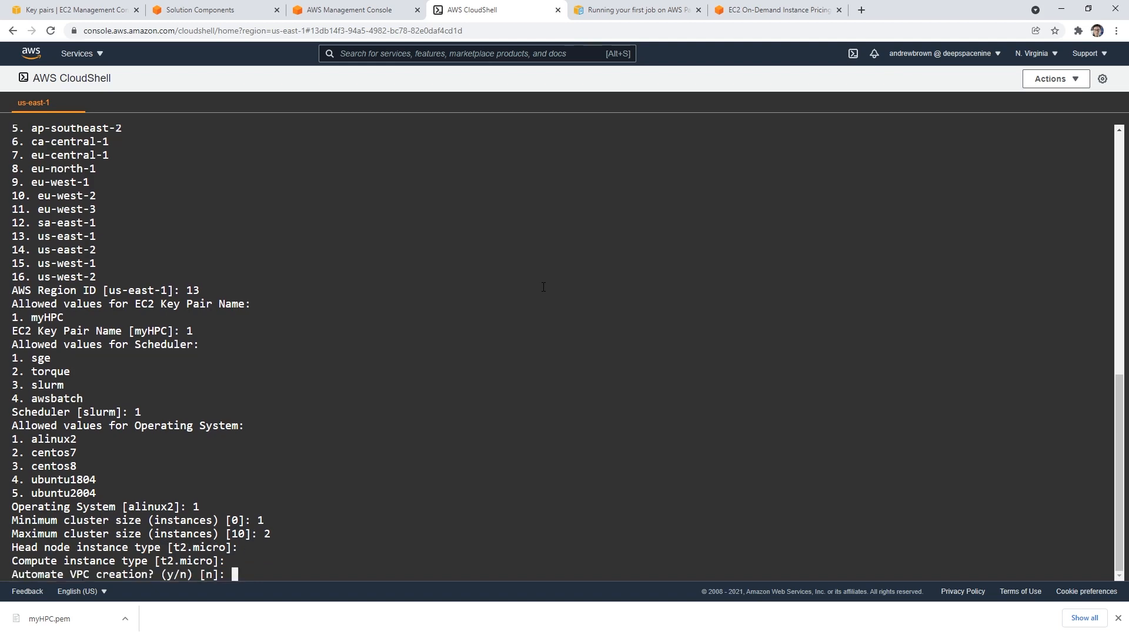
type("y")
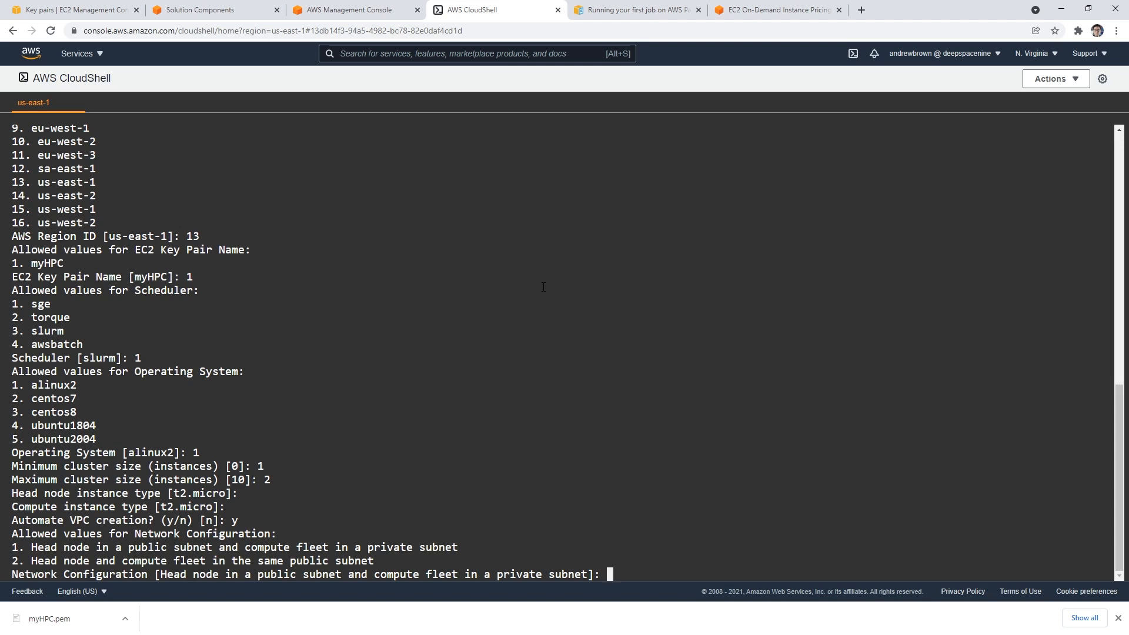
type("2")
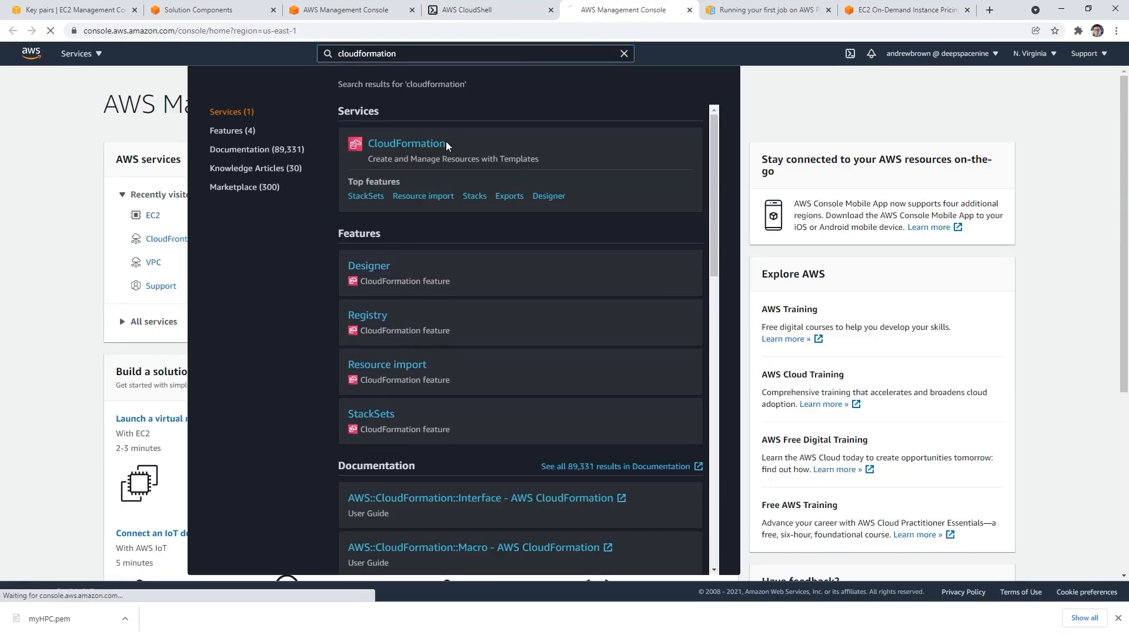
Open the parallelclusternetworking stack in CloudFormation and refresh its event history
left_click(406, 143)
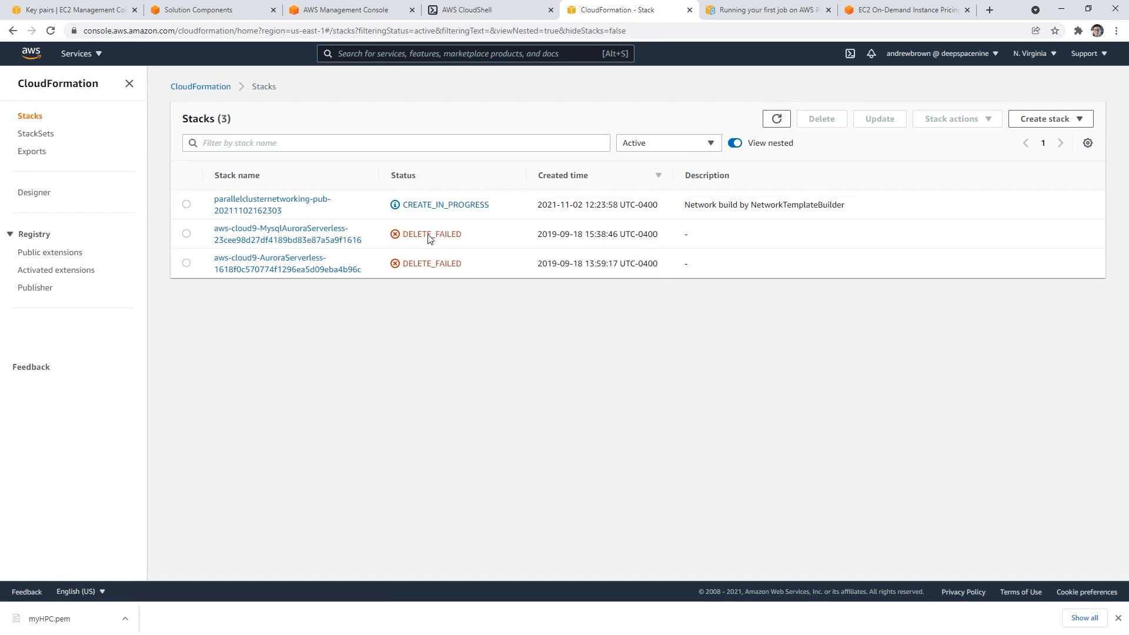
left_click(271, 204)
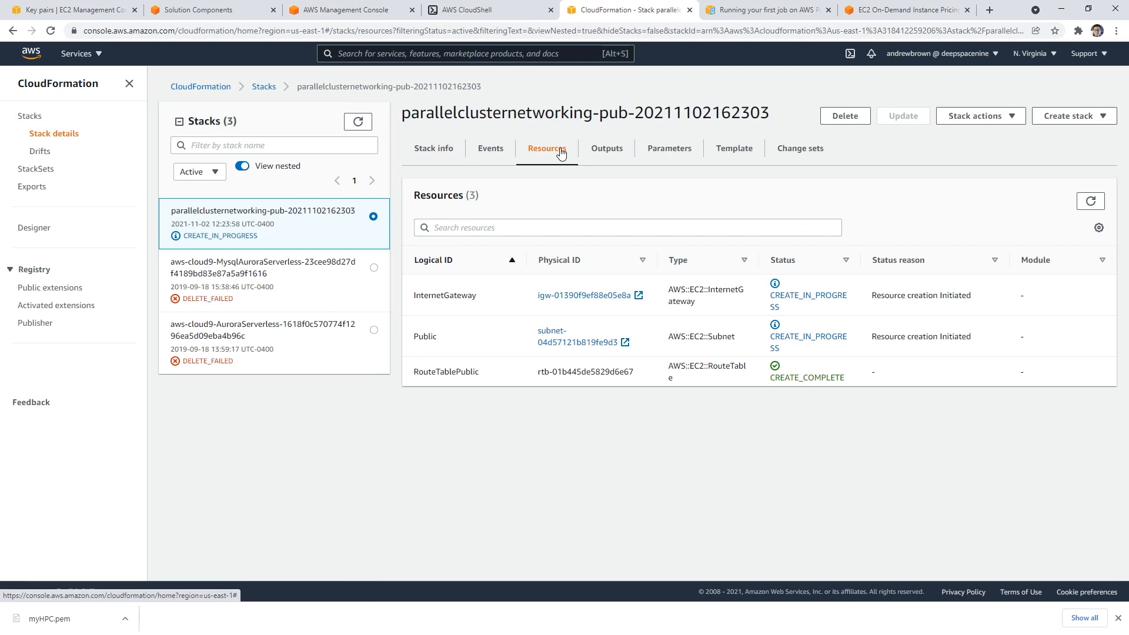
double_click(445, 294)
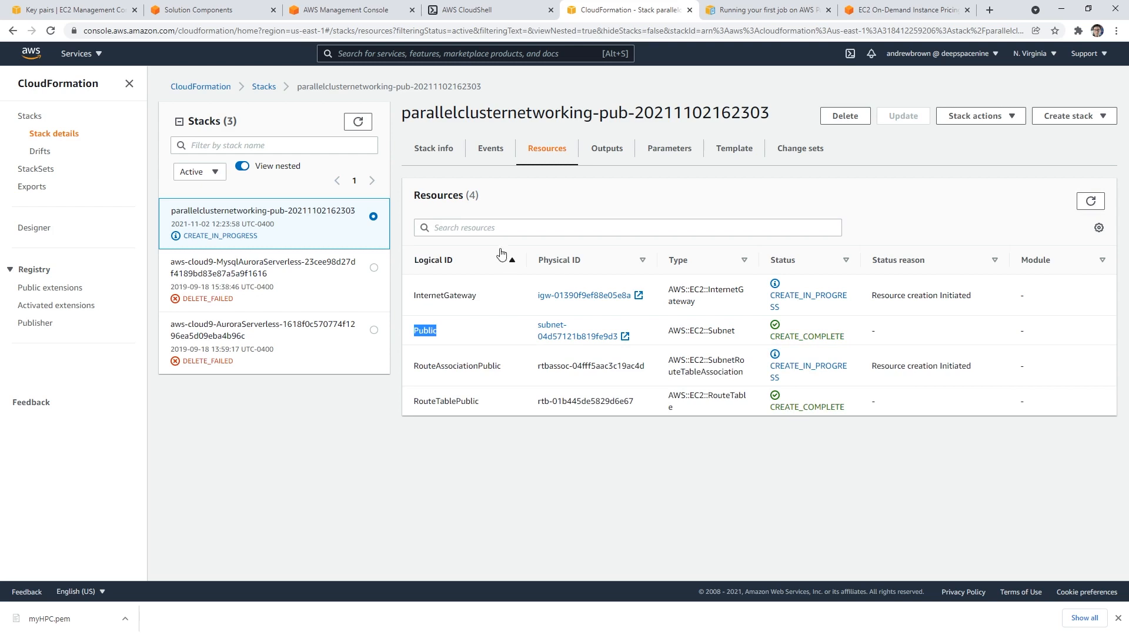
left_click(490, 148)
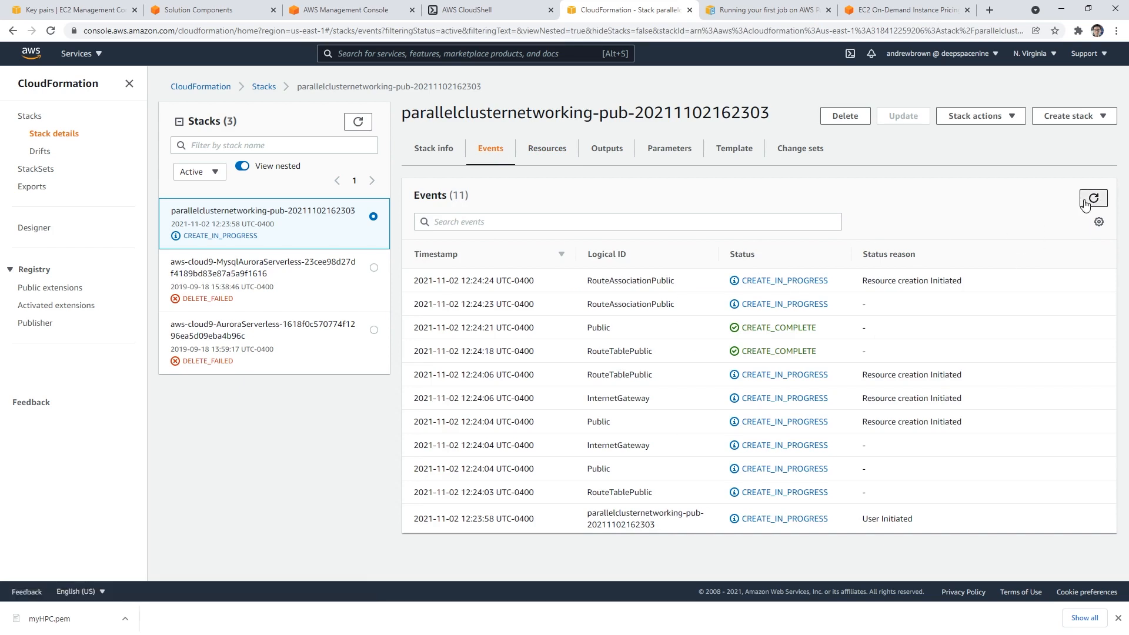
left_click(1092, 199)
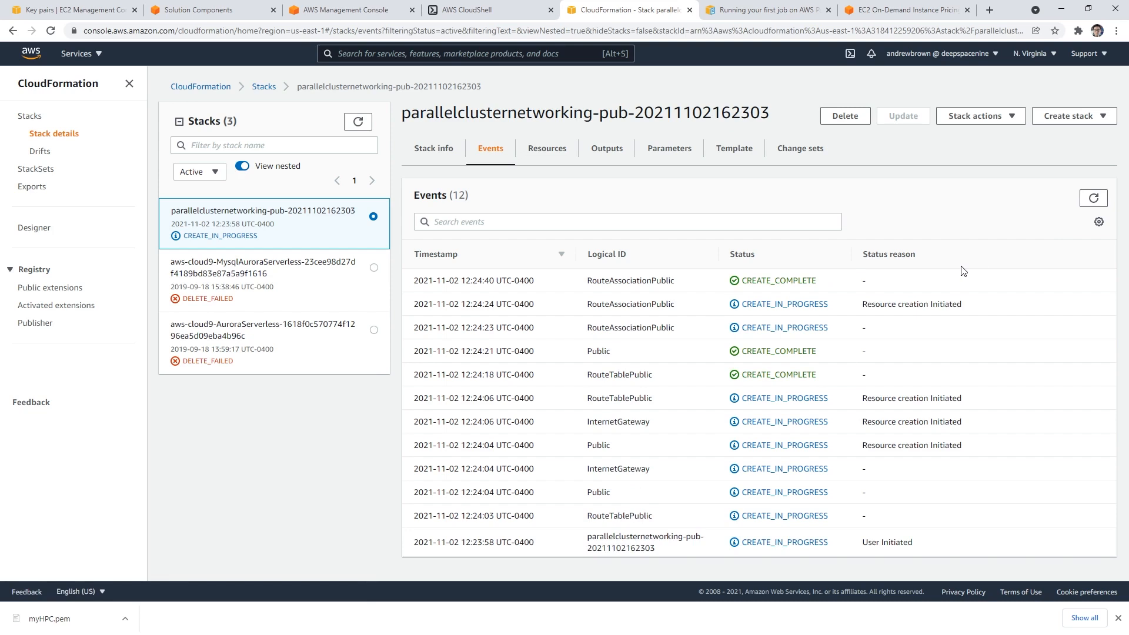
Refresh the stack's five resources, noting VPCGatewayAttachment still being created, then view EC2 pricing
left_click(547, 151)
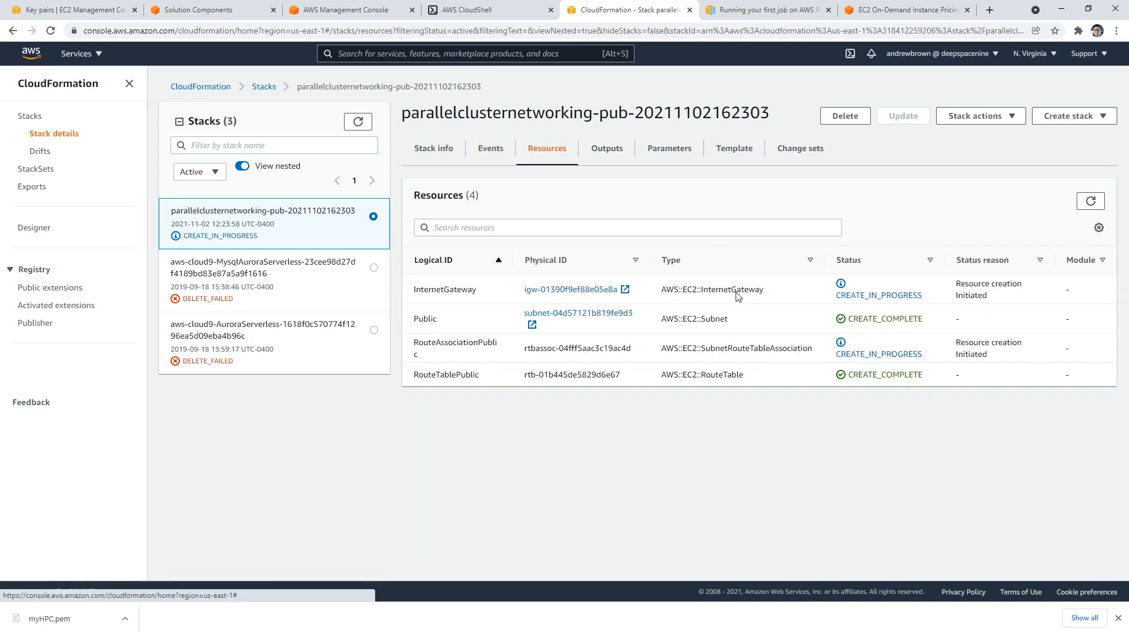
left_click(1090, 201)
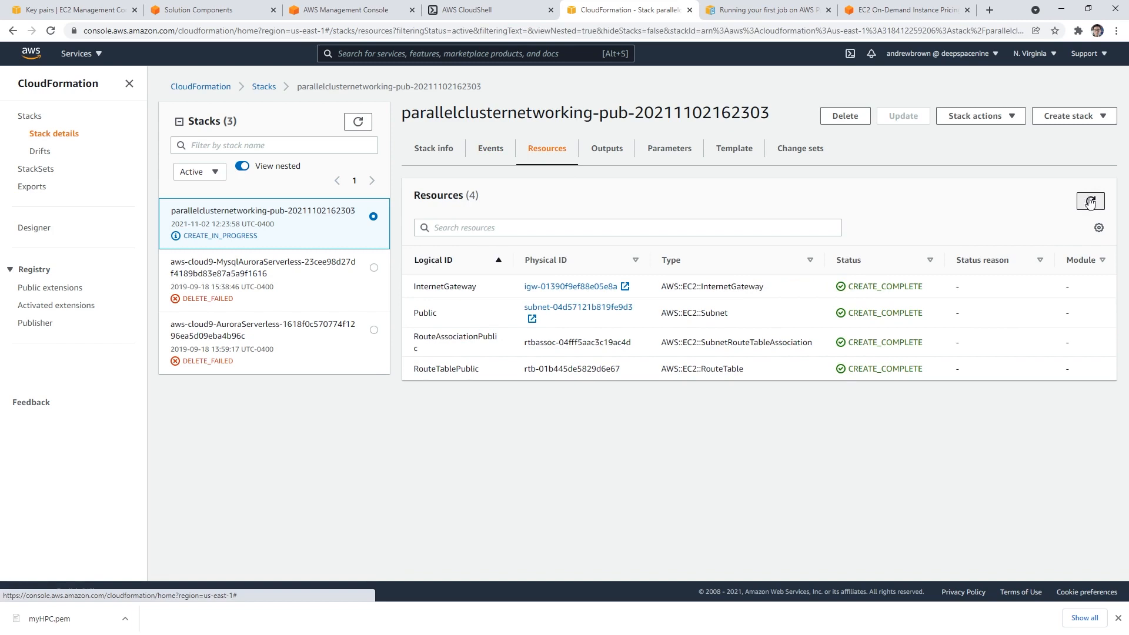
left_click(1089, 201)
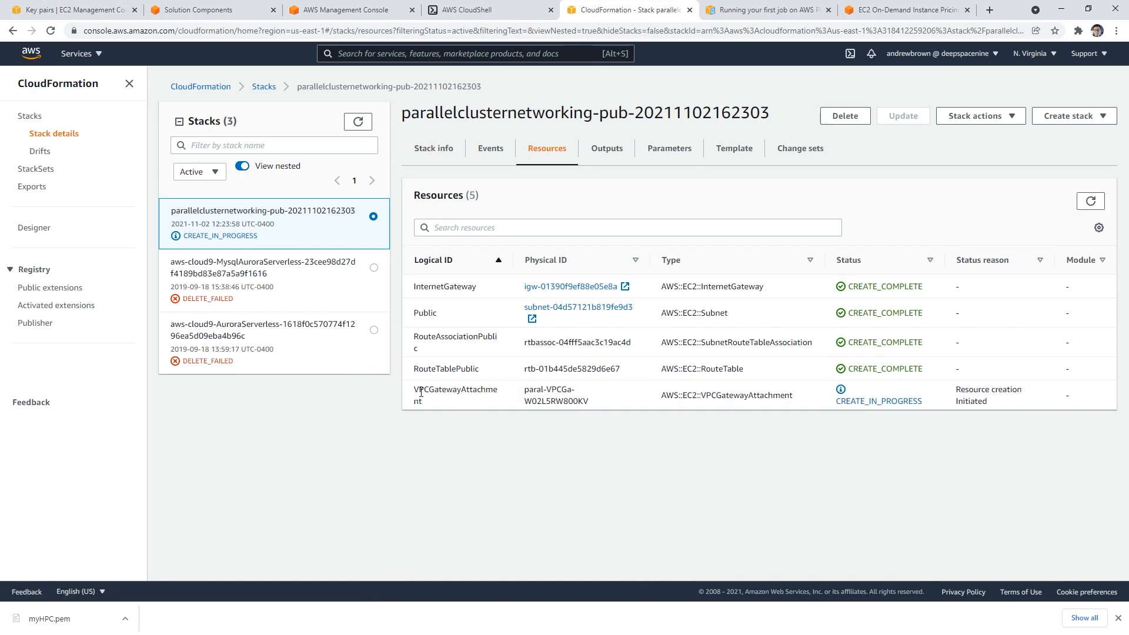
double_click(455, 389)
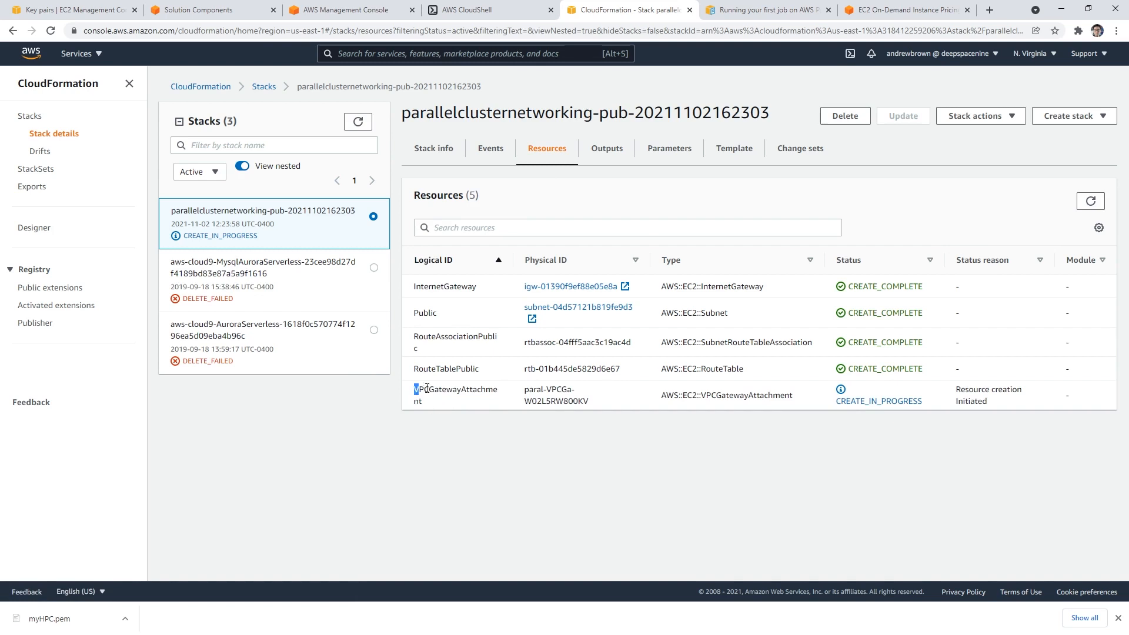
left_click(906, 10)
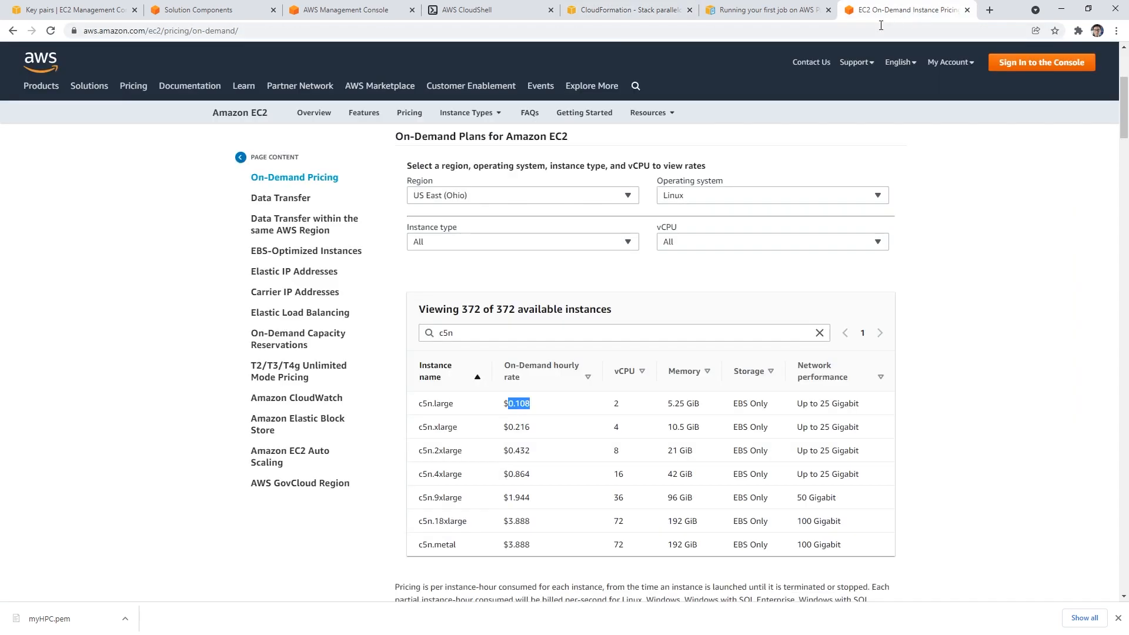
Search 'VPCGateway pricing', review VPC pricing, then return to the networking stack's resources
type("VPCGateway pricing")
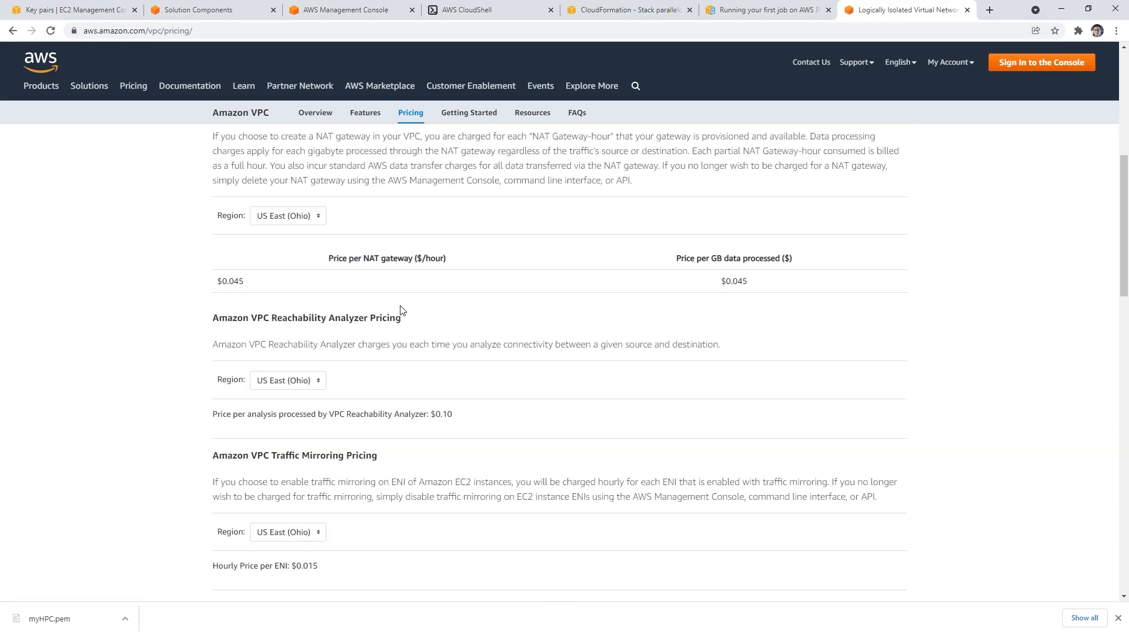
scroll("down", 3)
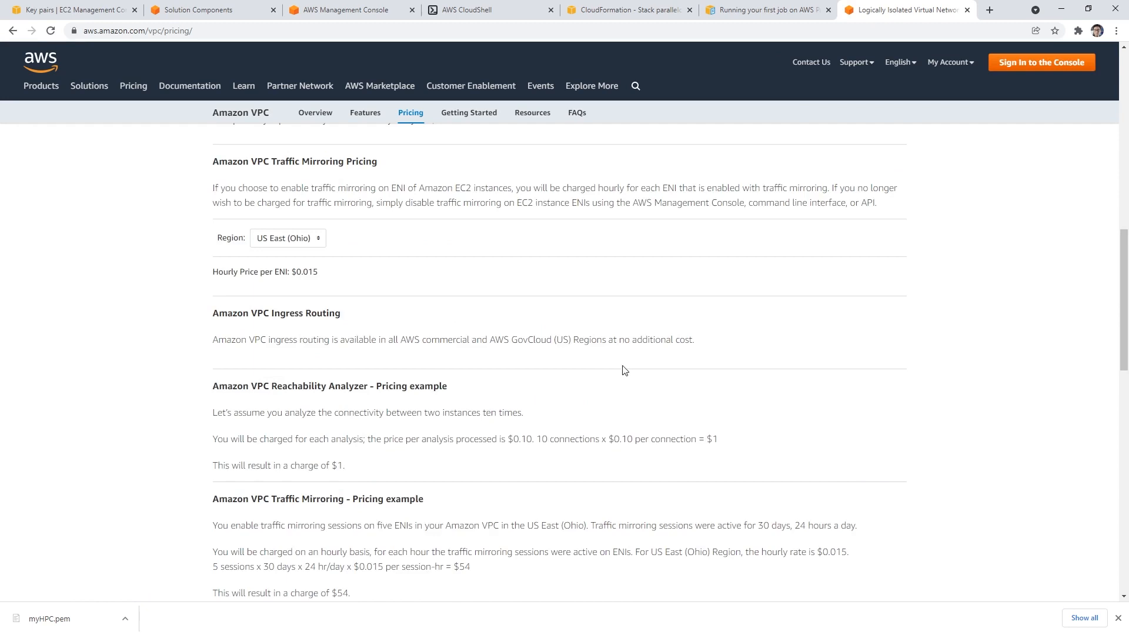
left_click(208, 9)
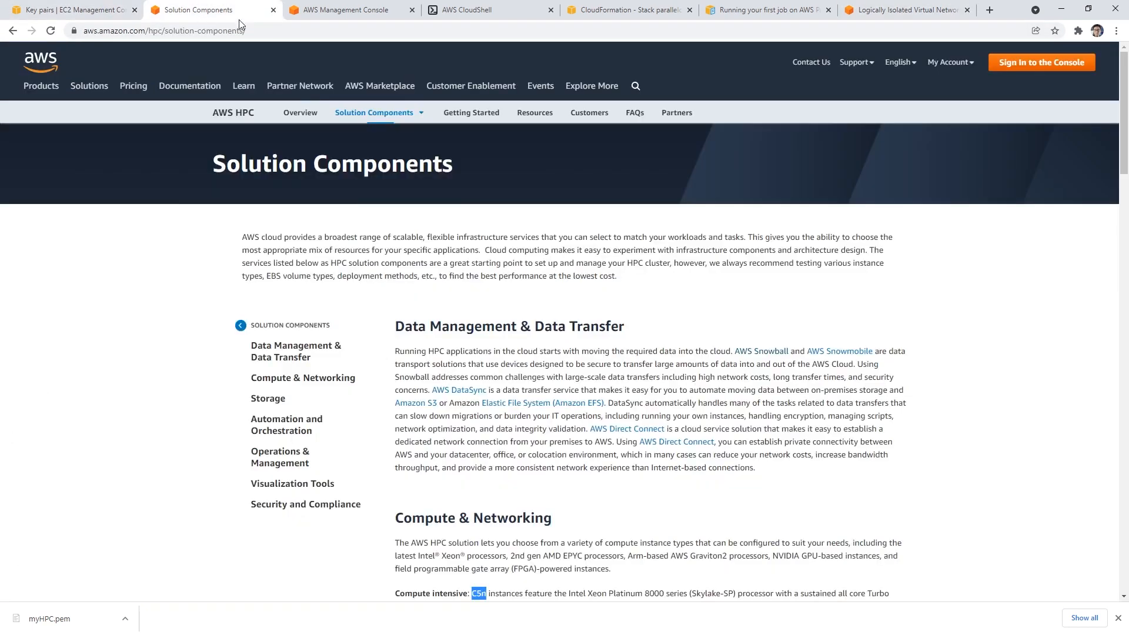
left_click(349, 9)
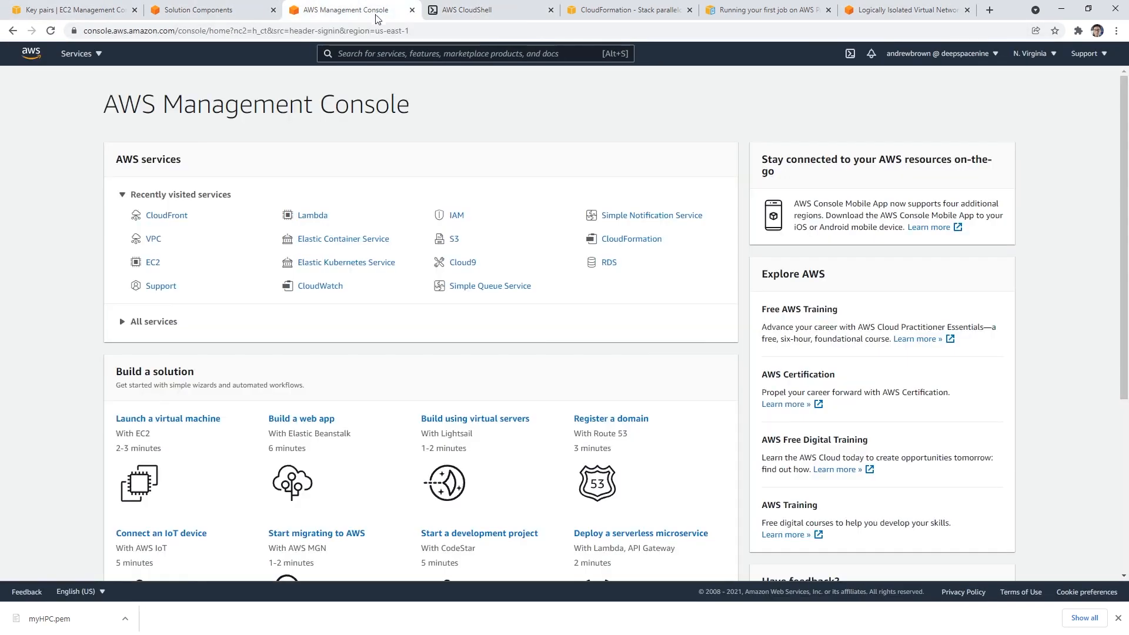
left_click(626, 9)
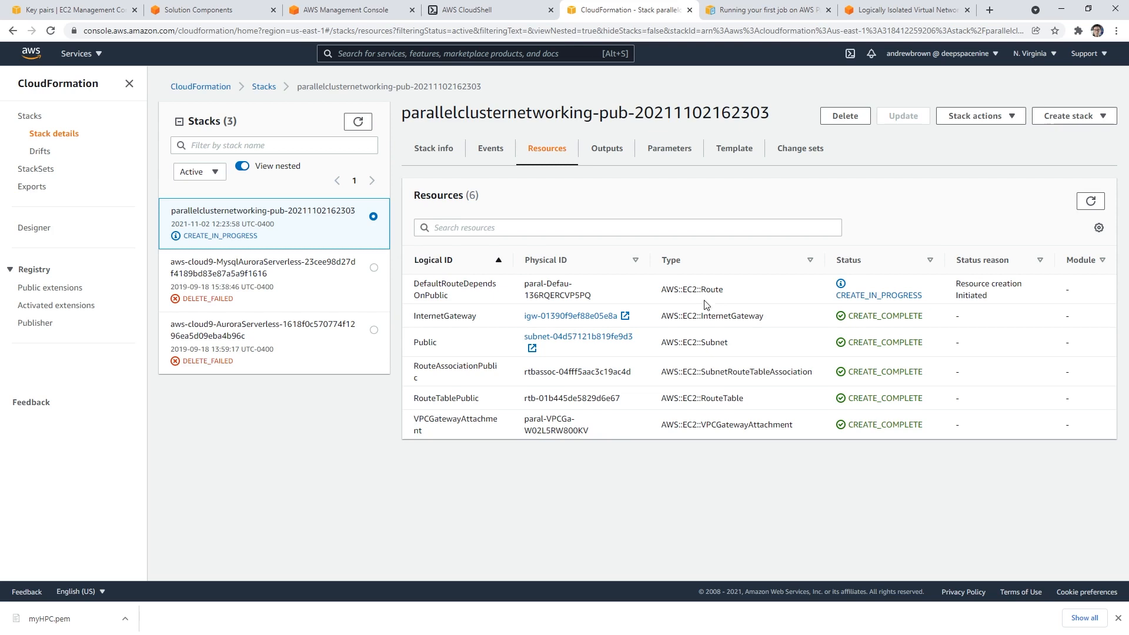
Search 'ec2' and read the AWS::EC2::Route documentation's resource description
left_click(350, 10)
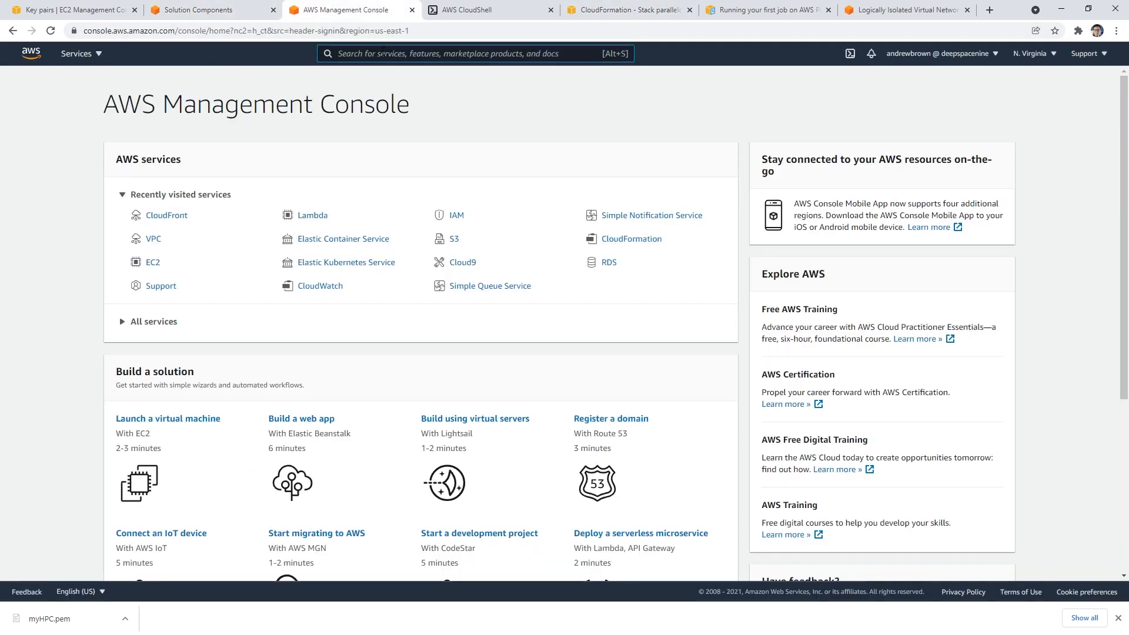
type("ec2:route cloudformation")
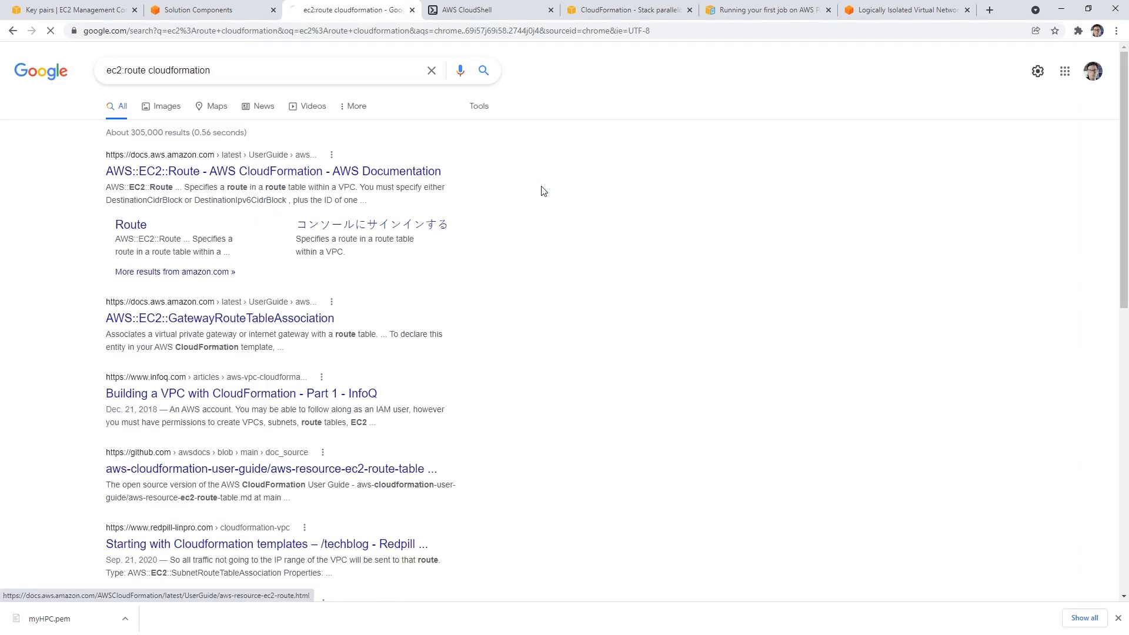
left_click(272, 171)
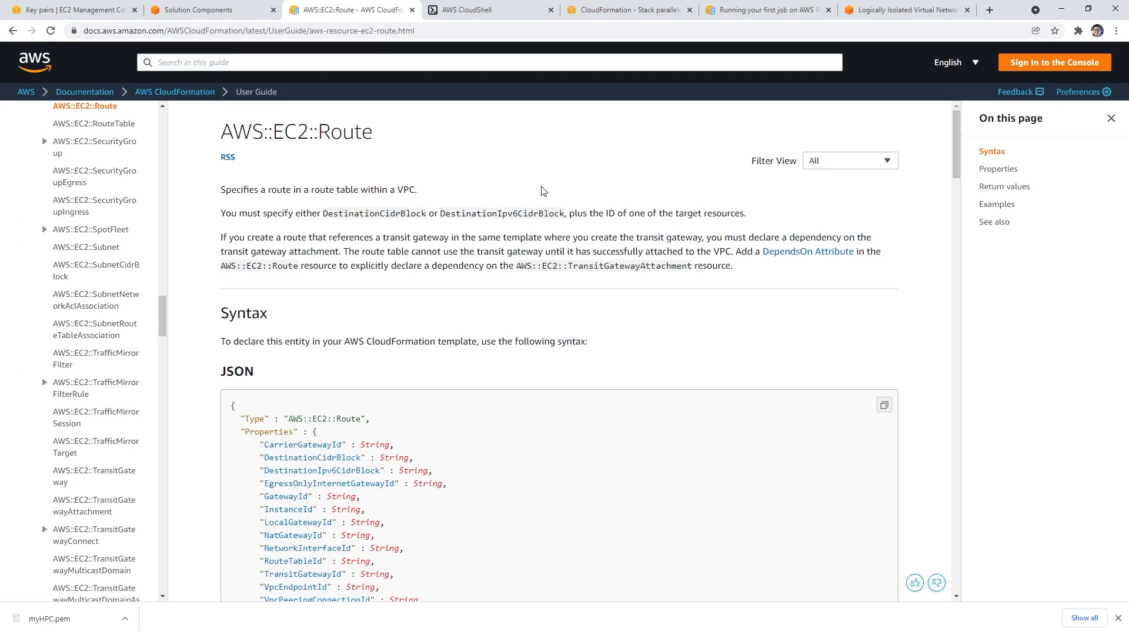
left_click_drag(292, 189, 459, 212)
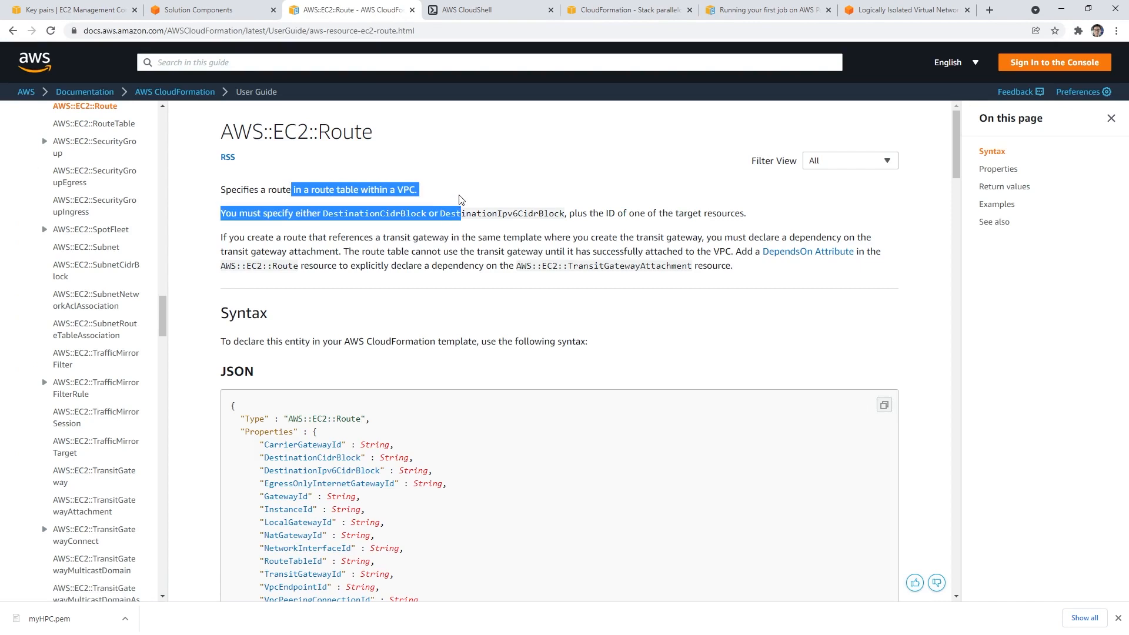
Refresh the networking stack to confirm all six resources are complete, then return to CloudShell
left_click(209, 9)
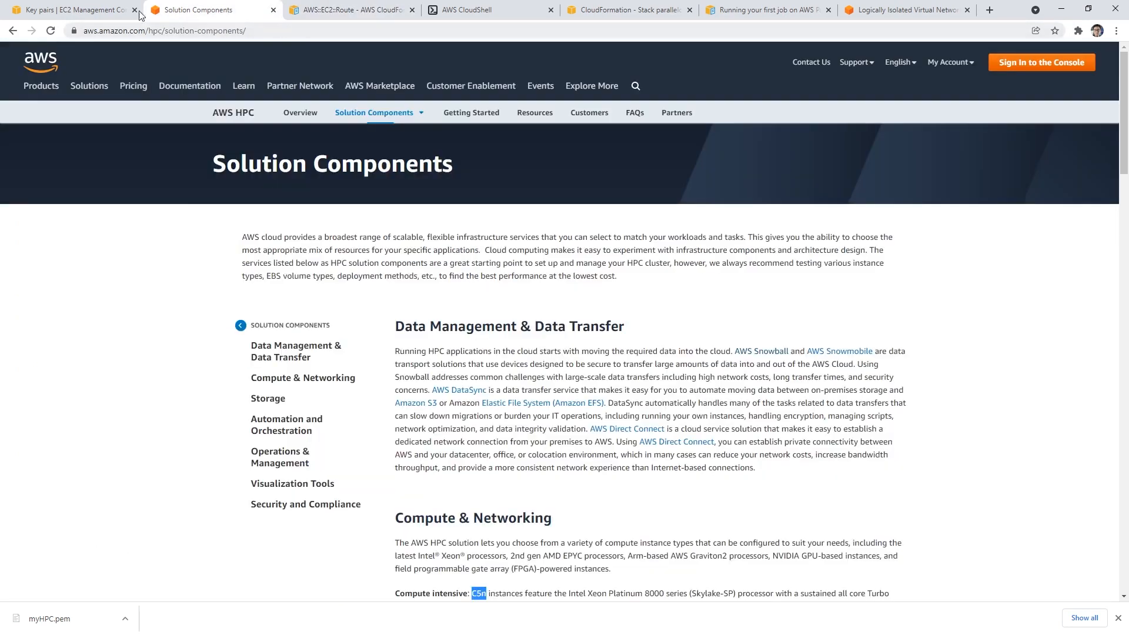
left_click(628, 9)
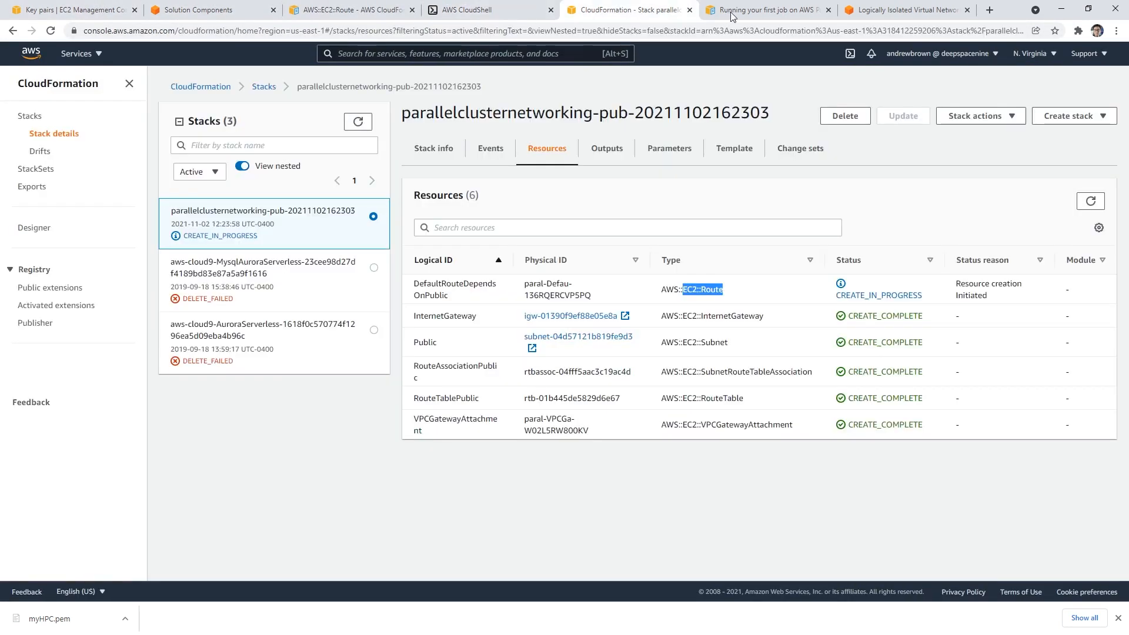
left_click(1090, 201)
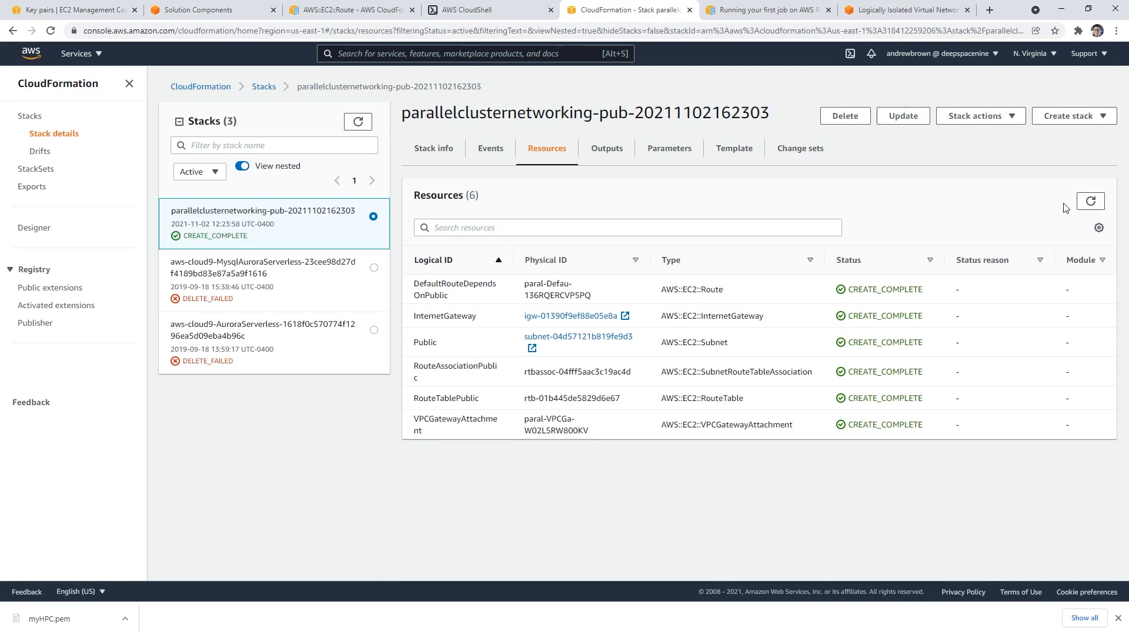
left_click(433, 148)
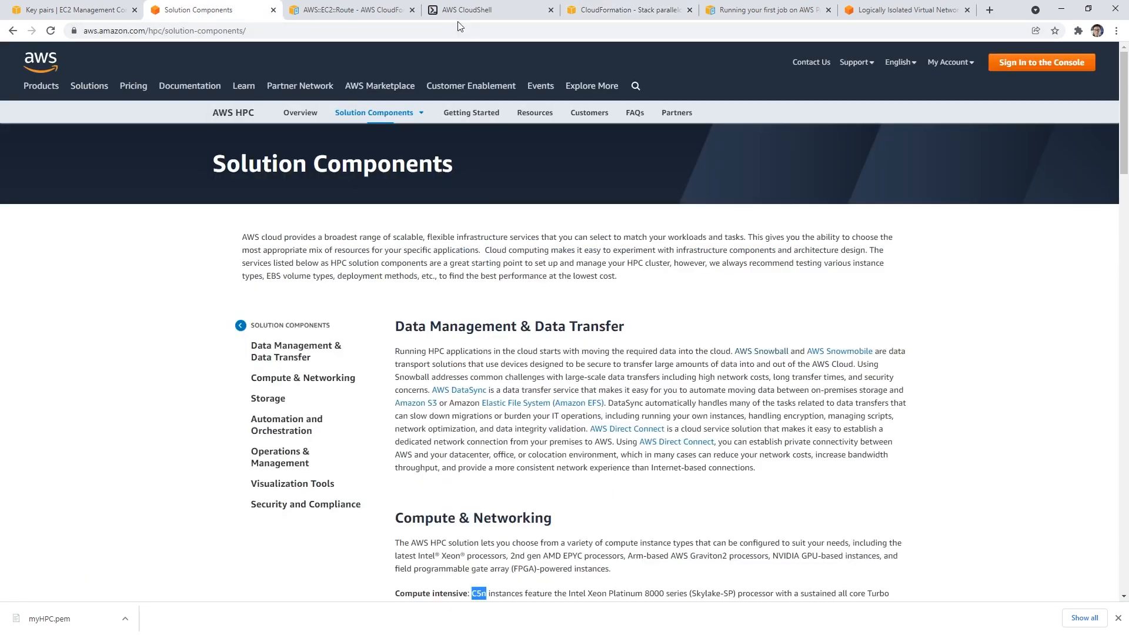
left_click(490, 10)
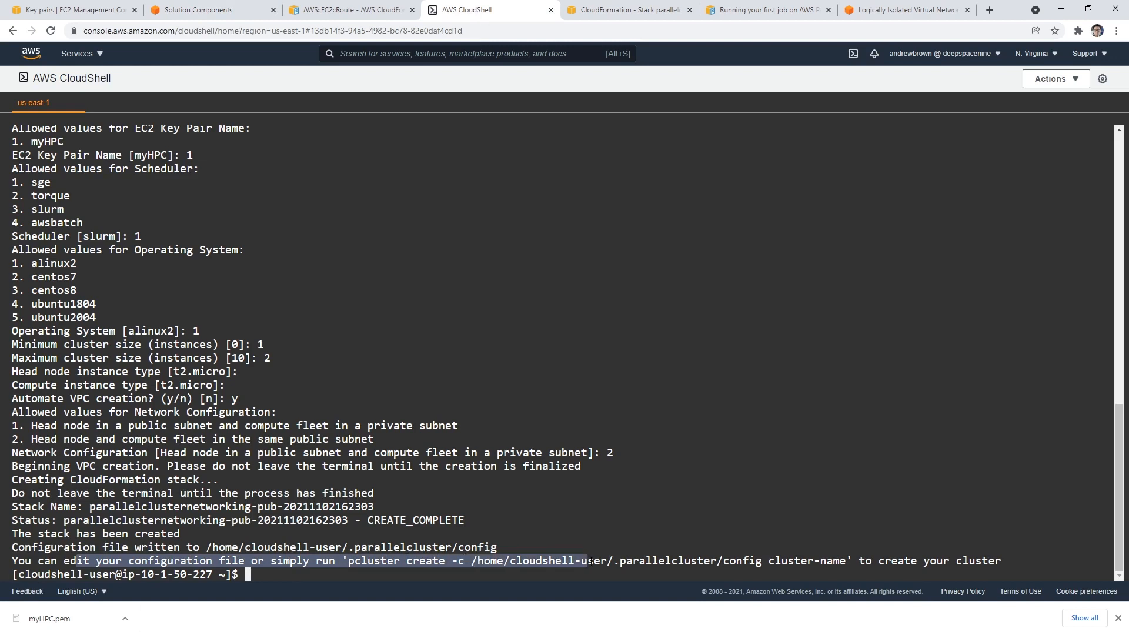
Run 'pcluster create hello-world' and view the new stacks in CloudFormation
type("pcluster create hello-world")
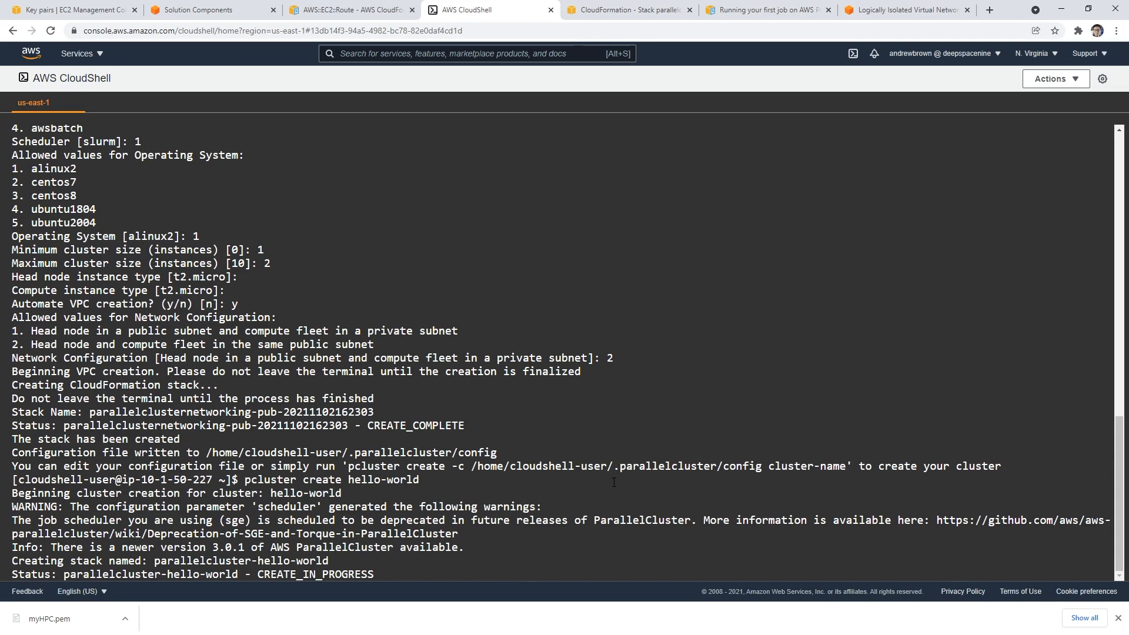
left_click(627, 10)
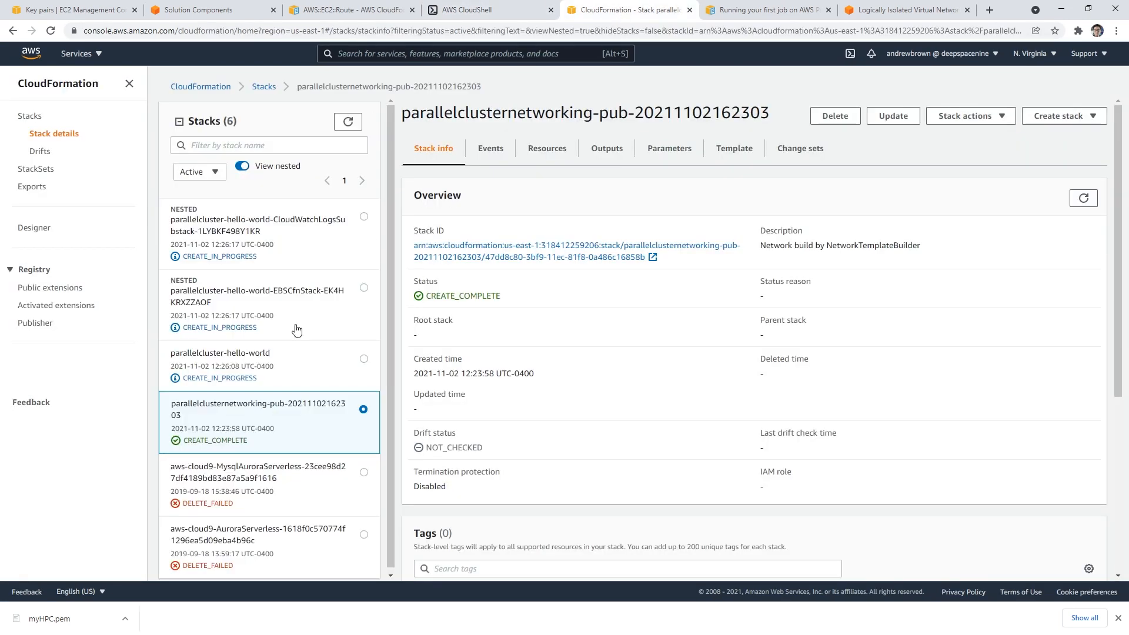
mouse_move(425, 372)
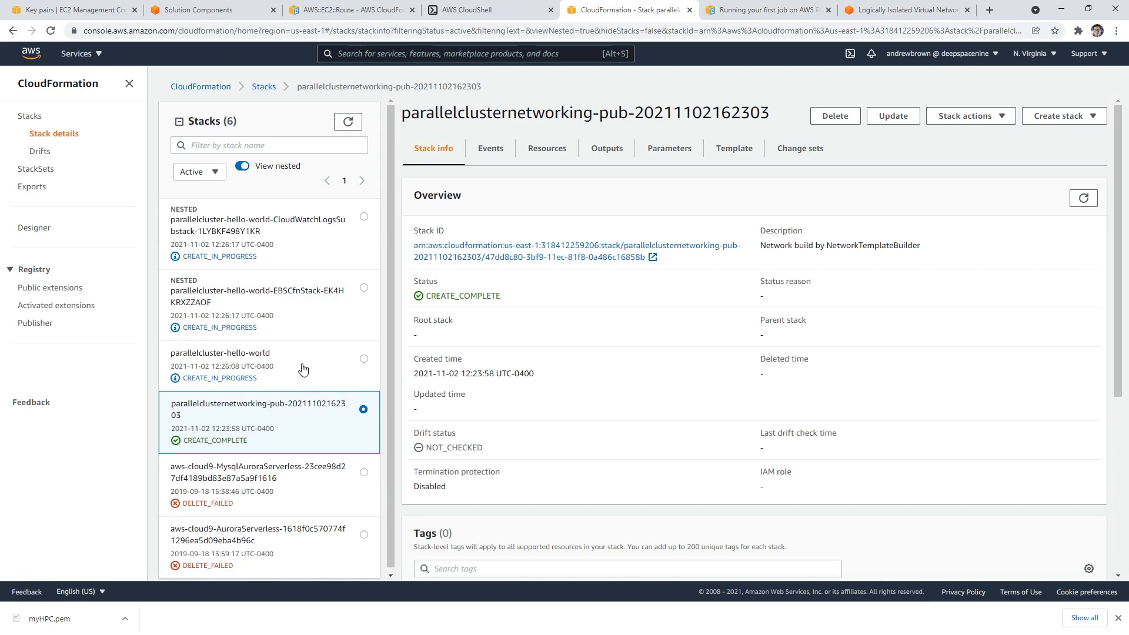
Review the parallelcluster-hello-world stack's events and resources list
left_click(219, 352)
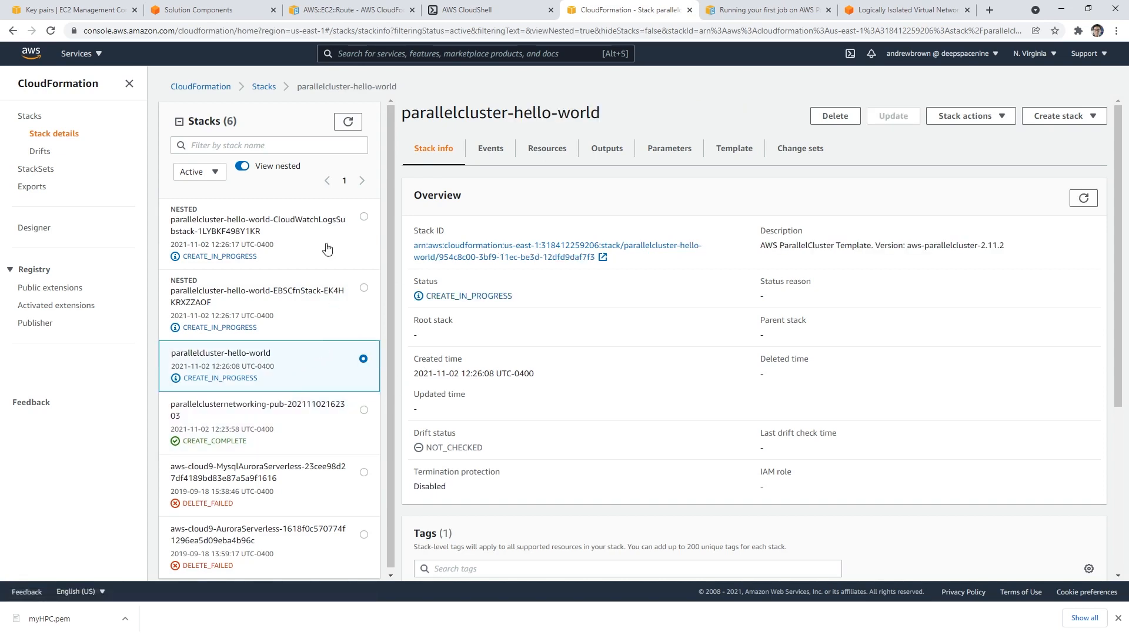
left_click(490, 148)
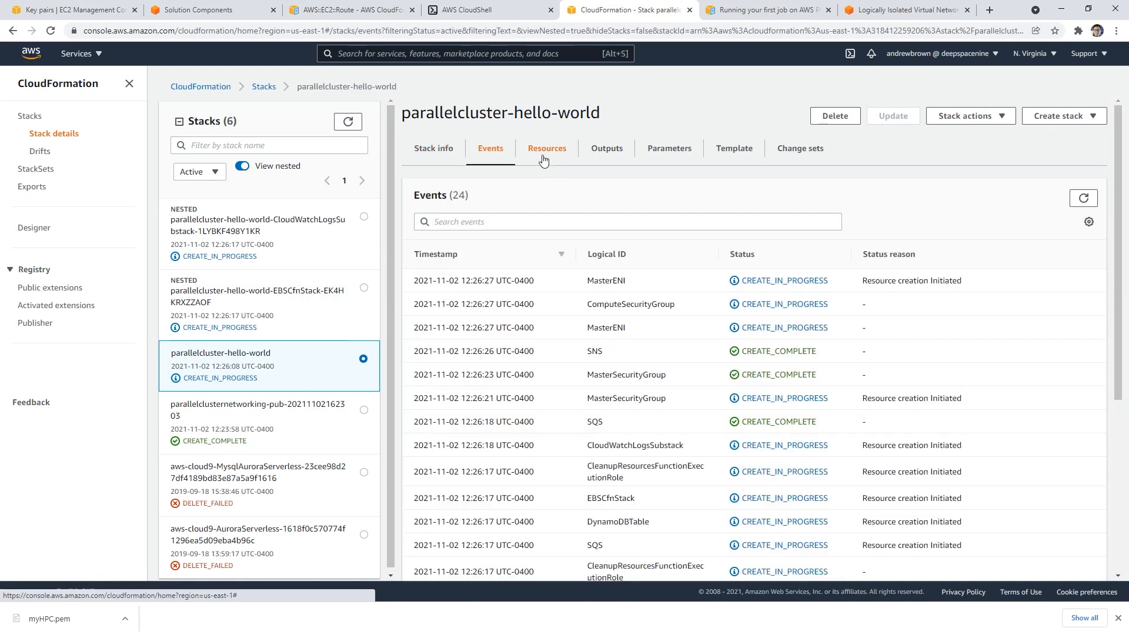
left_click(546, 148)
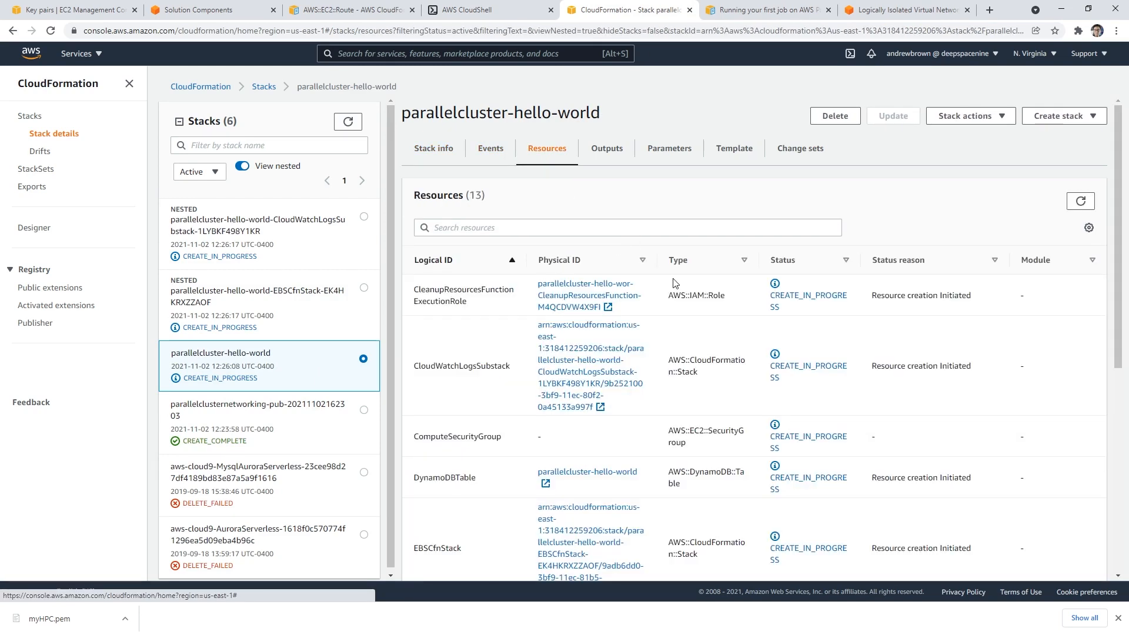
scroll("down", 3)
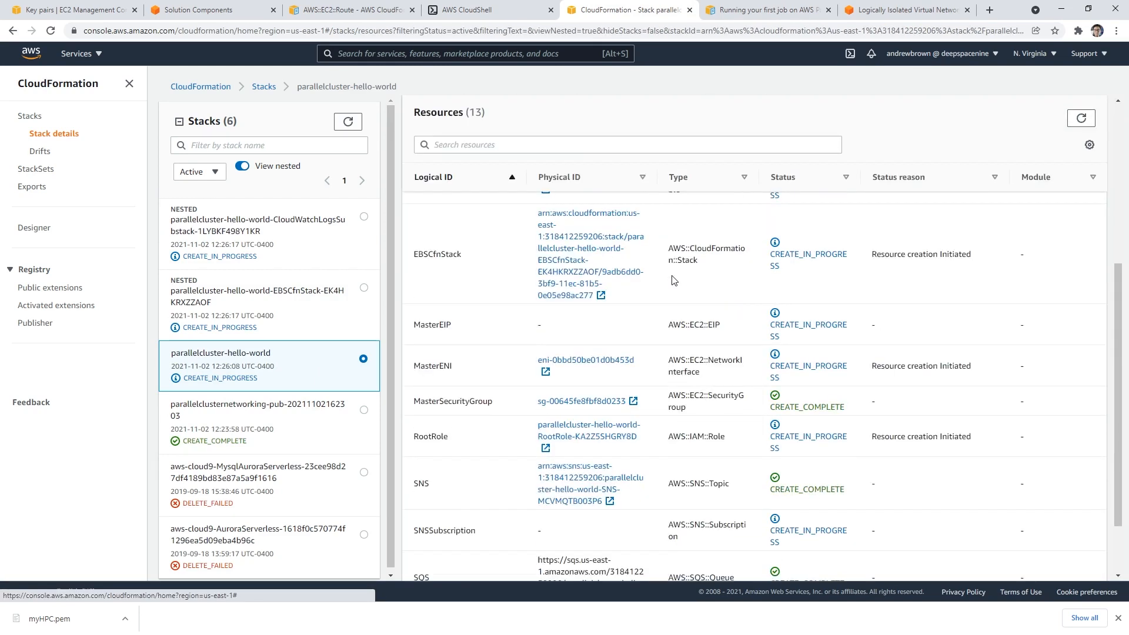
scroll("down", 3)
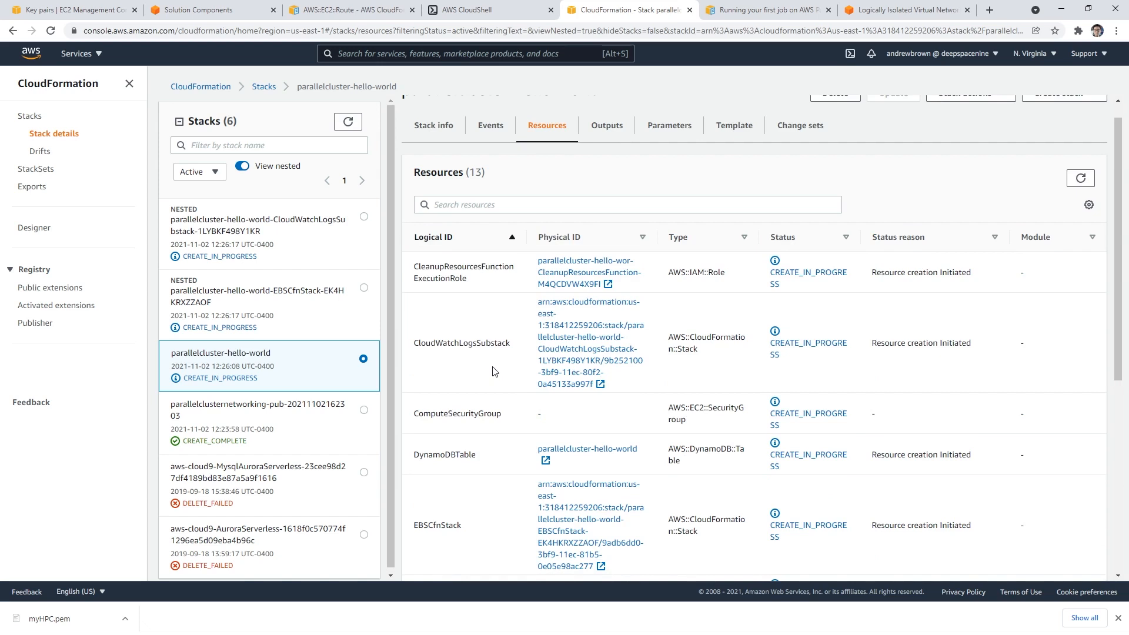
Inspect the nested EBS and CloudWatch Logs stacks, then reopen the parent stack
left_click(259, 291)
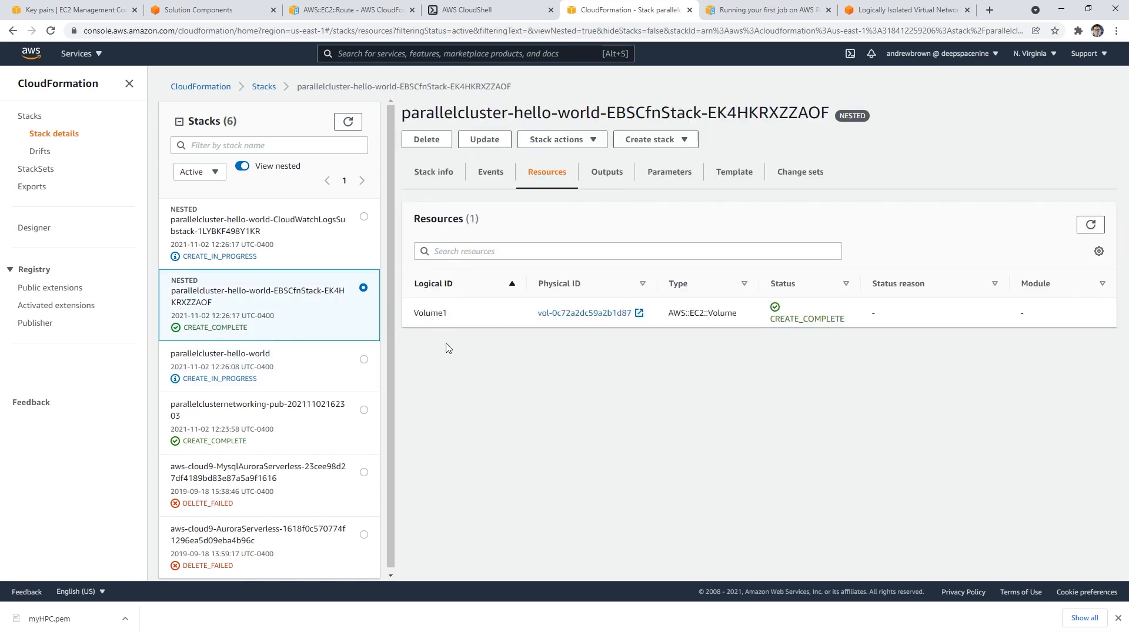
mouse_move(473, 379)
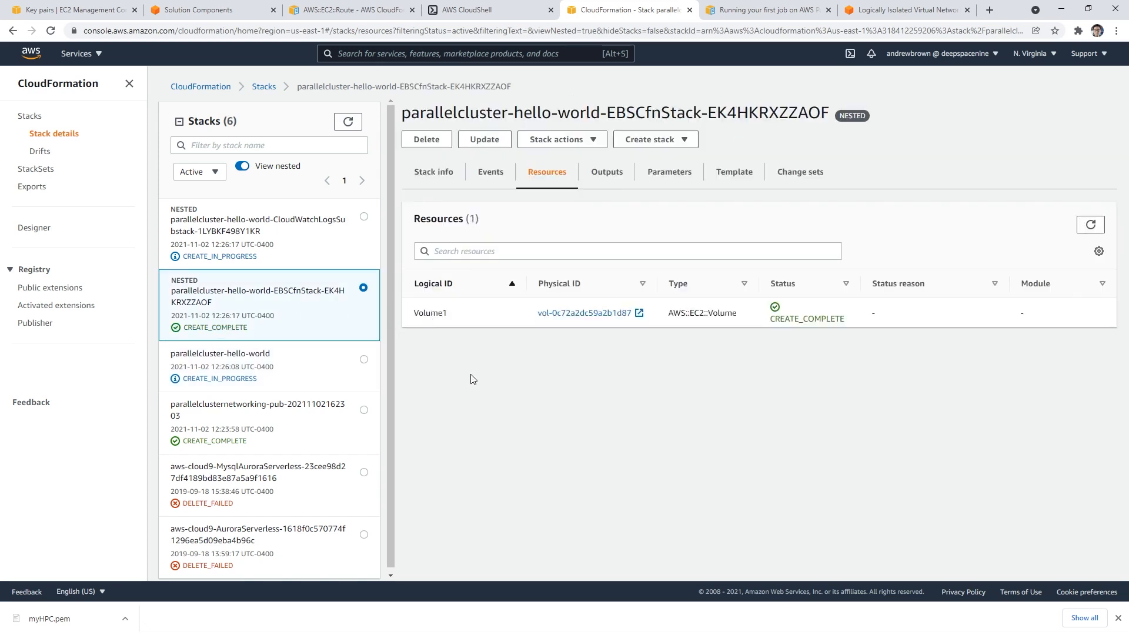
mouse_move(345, 273)
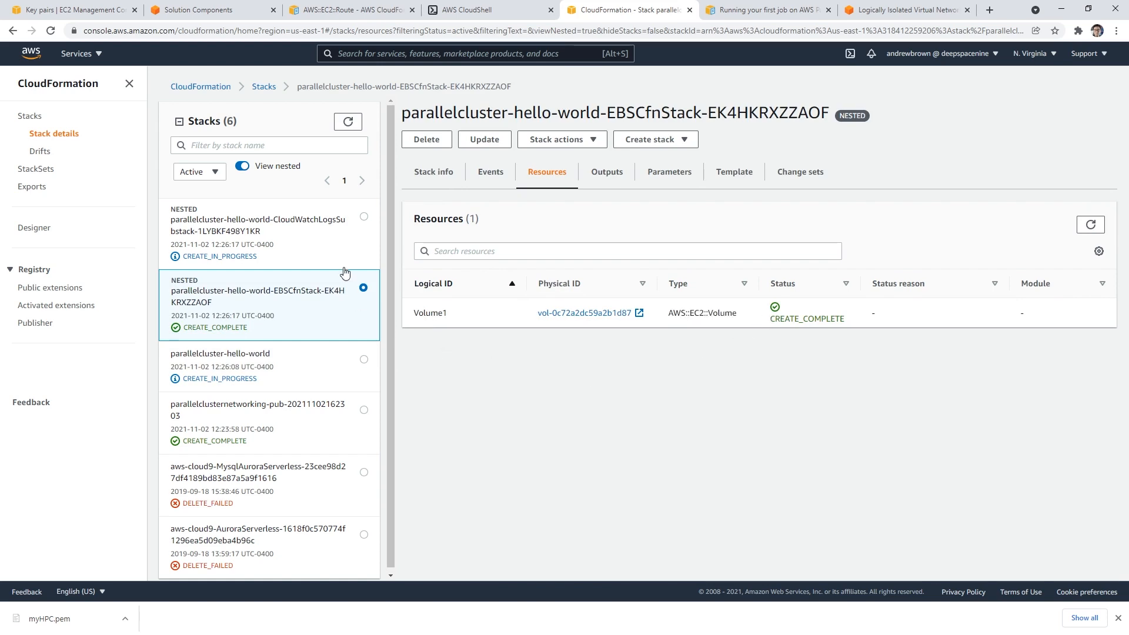
left_click(260, 224)
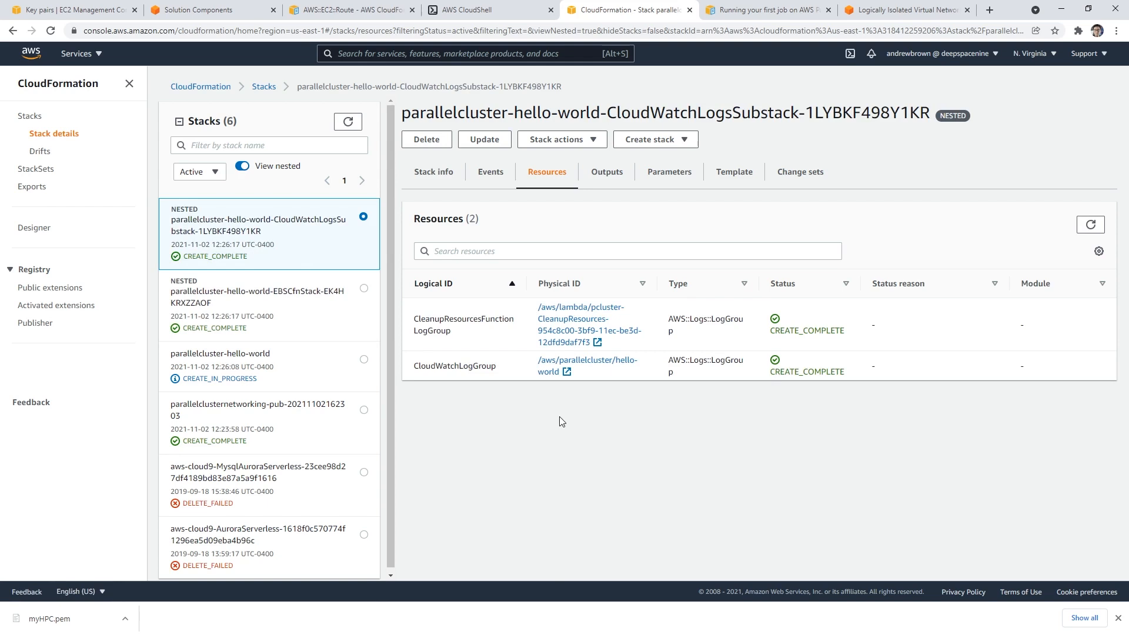
double_click(464, 324)
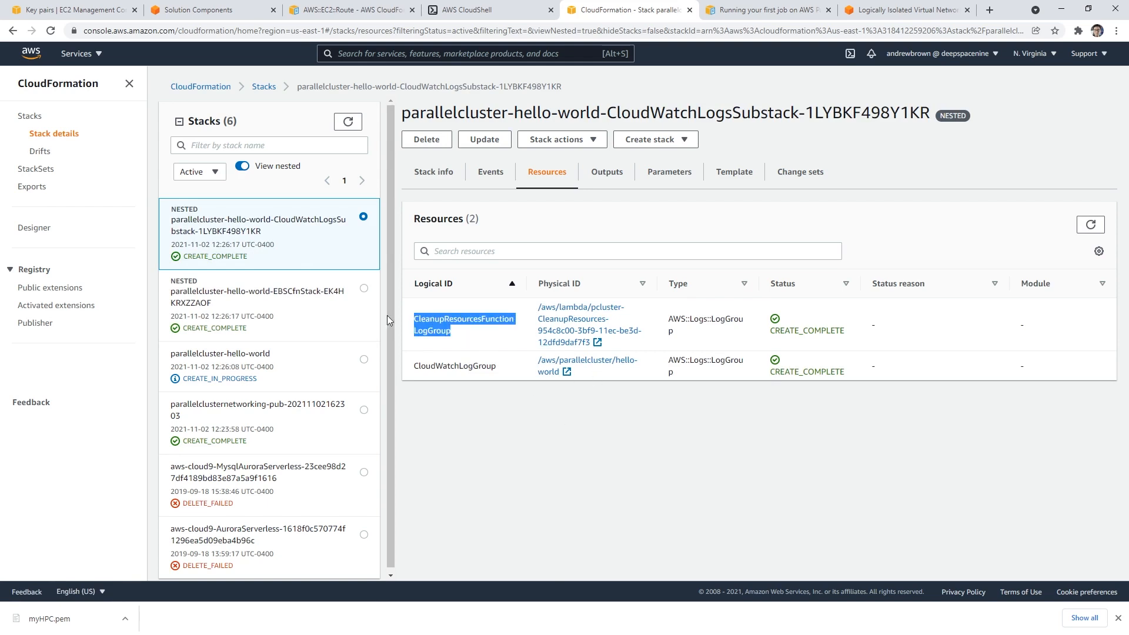
mouse_move(284, 269)
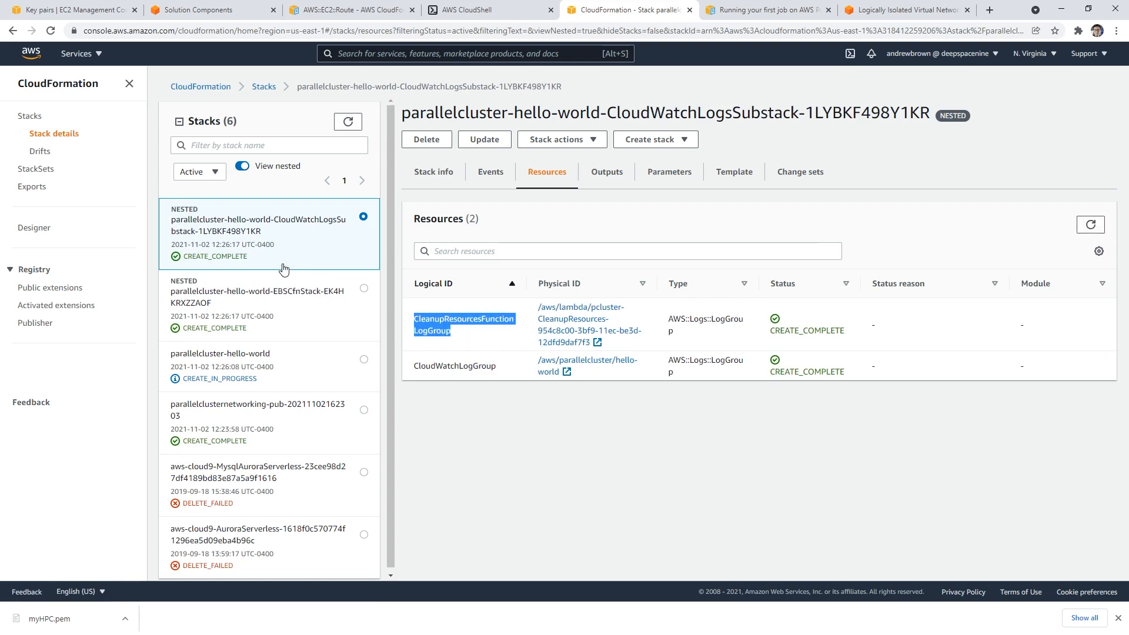
left_click(221, 353)
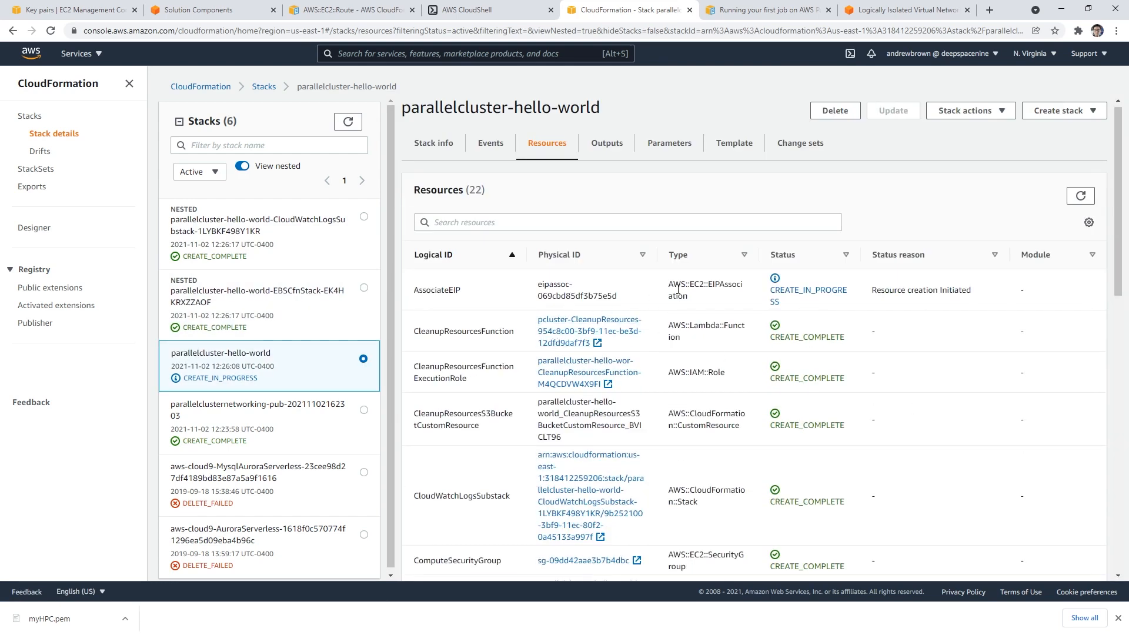
scroll("down", 3)
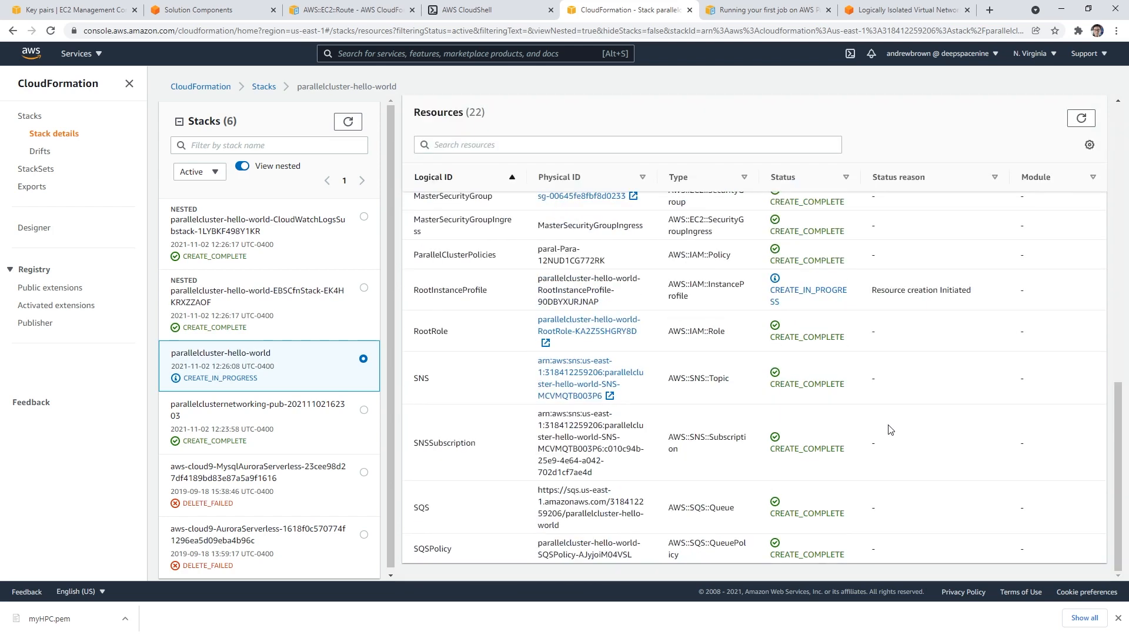
double_click(449, 289)
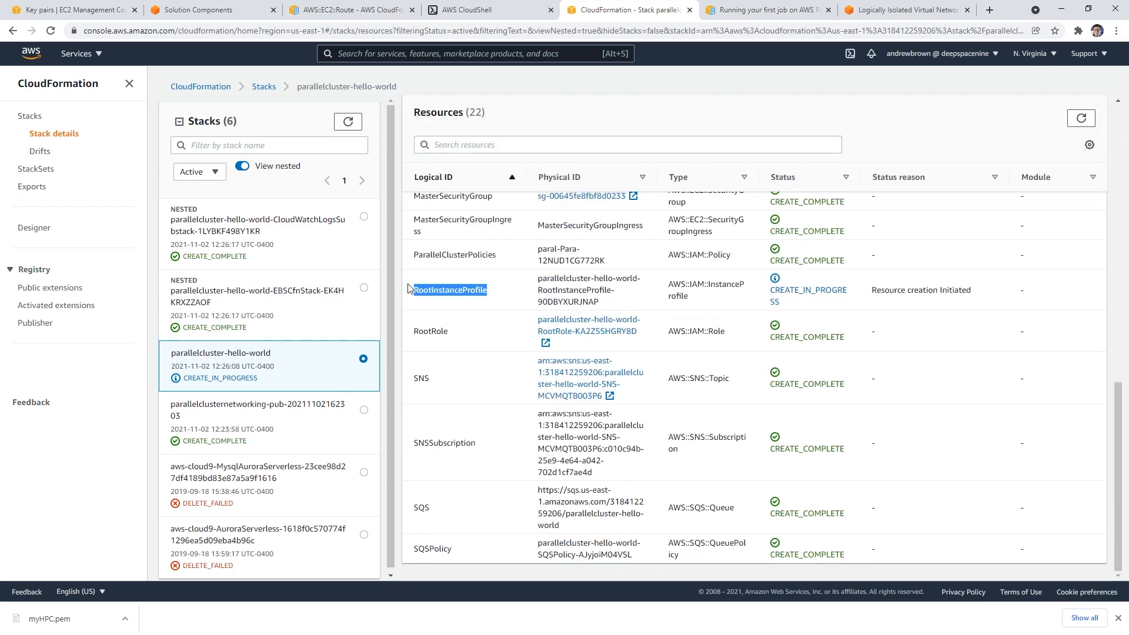
mouse_move(834, 433)
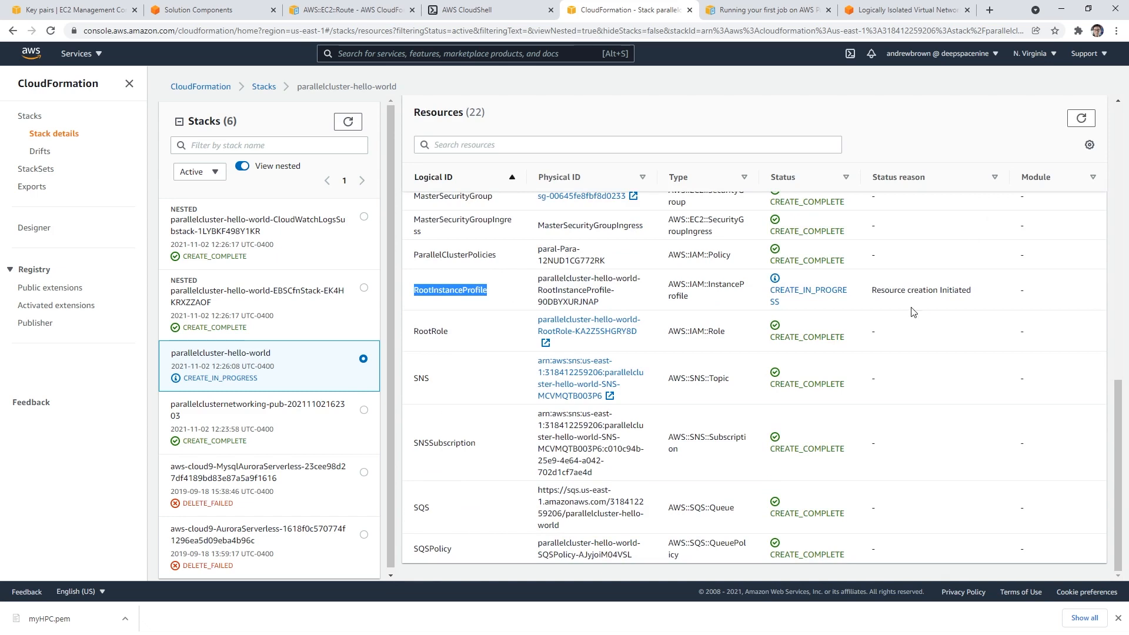
left_click(256, 295)
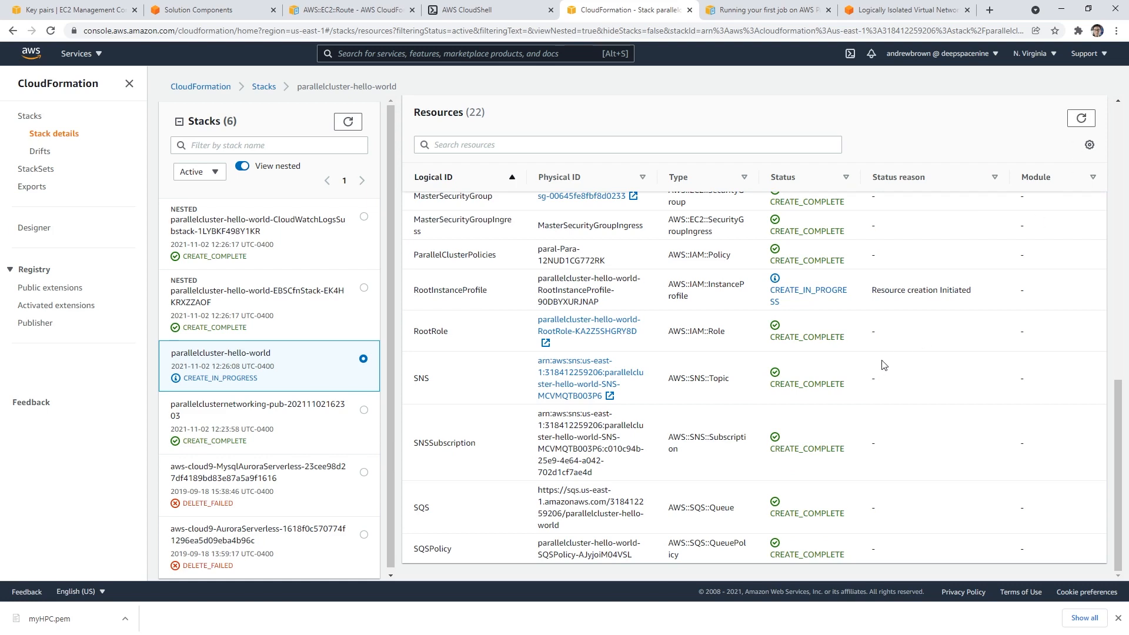
mouse_move(253, 301)
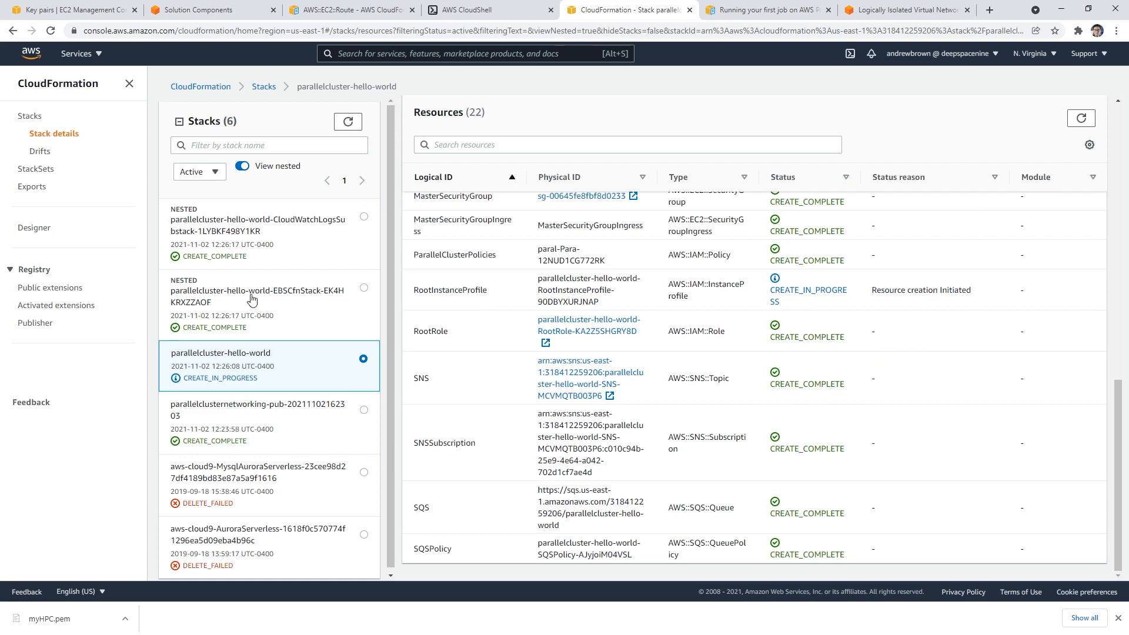
mouse_move(816, 313)
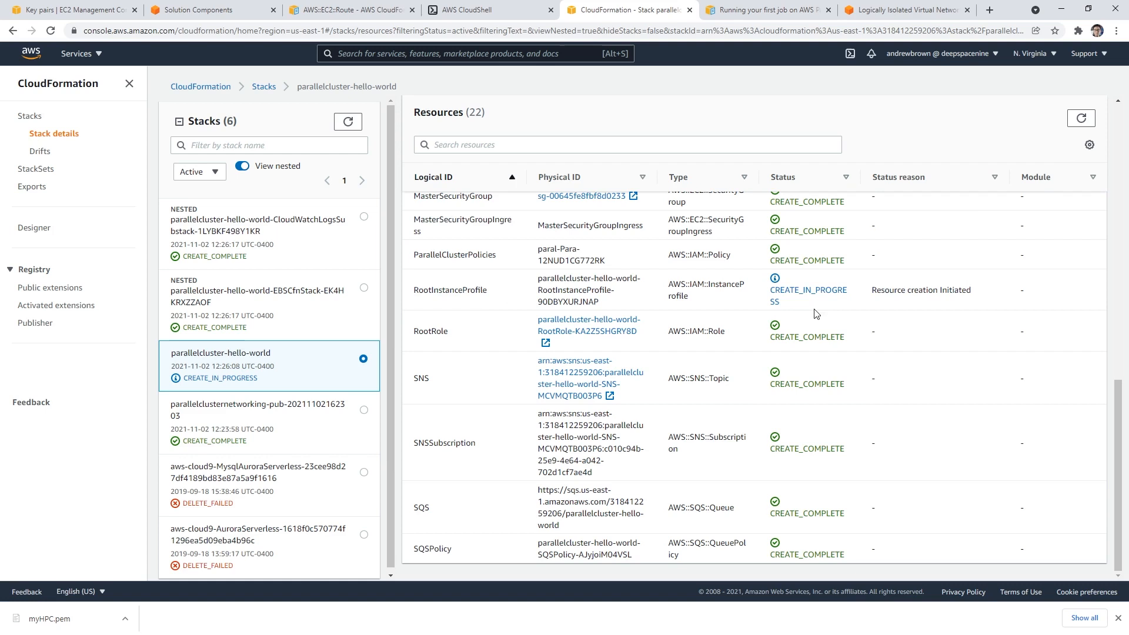
mouse_move(751, 301)
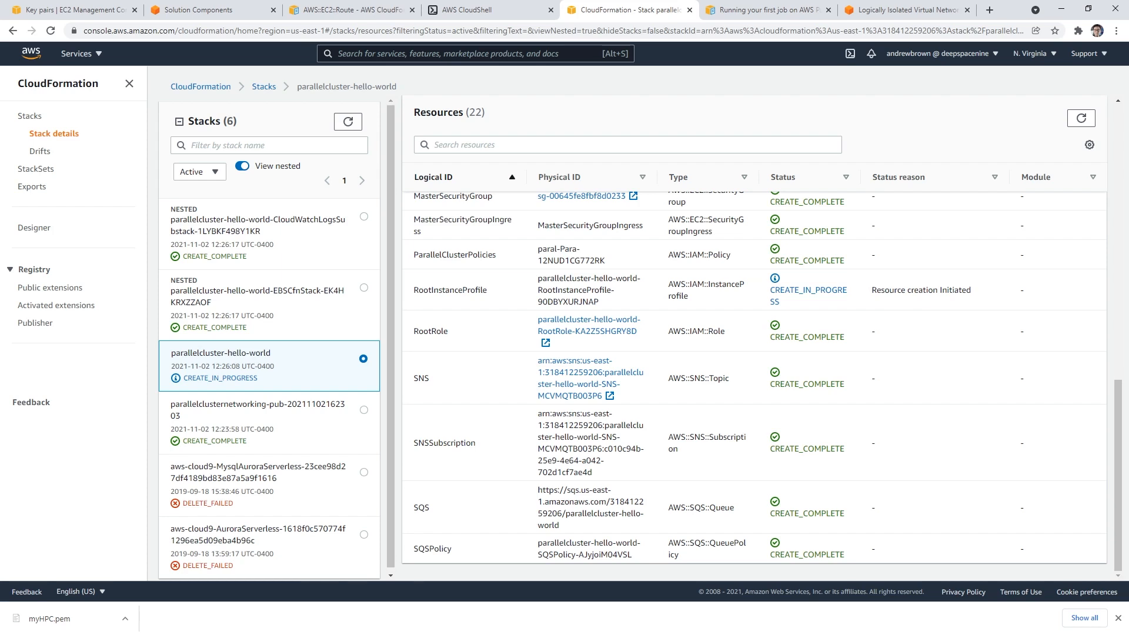
Switch between CloudShell, the EC2 key pairs page and the CloudFormation stack
left_click(469, 9)
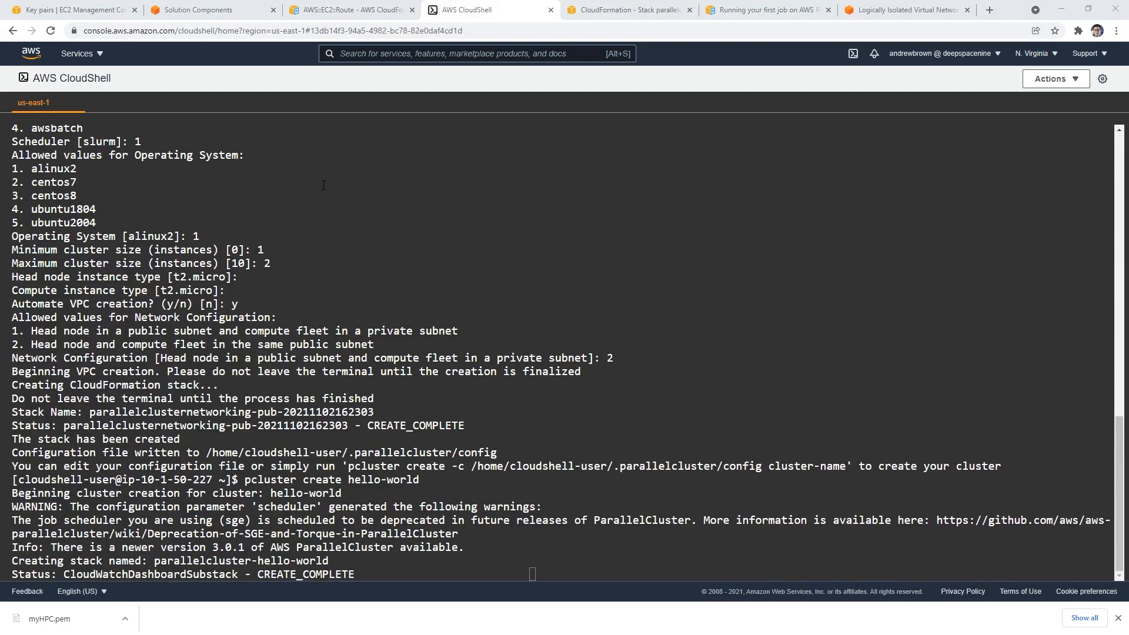
left_click(72, 9)
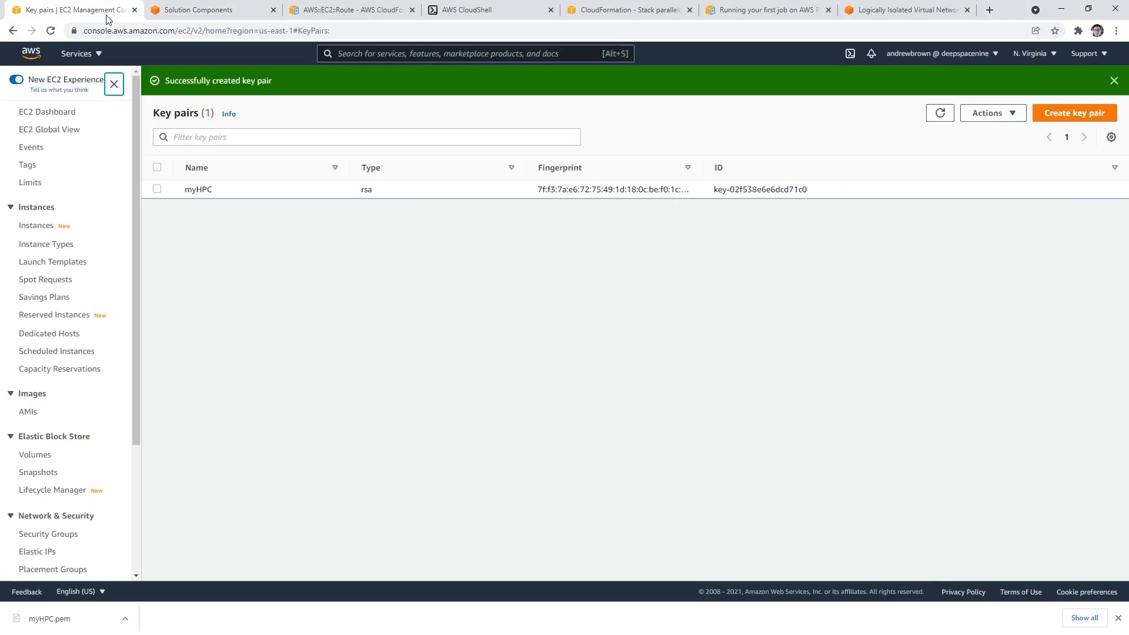
left_click(626, 9)
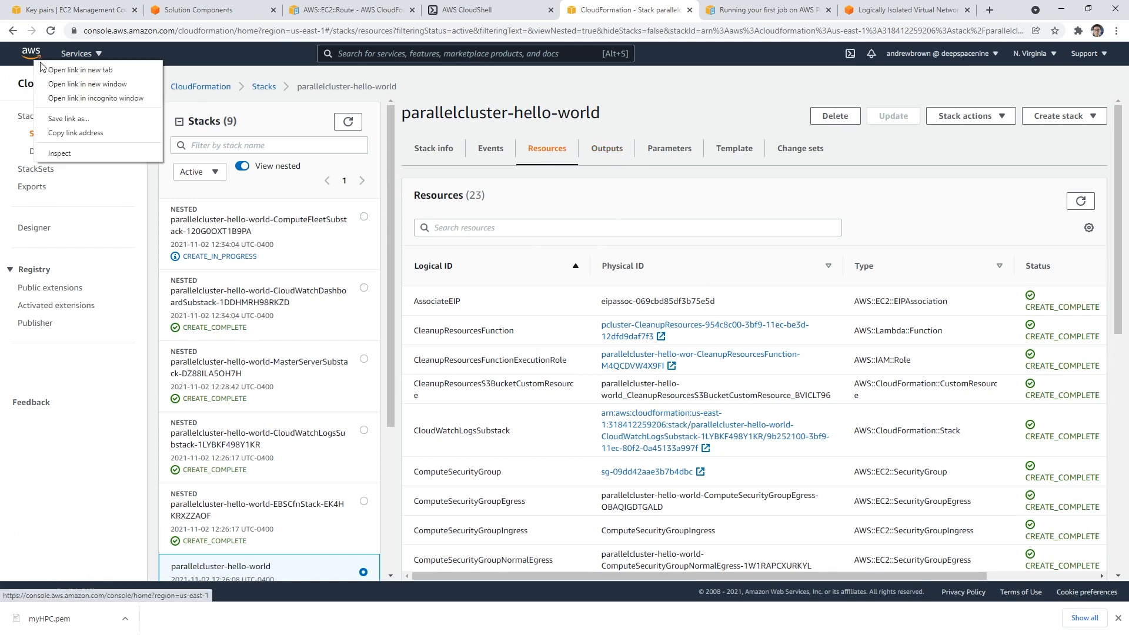
In a new console tab, view the Compute instance's details in EC2 Instances
left_click(78, 69)
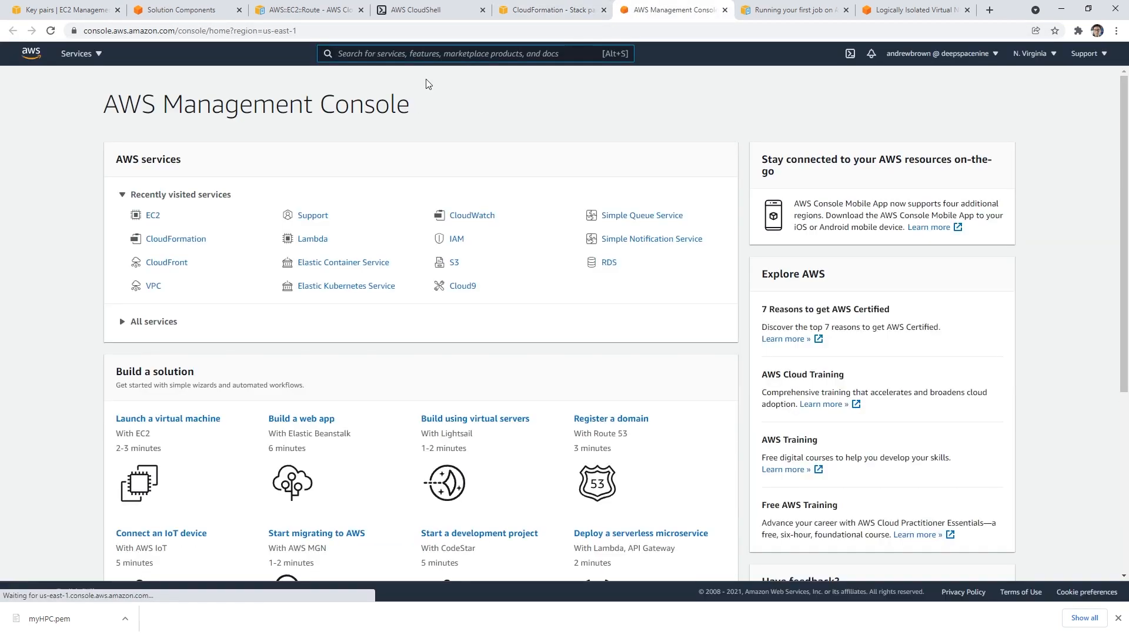
type("ec2")
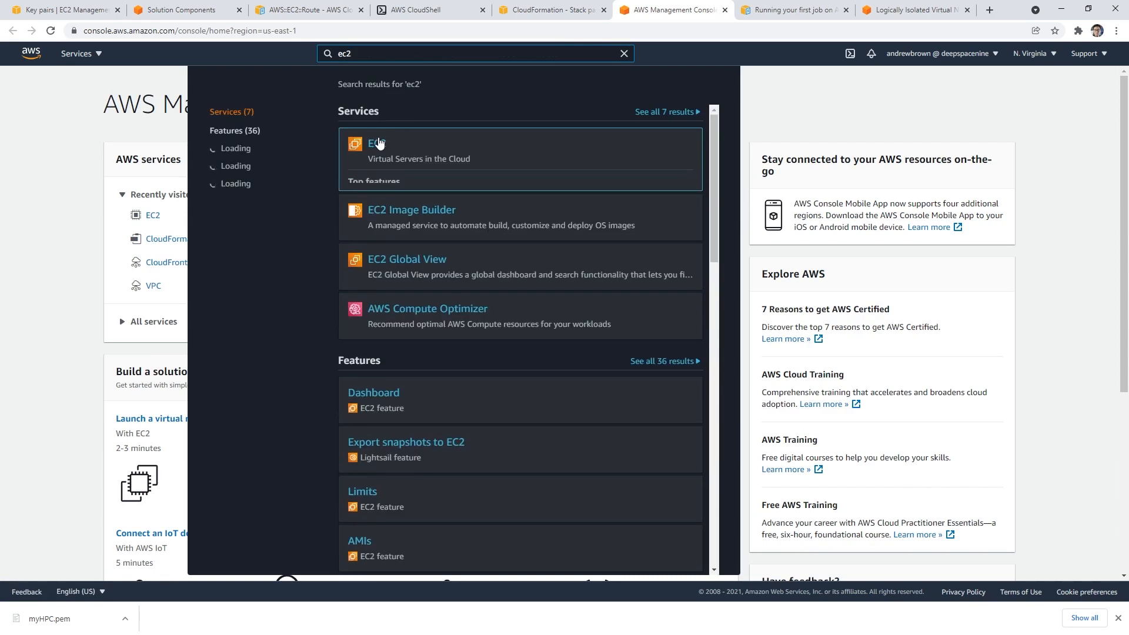
left_click(375, 143)
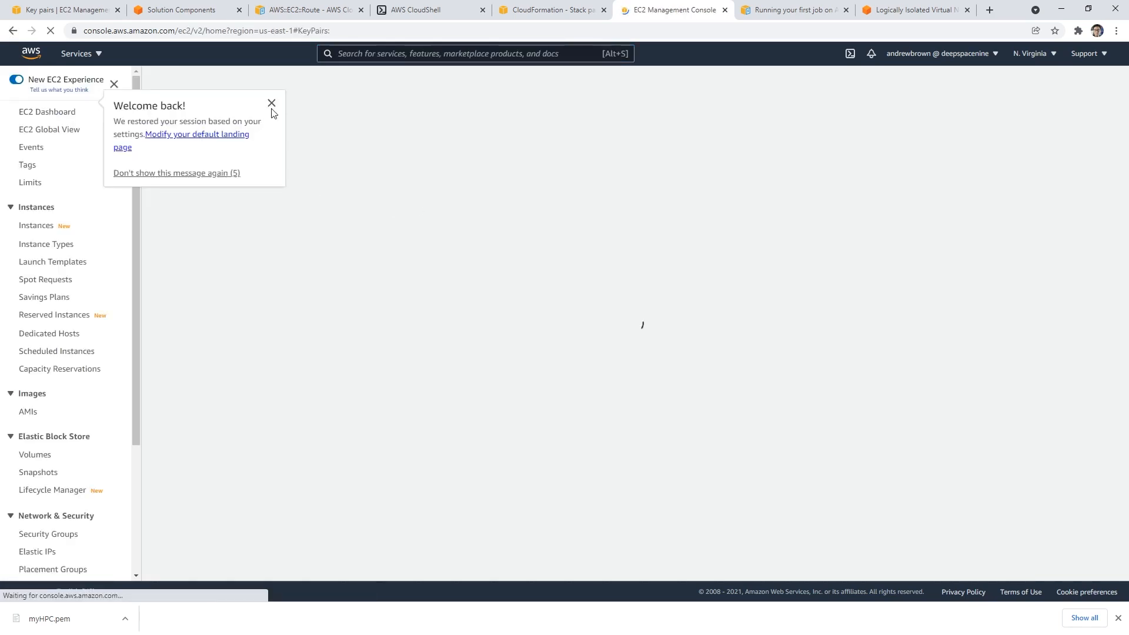
left_click(36, 225)
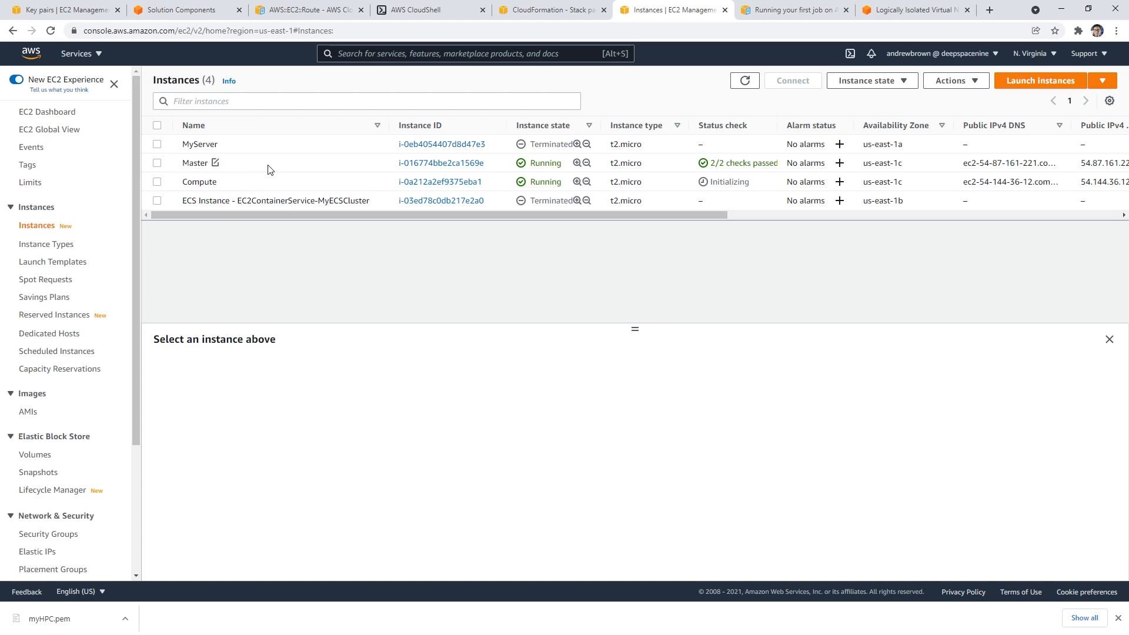
left_click(157, 182)
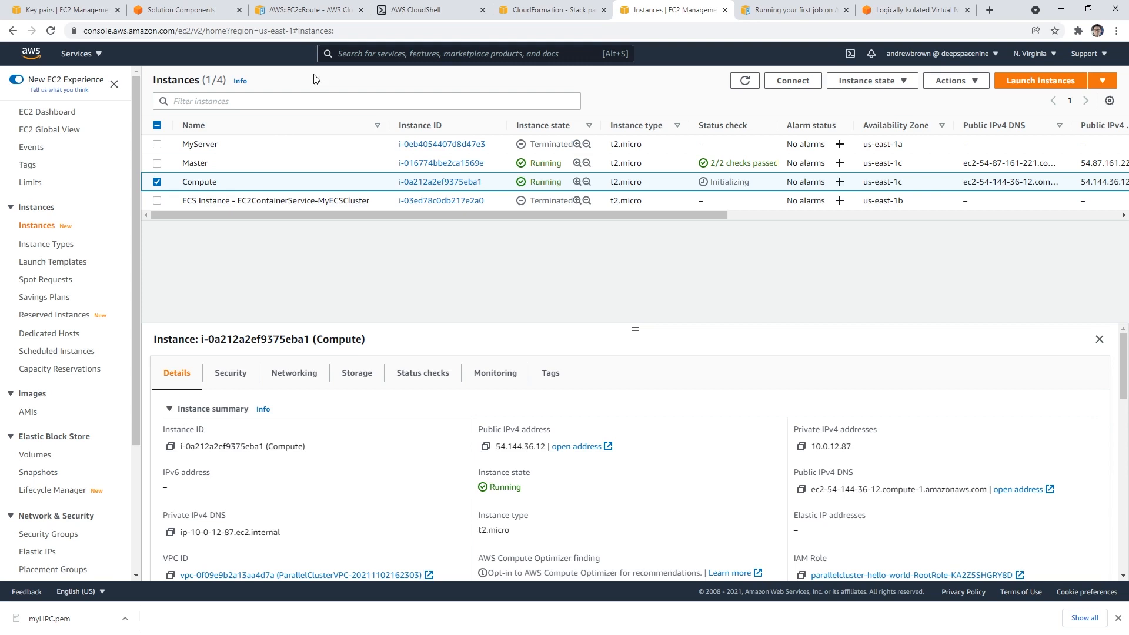
left_click(302, 9)
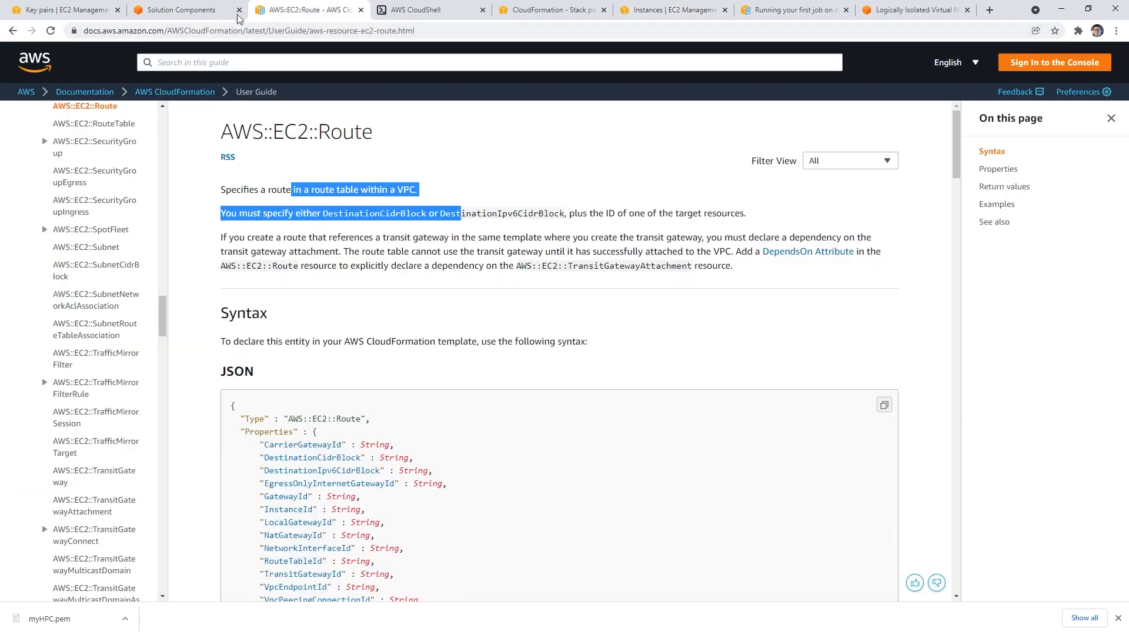
Upload myHPC.pem to CloudShell through Actions > Upload file
left_click(430, 9)
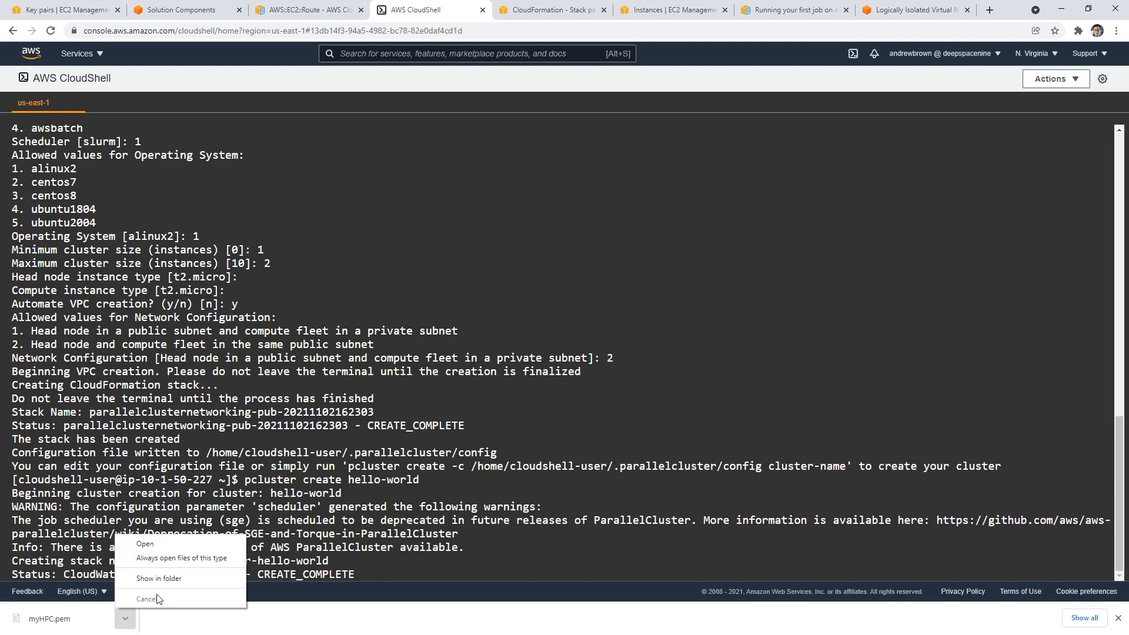
left_click(147, 598)
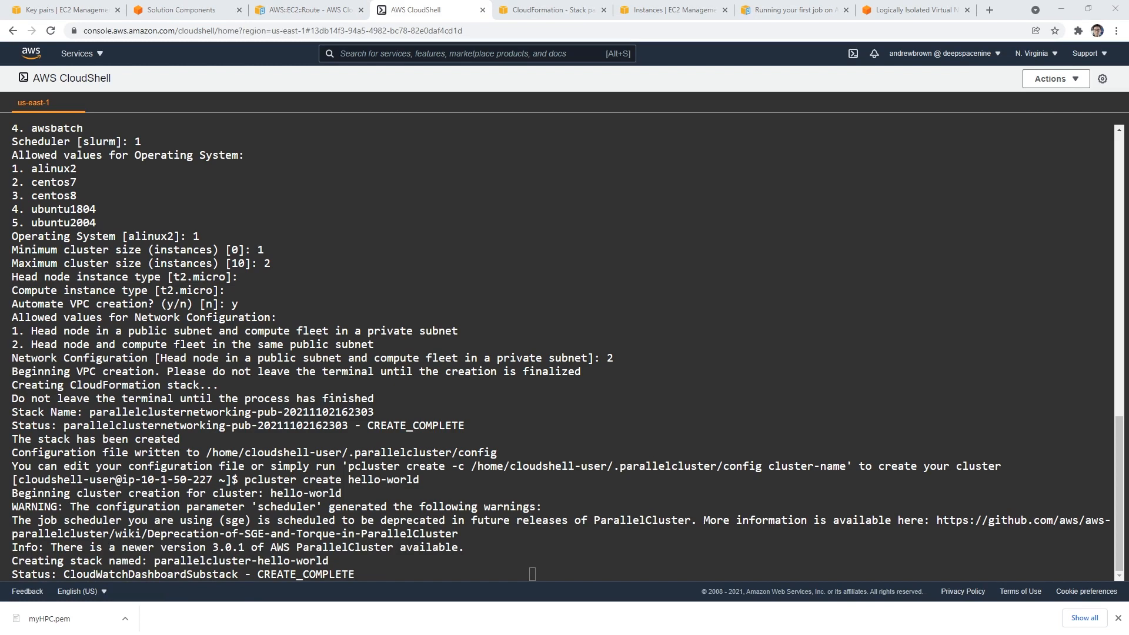
left_click(1055, 79)
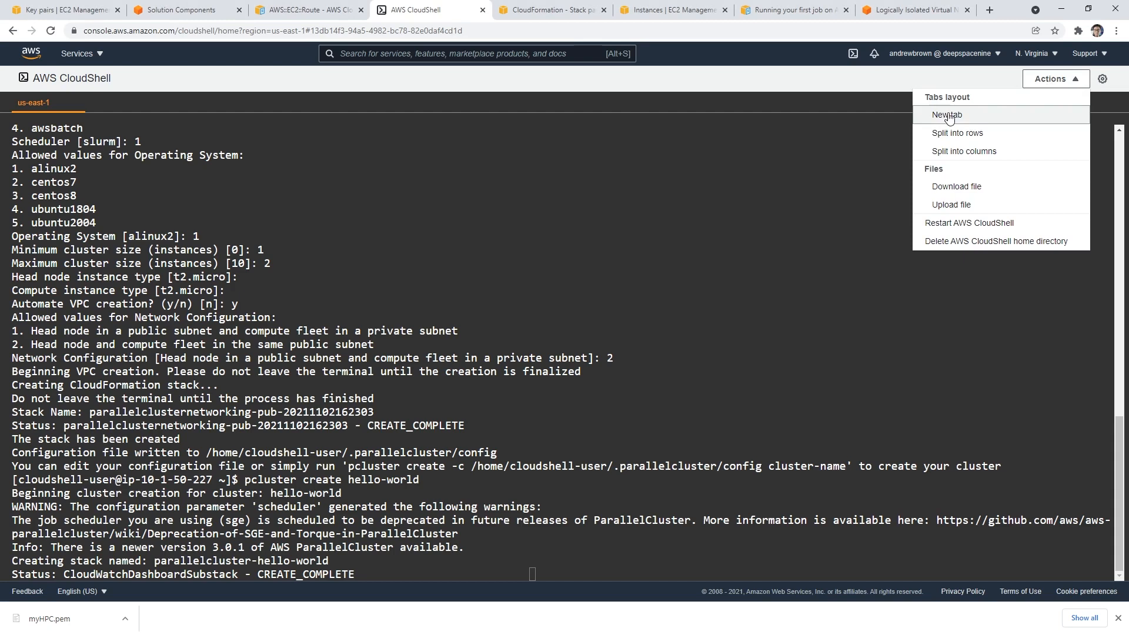
left_click(950, 204)
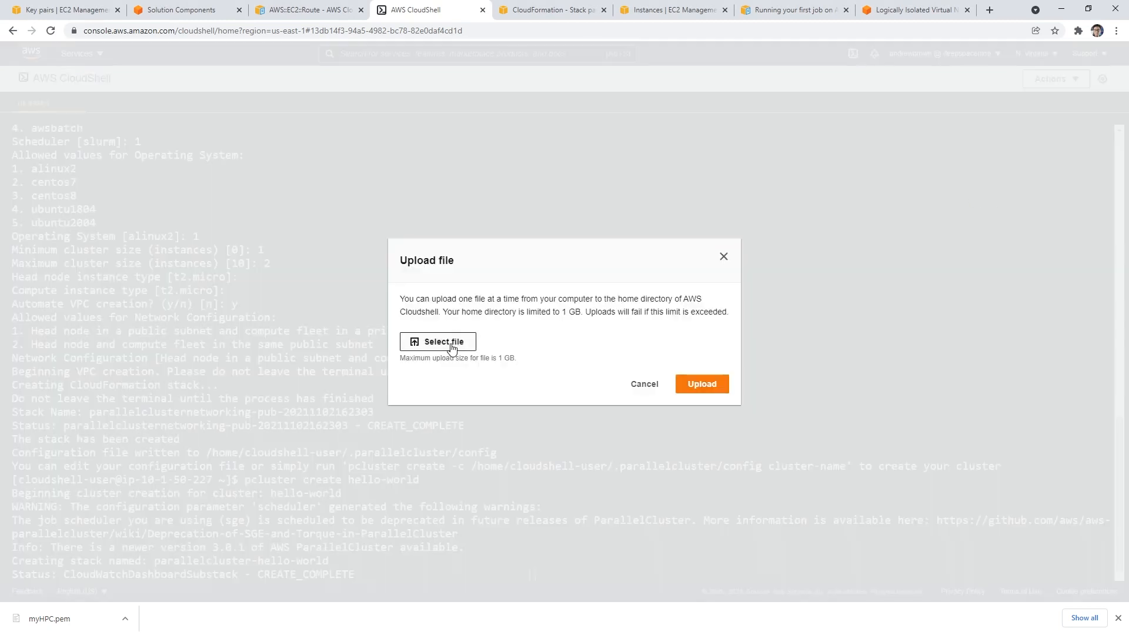
left_click(439, 341)
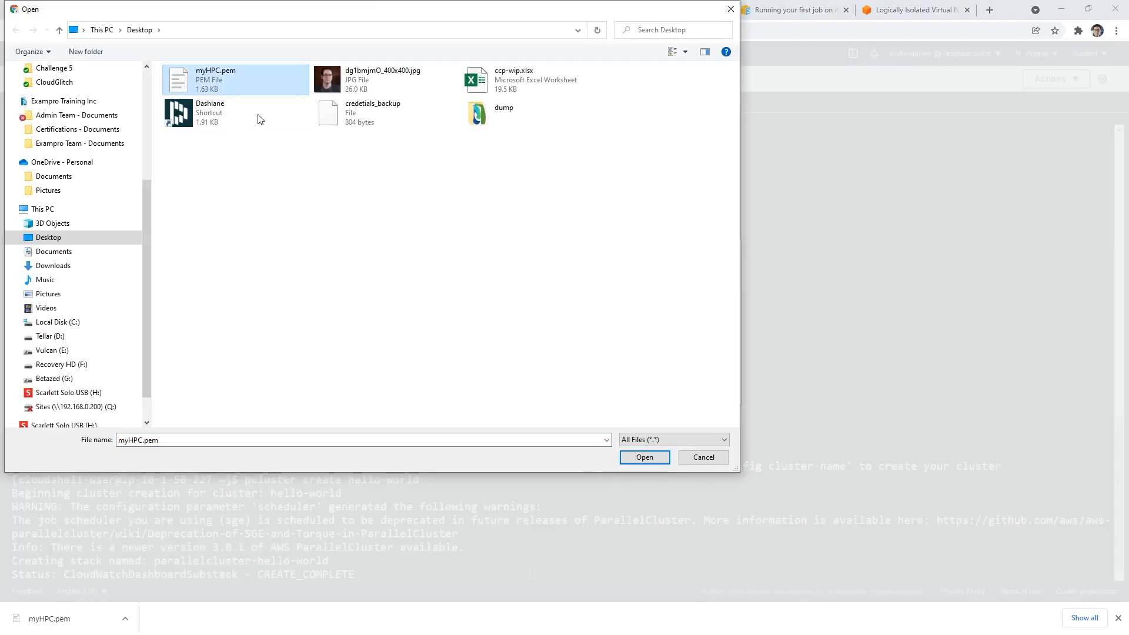
left_click(643, 458)
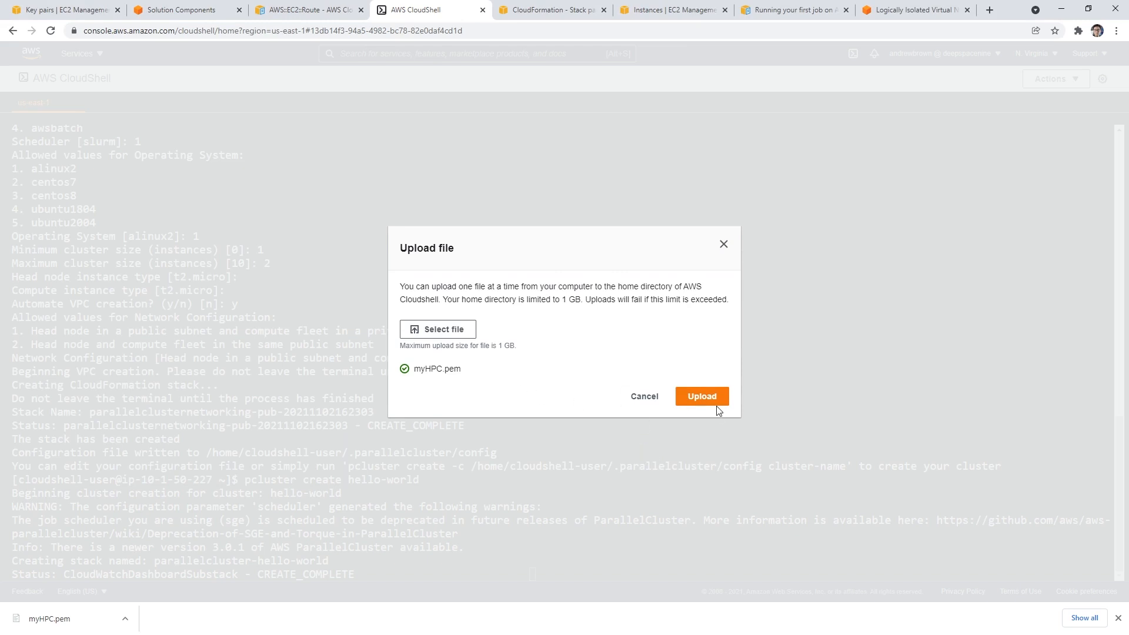
left_click(701, 396)
type("efs")
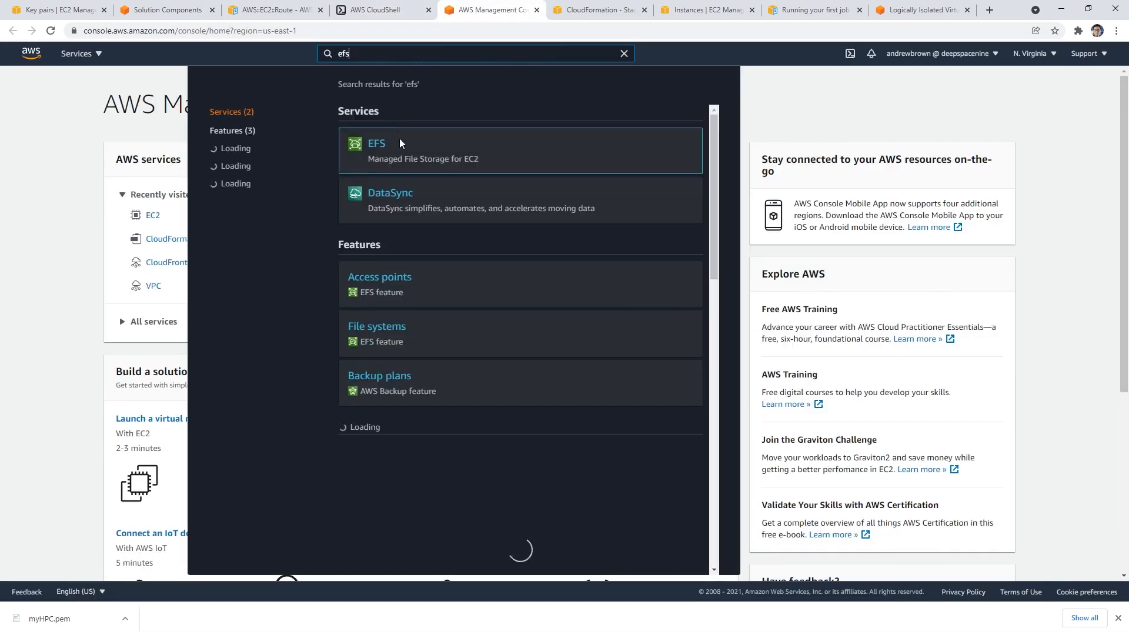
Open the EFS file systems list, which is empty, and return to CloudShell
left_click(375, 144)
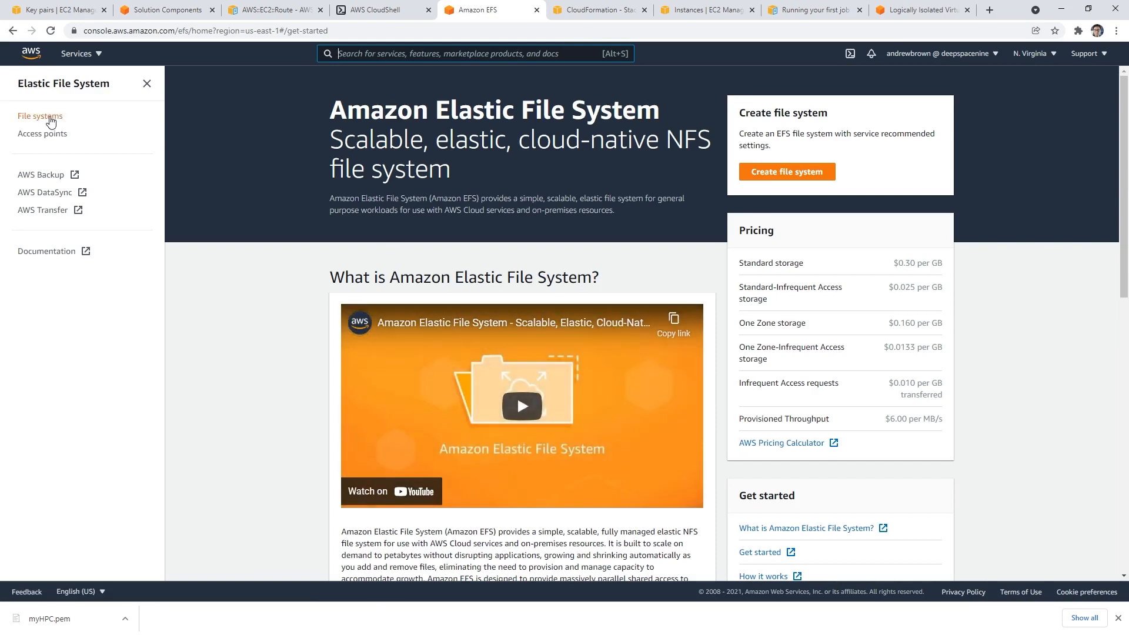
left_click(40, 116)
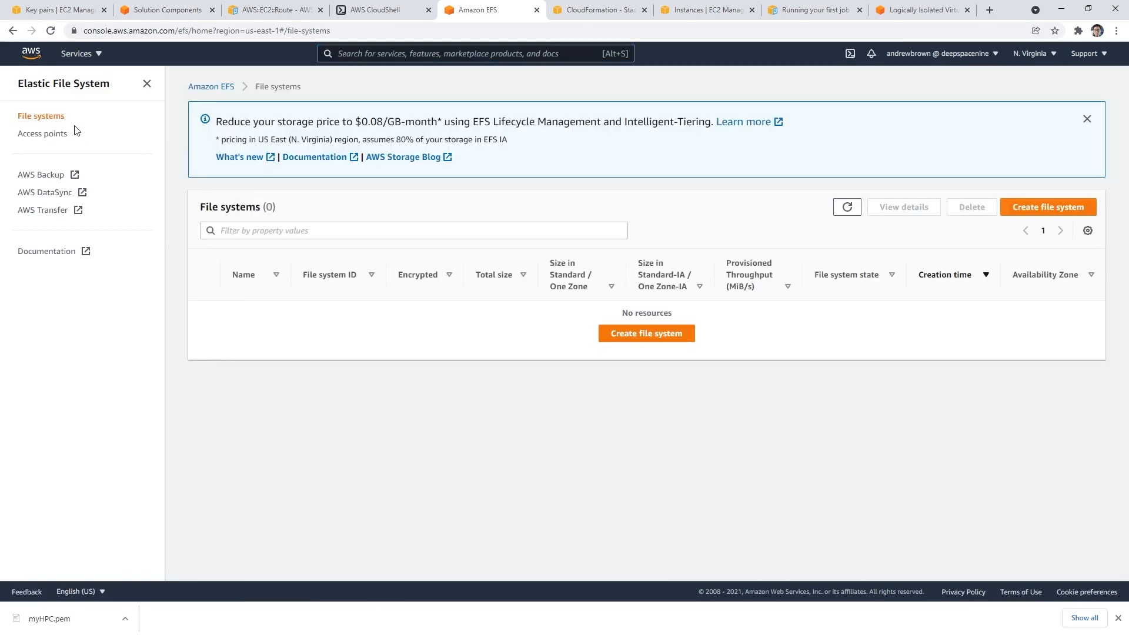
left_click(429, 10)
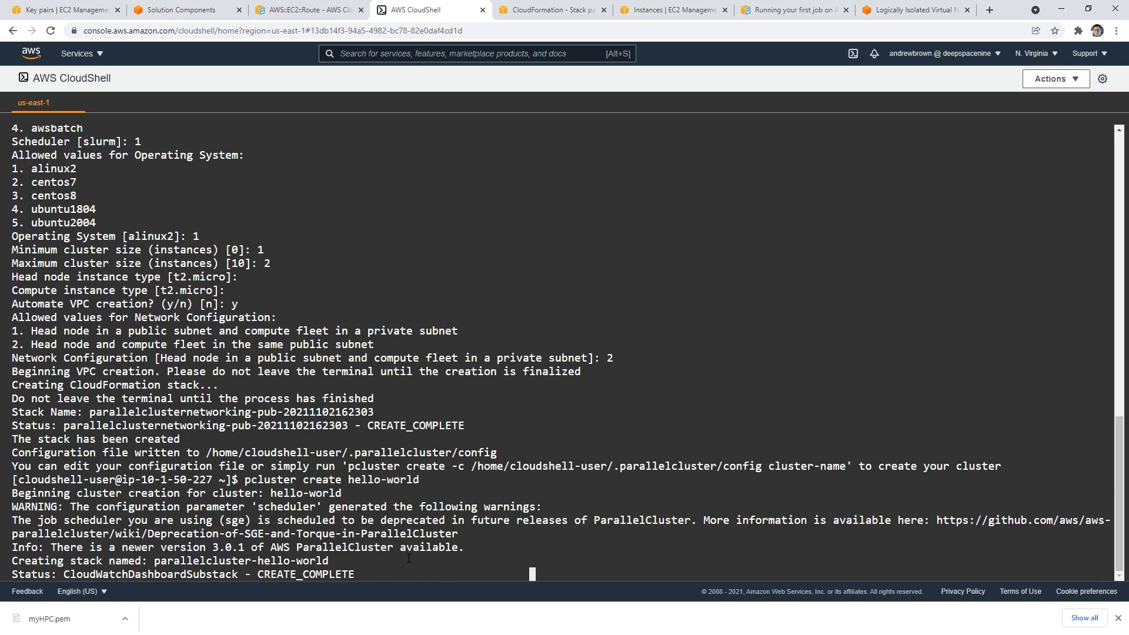
Stop the creation watch, rerun 'pcluster create hello-world', and list files with ls
scroll("down", 3)
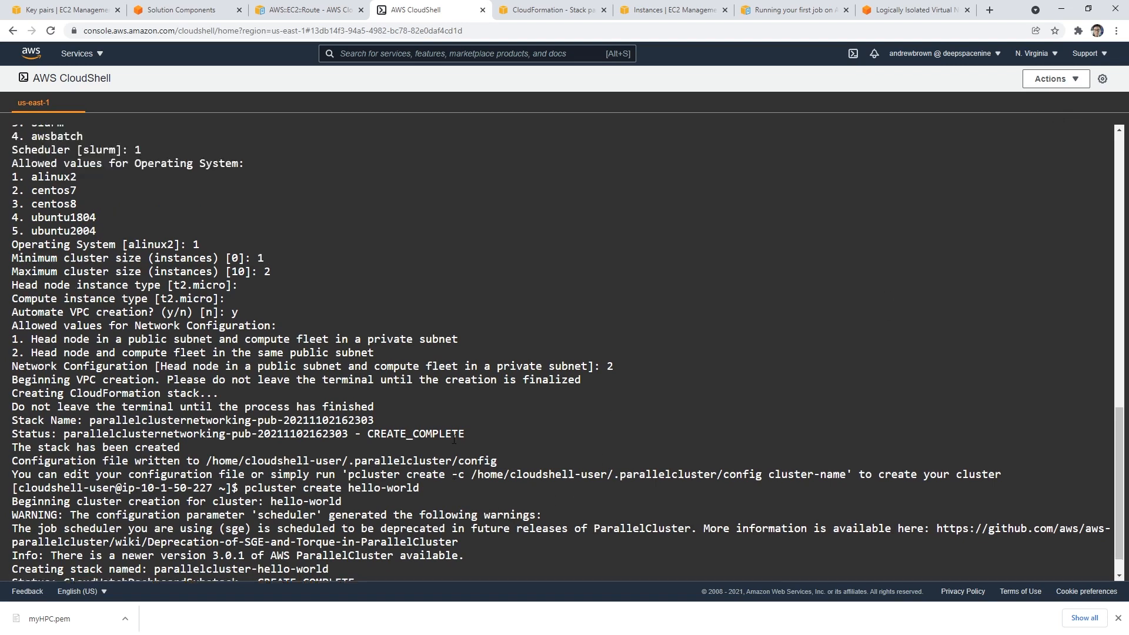
scroll("down", 3)
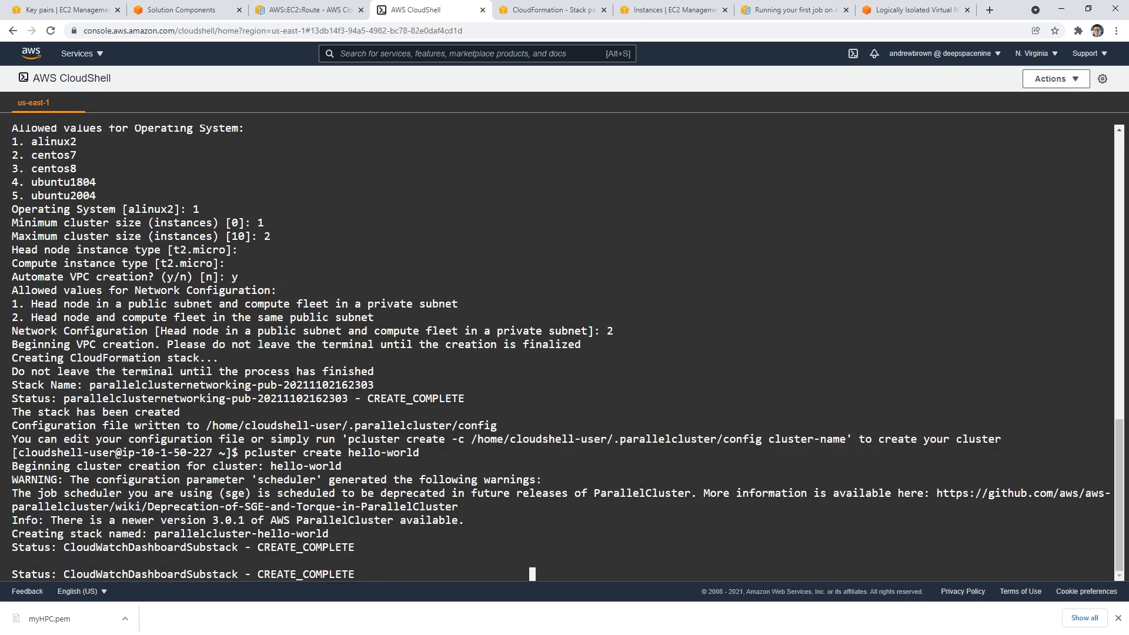
key("ctrl+c")
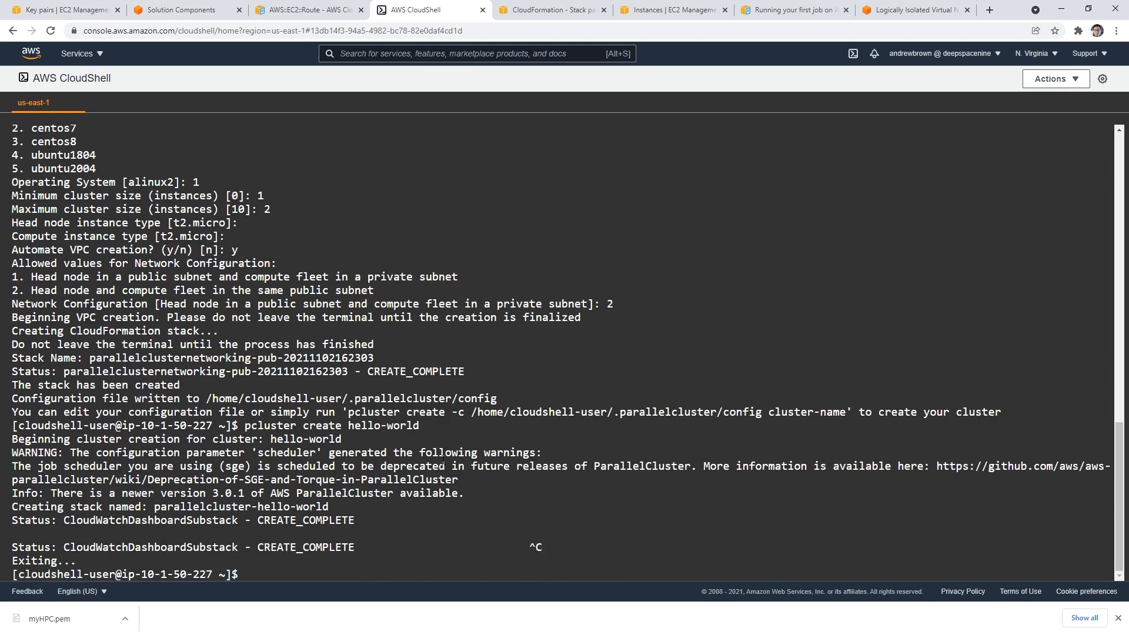
type("pcluster create hello-world")
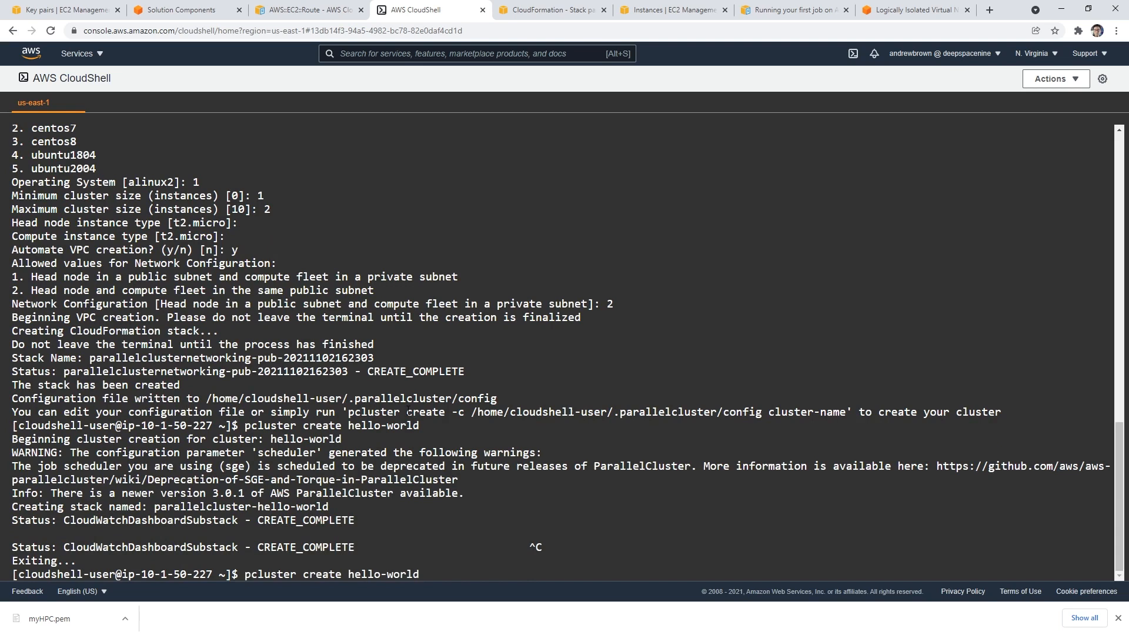
type("ls")
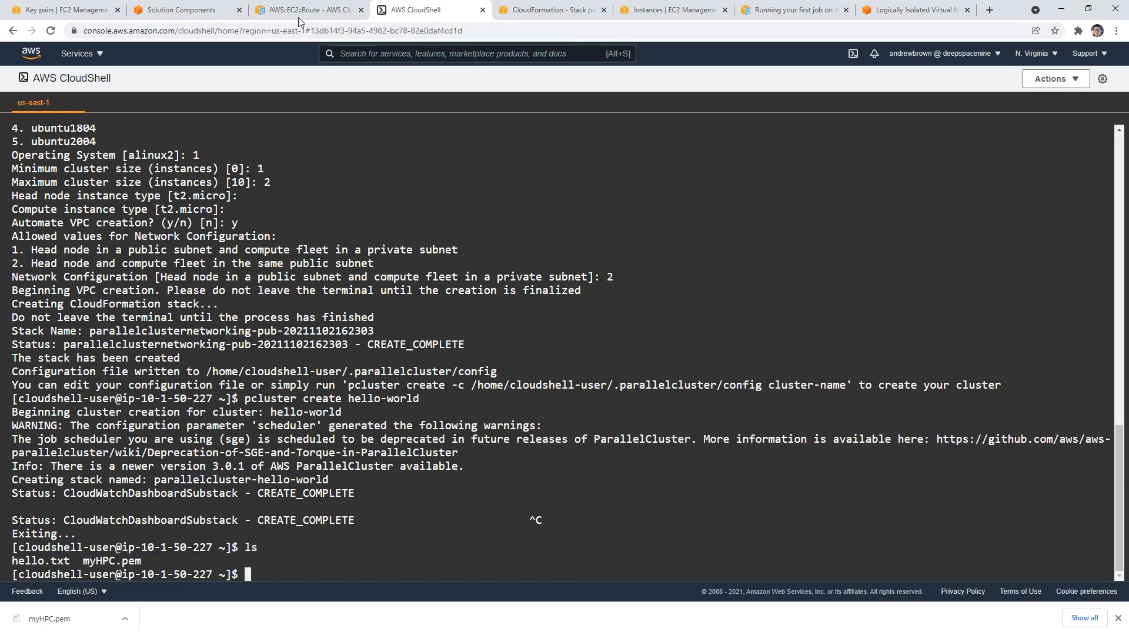
left_click(306, 10)
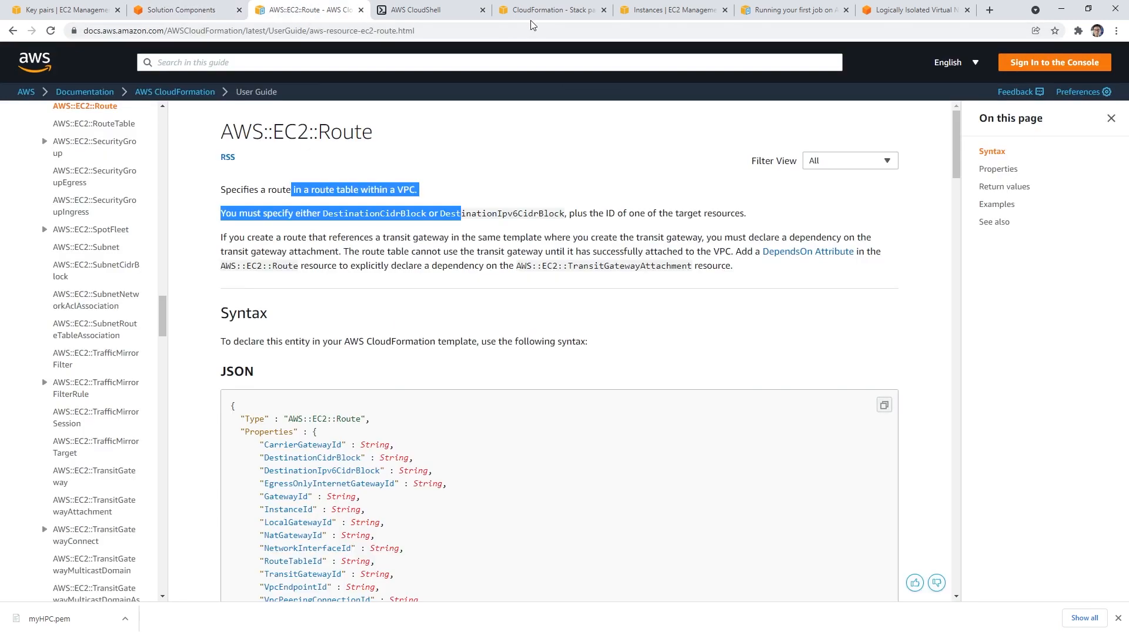
Check EC2 instances and the ParallelCluster hello-world tutorial, then return to CloudShell
left_click(673, 9)
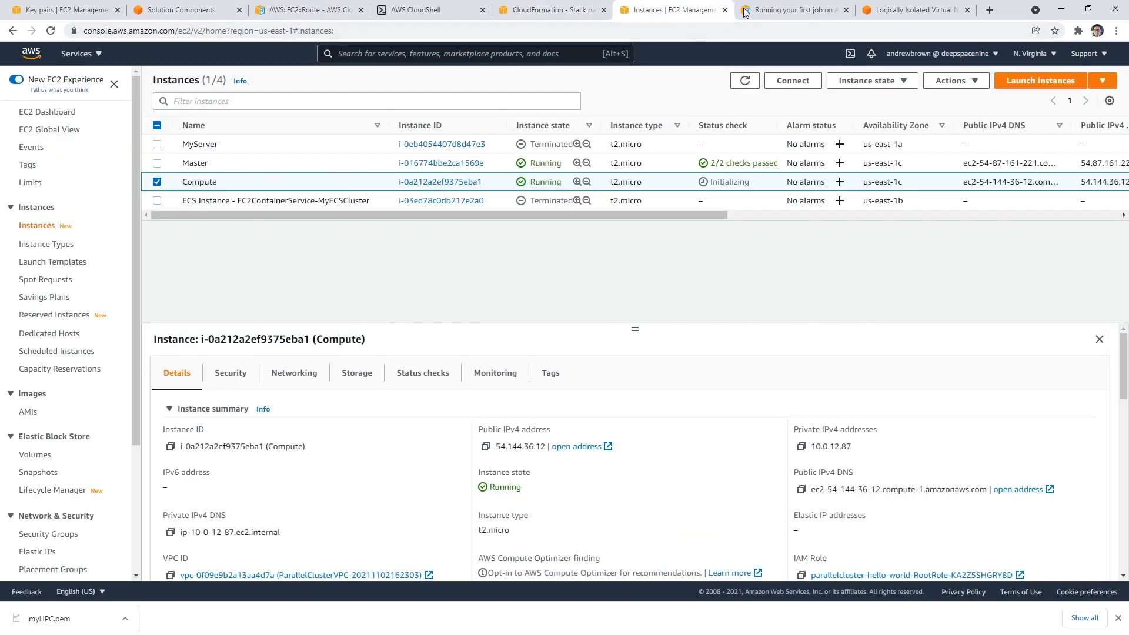
left_click(63, 9)
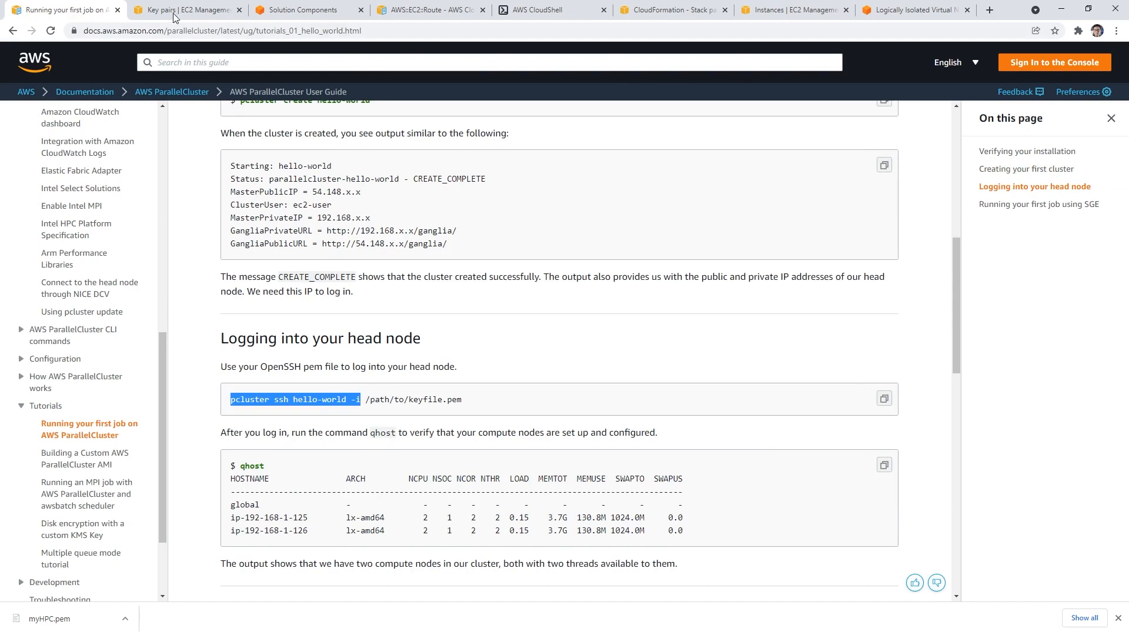
left_click(535, 9)
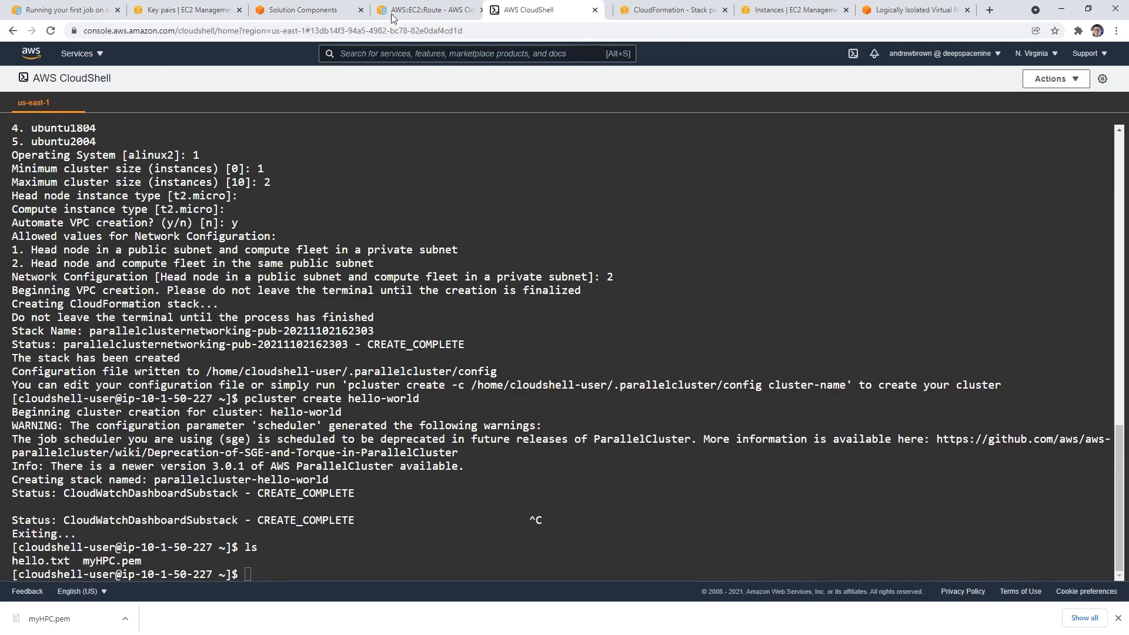
Try 'pcluster ssh hello-world -i myHPC.pem', accept the host, and start typing chmod
type("pcluster ssh hello-world -i")
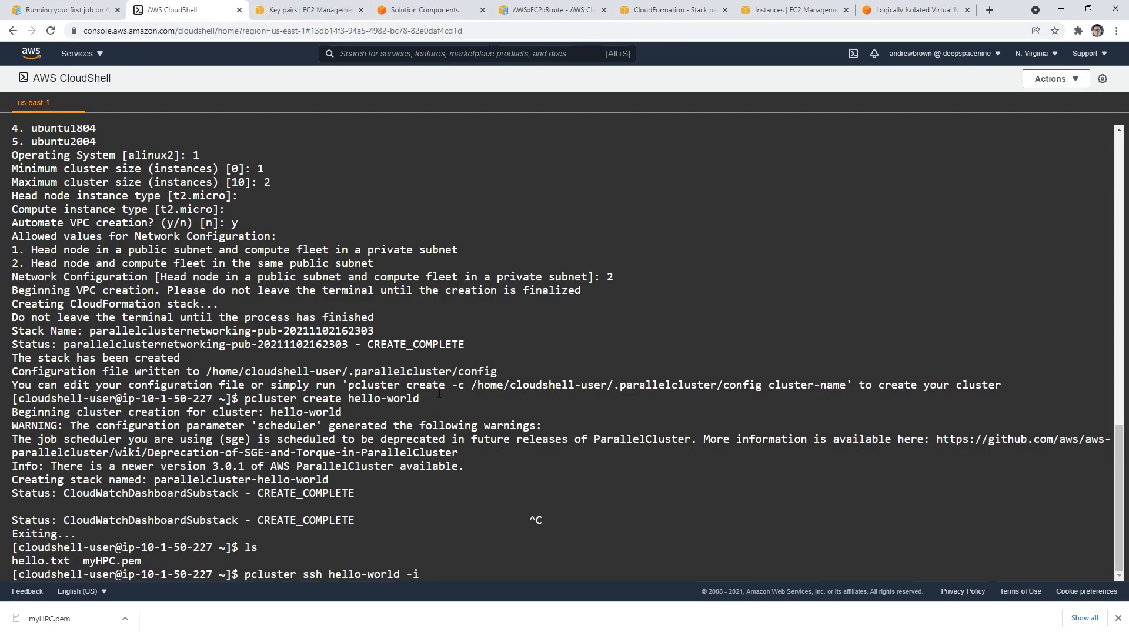
type("myHPC.pem")
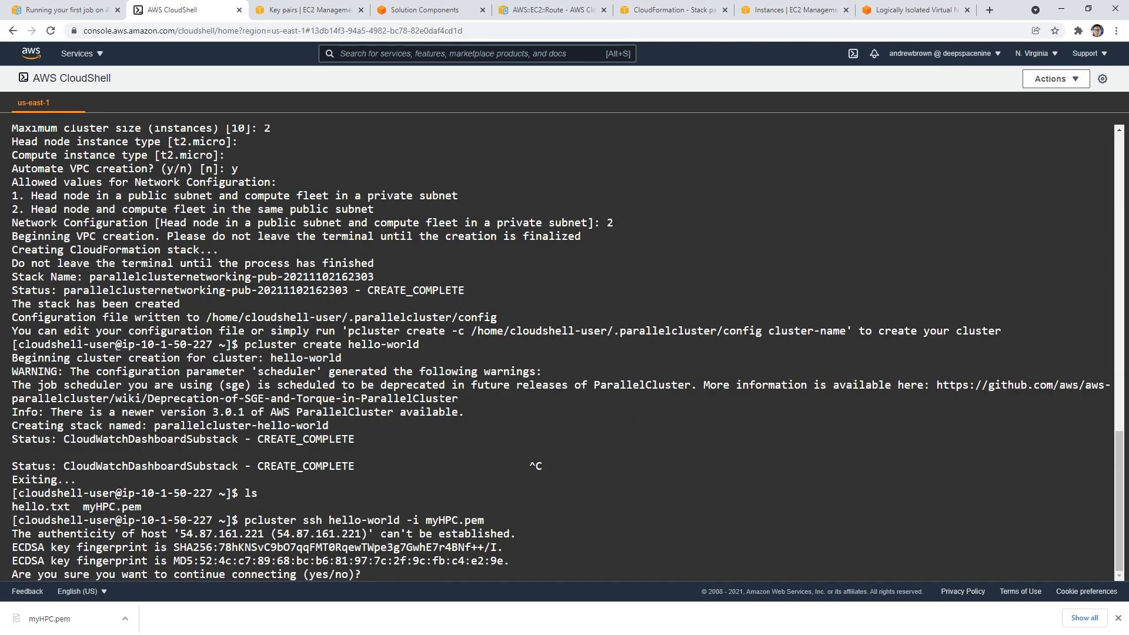
type("yes")
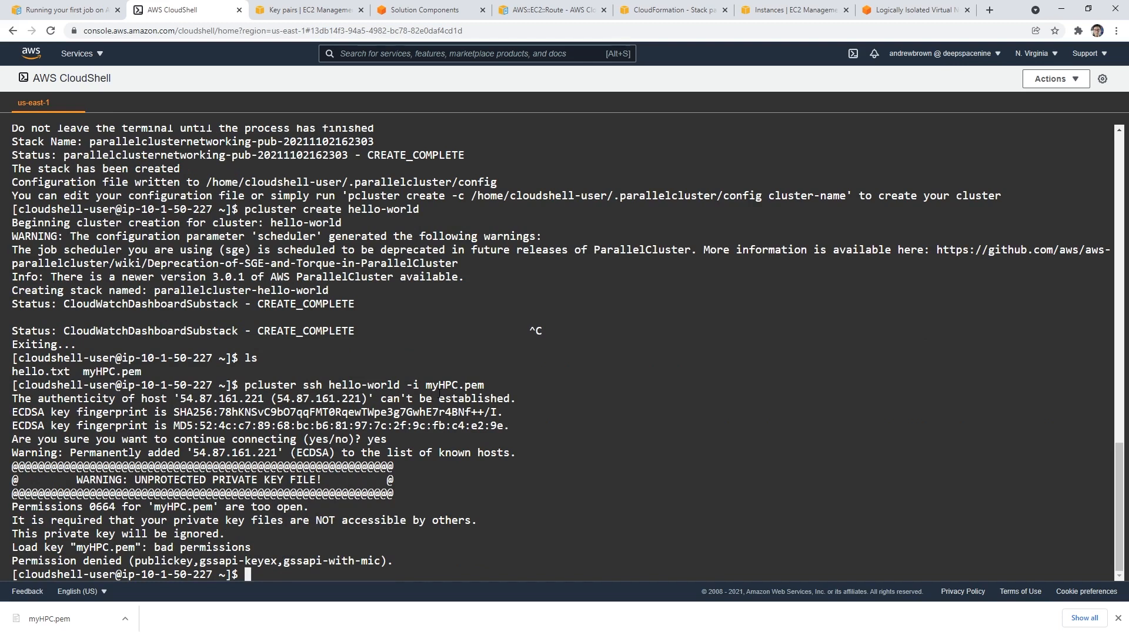
type("ch")
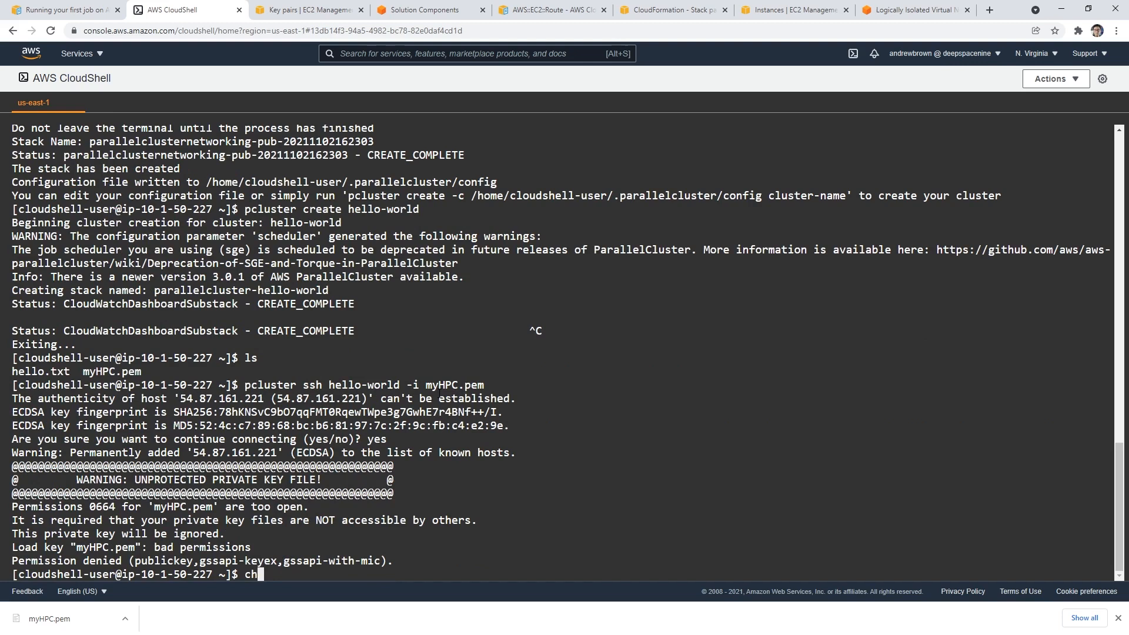
type("mod")
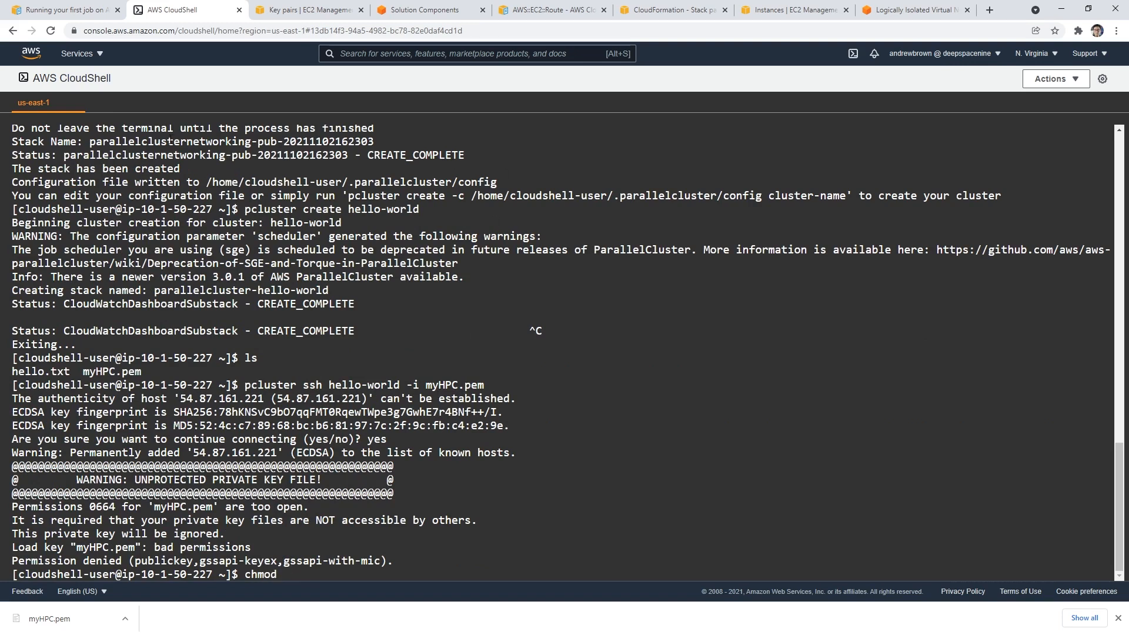
left_click(671, 10)
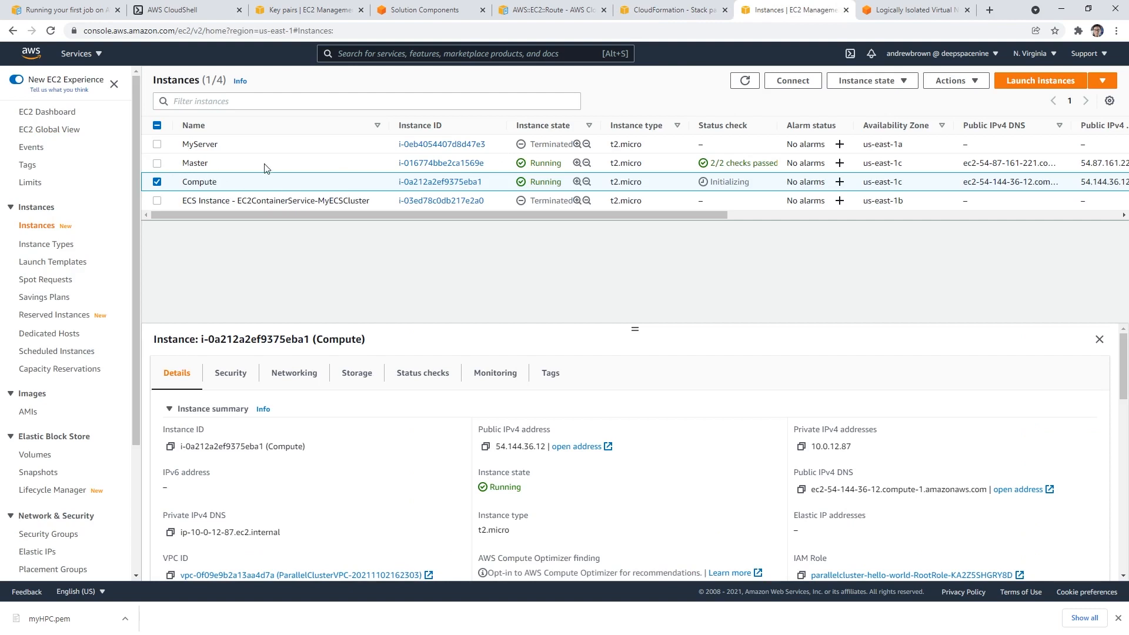
mouse_move(792, 80)
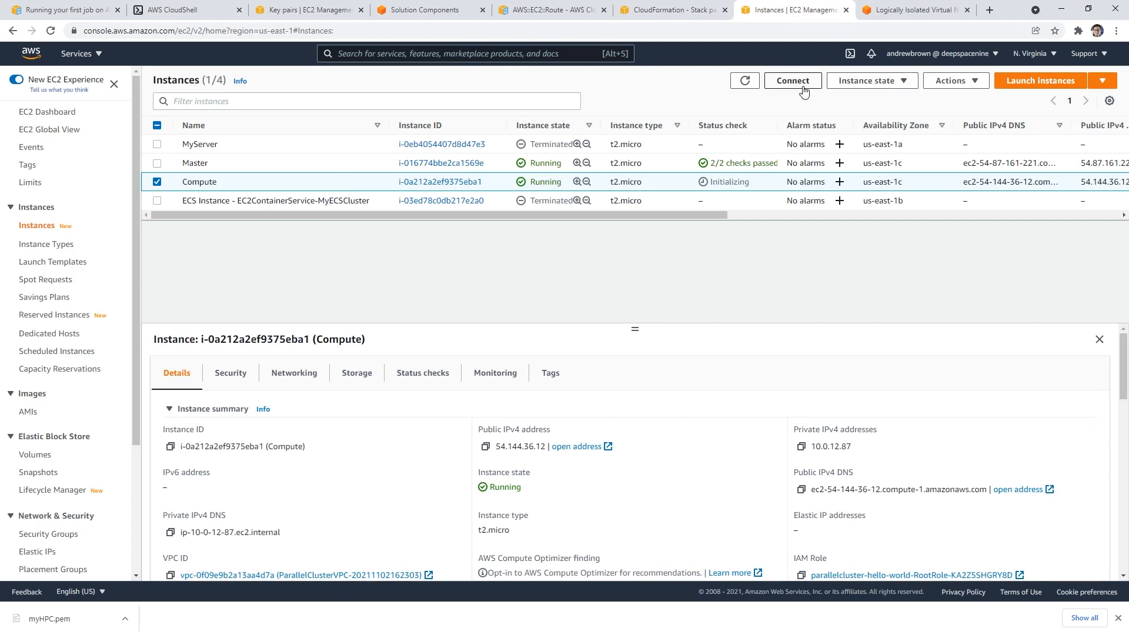
Bring up the Compute instance's SSH client instructions, including the chmod 400 key command
left_click(791, 80)
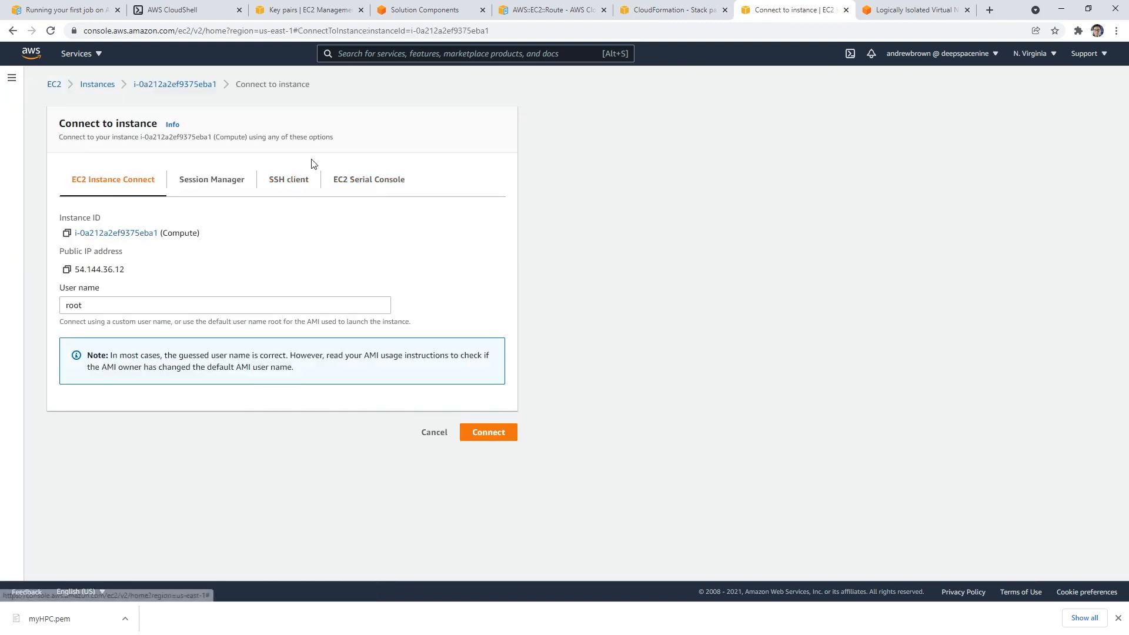
left_click(289, 179)
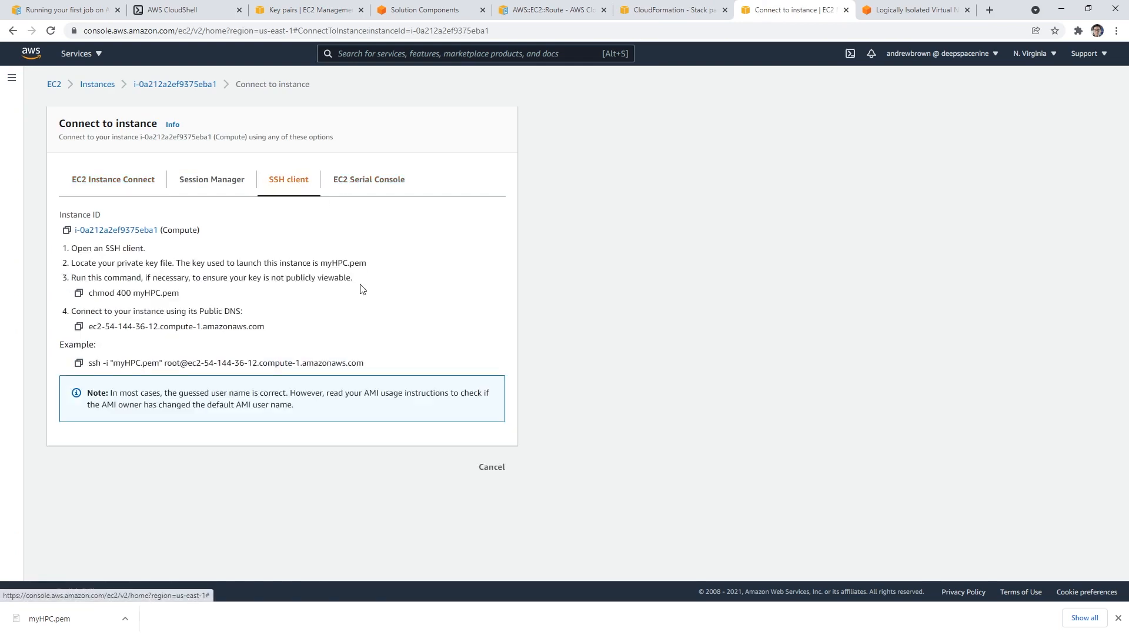
mouse_move(137, 310)
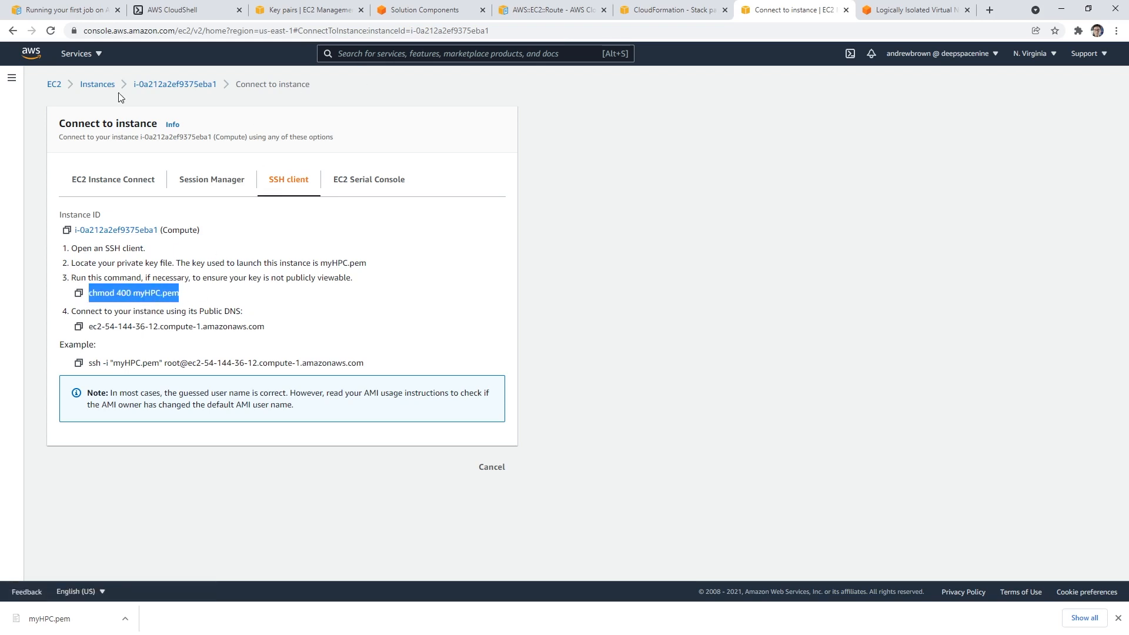
left_click(182, 9)
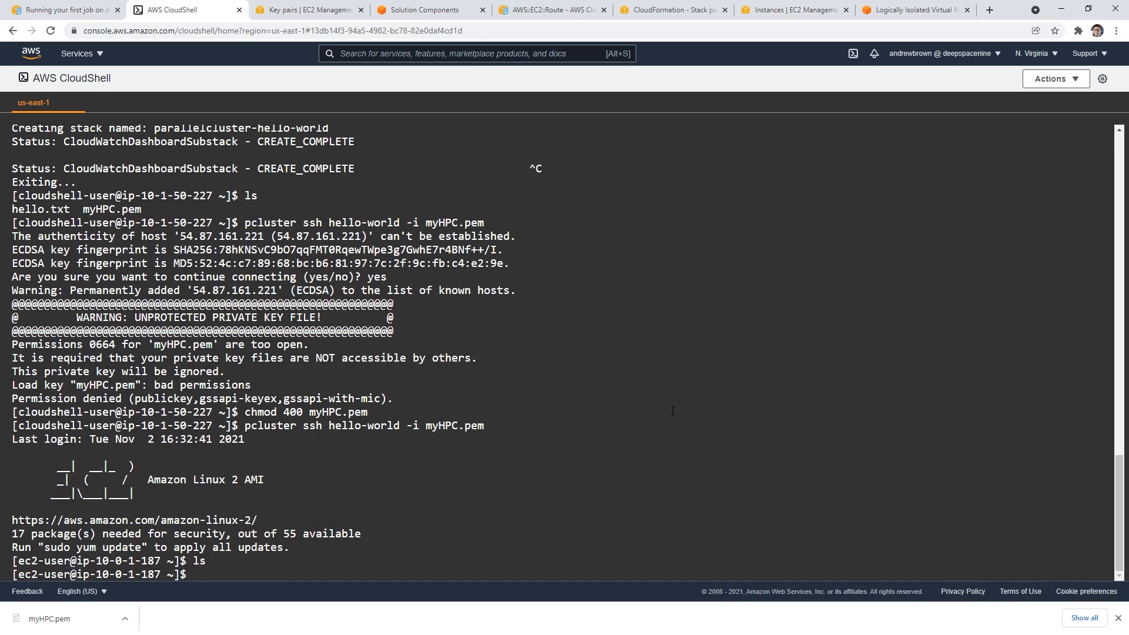
Exit the hello-world head node session and view the EC2 key pairs page
type("exit")
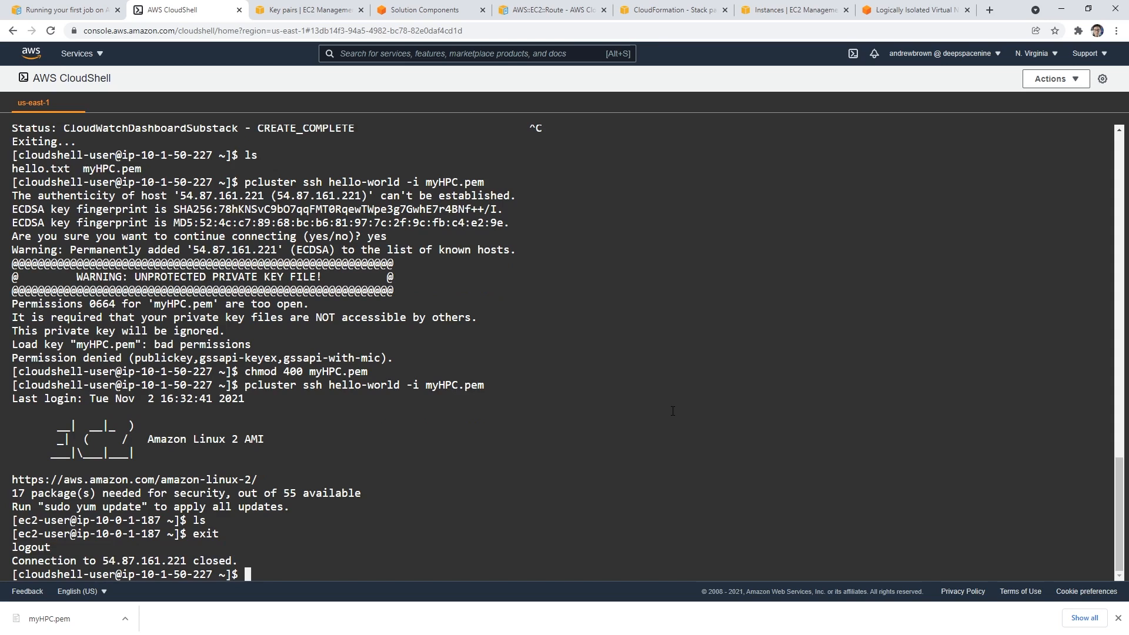
left_click(306, 9)
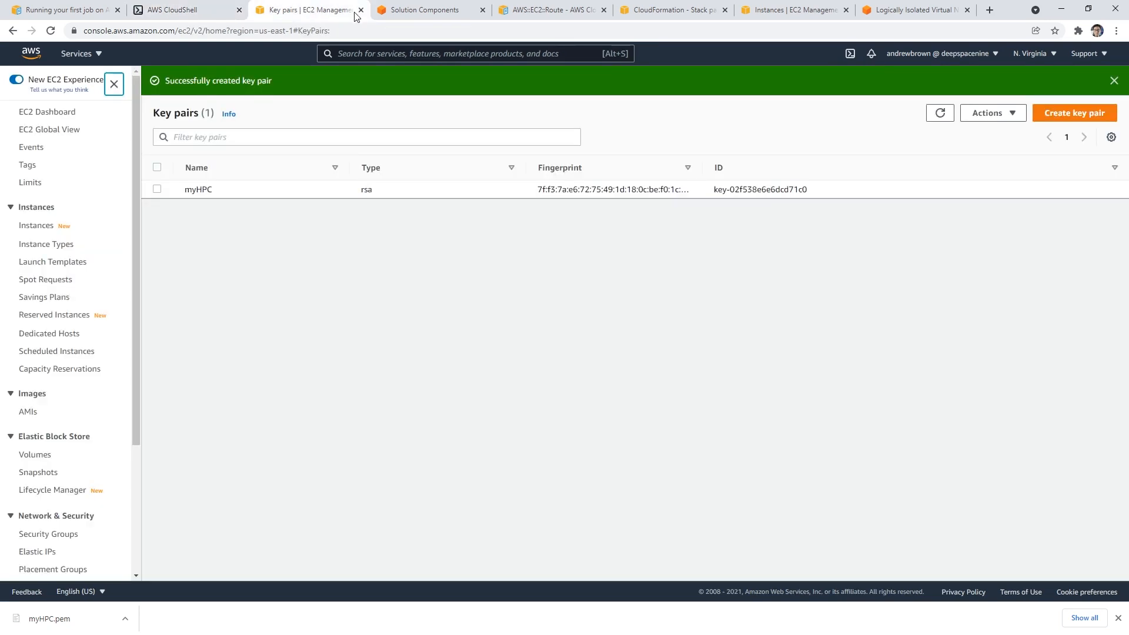
Check the cluster stack resources and EC2 instances, then copy the tutorial's hellojob.sh script
left_click(673, 9)
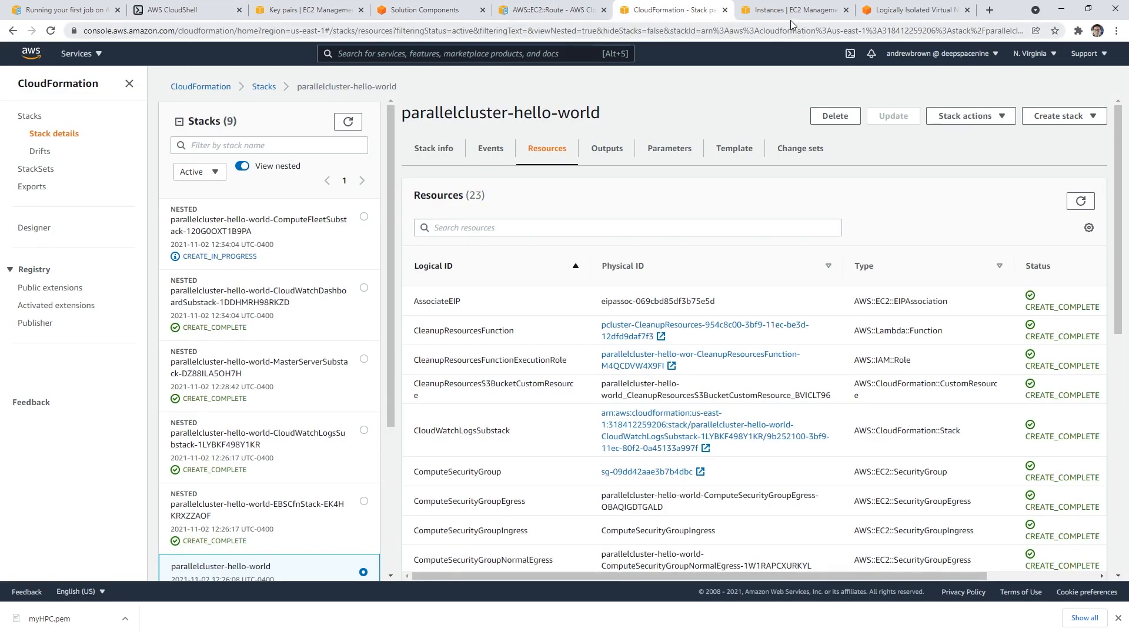
left_click(792, 9)
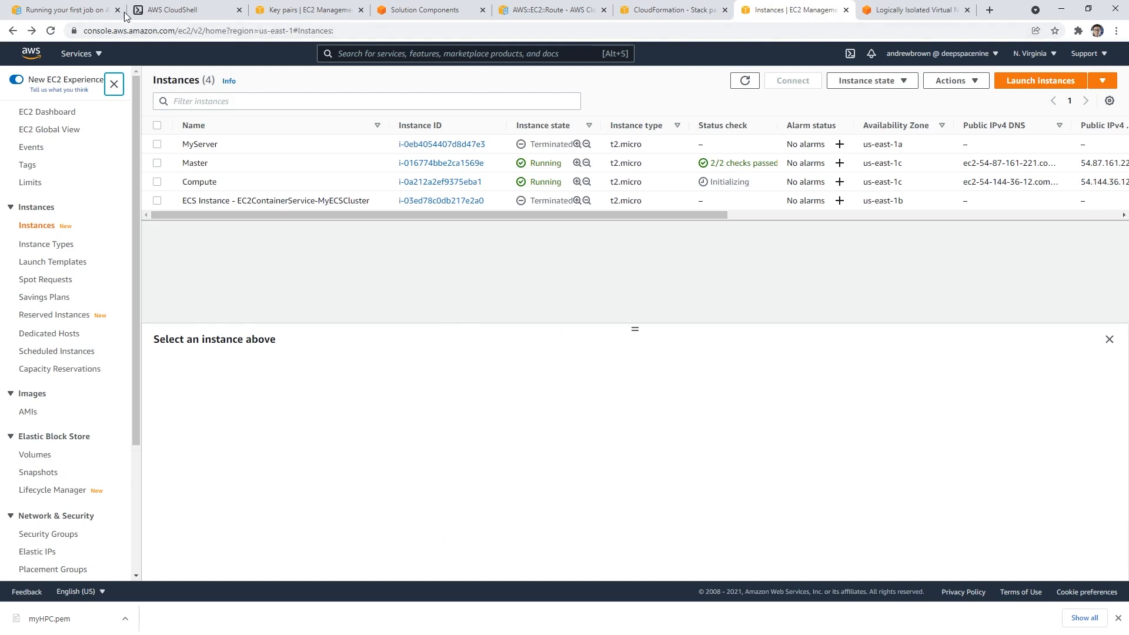
left_click(61, 9)
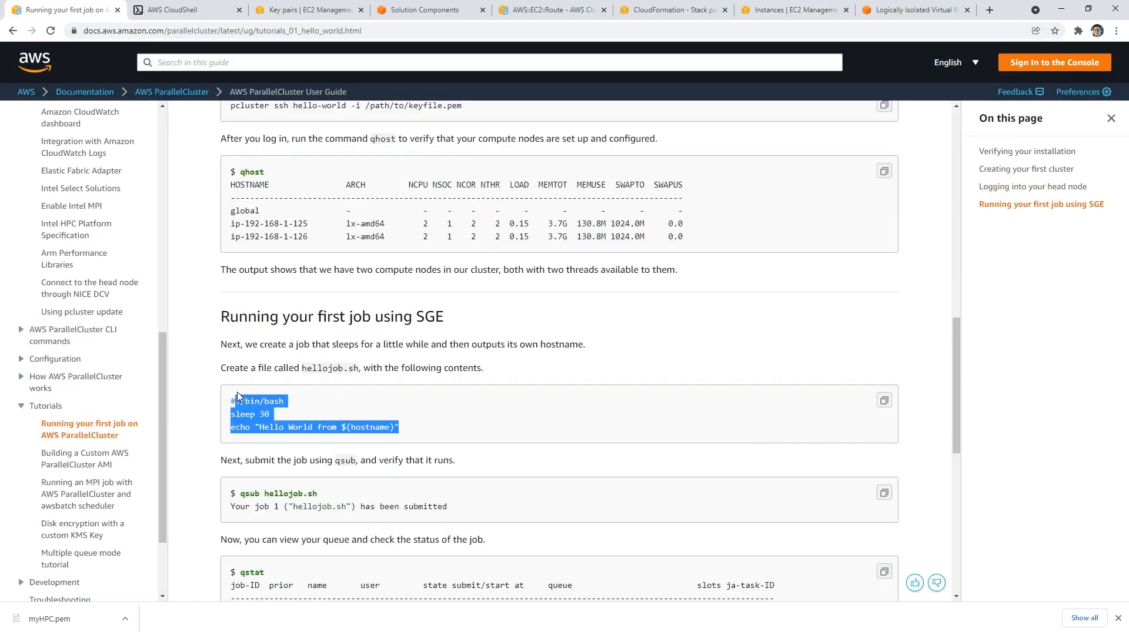
left_click(186, 9)
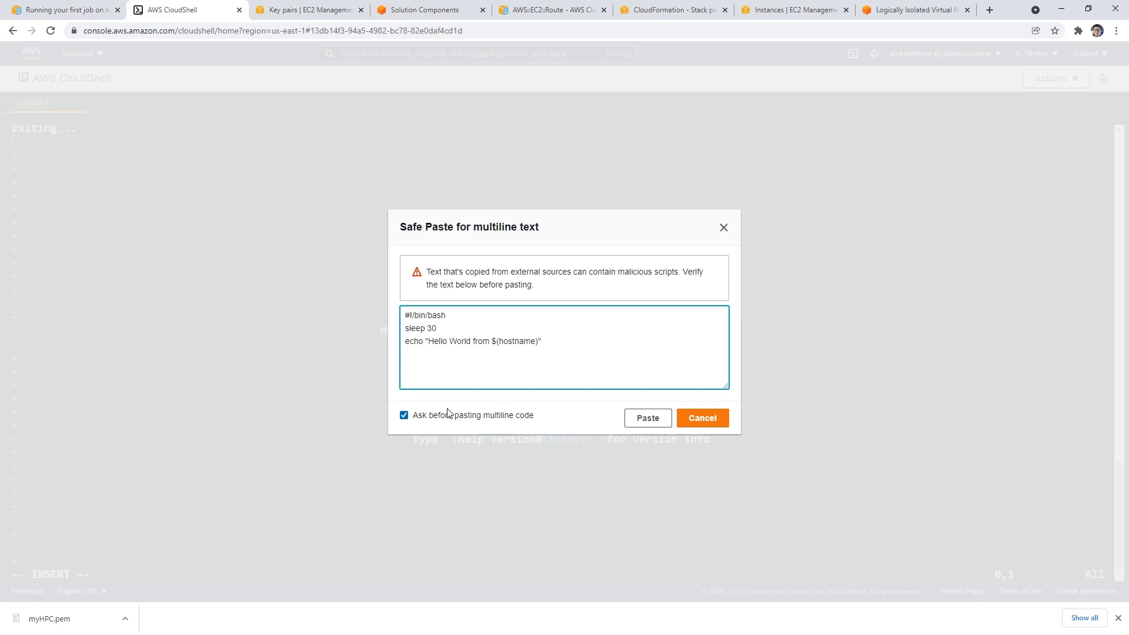
Paste the three-line hello-job script into vi and save with :wq
left_click(645, 418)
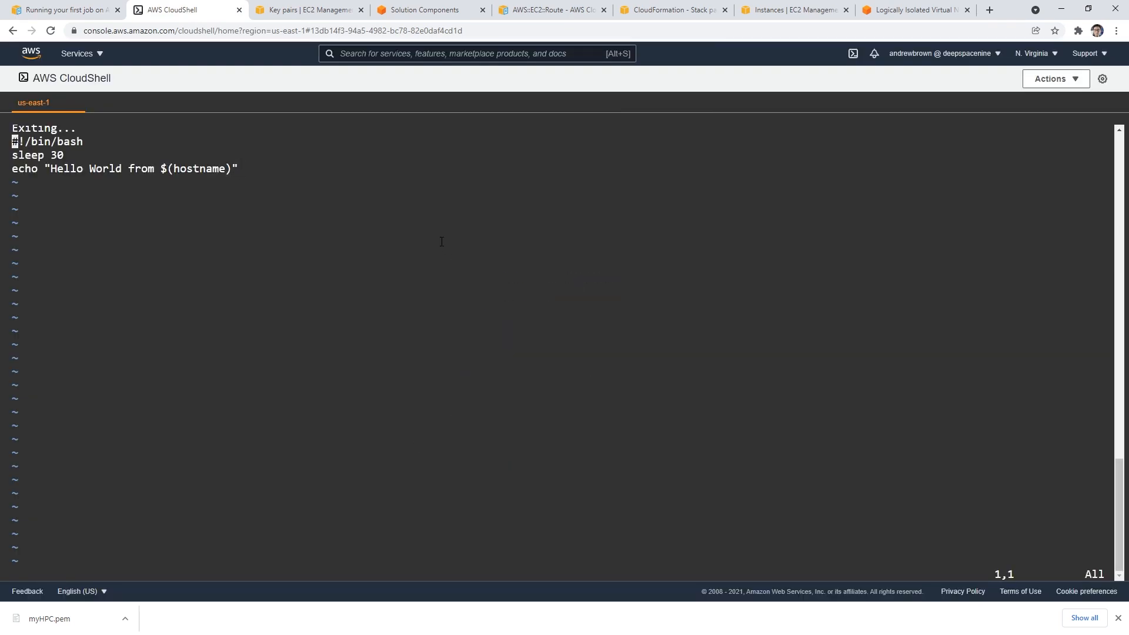
type(":w")
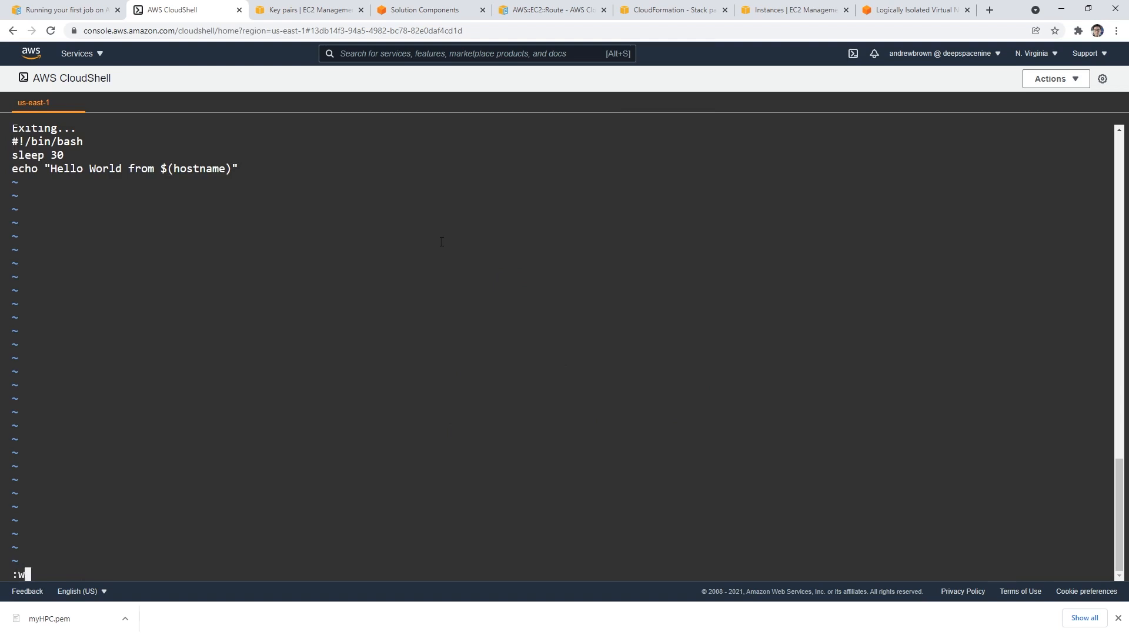
type("q")
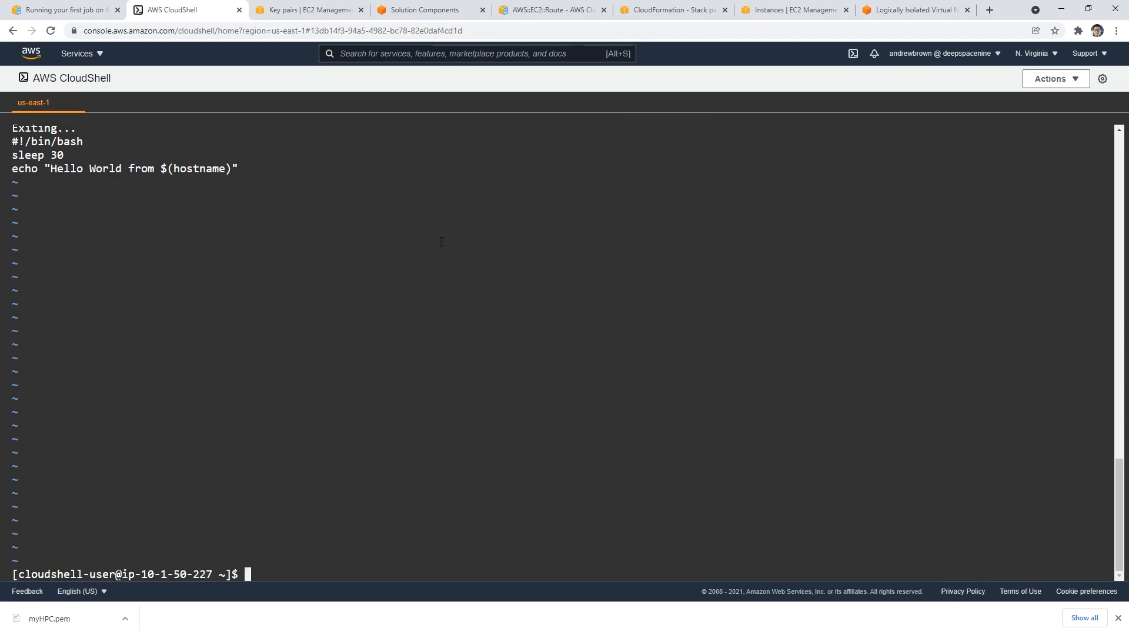
Open job.sh in vi insert mode and select the #! shebang in the tutorial
type("vi")
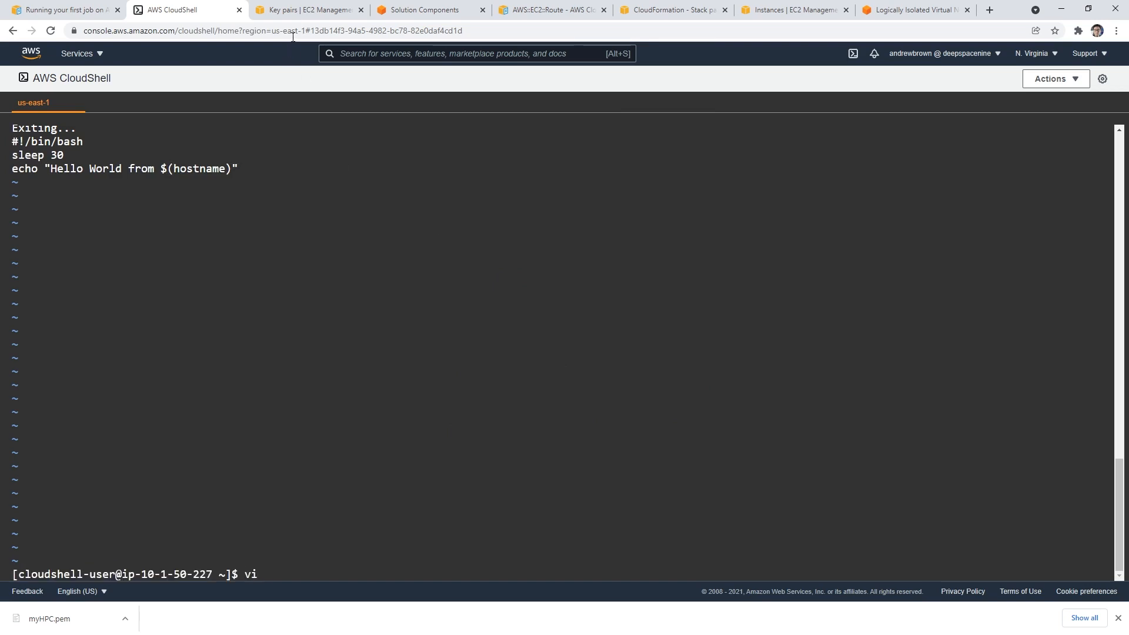
type("jo")
type(":wq")
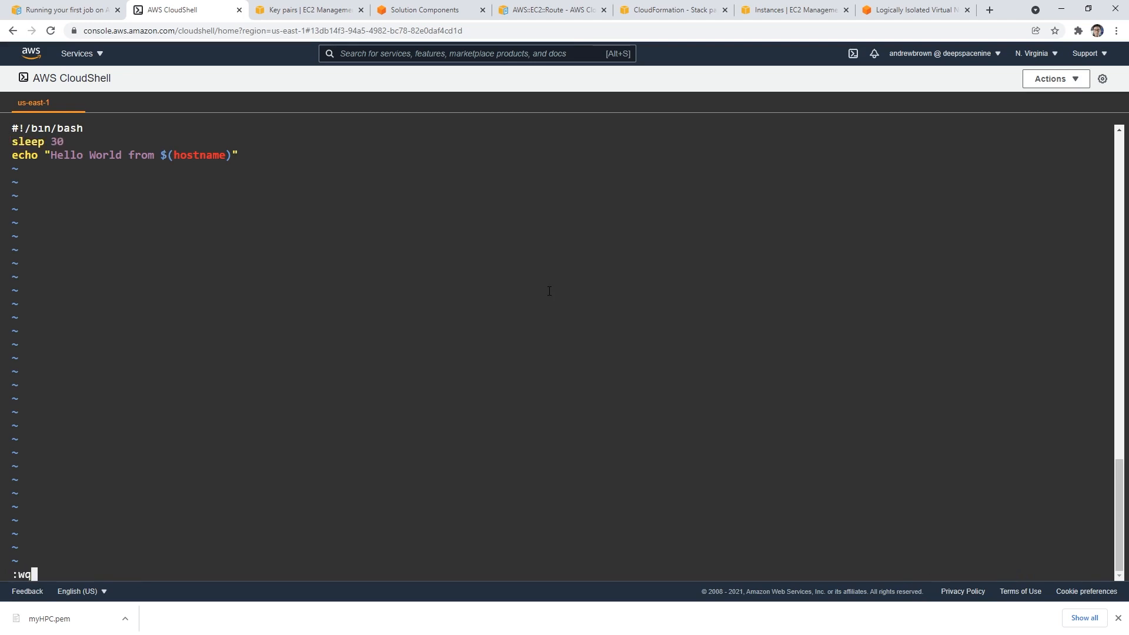
key("i")
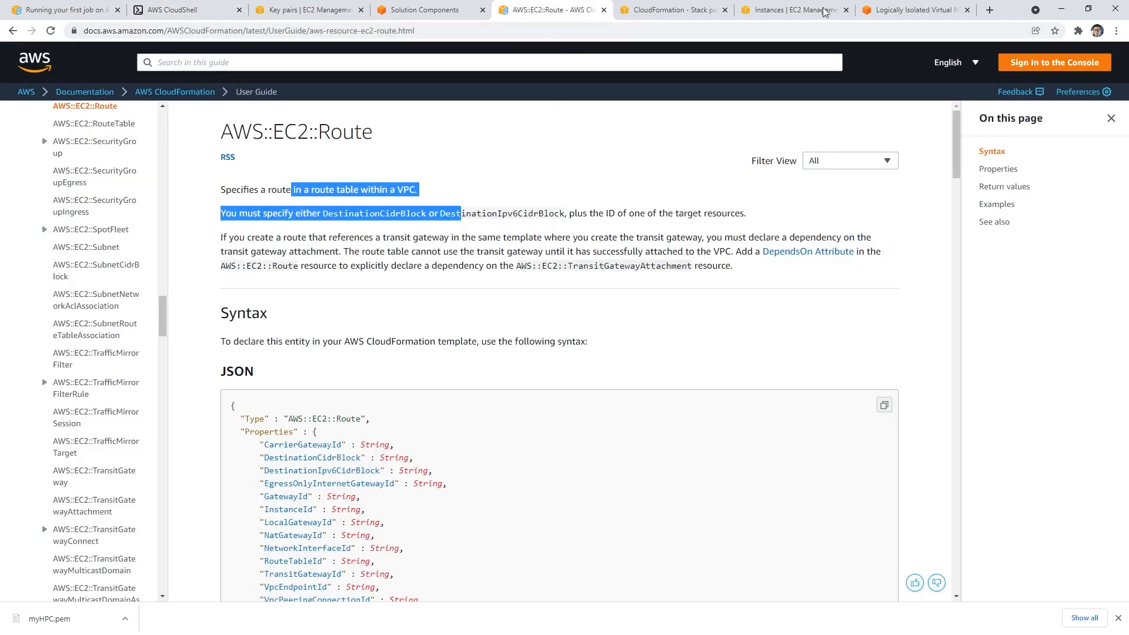
left_click(61, 9)
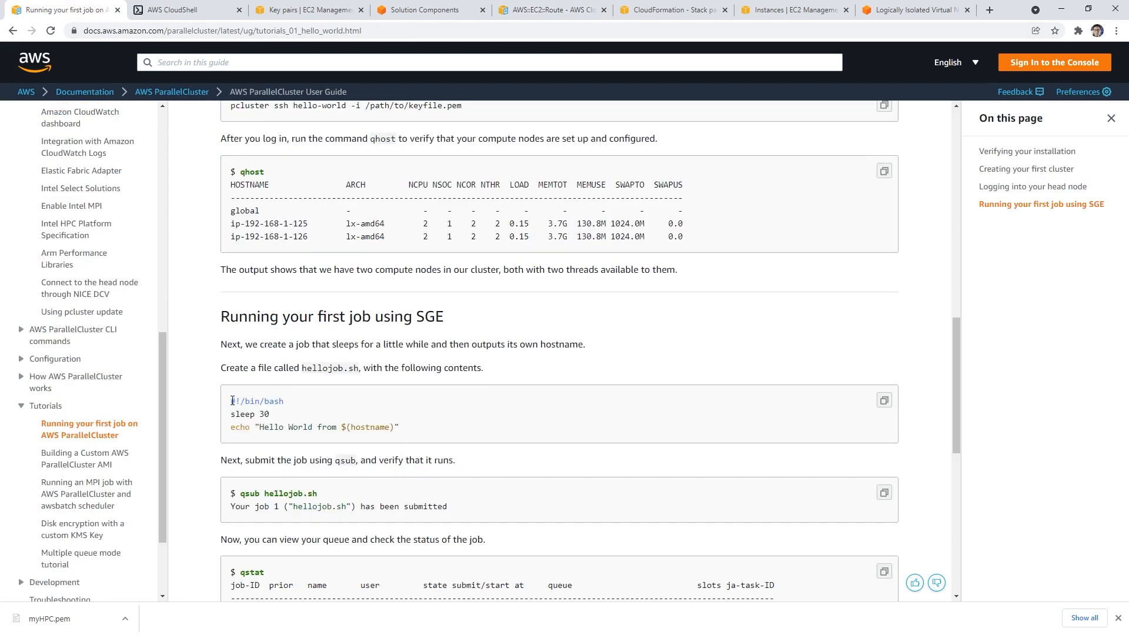
double_click(234, 401)
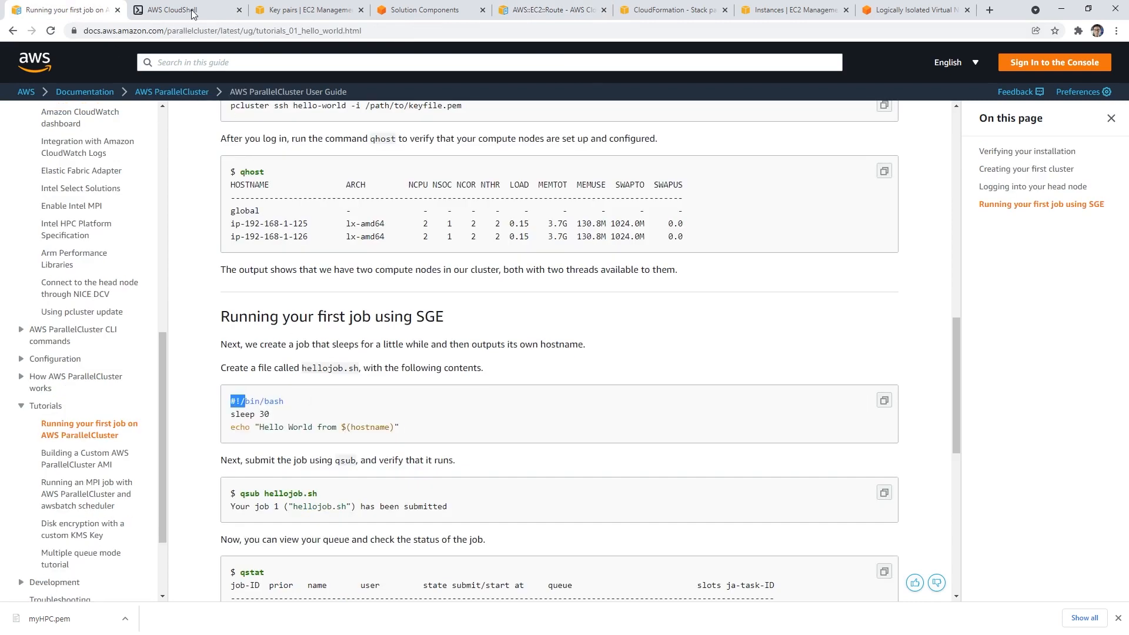
Add the #!/bin/bash shebang to job.sh, save it, and print it with cat
left_click(184, 9)
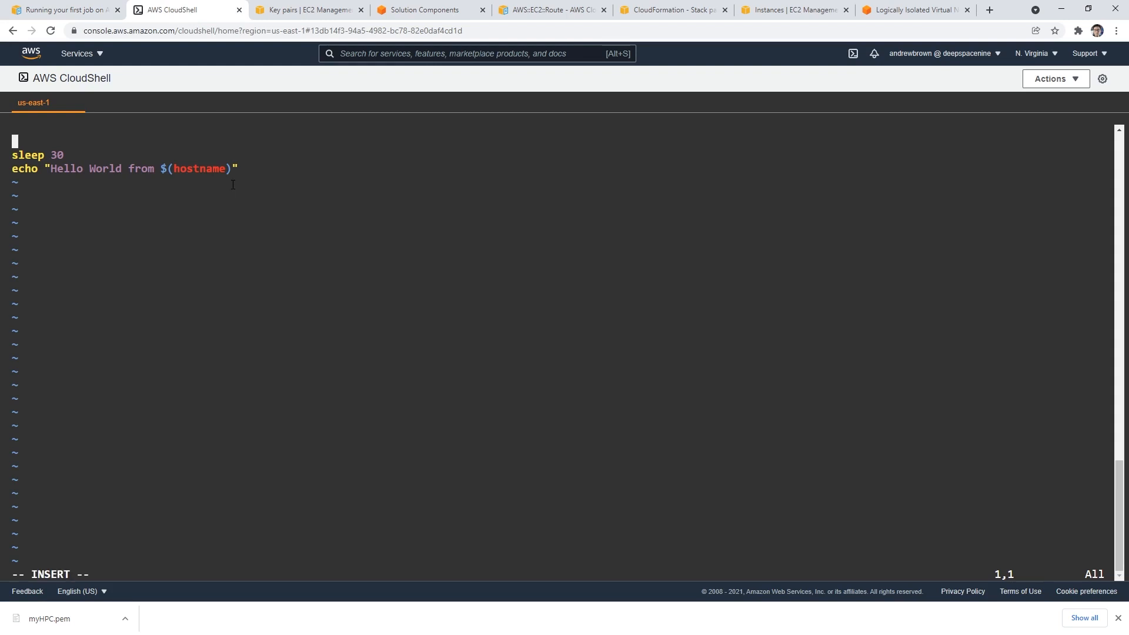
mouse_move(262, 103)
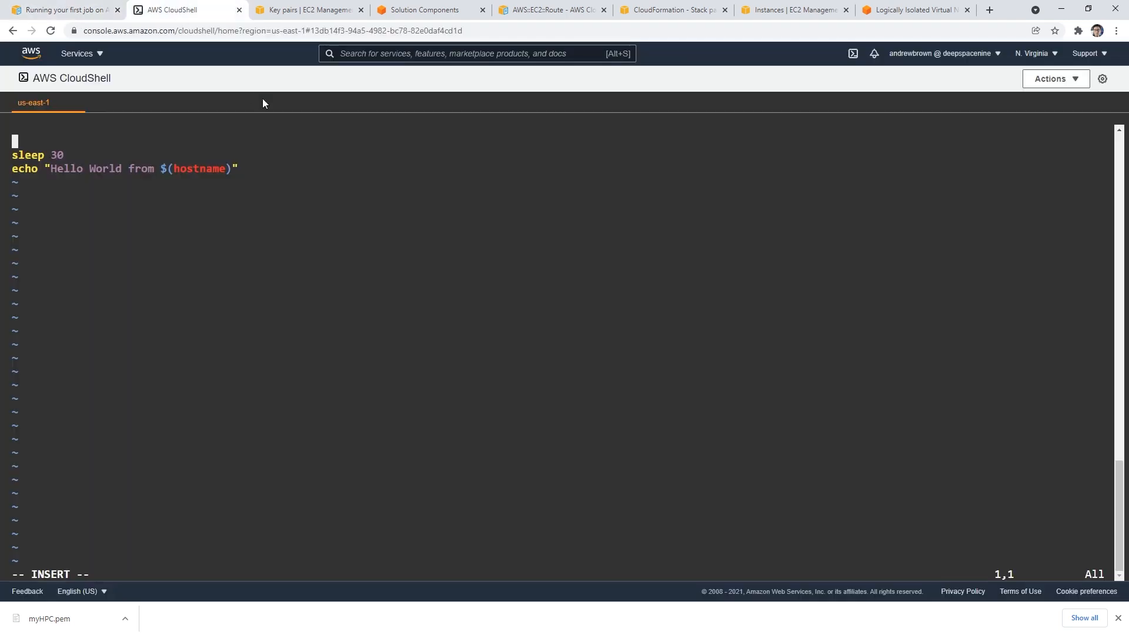
type("#!")
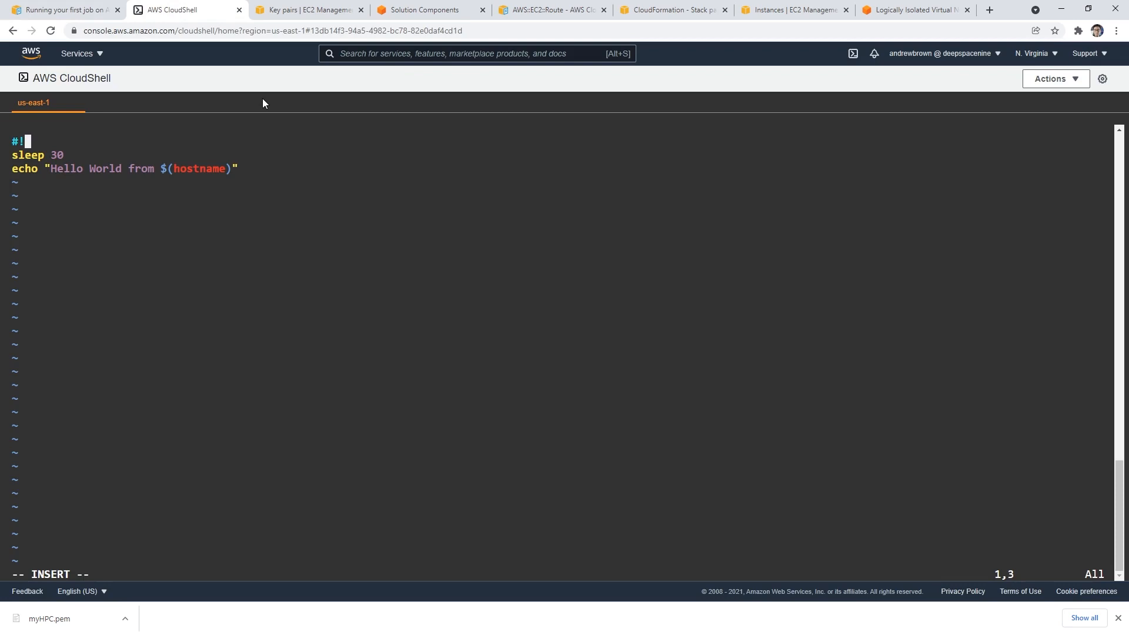
type("/bin/bash")
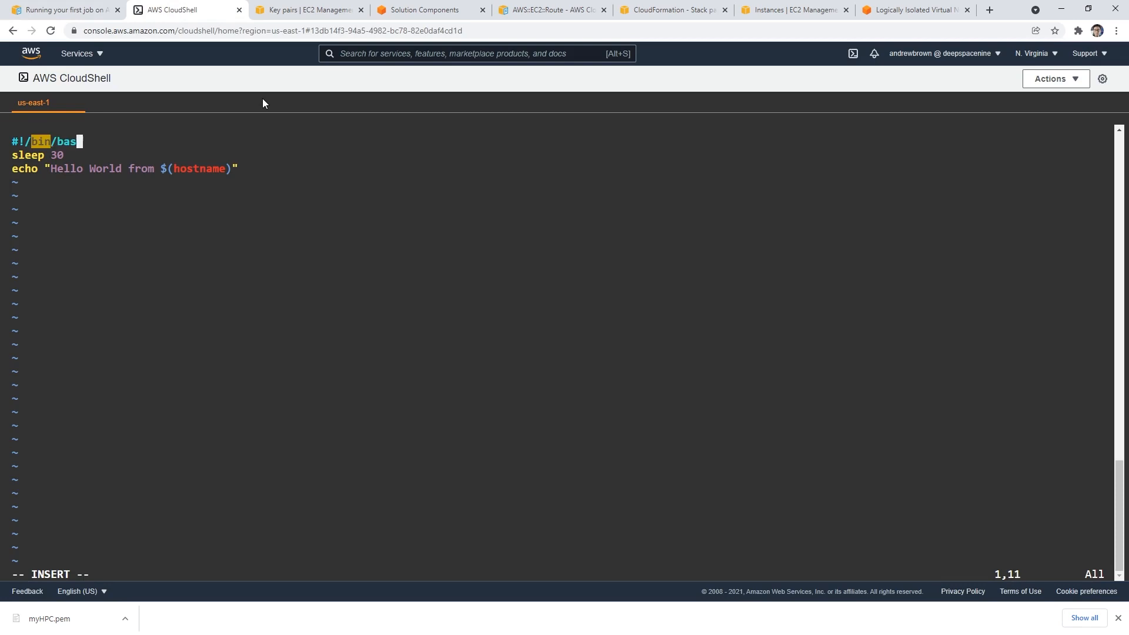
type("h")
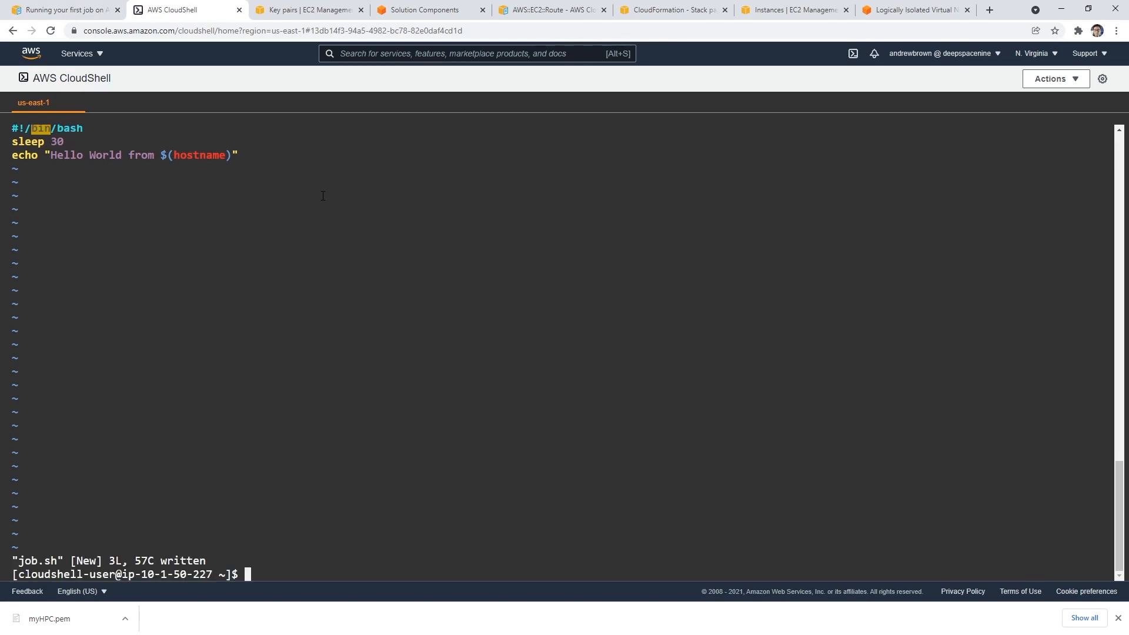
type("cat")
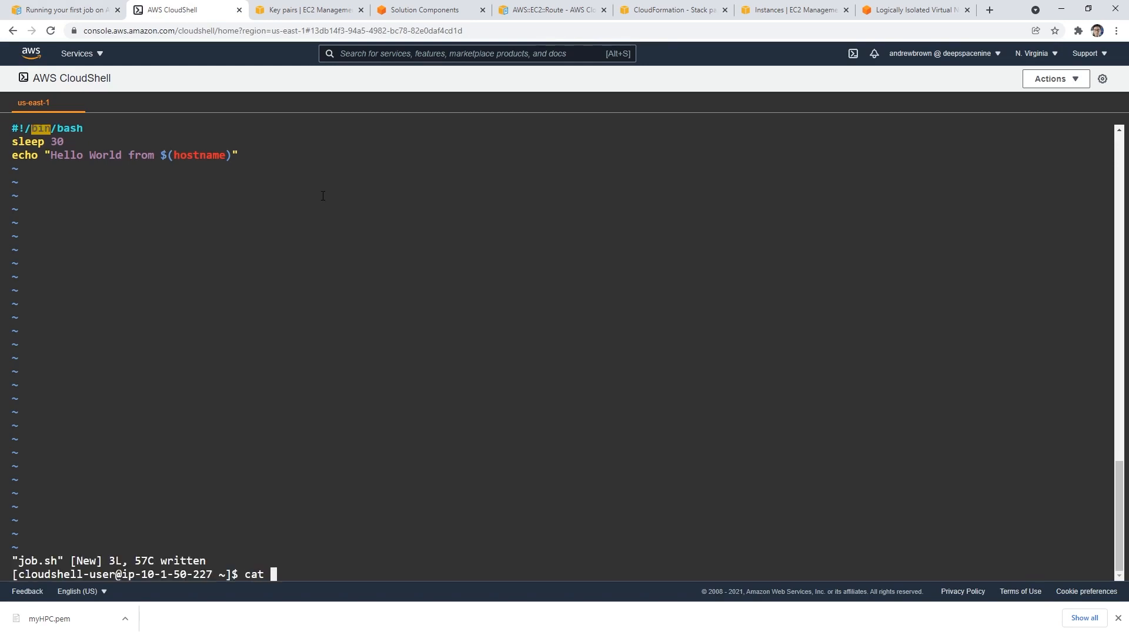
type("job.sh")
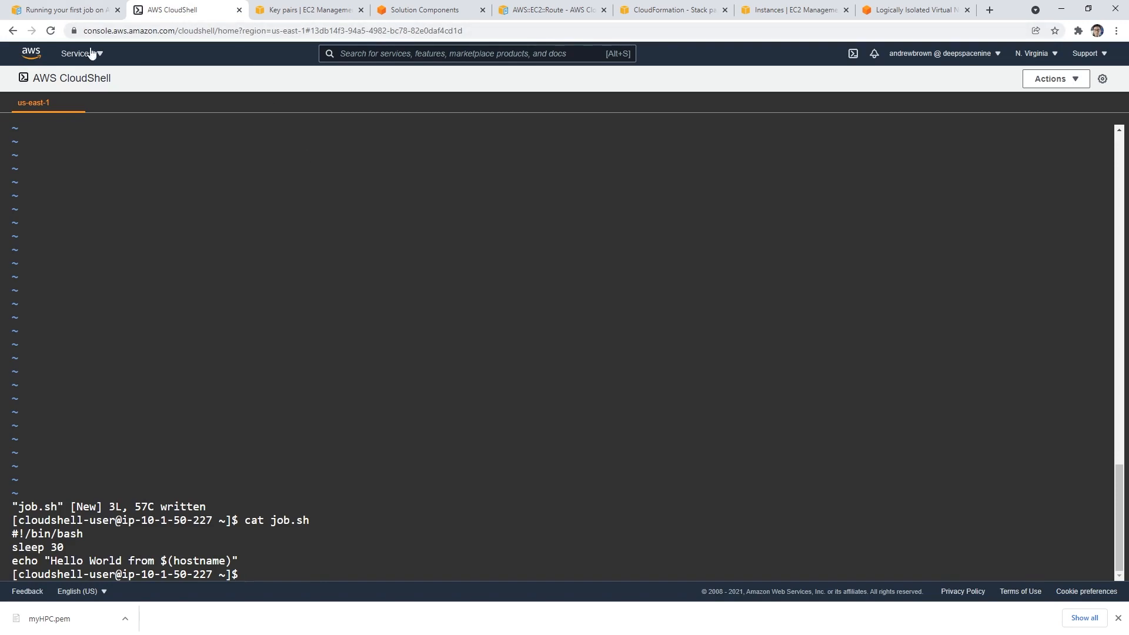
left_click(63, 9)
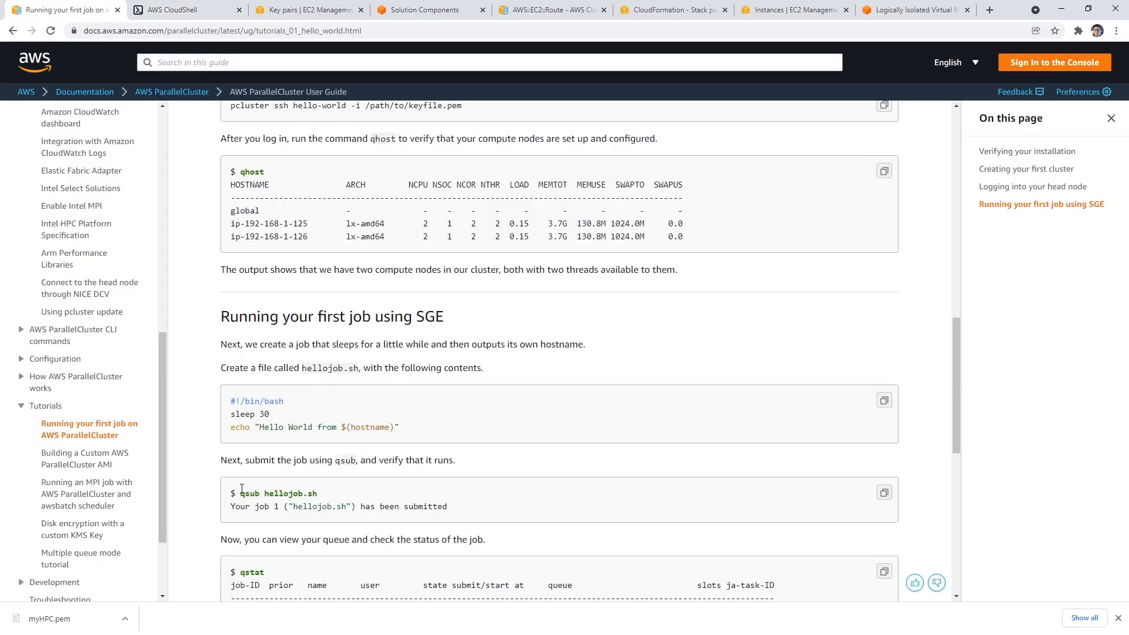
Run qsub job.sh, which isn't found, and list the home directory files
left_click(183, 9)
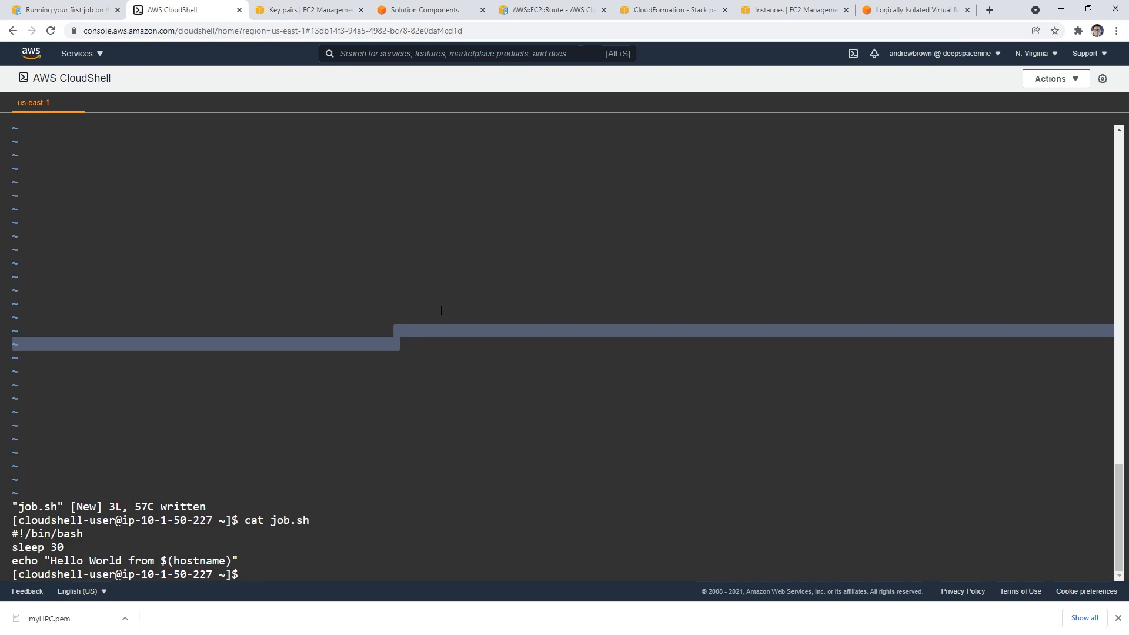
type("qsub job.sh")
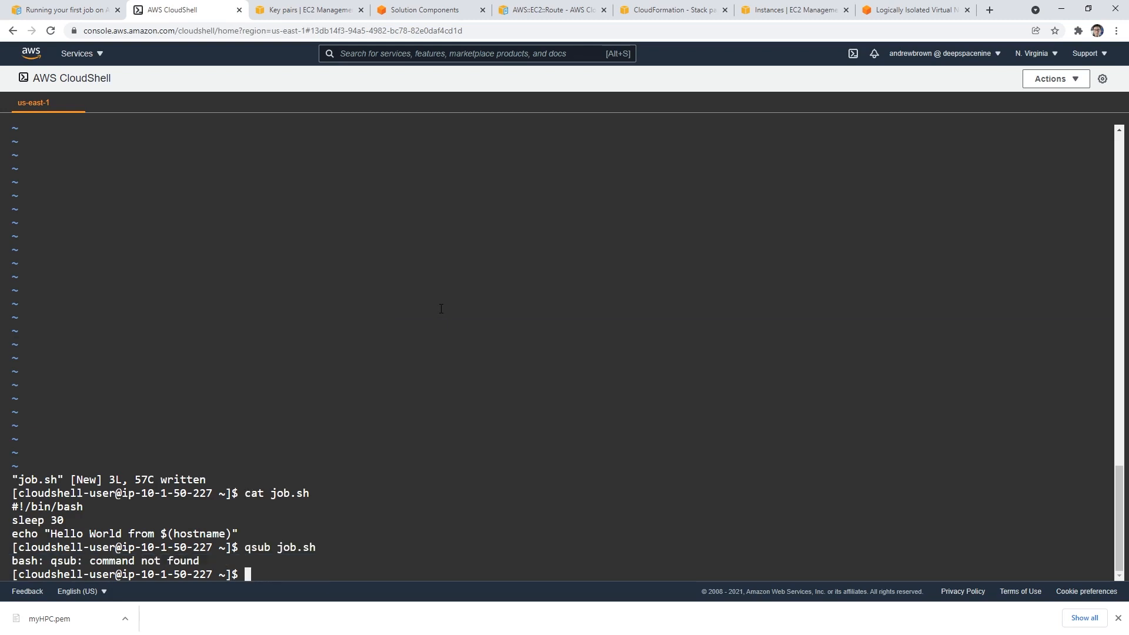
type("ls")
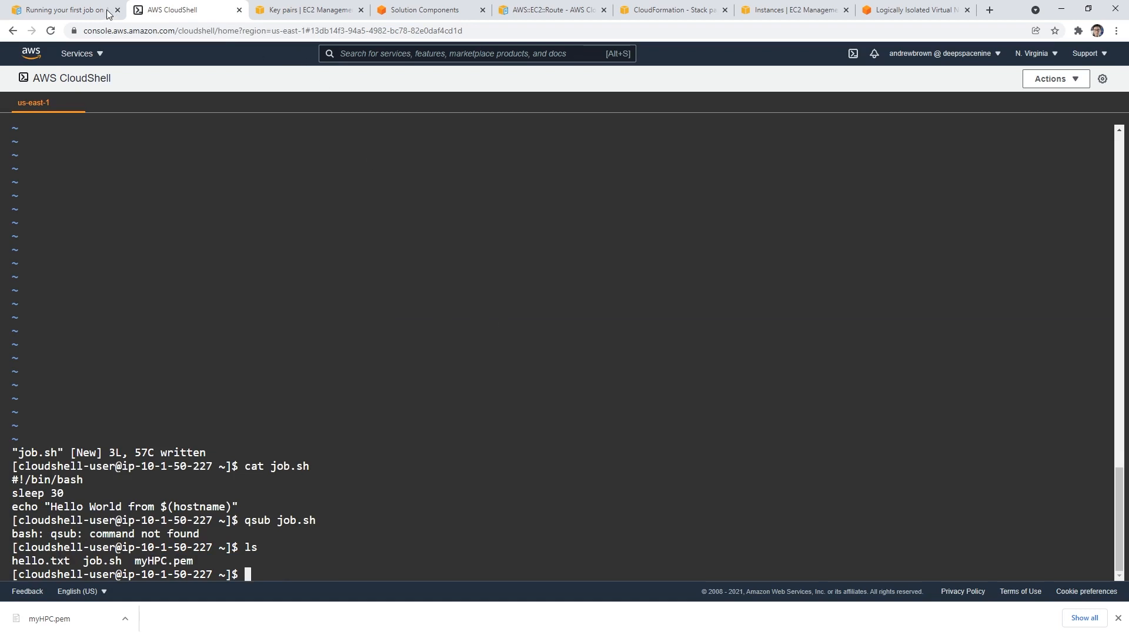
Check the tutorial, mark the sge scheduler entry, and open an SGE installation guide
left_click(61, 9)
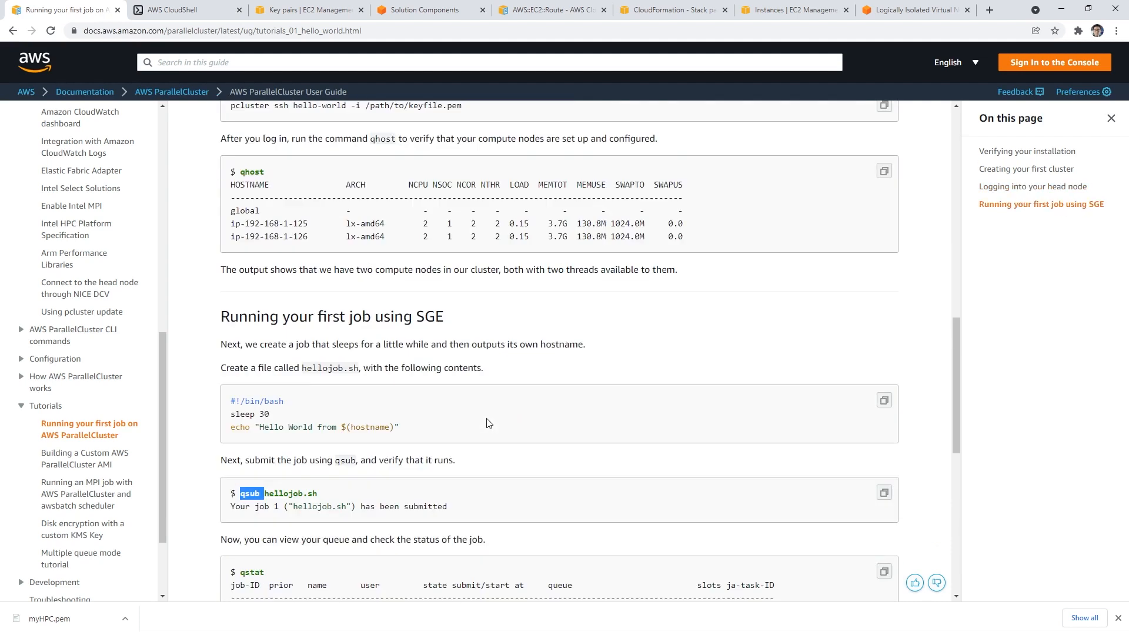
left_click(186, 9)
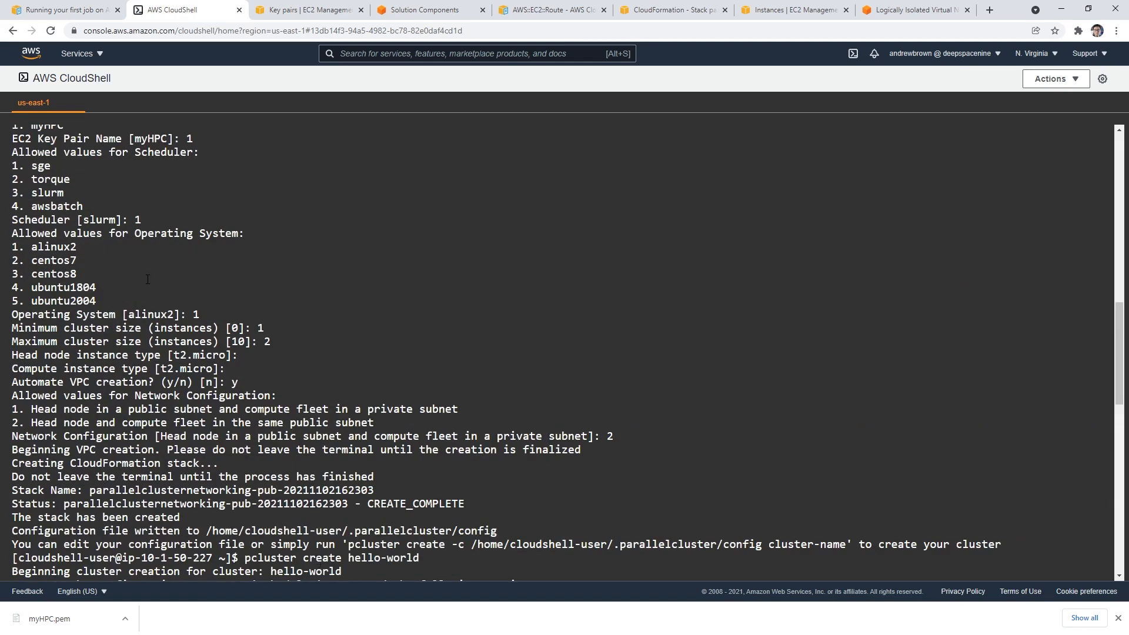
double_click(39, 165)
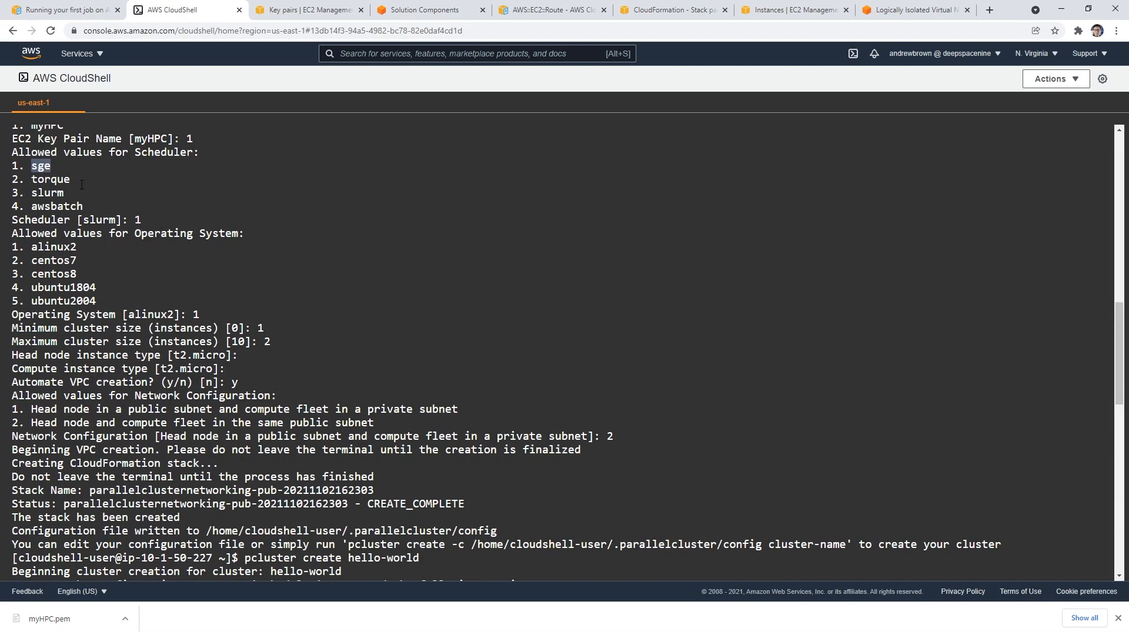
left_click(914, 9)
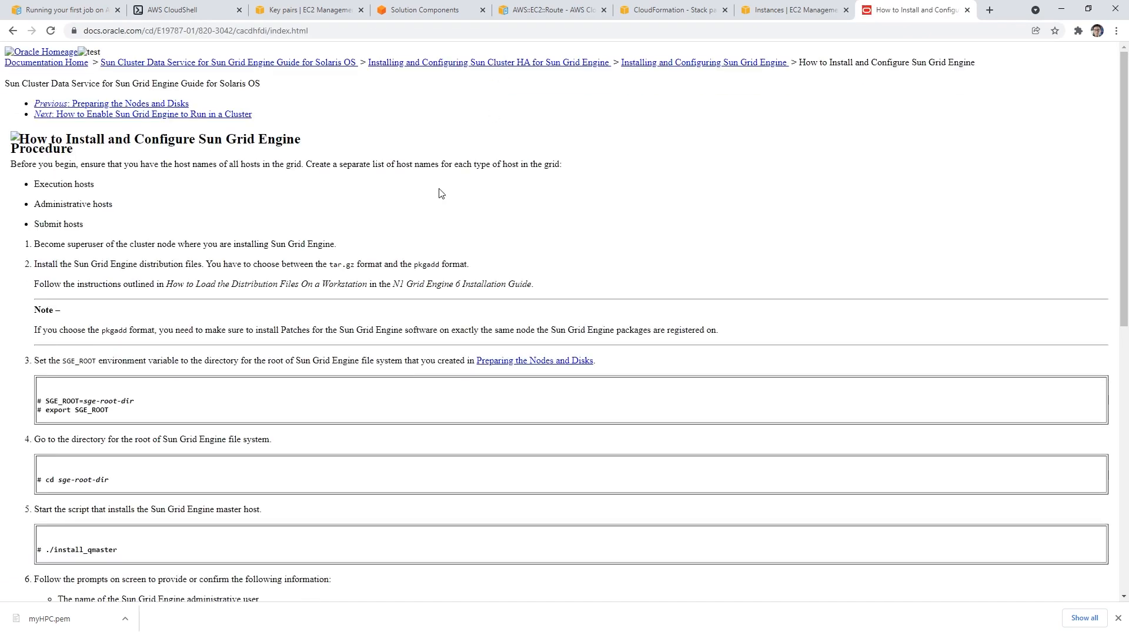
Search 'sge install' and read through the SouthGreen SGE installation guide
left_click(187, 30)
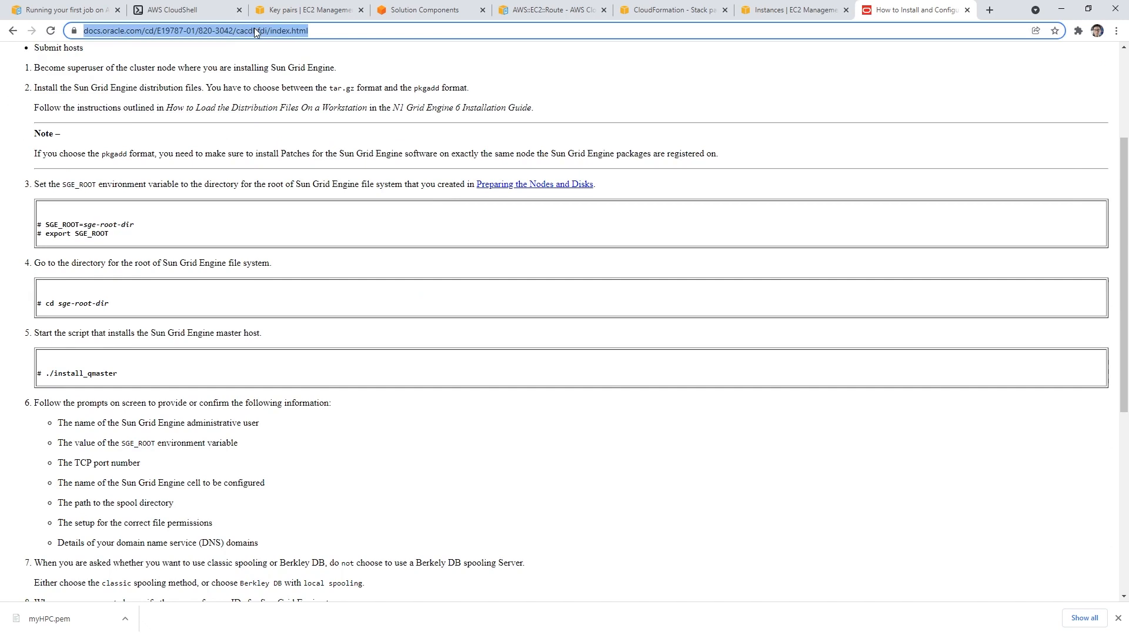
type("sge install")
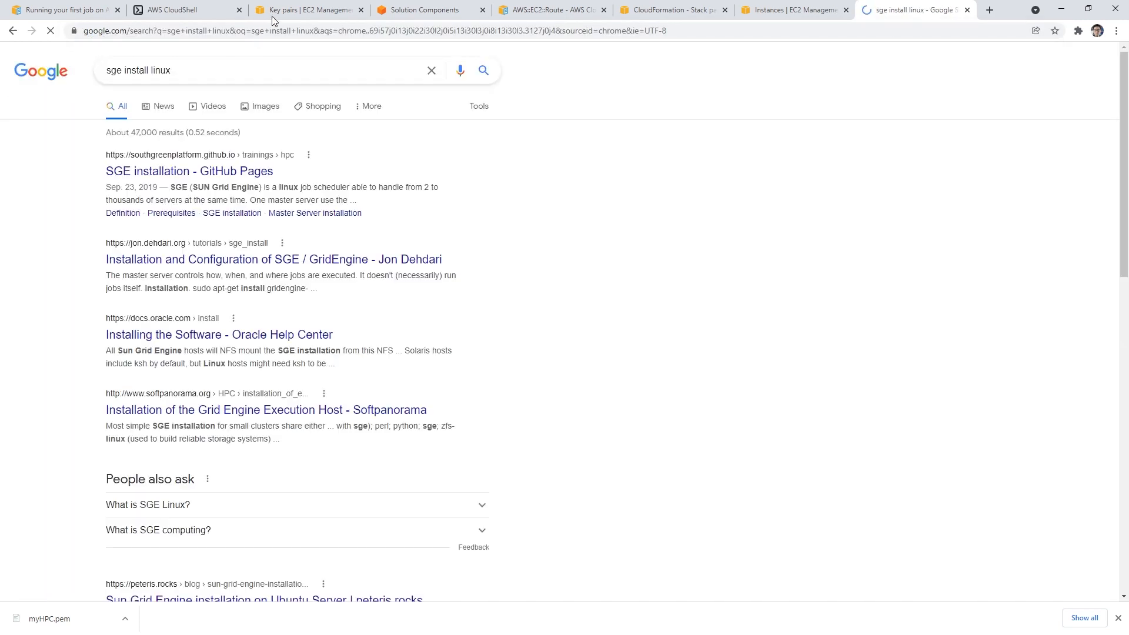
left_click(188, 171)
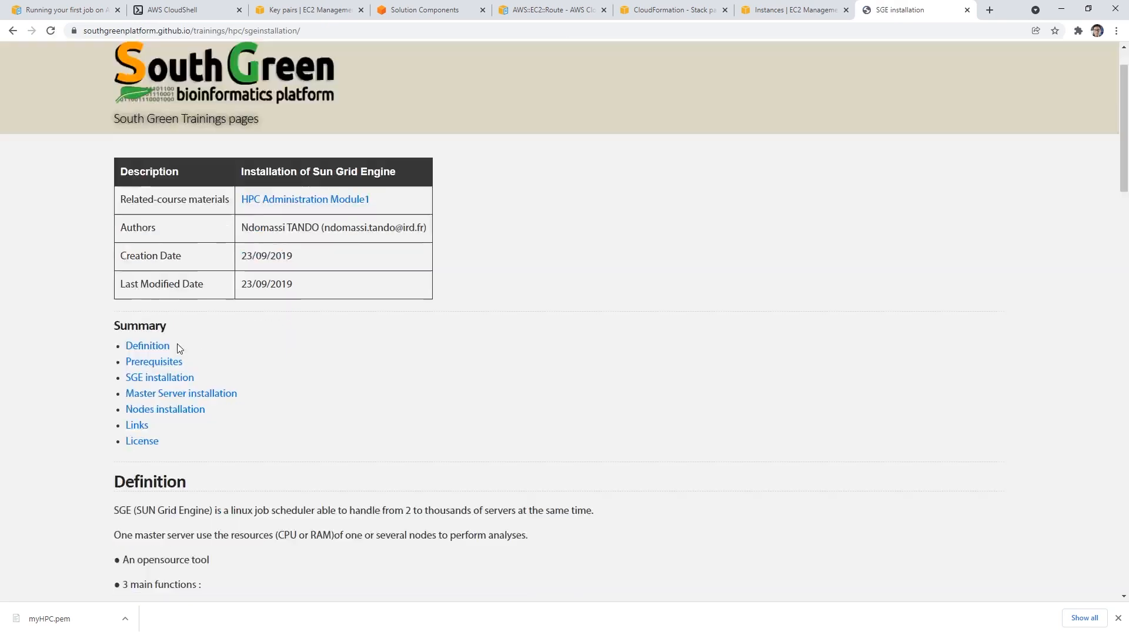
scroll("down", 3)
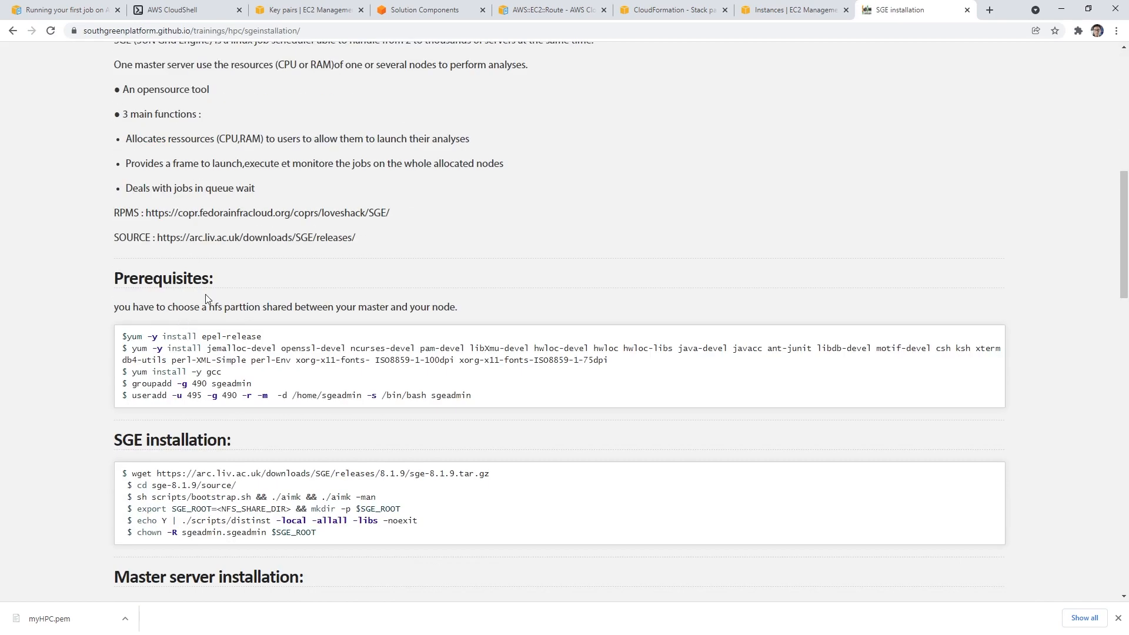
scroll("down", 3)
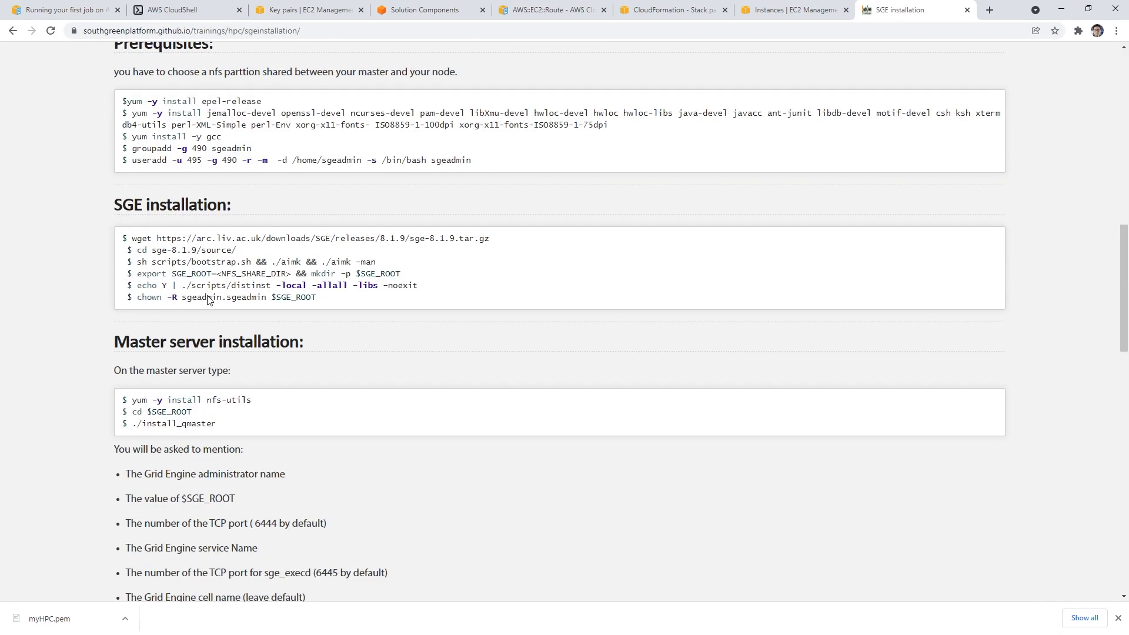
scroll("down", 3)
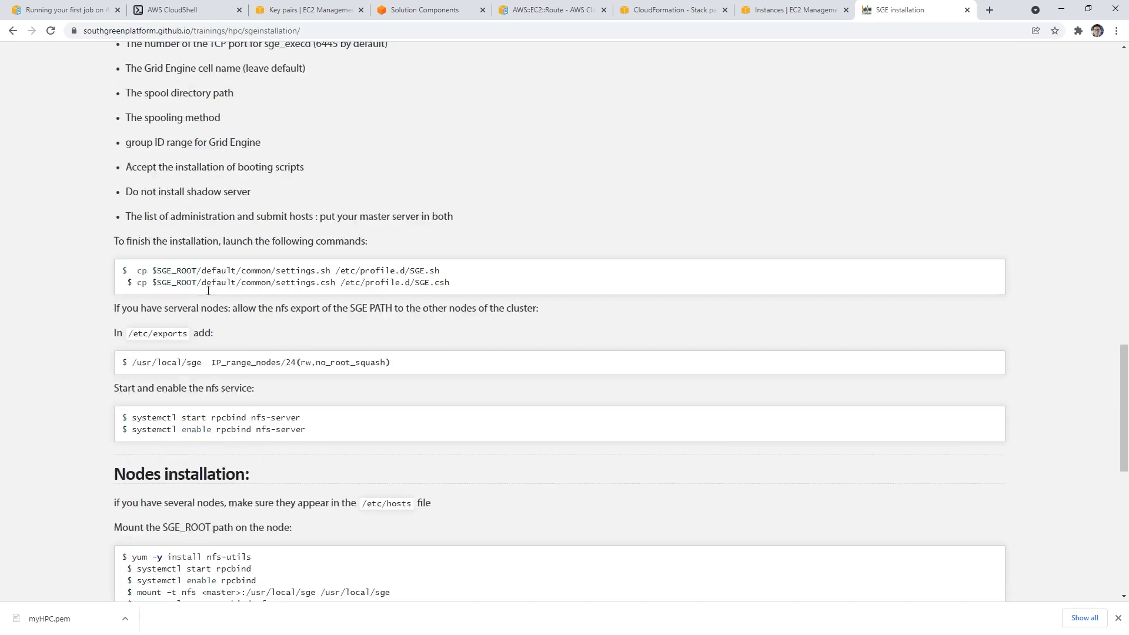
scroll("down", 3)
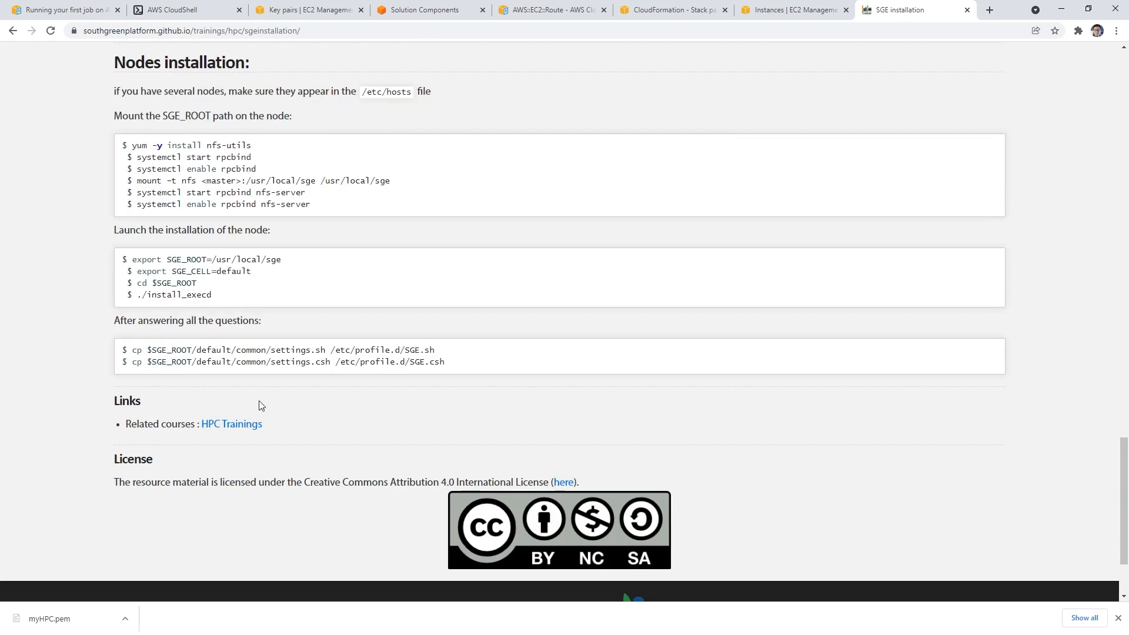
Recheck the tutorial, then open the CRAN qsub README from the qsub install results
left_click(61, 10)
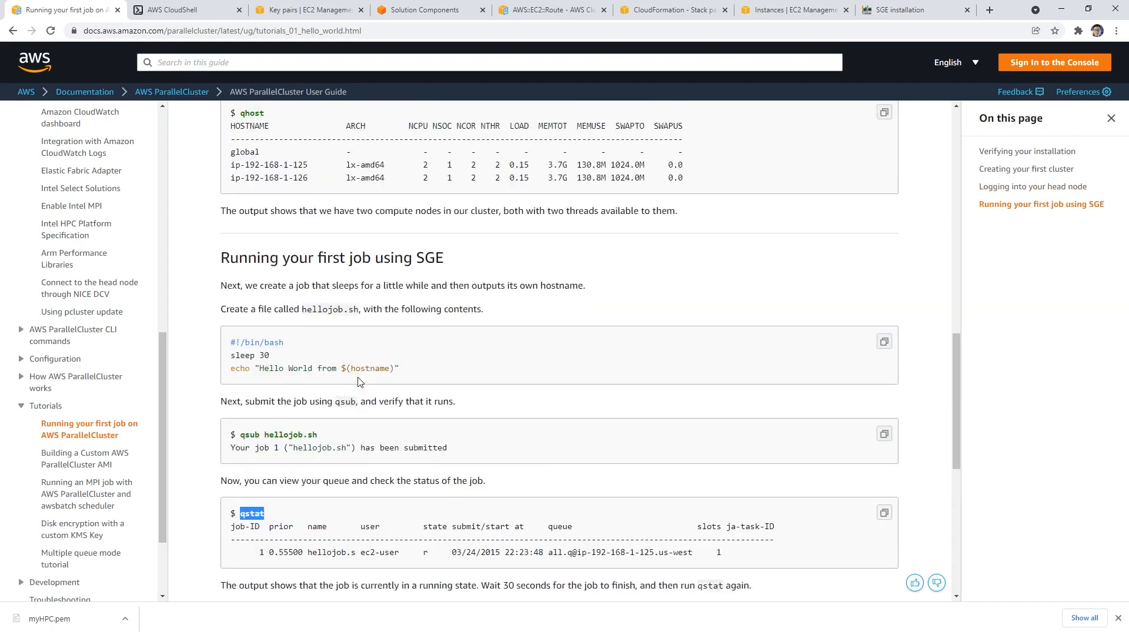
scroll("down", 3)
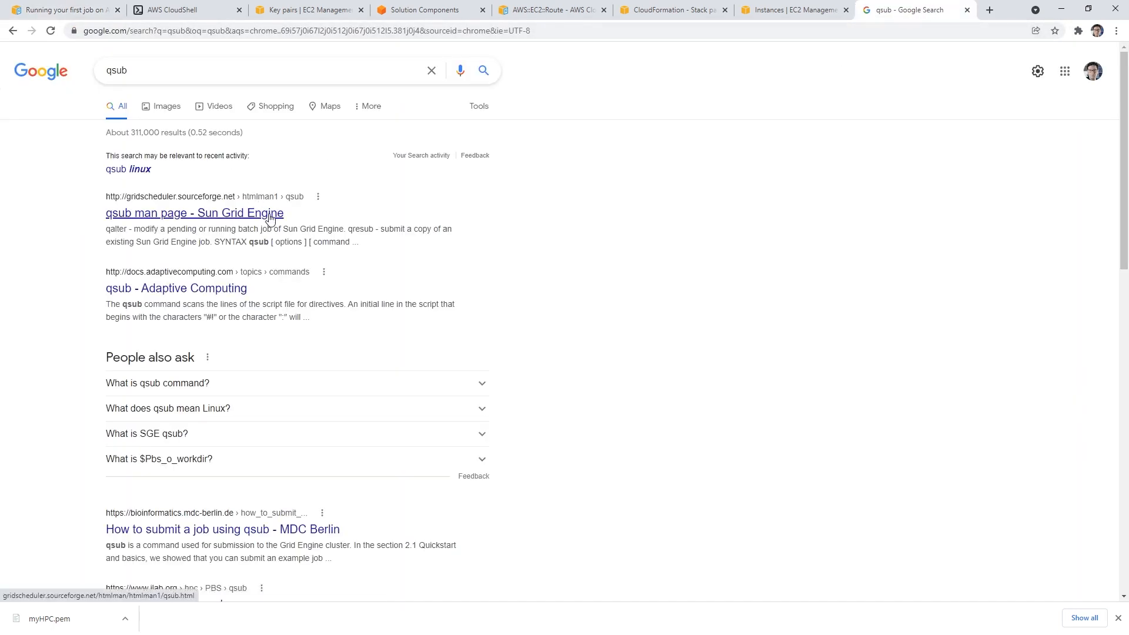
mouse_move(227, 200)
type(" install")
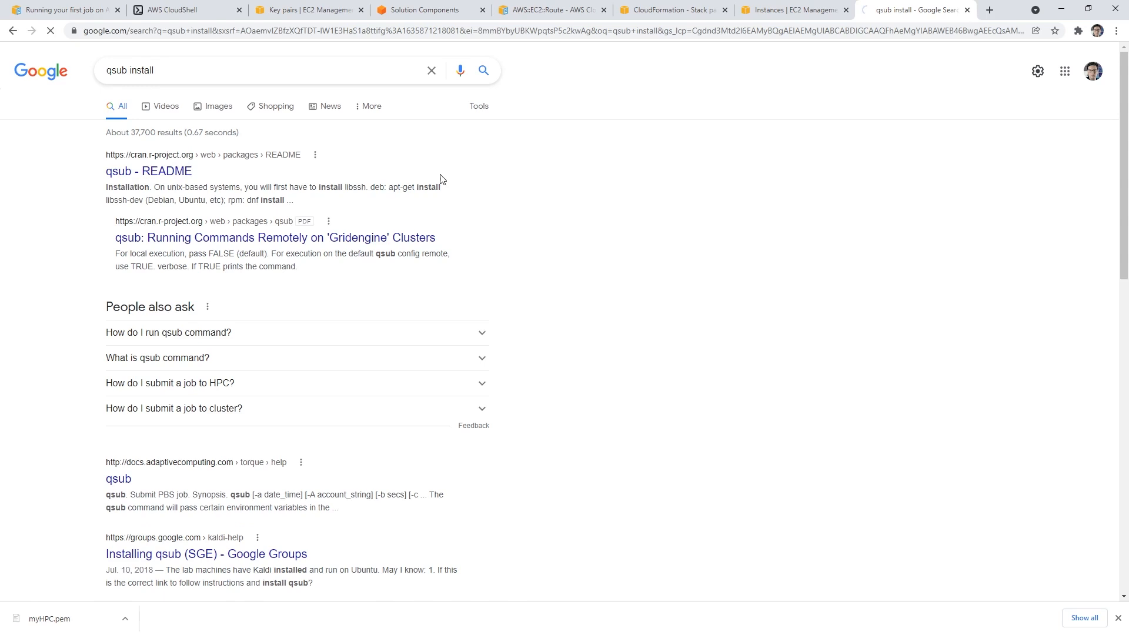
left_click(148, 171)
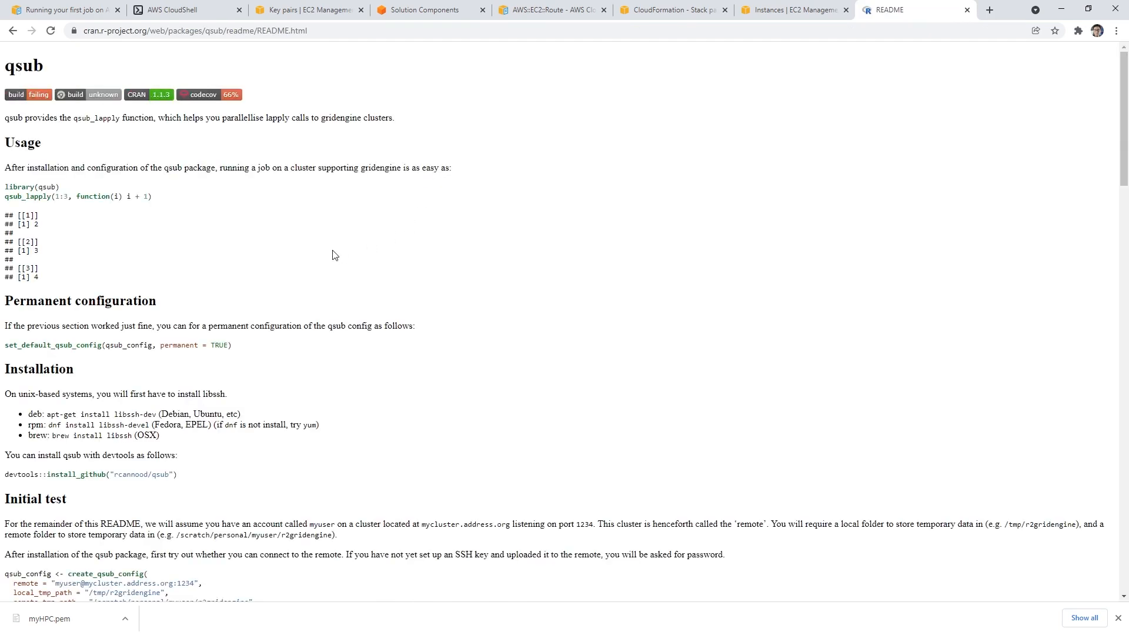
mouse_move(129, 433)
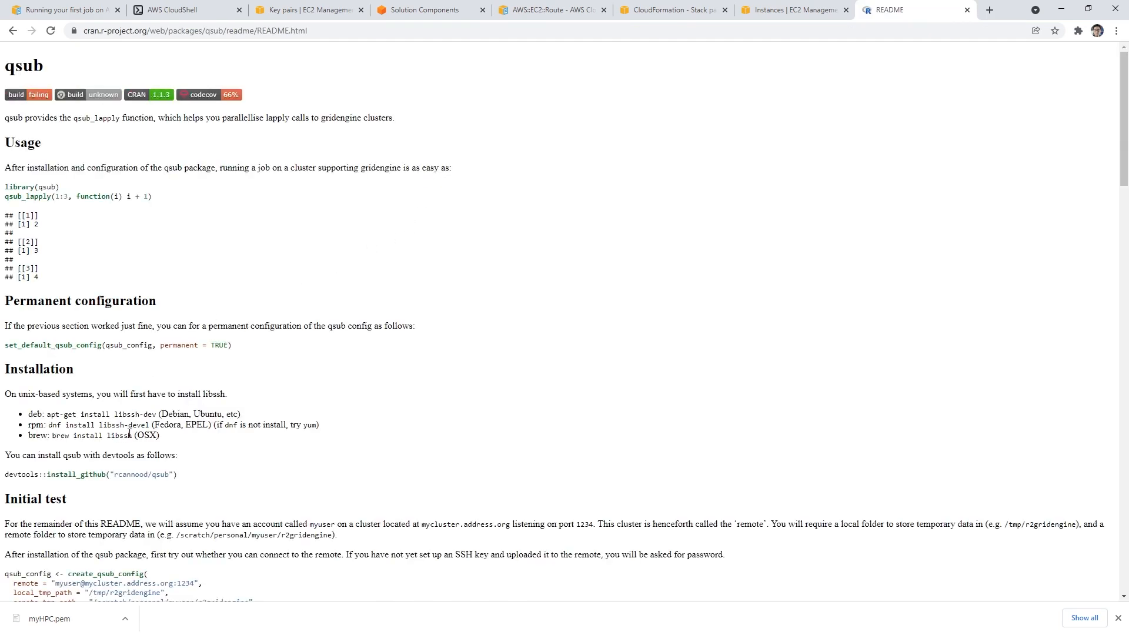
left_click(183, 9)
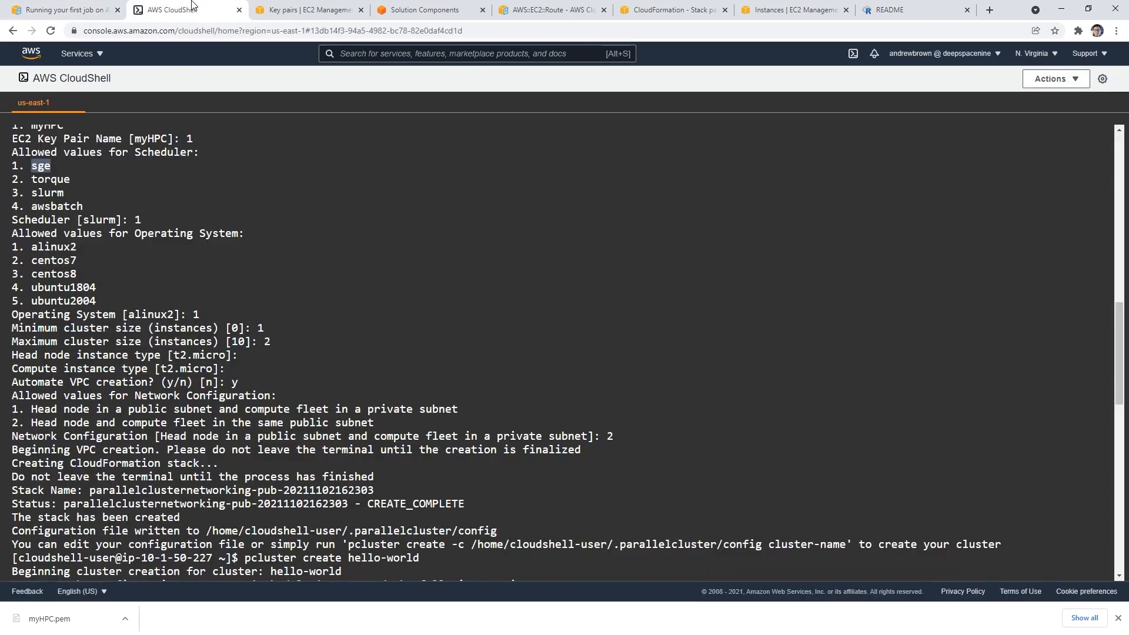
Try yum install qsub and sudo yum install qsub, then begin an Amazon Linux search
scroll("down", 3)
type("yum")
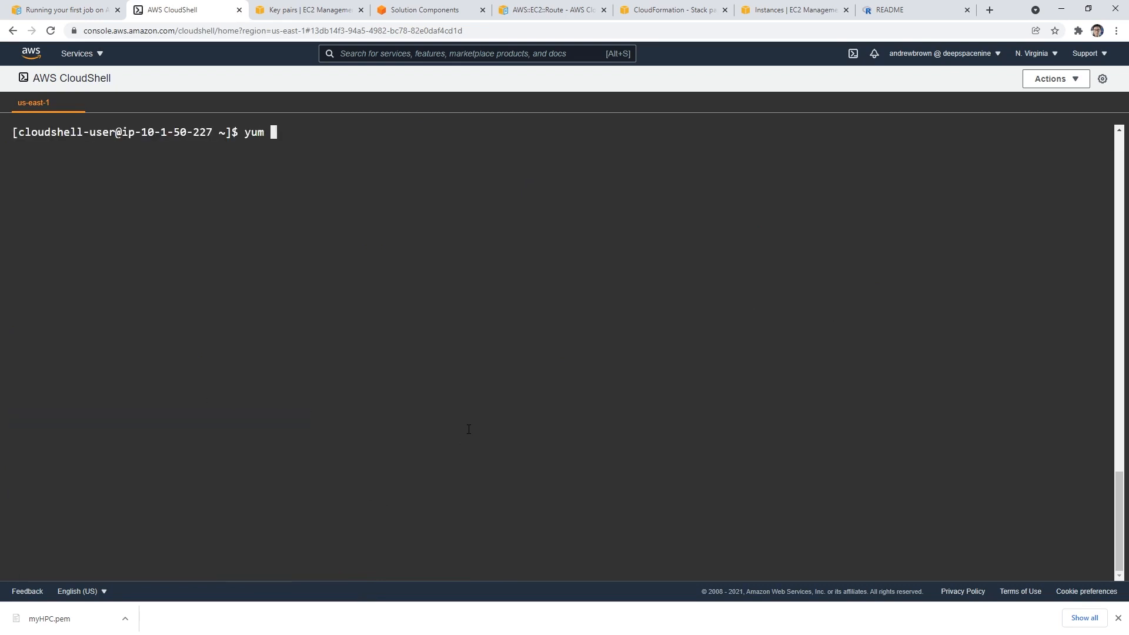
type("install qsub")
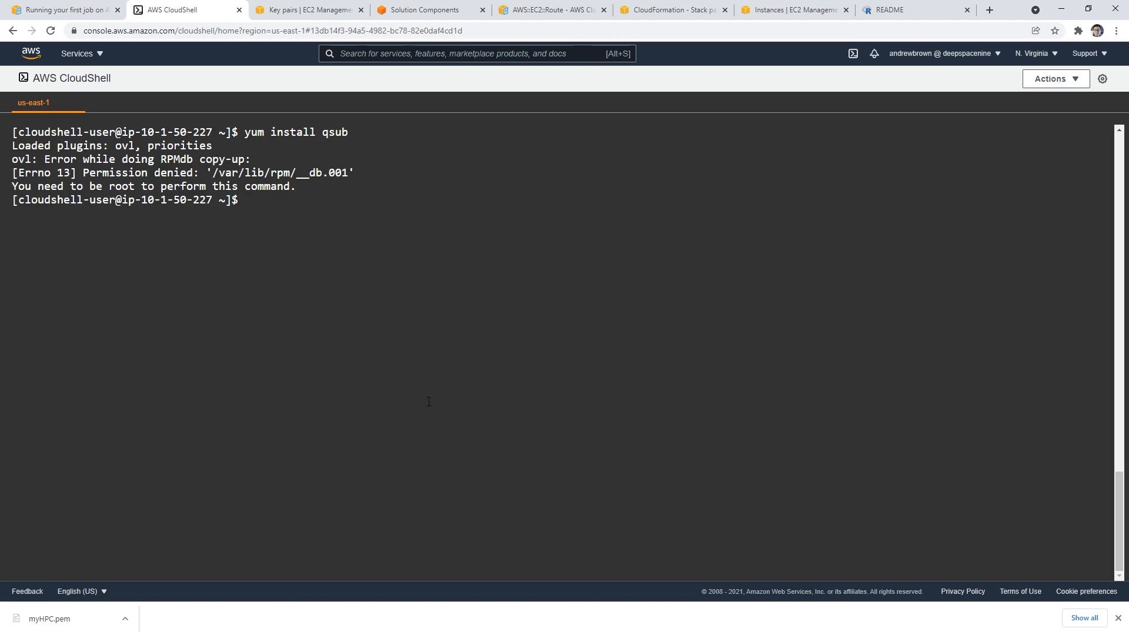
type("sudo yum install qsub")
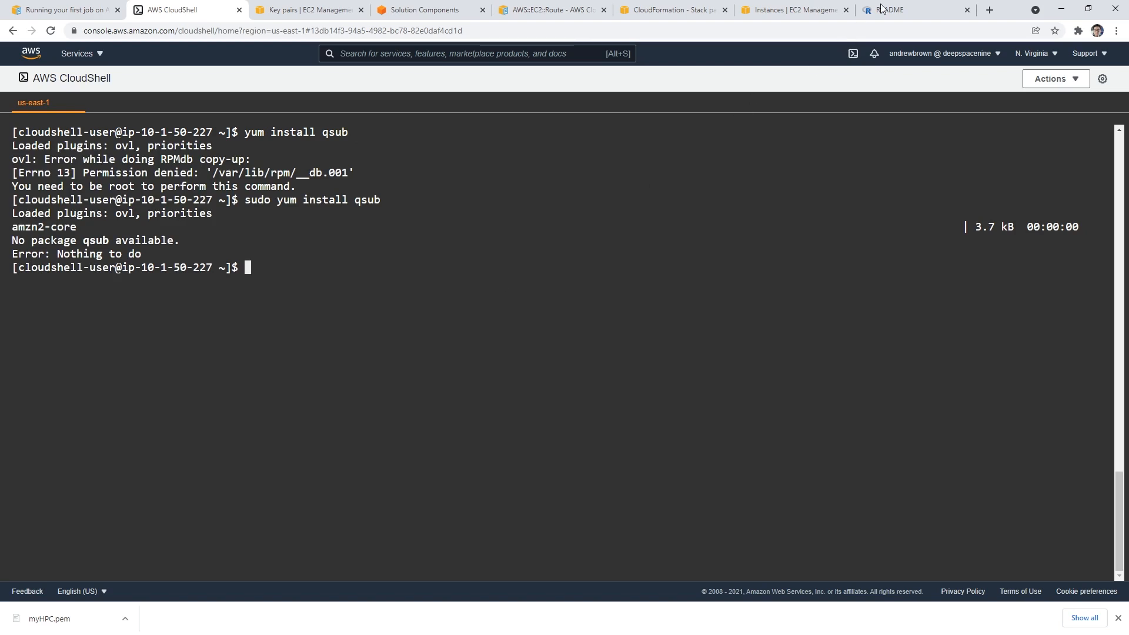
type("amazon linux 2 qus")
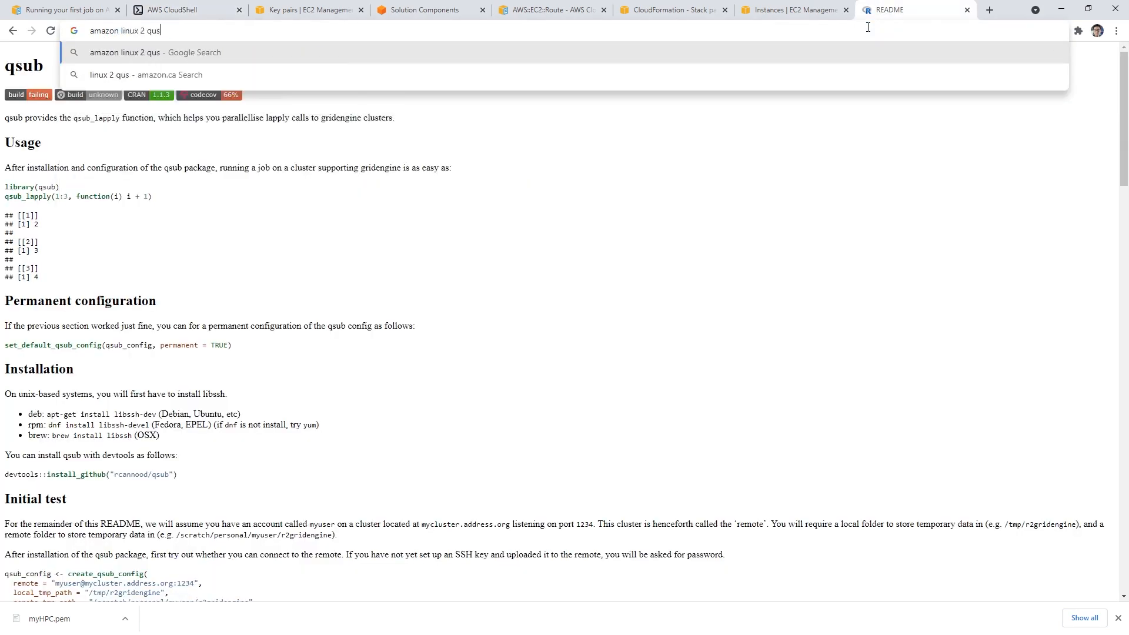
Search 'amazon linux 2 qsub', open the ParallelCluster tutorial and find qsub
key("Enter")
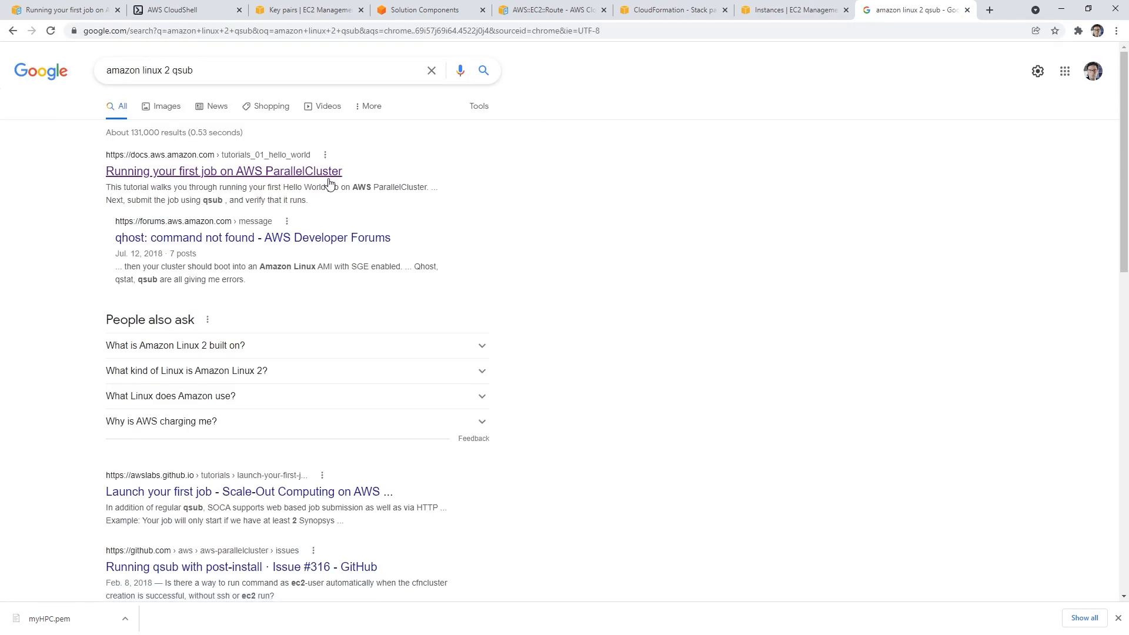
mouse_move(325, 179)
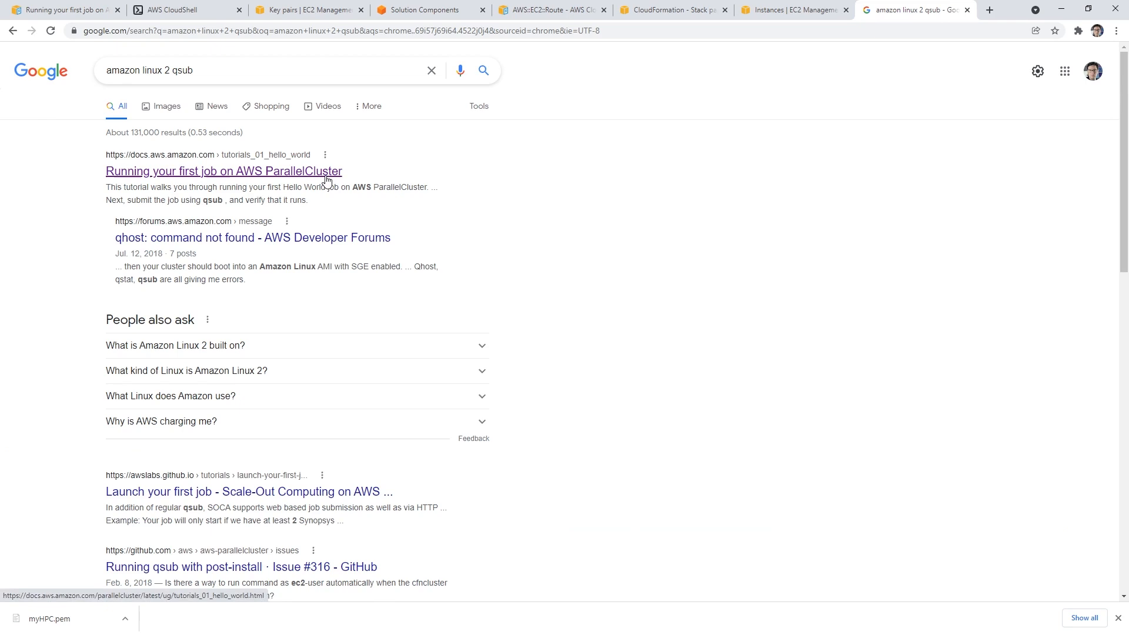
left_click(223, 171)
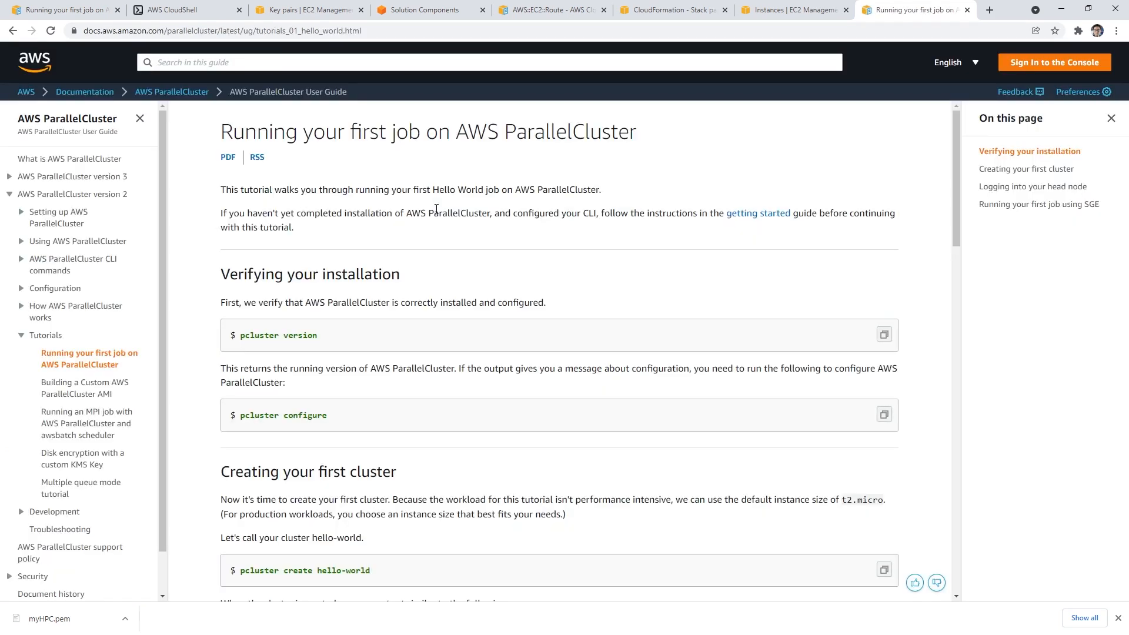
type("qusub")
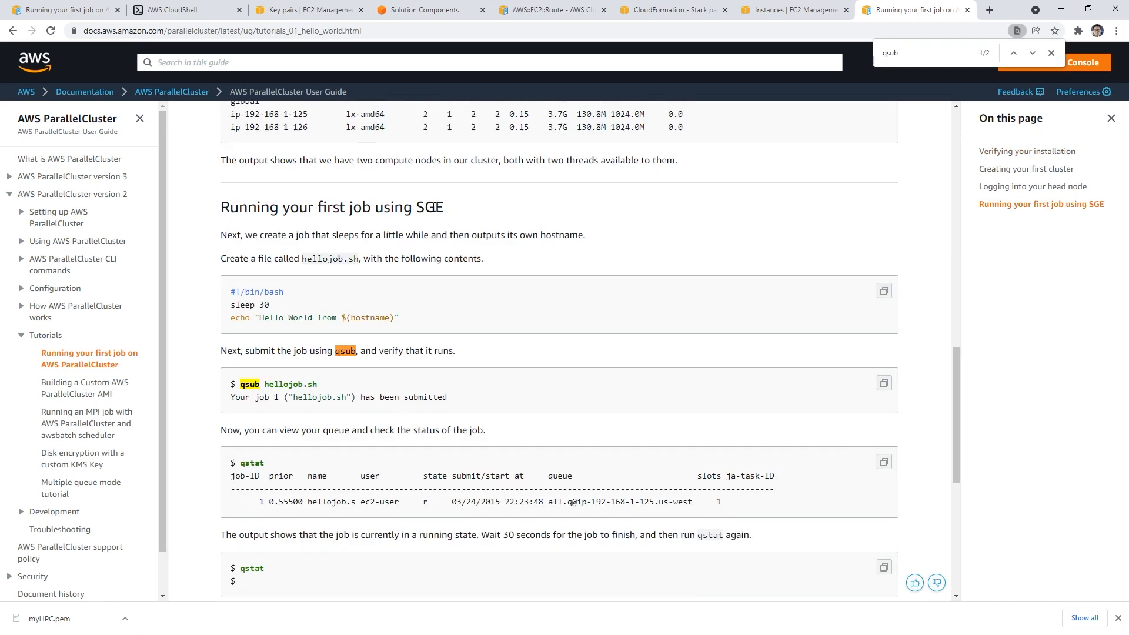
scroll("down", 3)
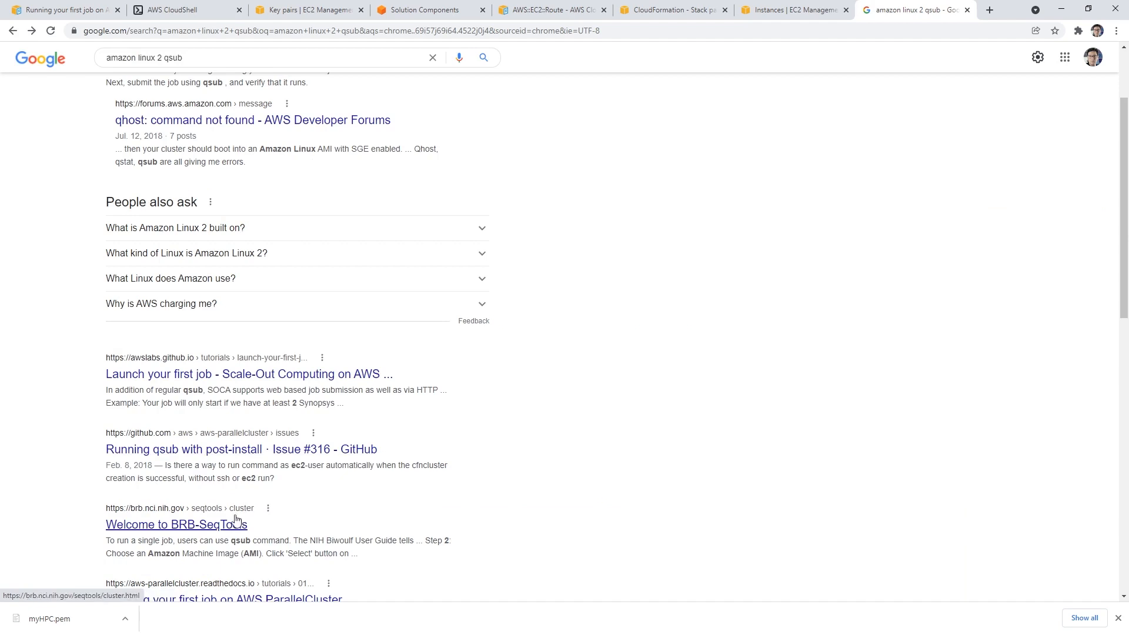
Check the BRB-SeqTools guide, then select the tutorial's qsub hellojob.sh command
left_click(177, 524)
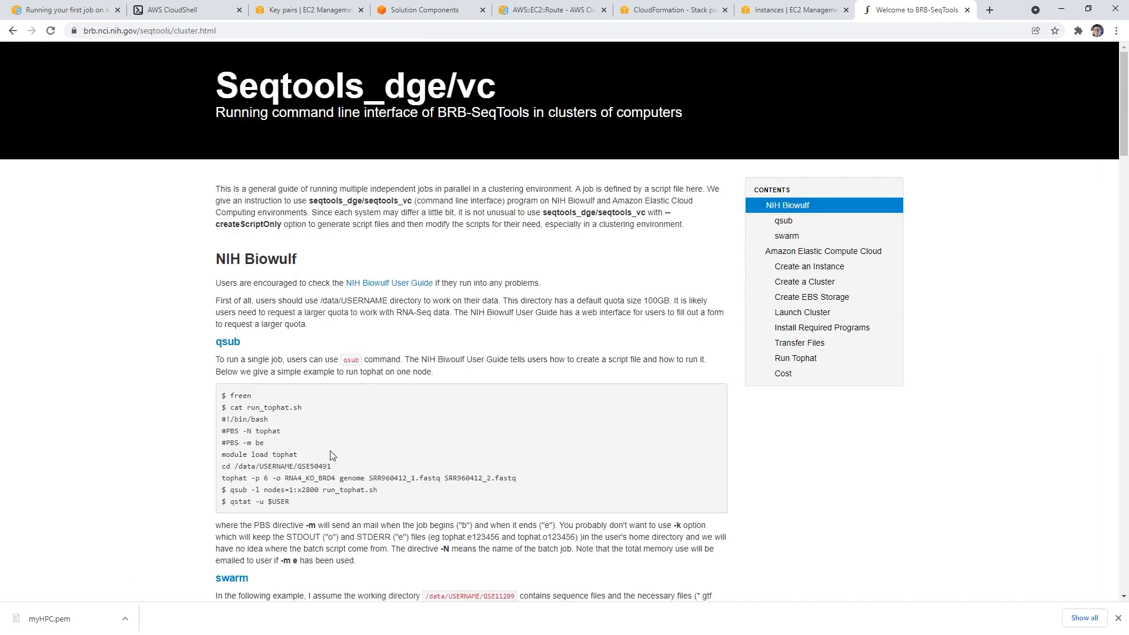
left_click(62, 10)
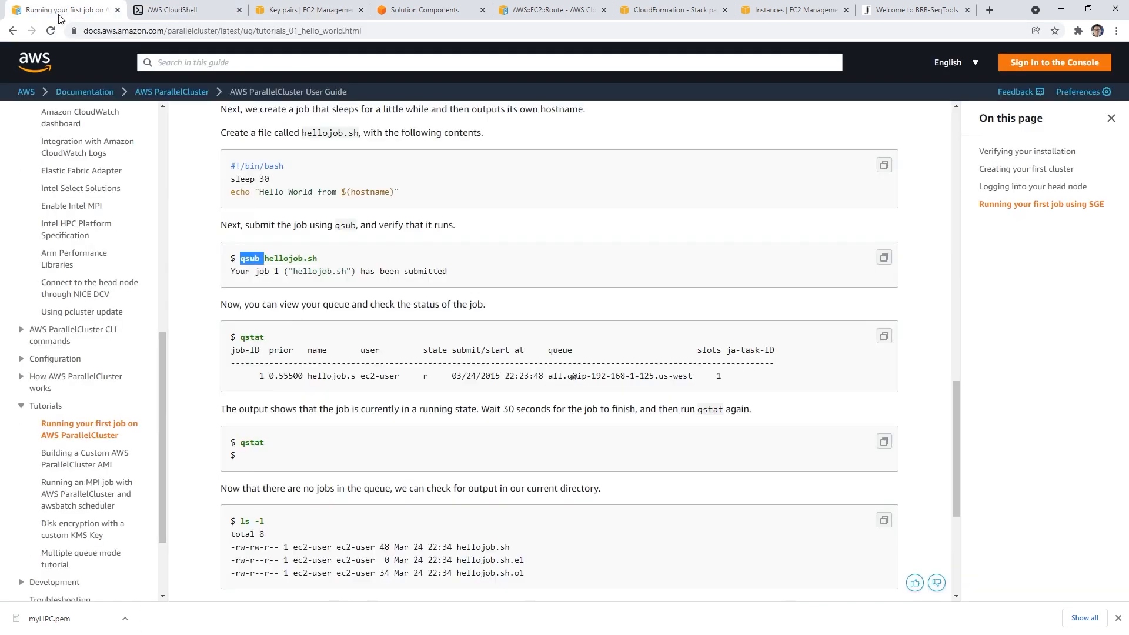
left_click_drag(244, 258, 317, 257)
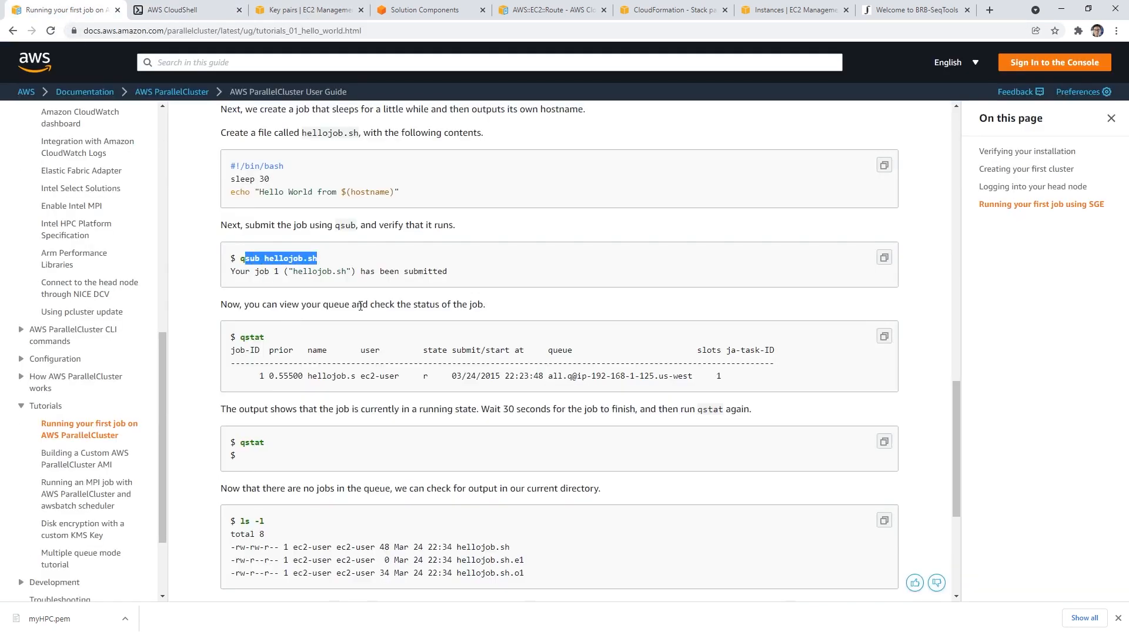
scroll("down", 3)
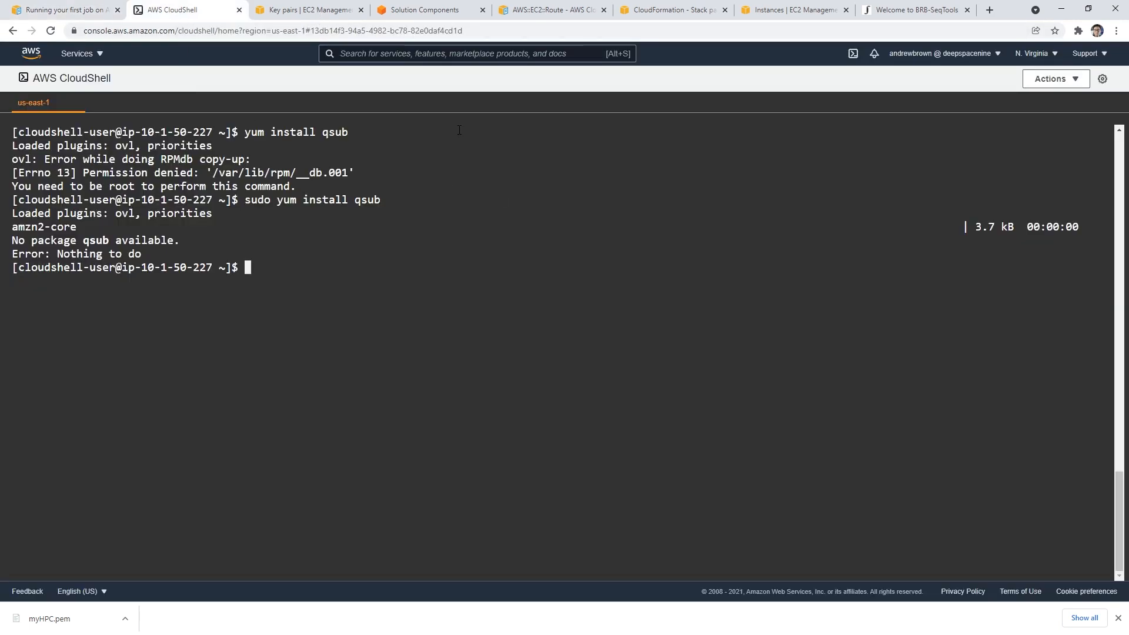
mouse_move(494, 117)
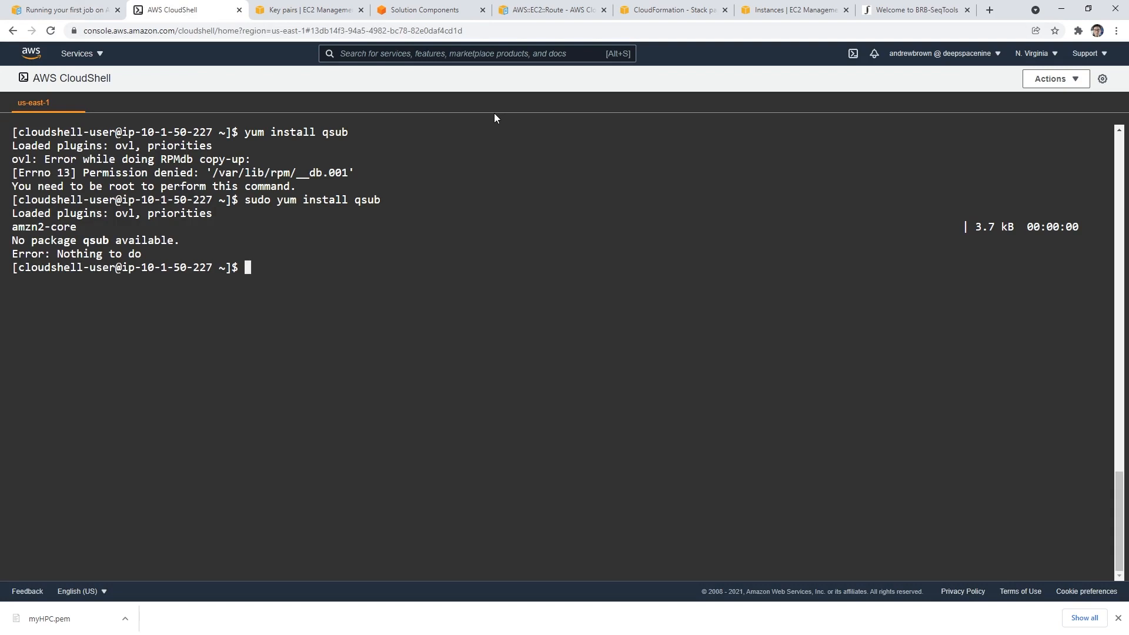
List home files, delete job.sh with rm, and return to the tutorial page
type("ls")
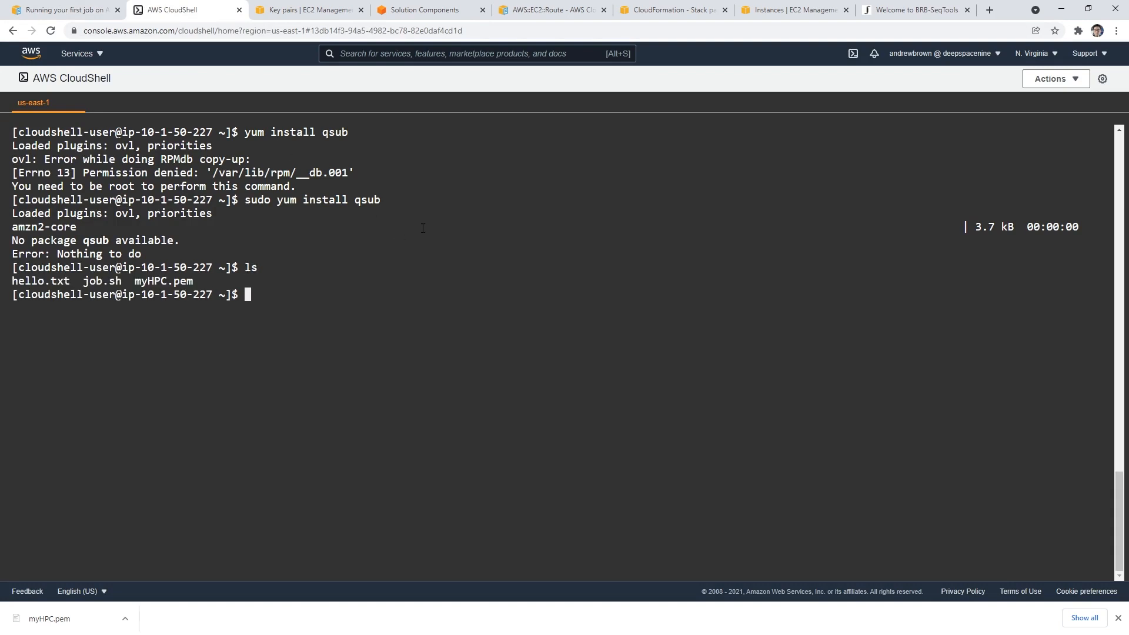
type("rm job.sh")
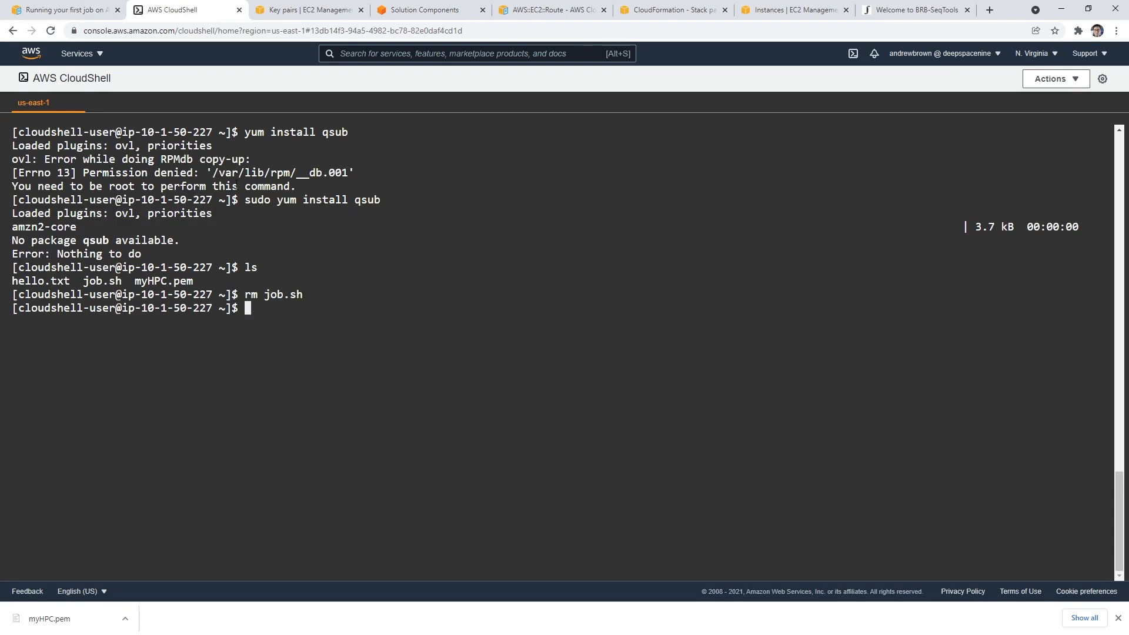
left_click(61, 9)
type("pcluster c")
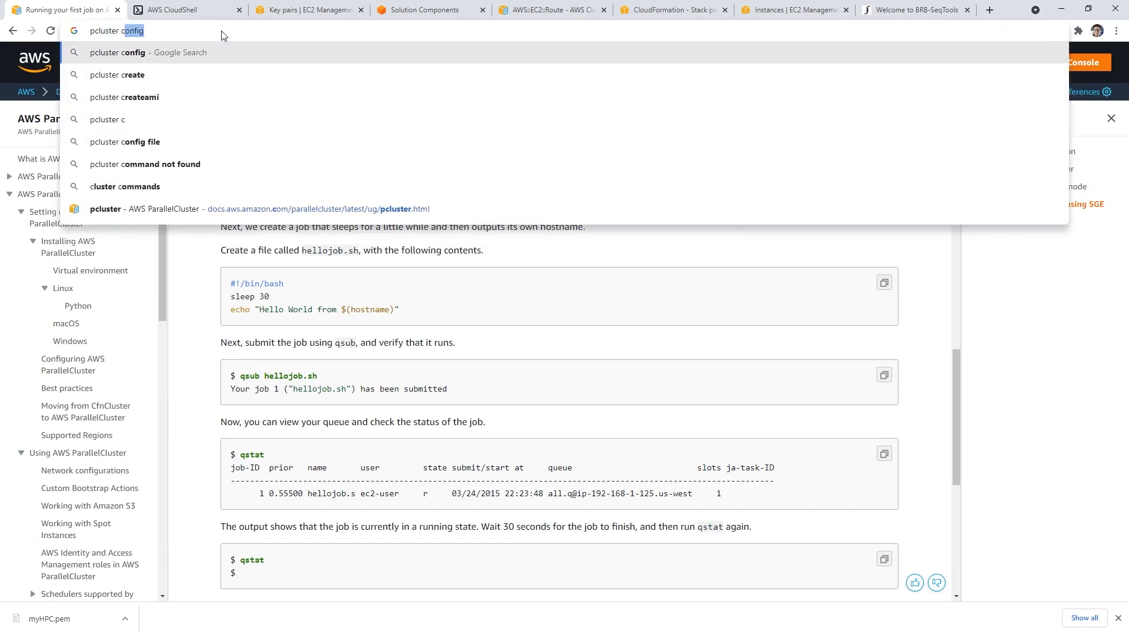
Search the web for 'pcluster commands' and open the AWS ParallelCluster CLI commands reference
left_click(124, 186)
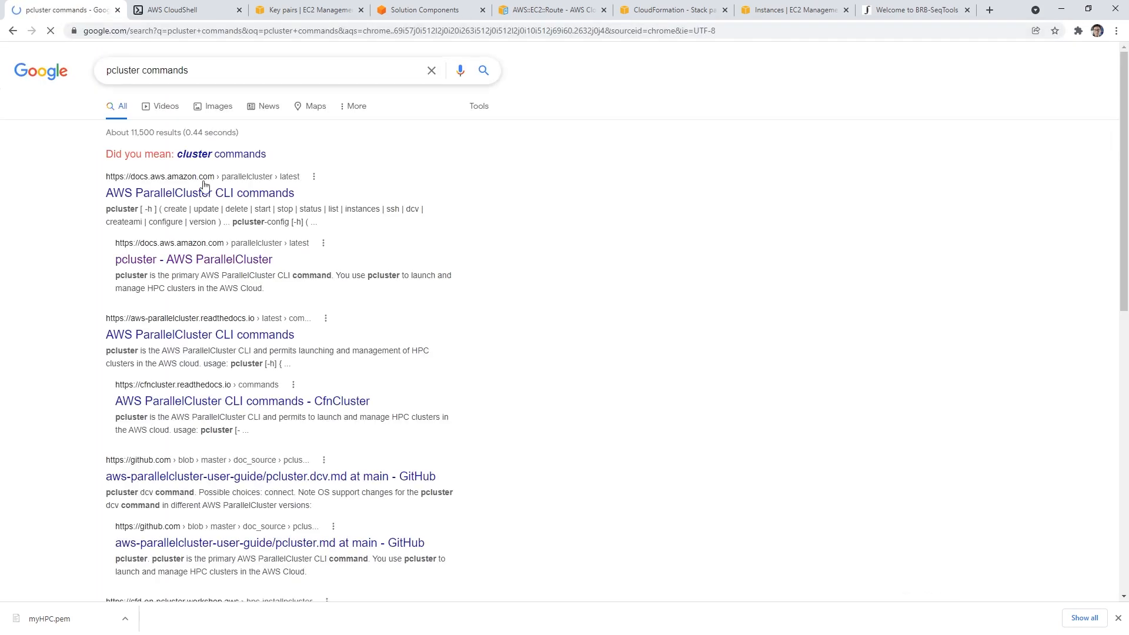
left_click(200, 192)
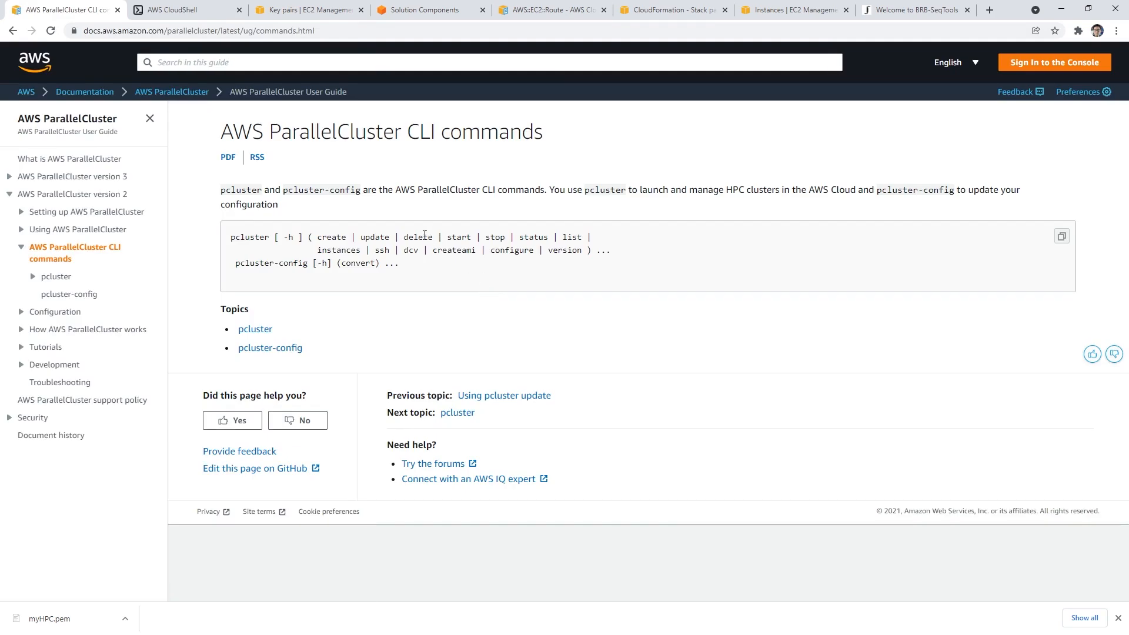
left_click(182, 9)
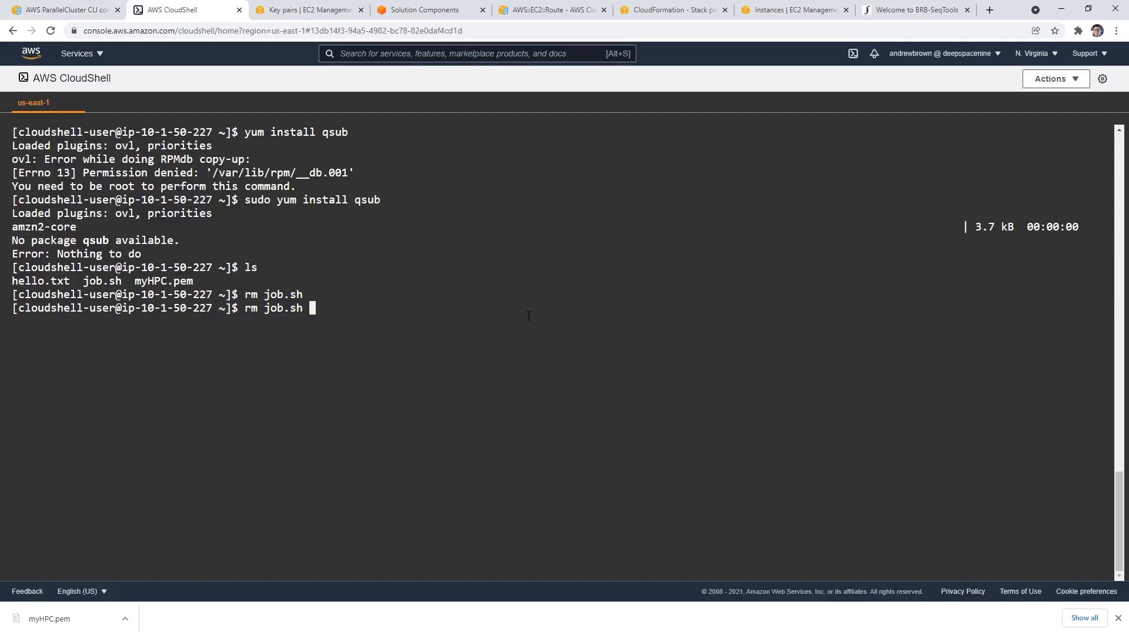
Run pcluster delete hello-world in CloudShell until it reports DELETE_IN_PROGRESS
type("vi job.sh")
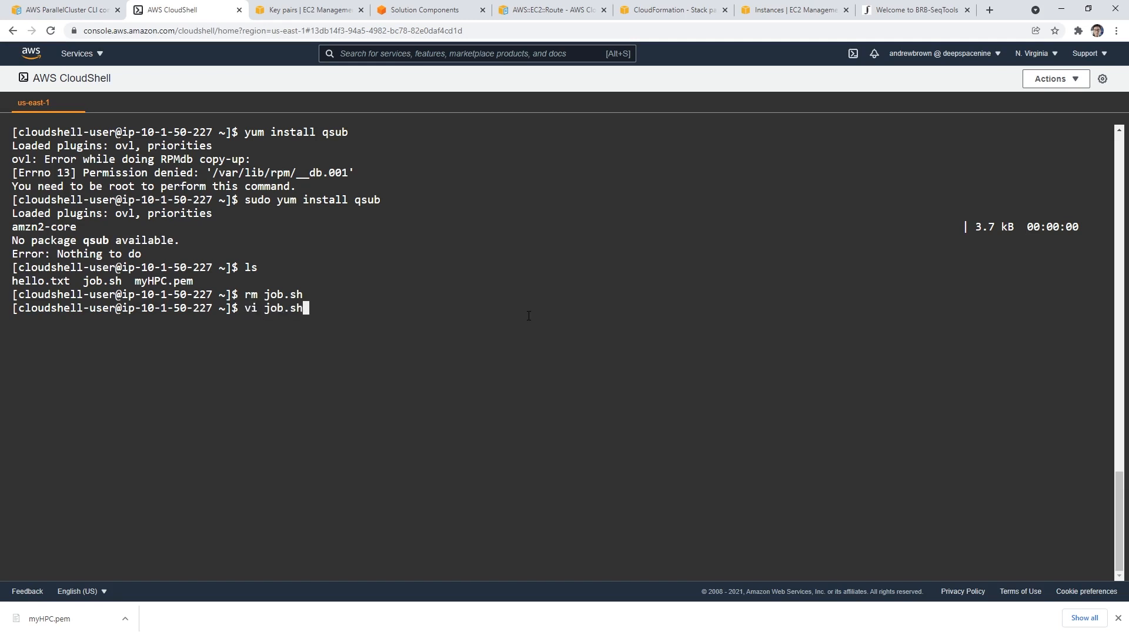
type("pcluster ssh hello-world -i myHPC.pem")
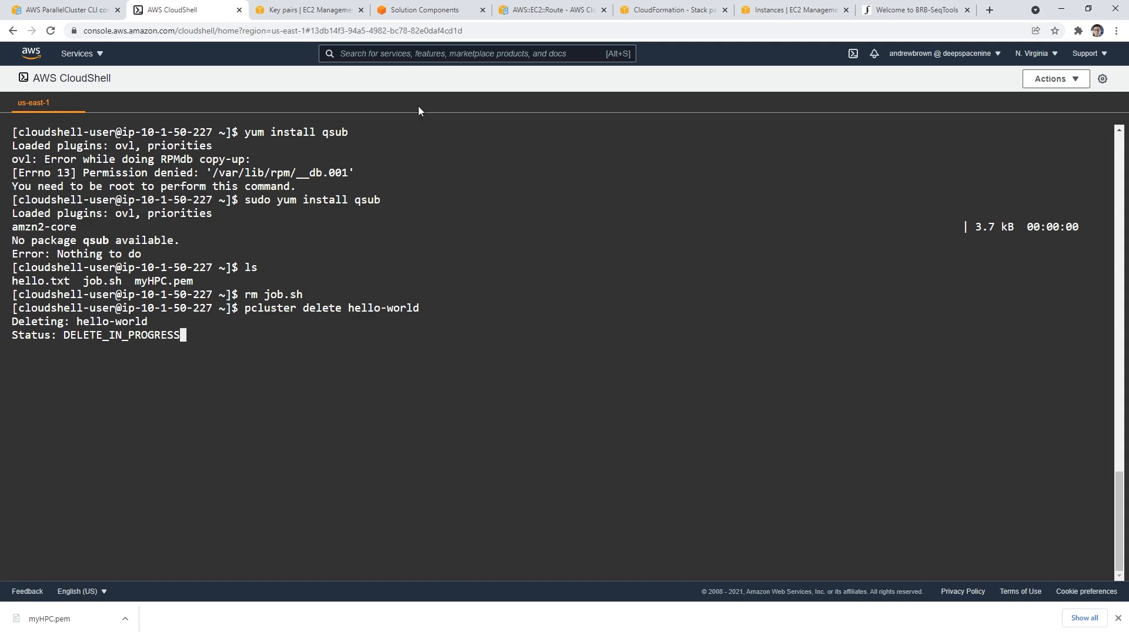
left_click(308, 9)
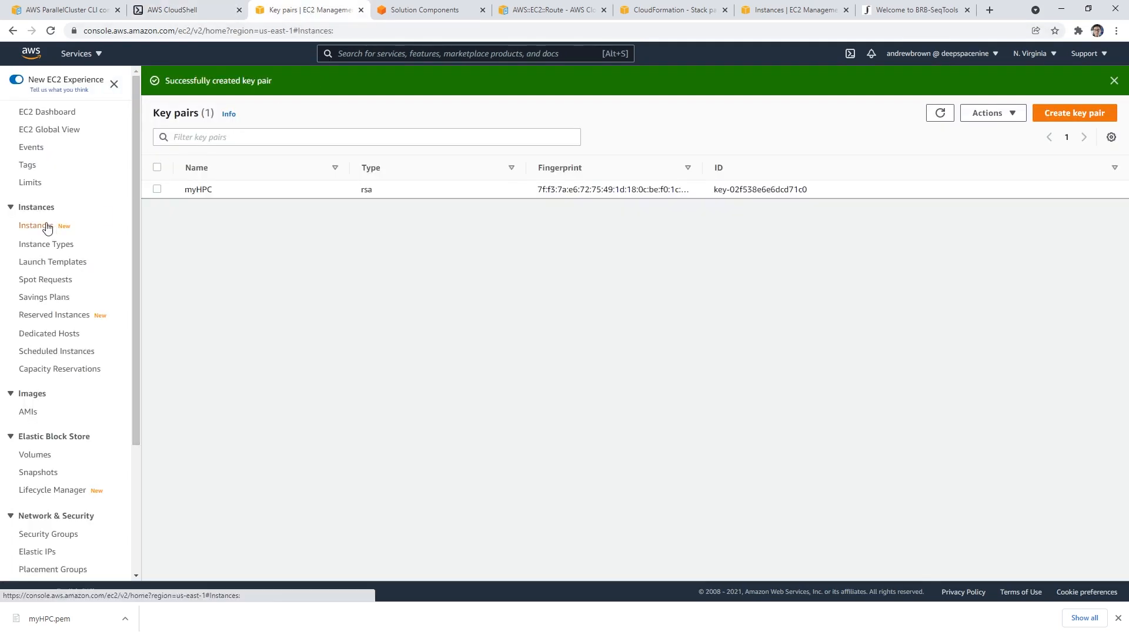
View the EC2 instances list, then search for and open CloudFormation
left_click(36, 225)
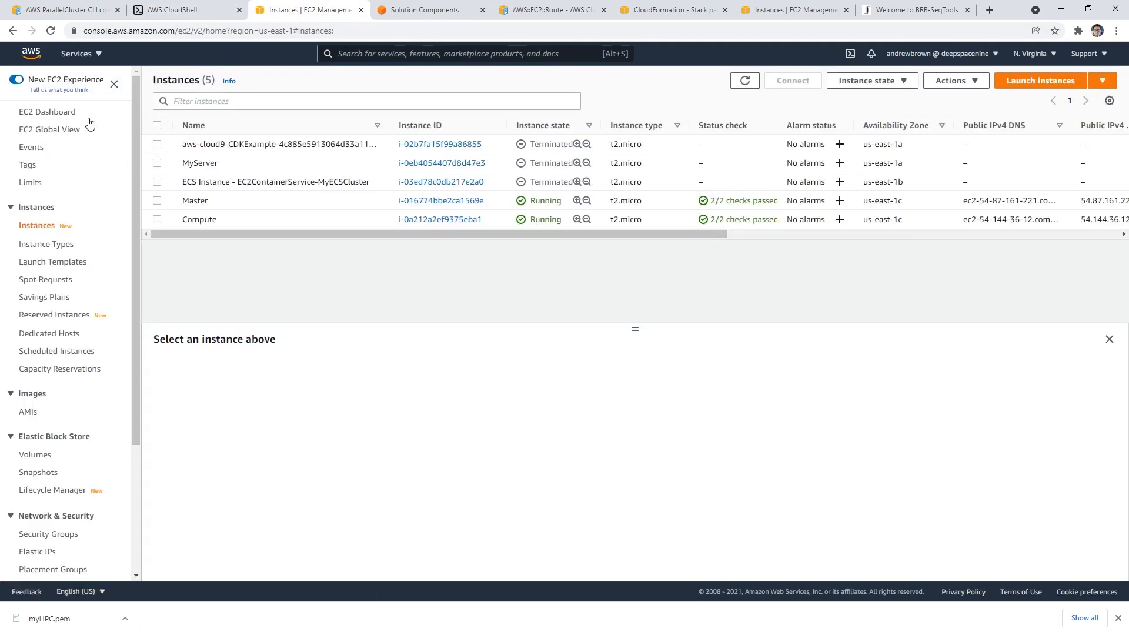
type("cloudformation")
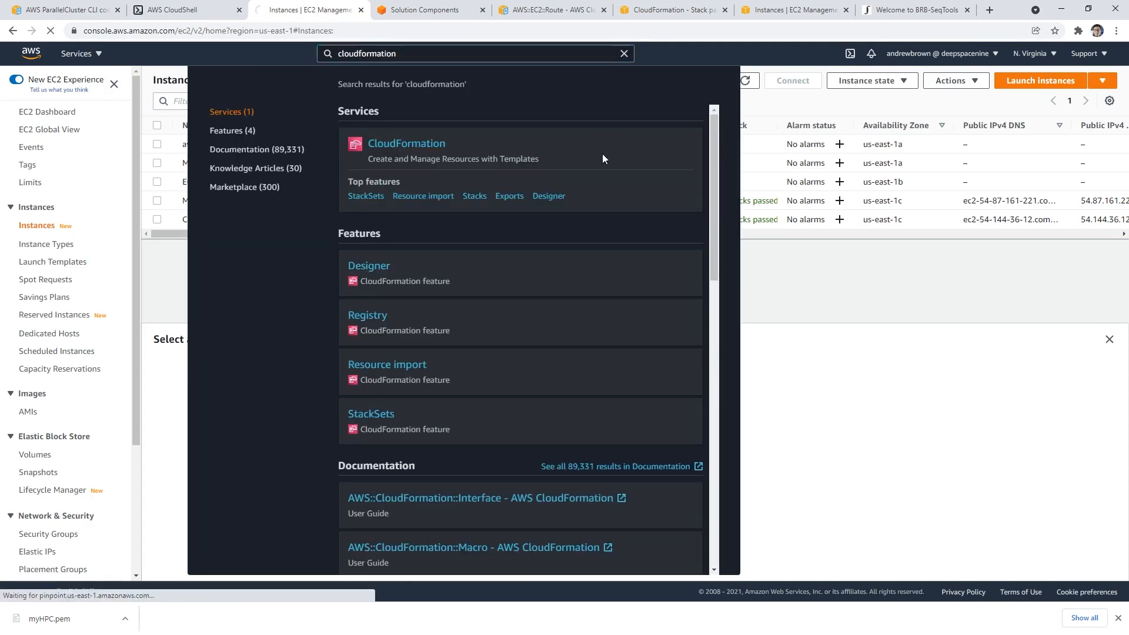
left_click(407, 144)
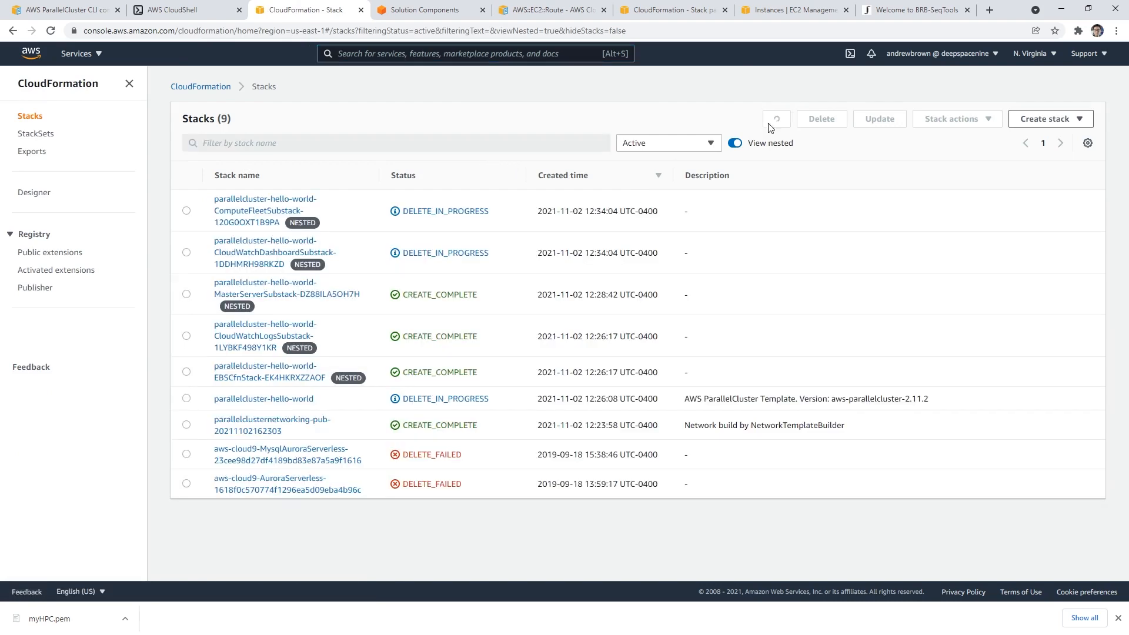
Refresh the stack list, confirming CloudShell shows 'Cluster deleted successfully'
left_click(776, 119)
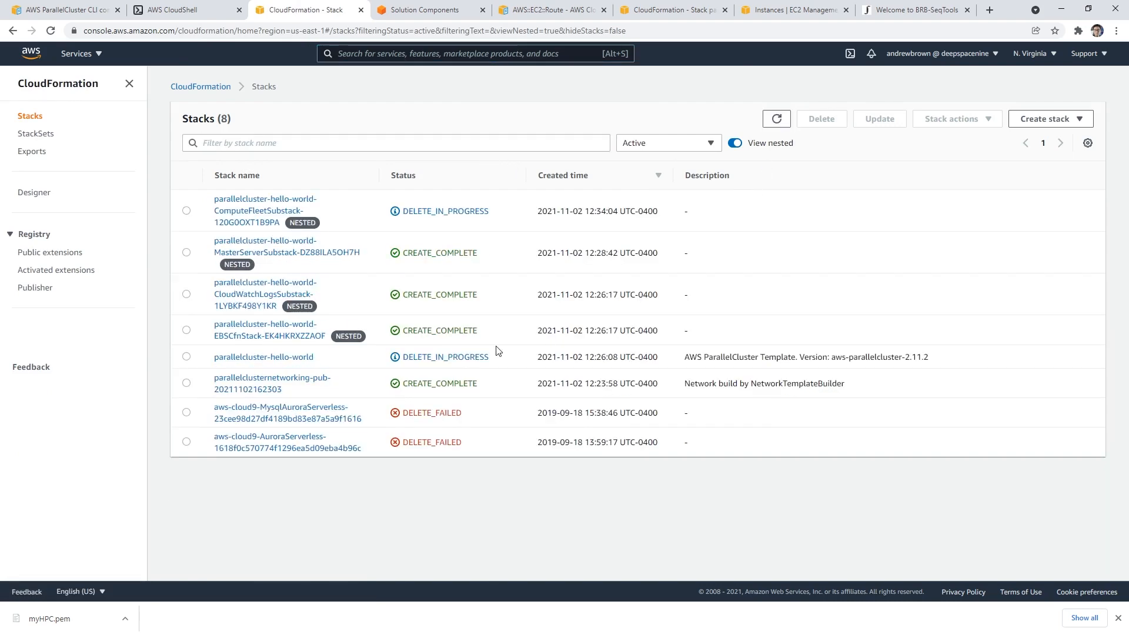
left_click(776, 119)
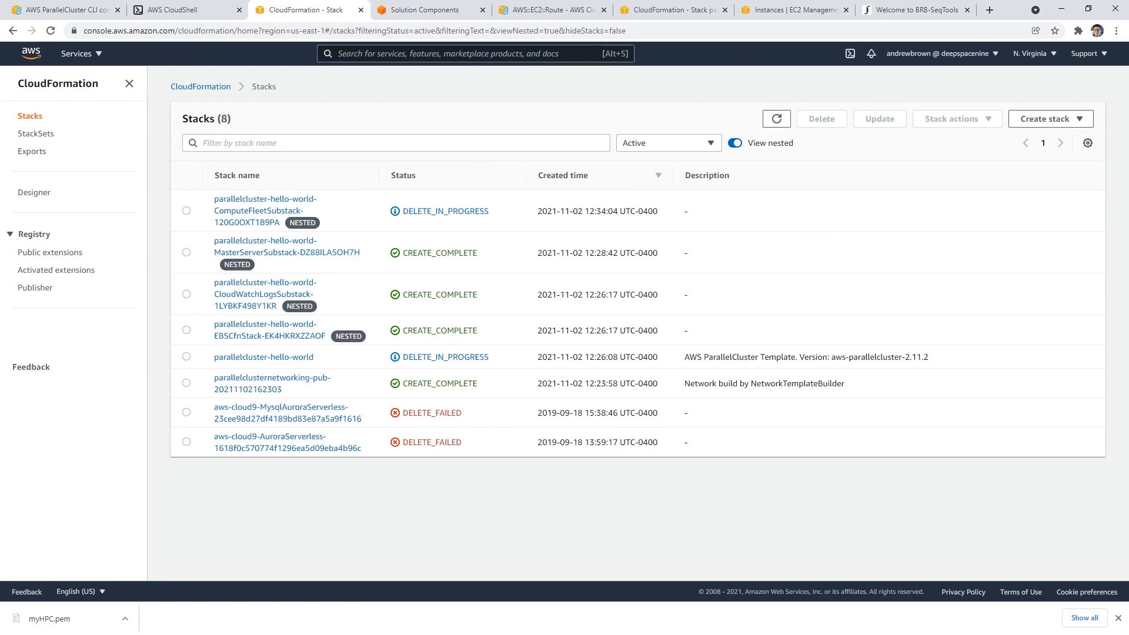
left_click(183, 9)
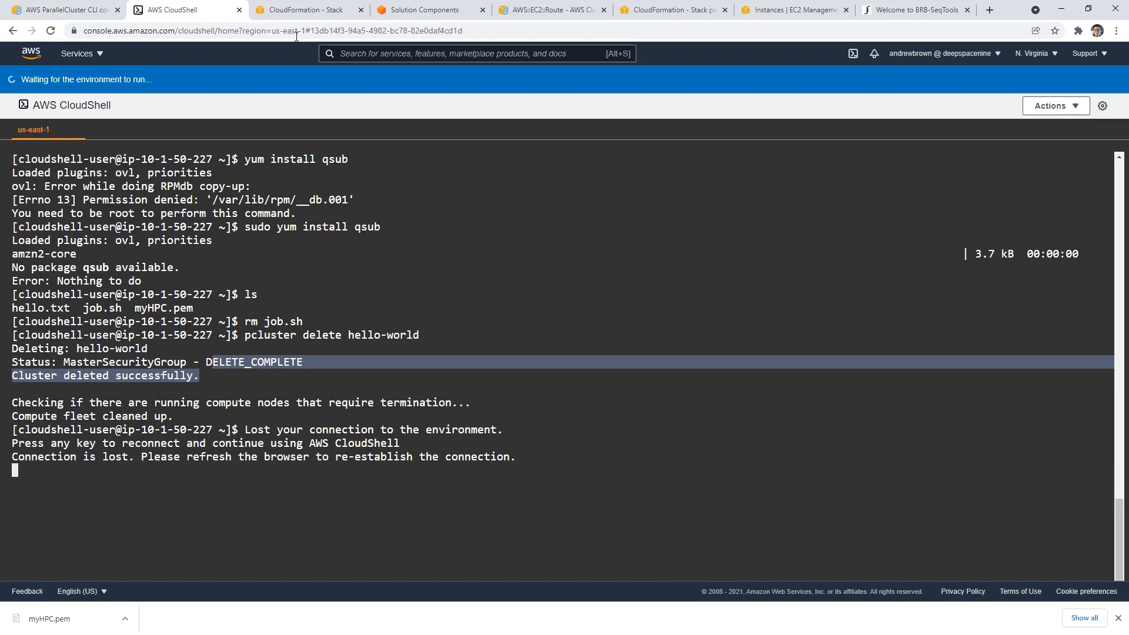
left_click(308, 9)
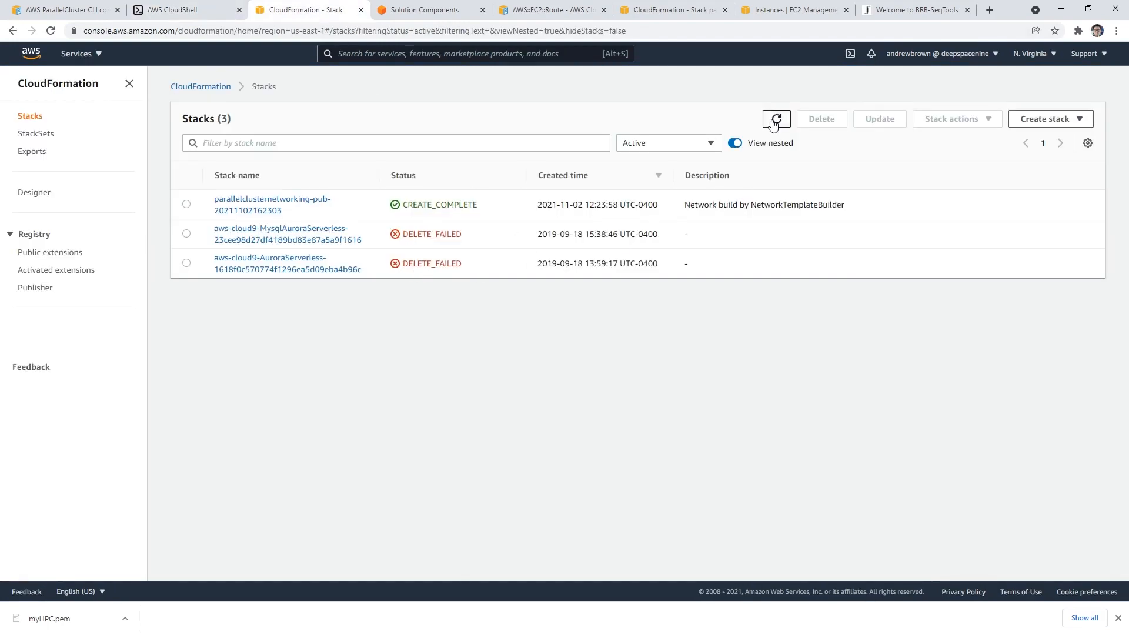
Delete the parallelclusternetworking-pub stack and go to the console home page
left_click(186, 205)
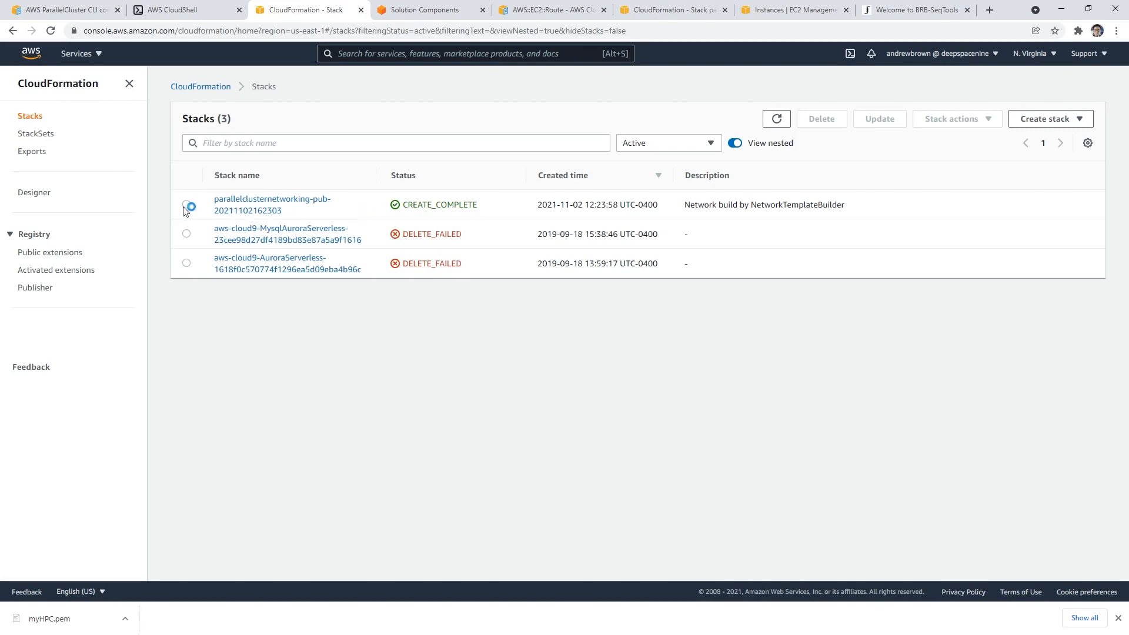
left_click(820, 119)
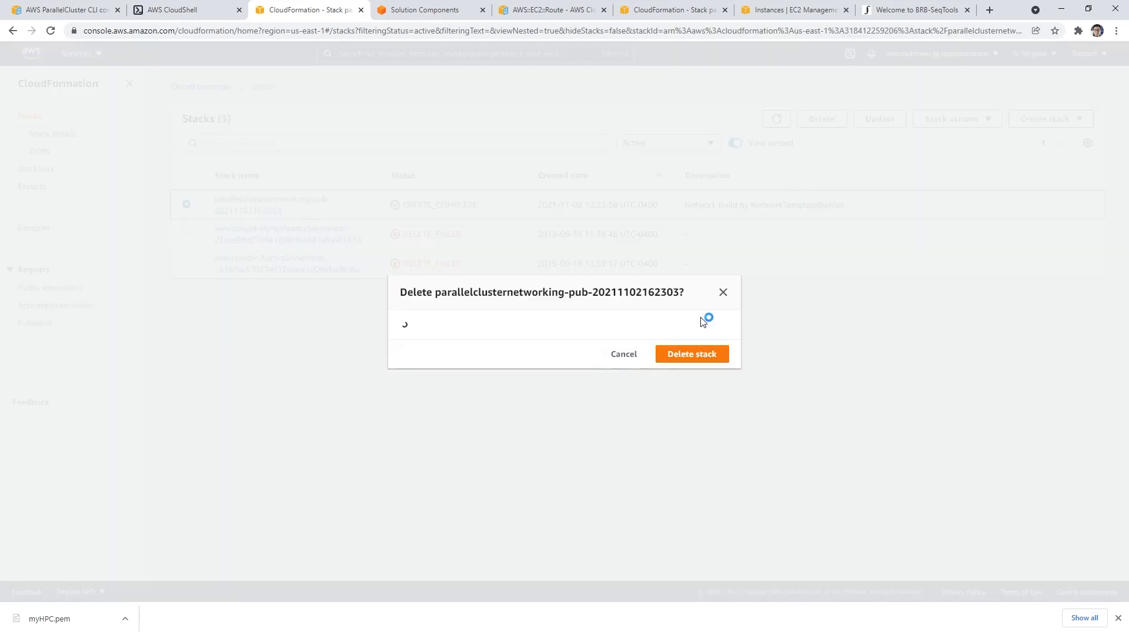
left_click(689, 353)
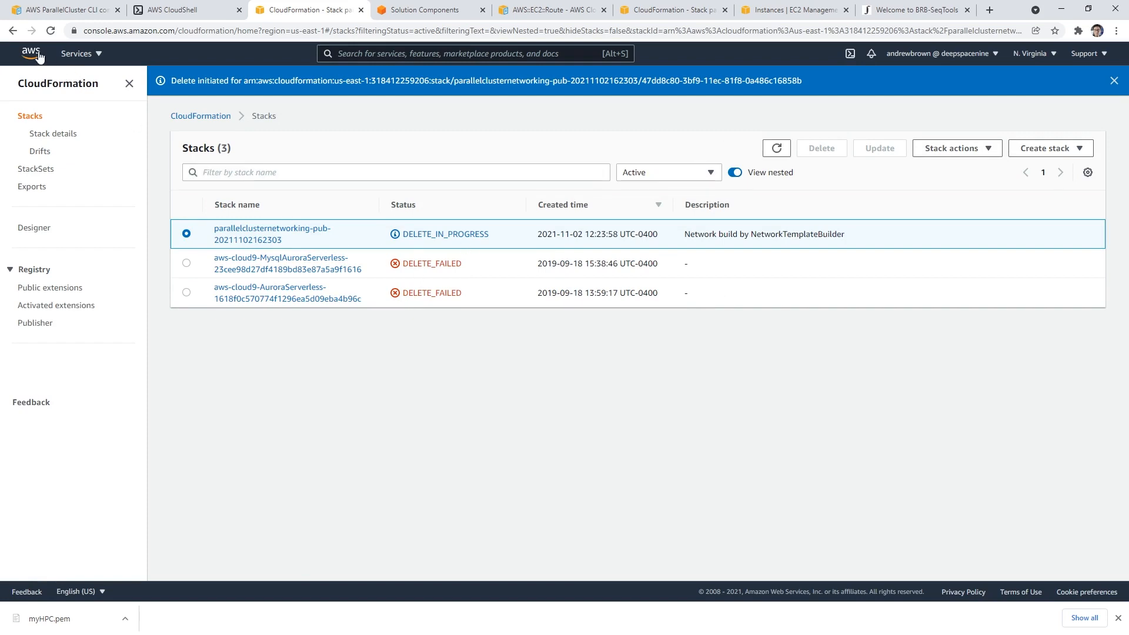
left_click(30, 53)
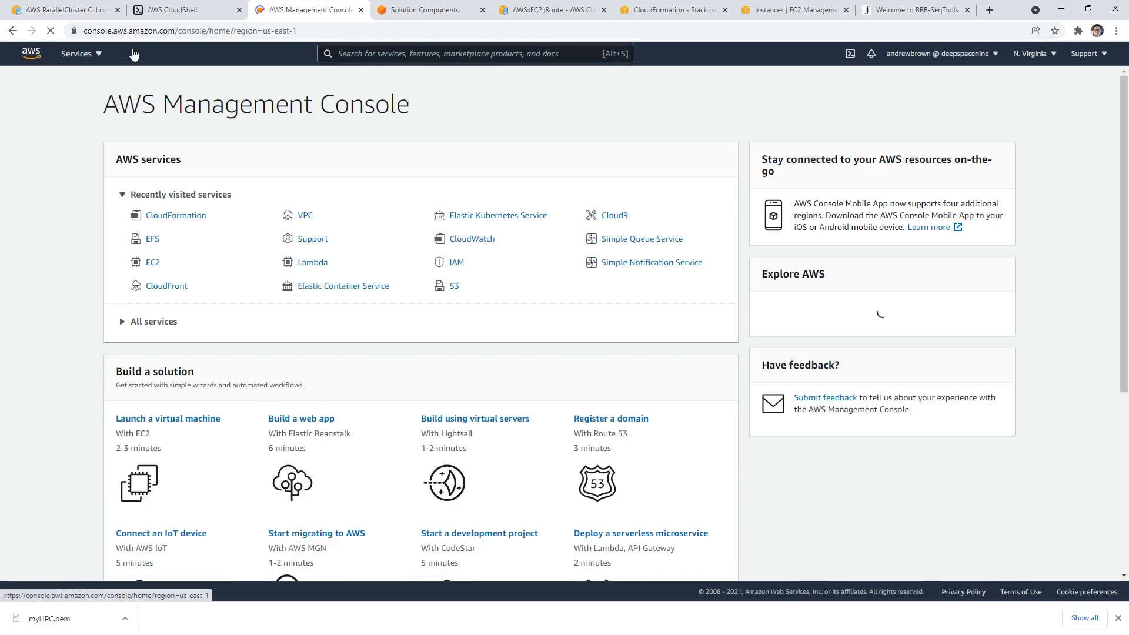